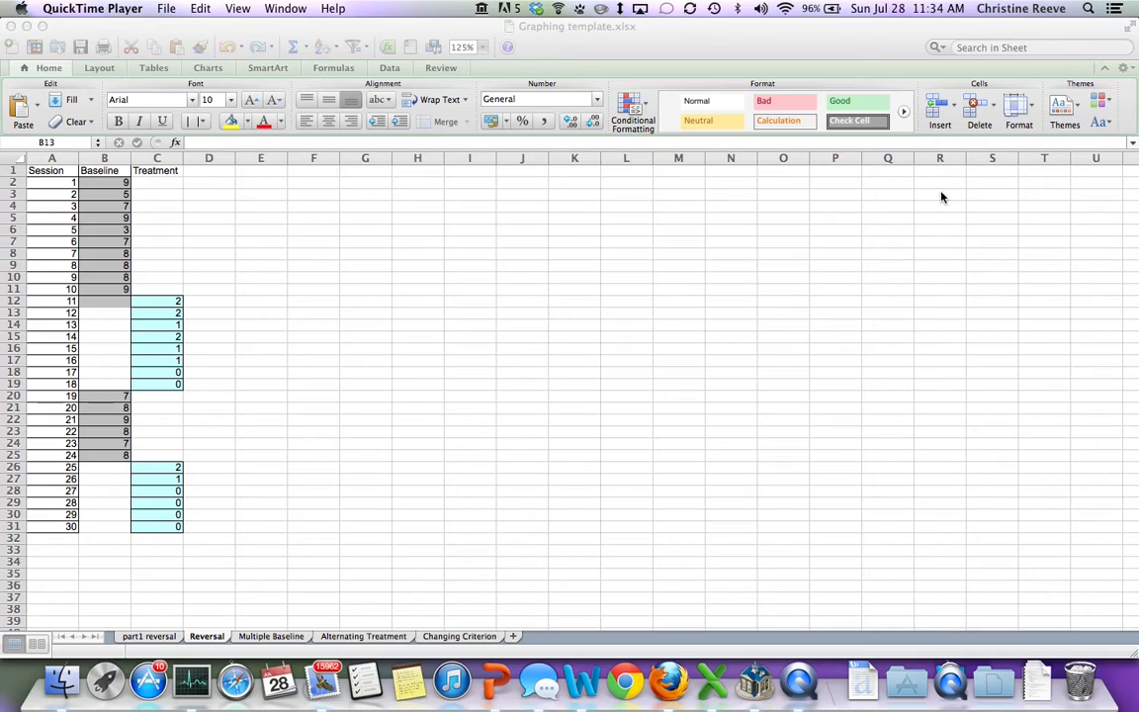
pyautogui.moveTo(647, 288)
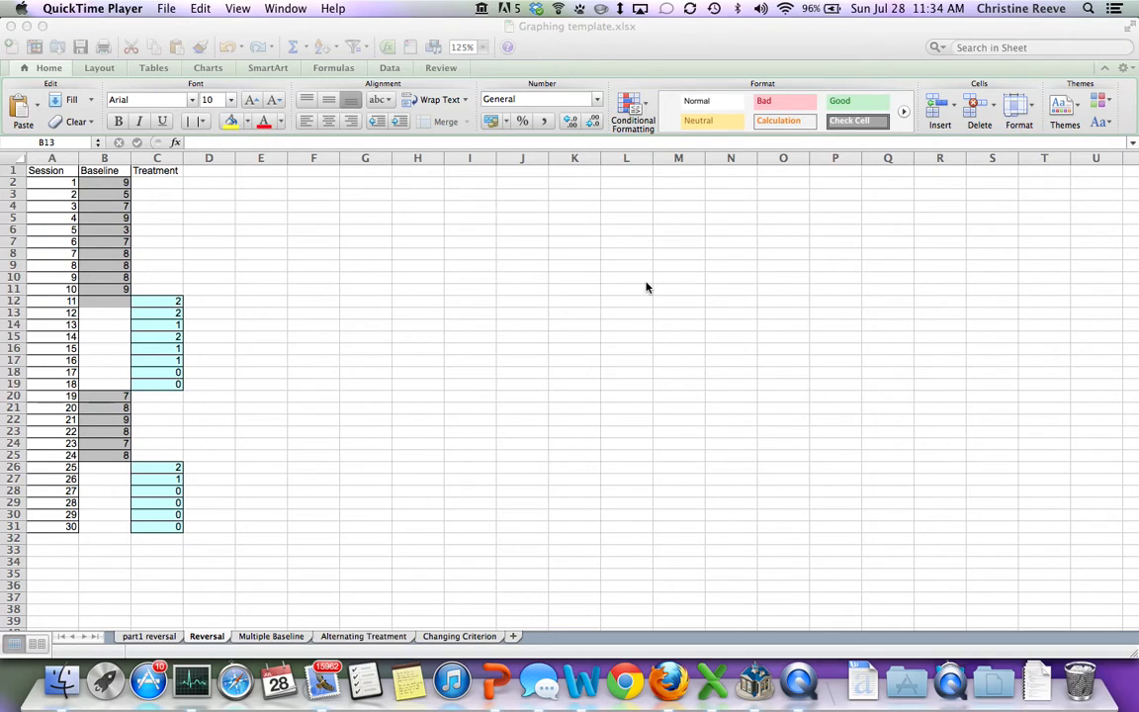
pyautogui.moveTo(476, 263)
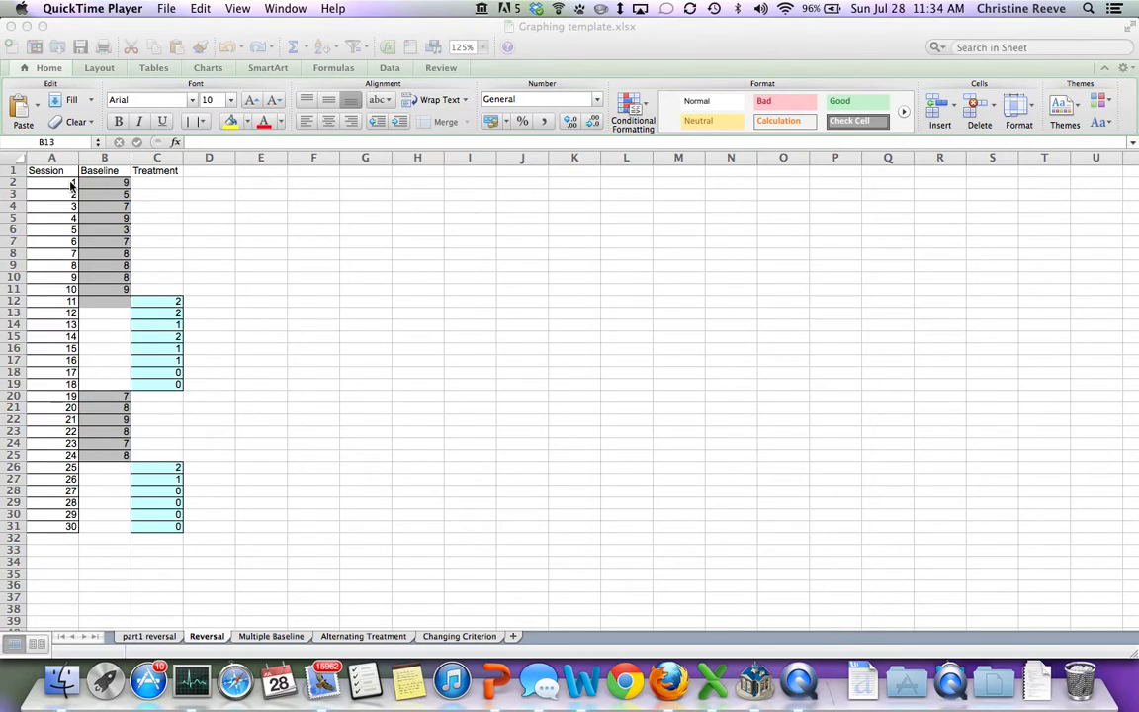
pyautogui.moveTo(144, 176)
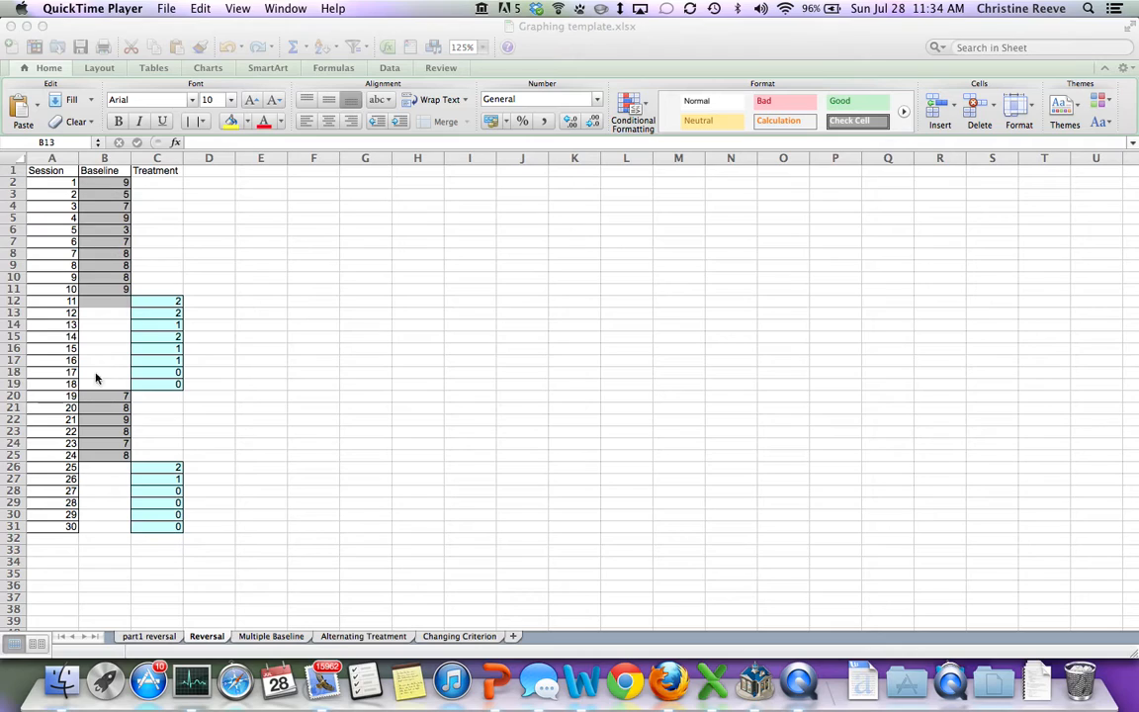
pyautogui.moveTo(143, 287)
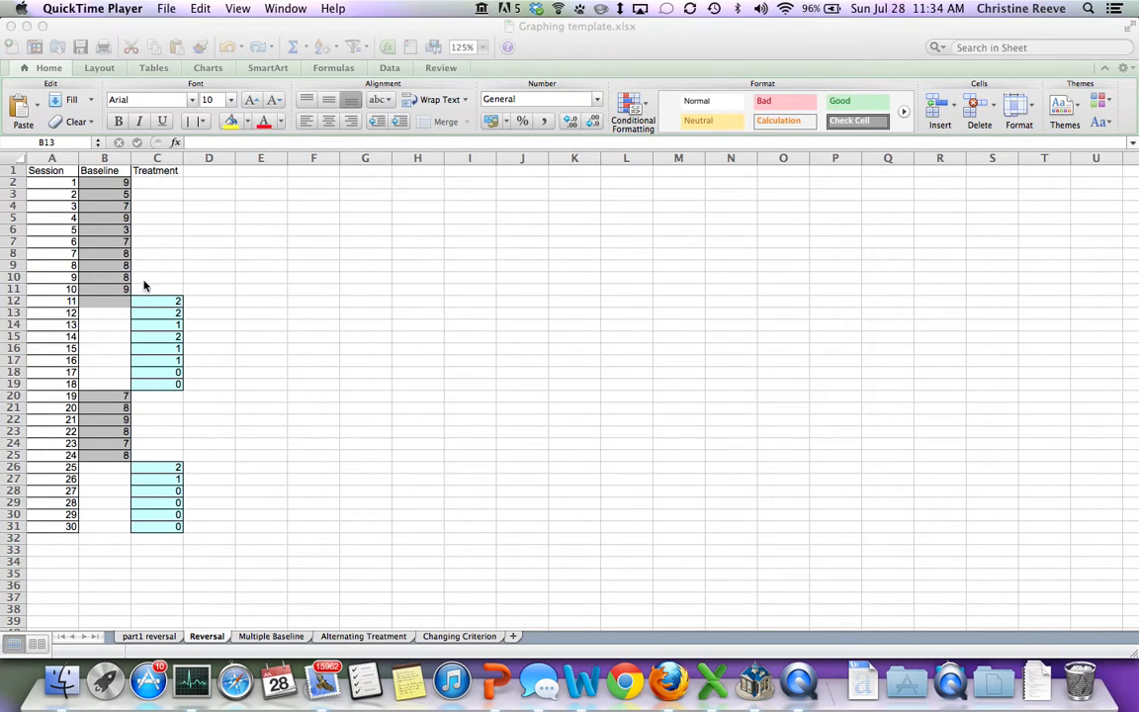
pyautogui.moveTo(146, 374)
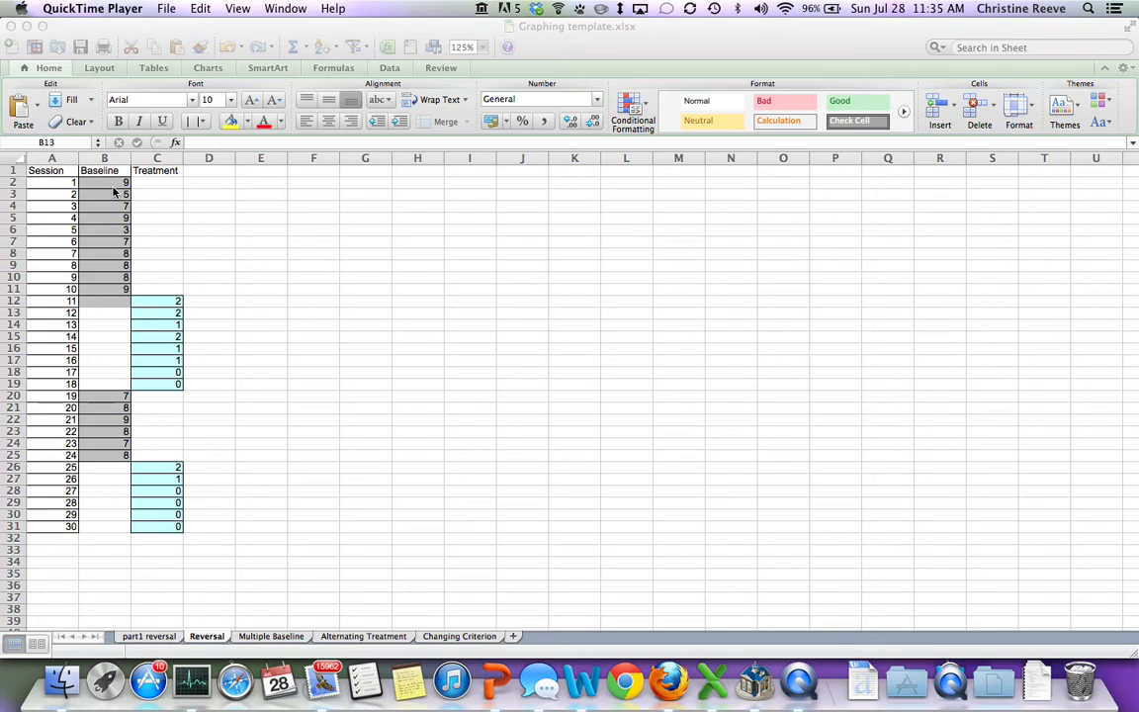
pyautogui.moveTo(115, 296)
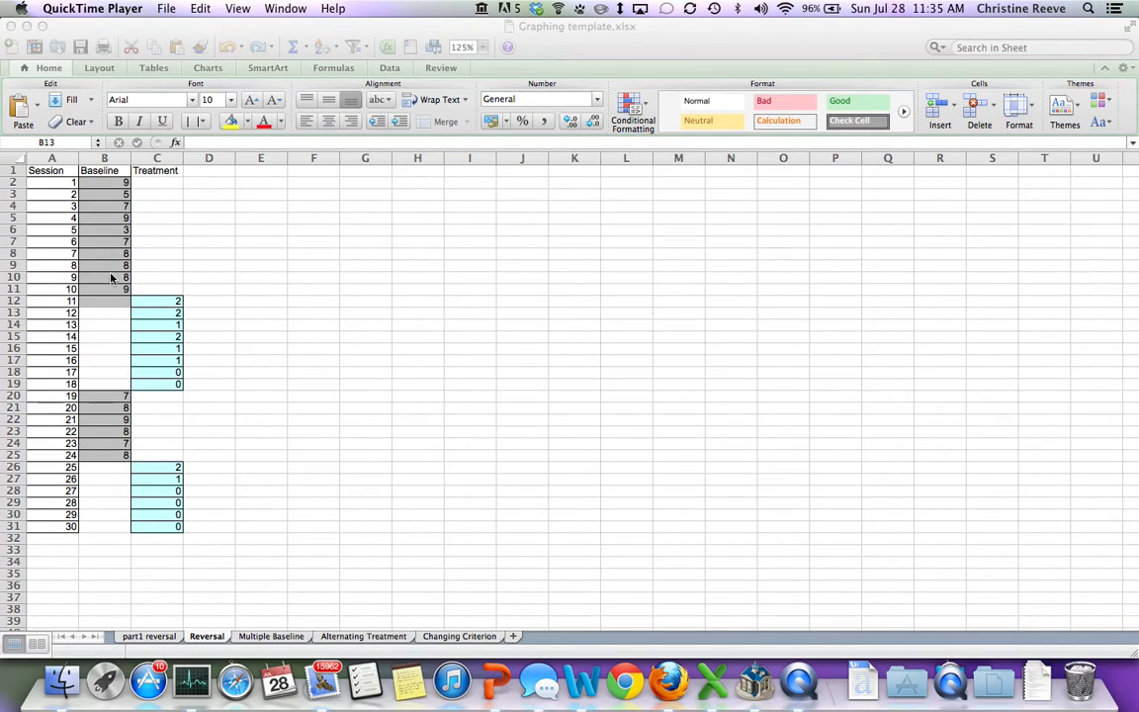
pyautogui.moveTo(108, 301)
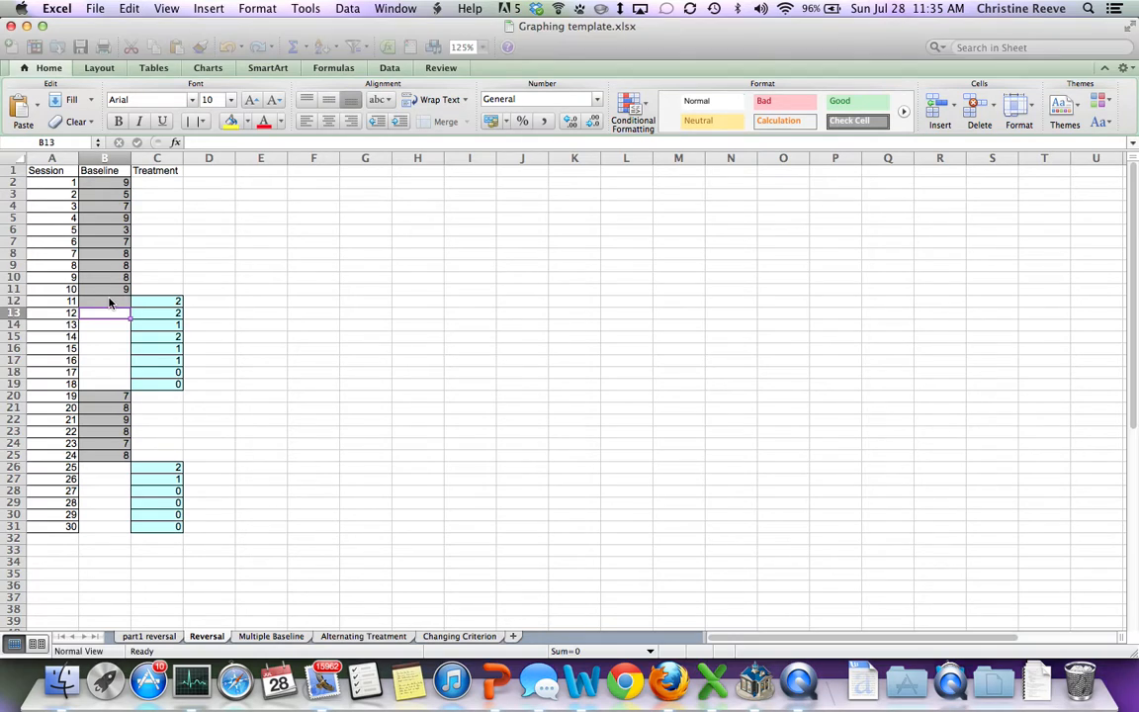
# - Put 10 under Baseline for session 11 and 0 under Treatment for session 19, removing the old values
pyautogui.click(104, 300)
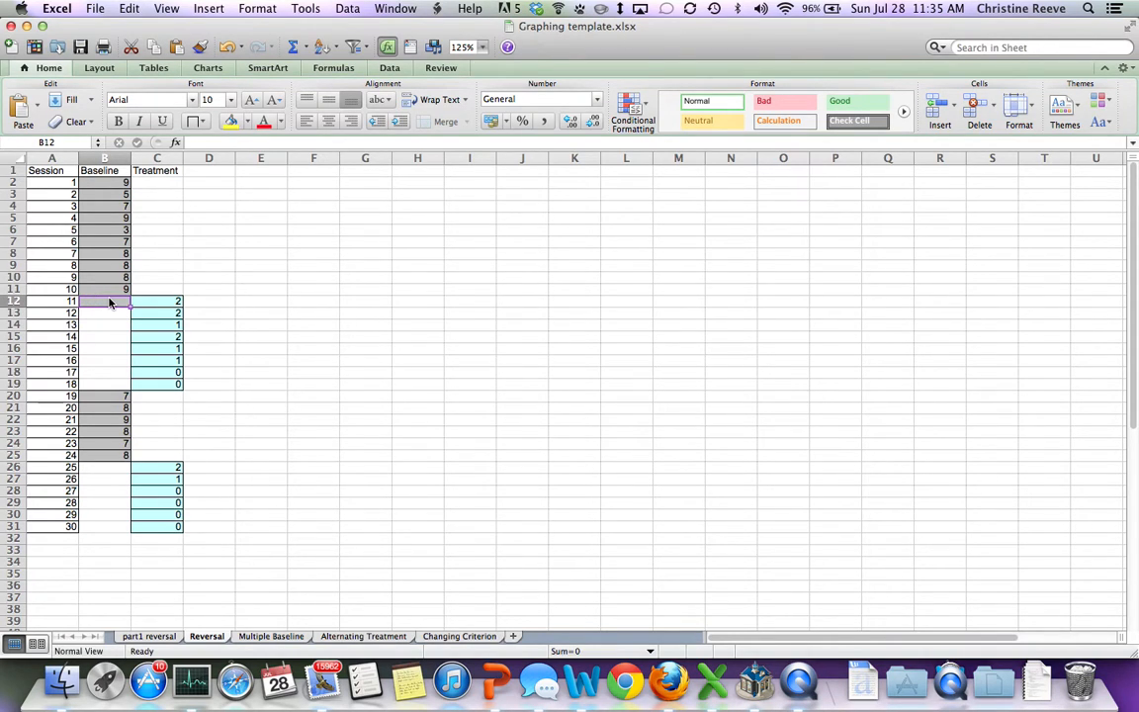
pyautogui.write('10')
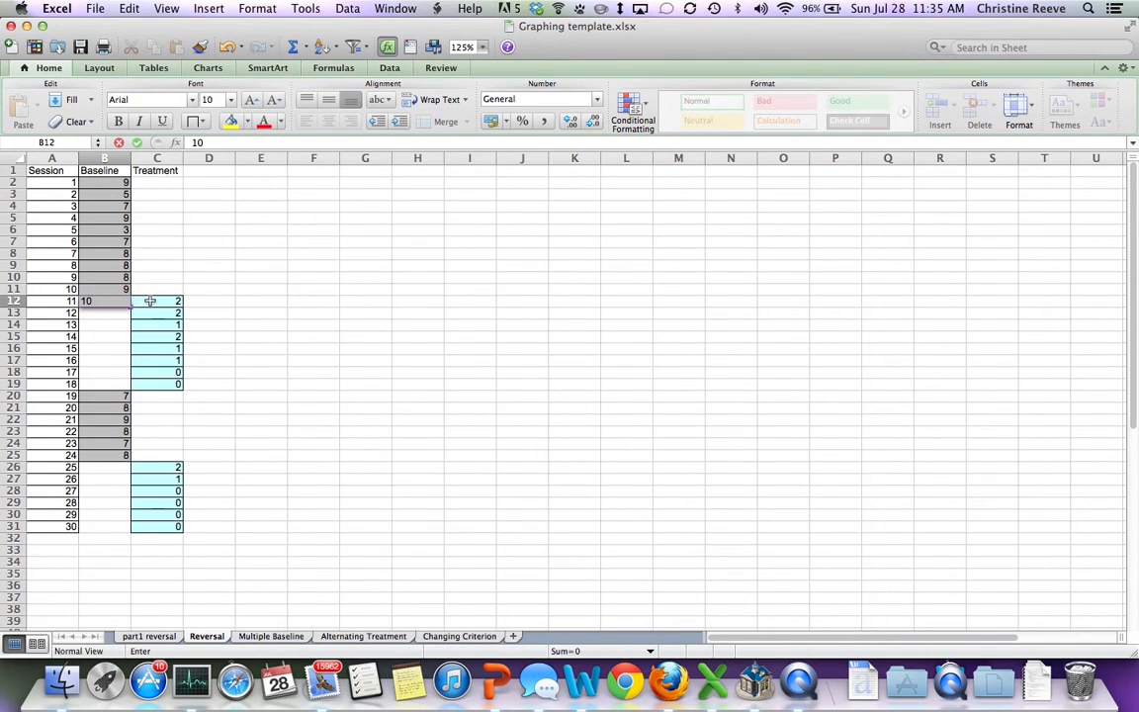
pyautogui.click(157, 300)
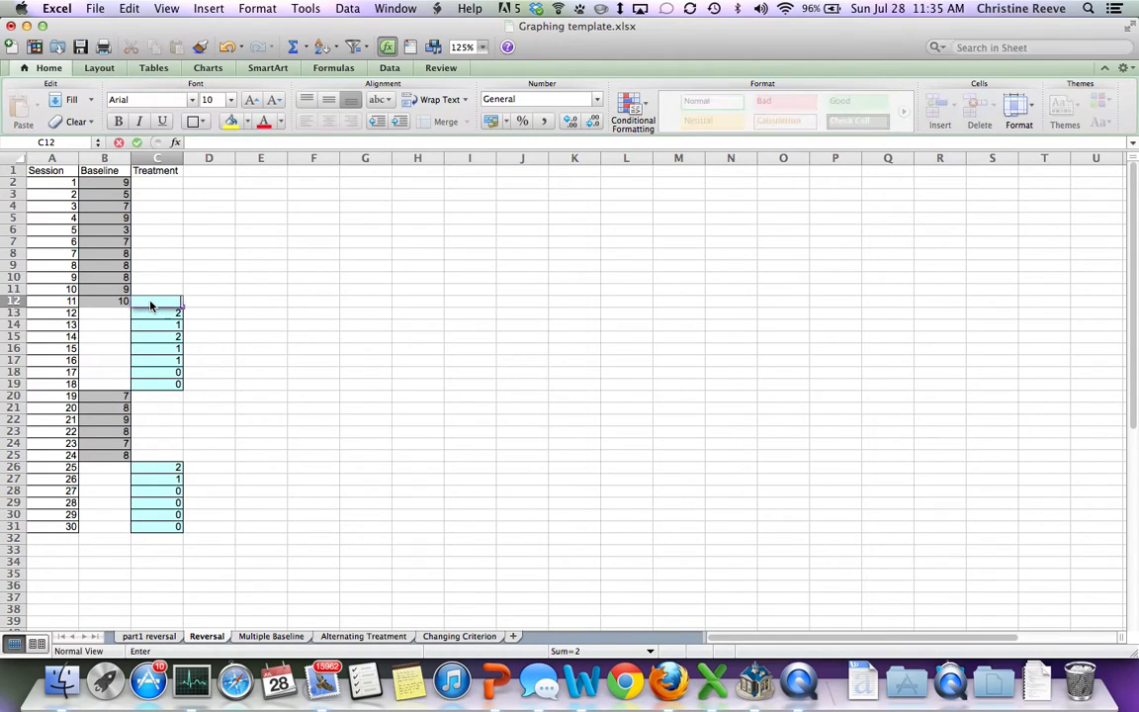
pyautogui.moveTo(162, 310)
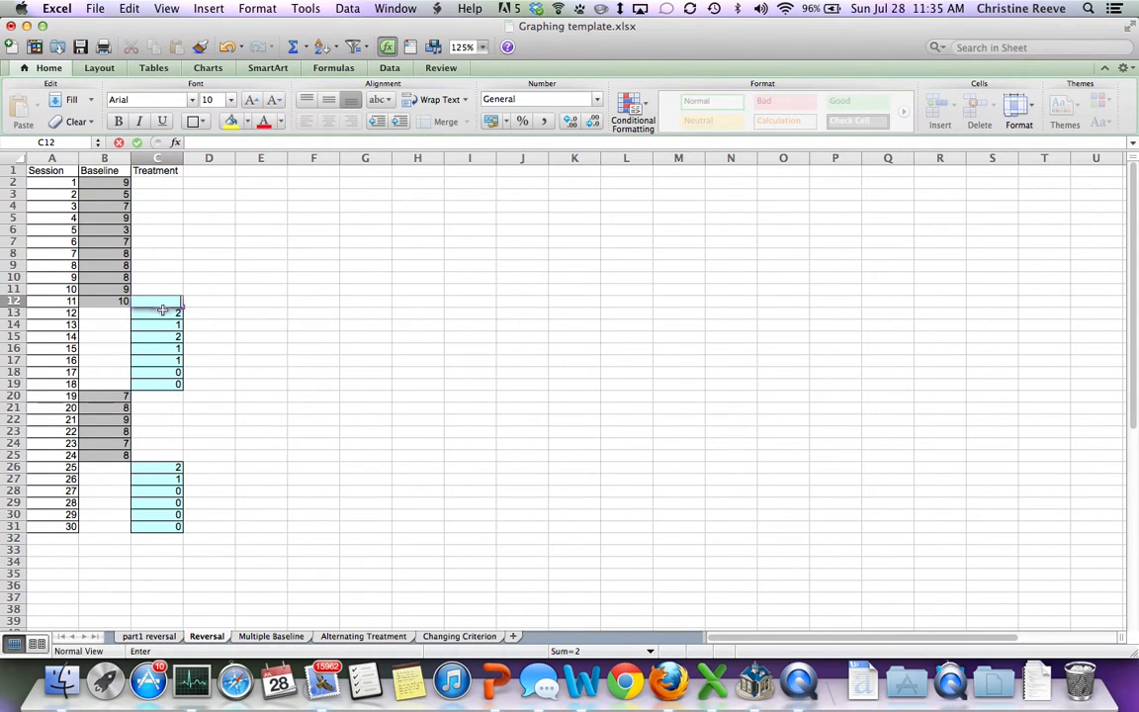
pyautogui.click(157, 406)
pyautogui.write('0')
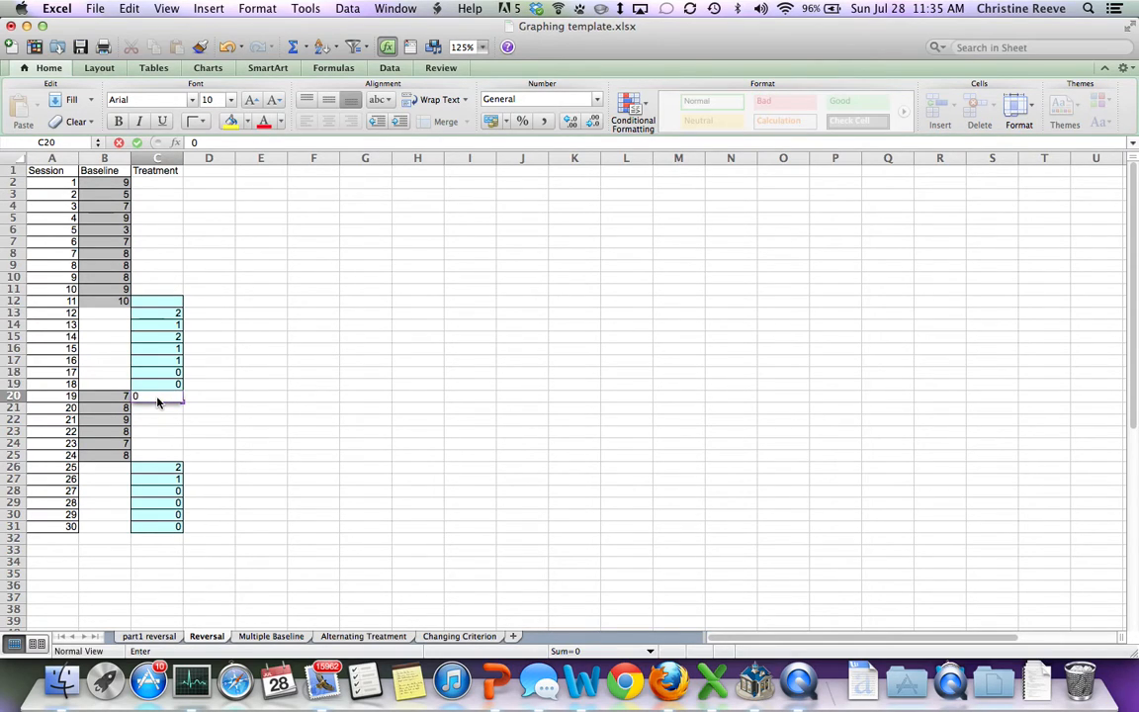
pyautogui.click(103, 395)
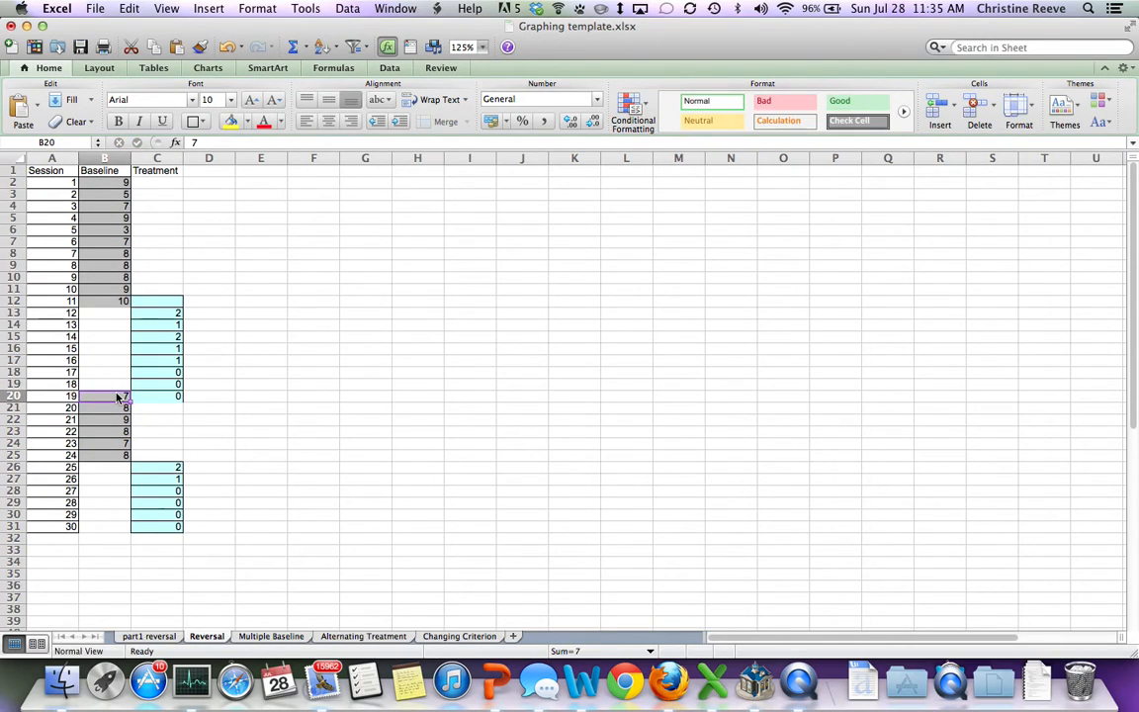
pyautogui.click(208, 443)
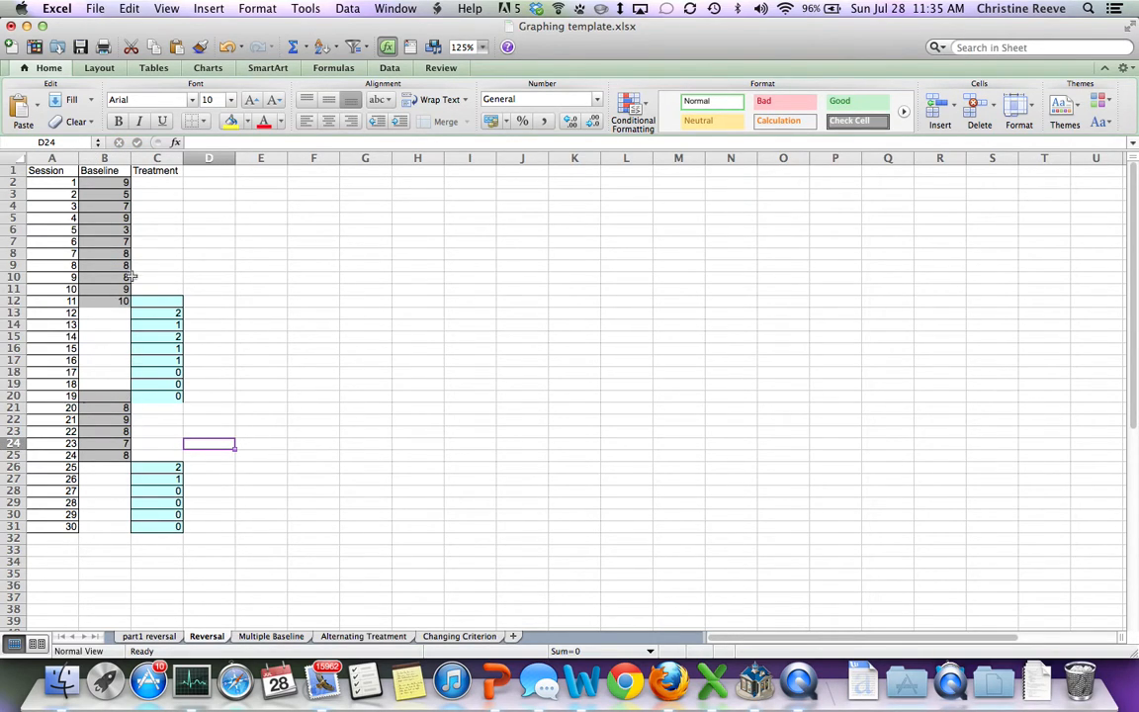
pyautogui.moveTo(122, 385)
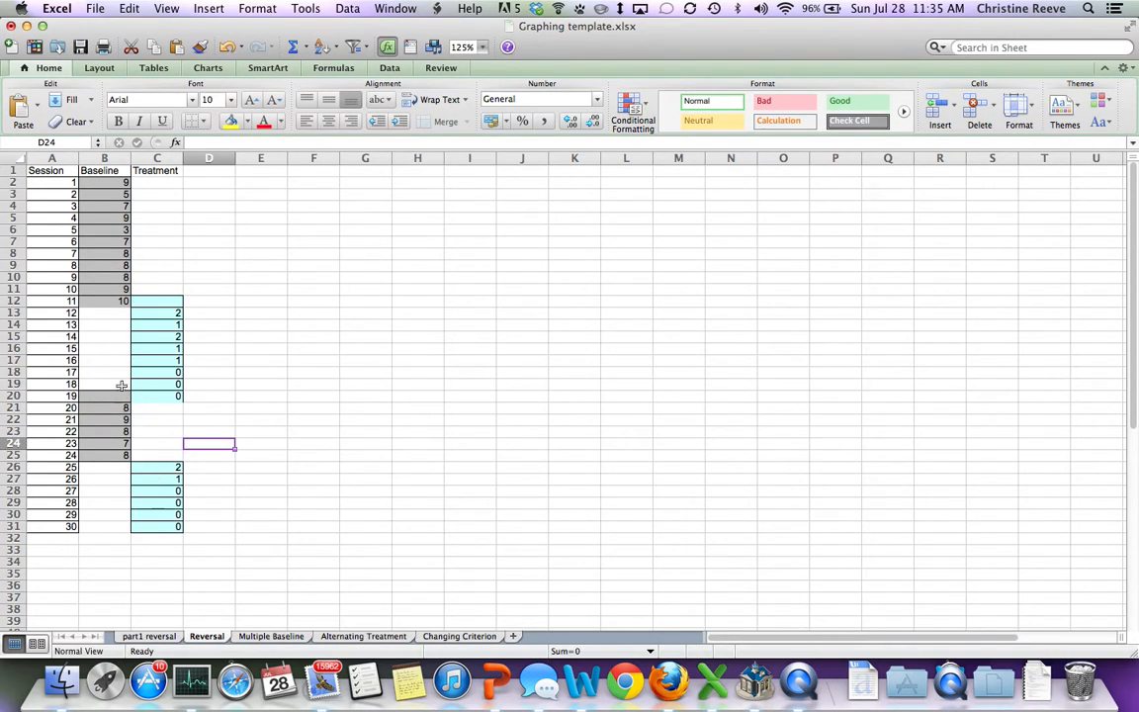
pyautogui.moveTo(117, 441)
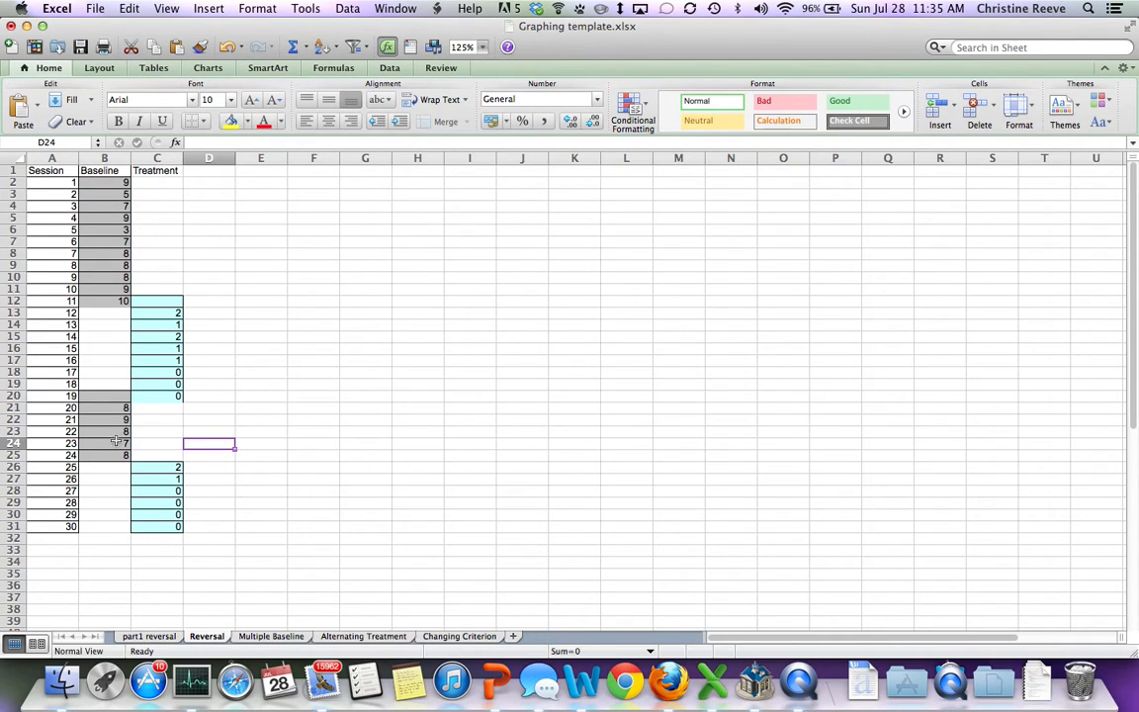
pyautogui.moveTo(148, 438)
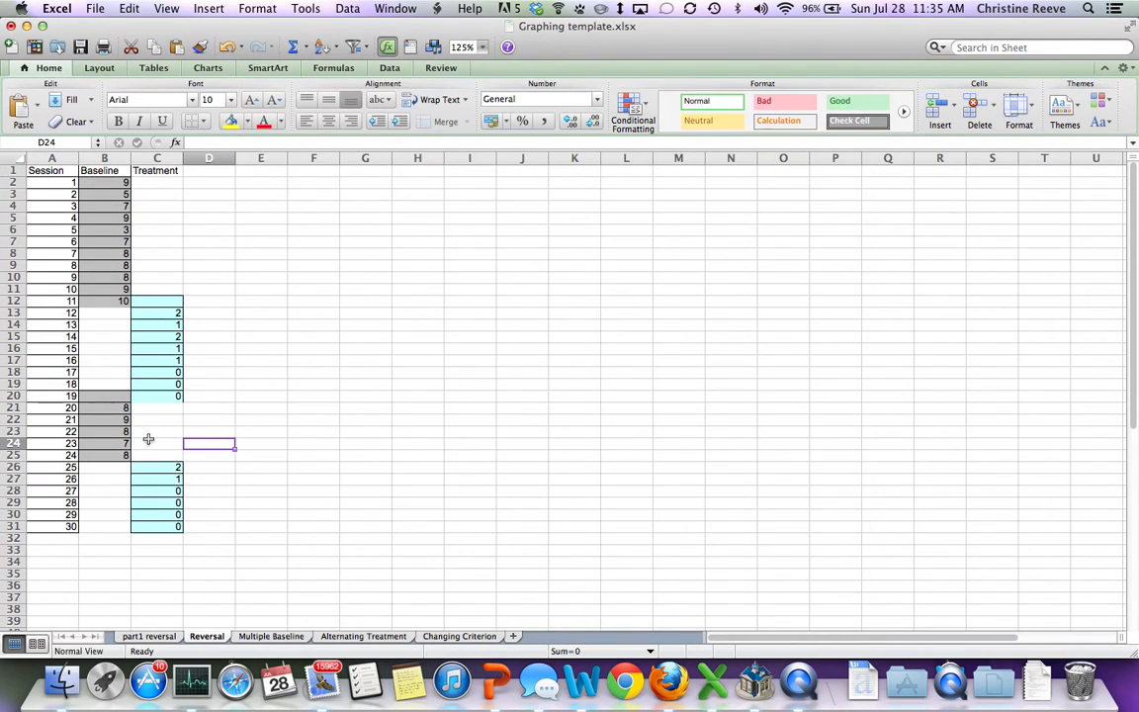
pyautogui.moveTo(151, 428)
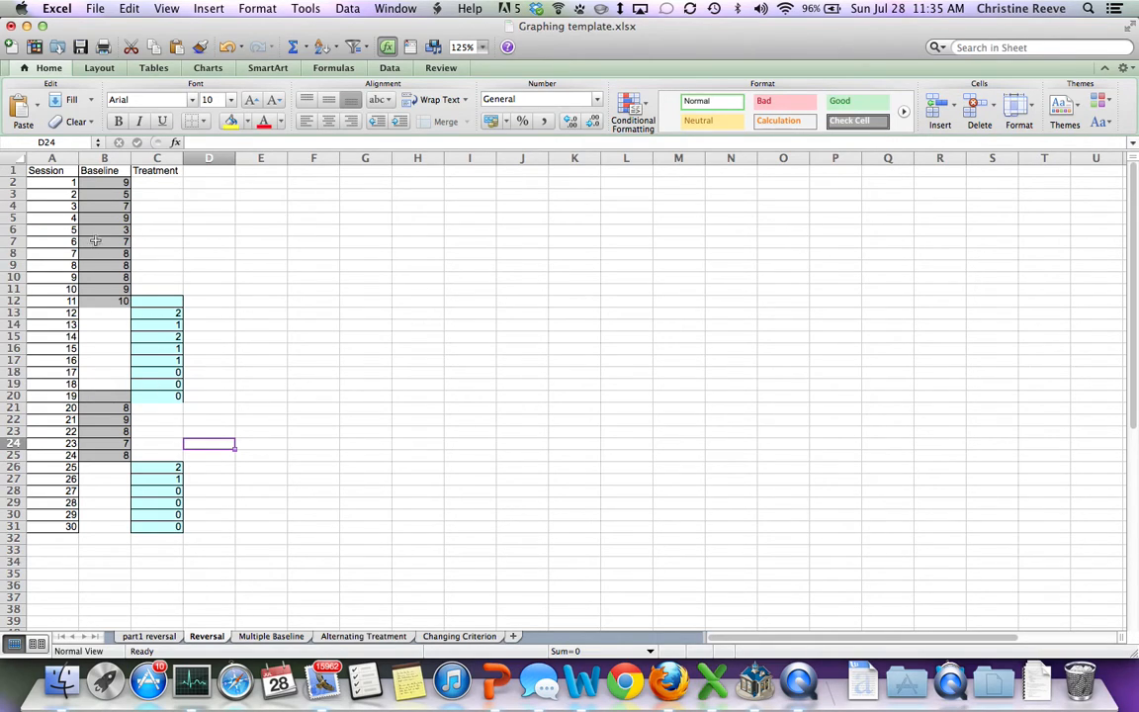
pyautogui.moveTo(166, 482)
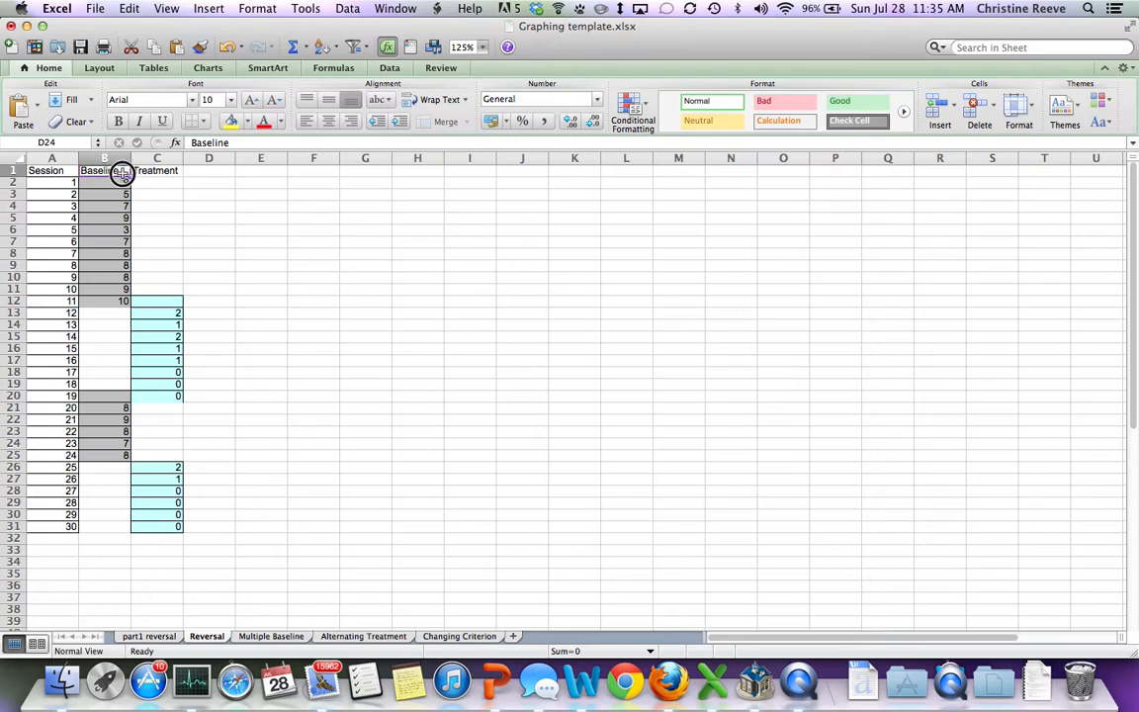
# - Insert a marked line chart from the Baseline and Treatment data in B1:C31
pyautogui.moveTo(104, 182); pyautogui.dragTo(157, 483)
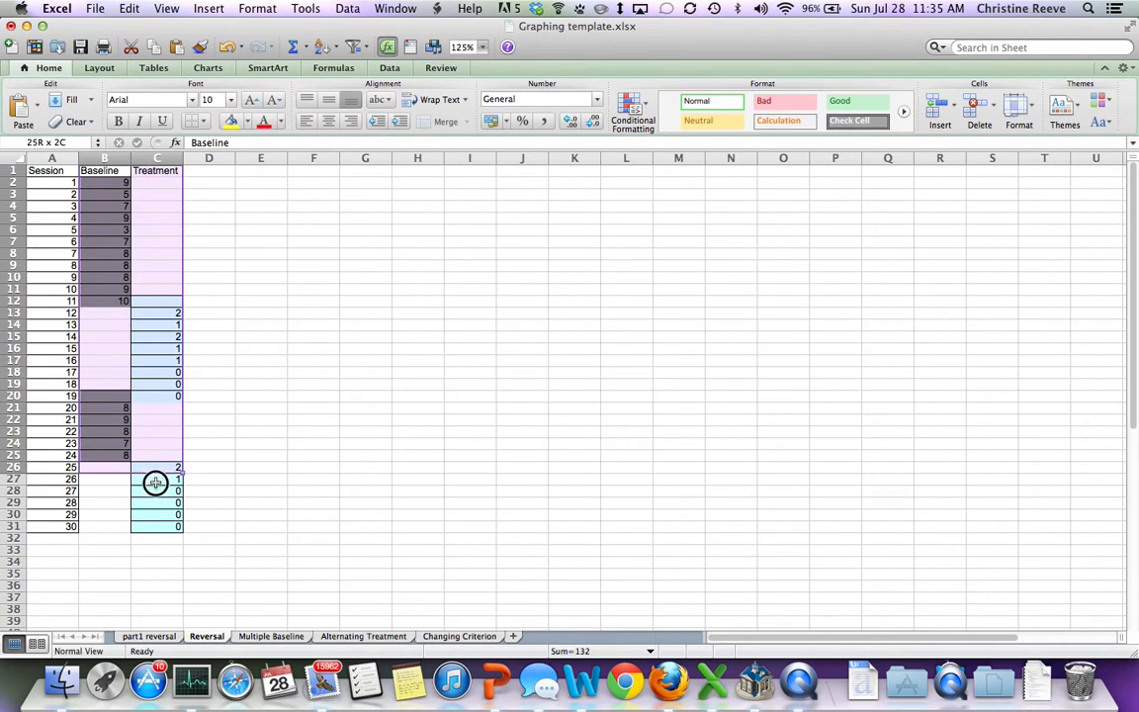
pyautogui.moveTo(155, 483); pyautogui.dragTo(155, 525)
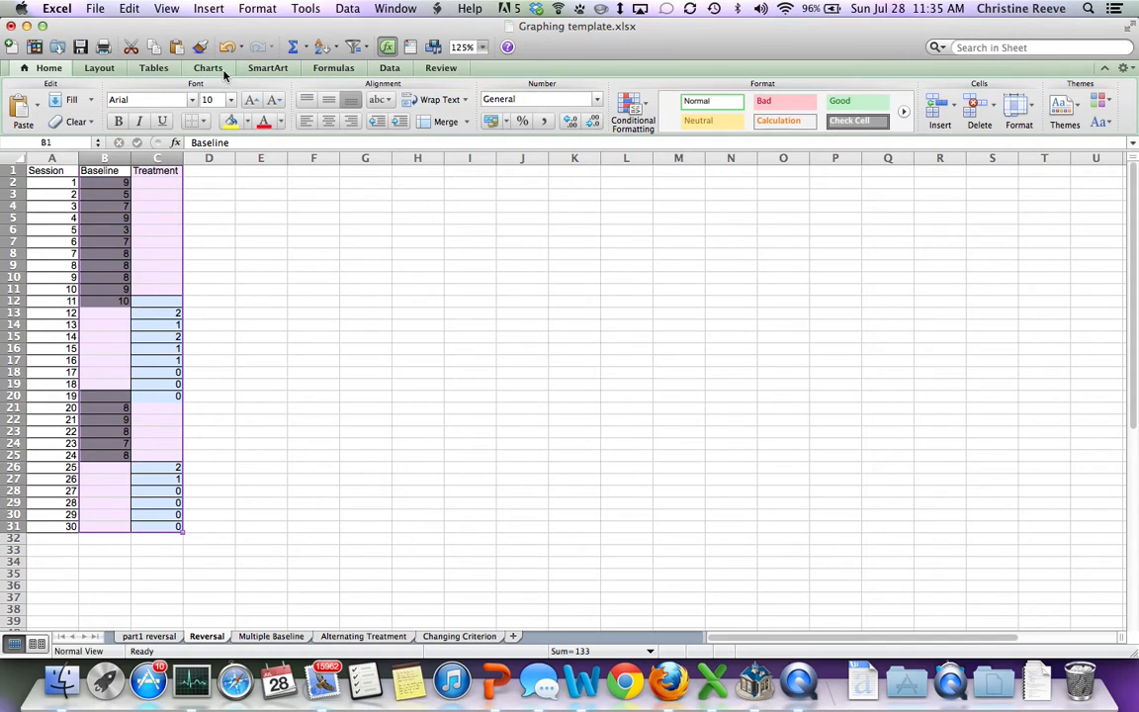
pyautogui.click(208, 67)
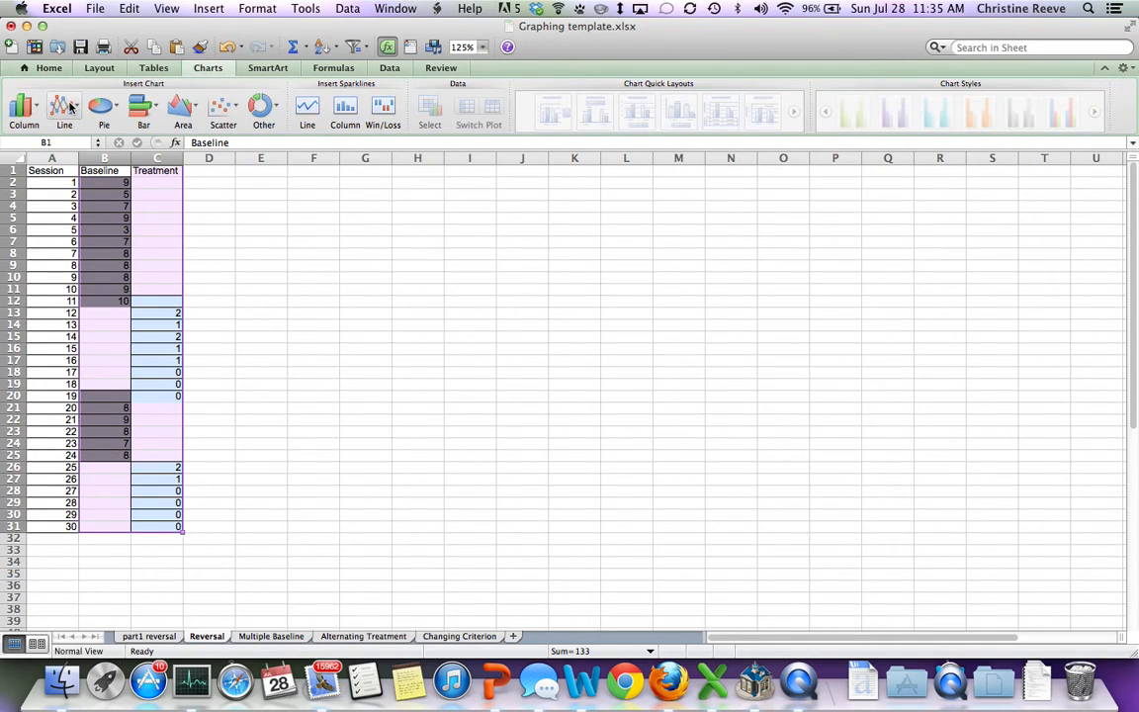
pyautogui.click(63, 111)
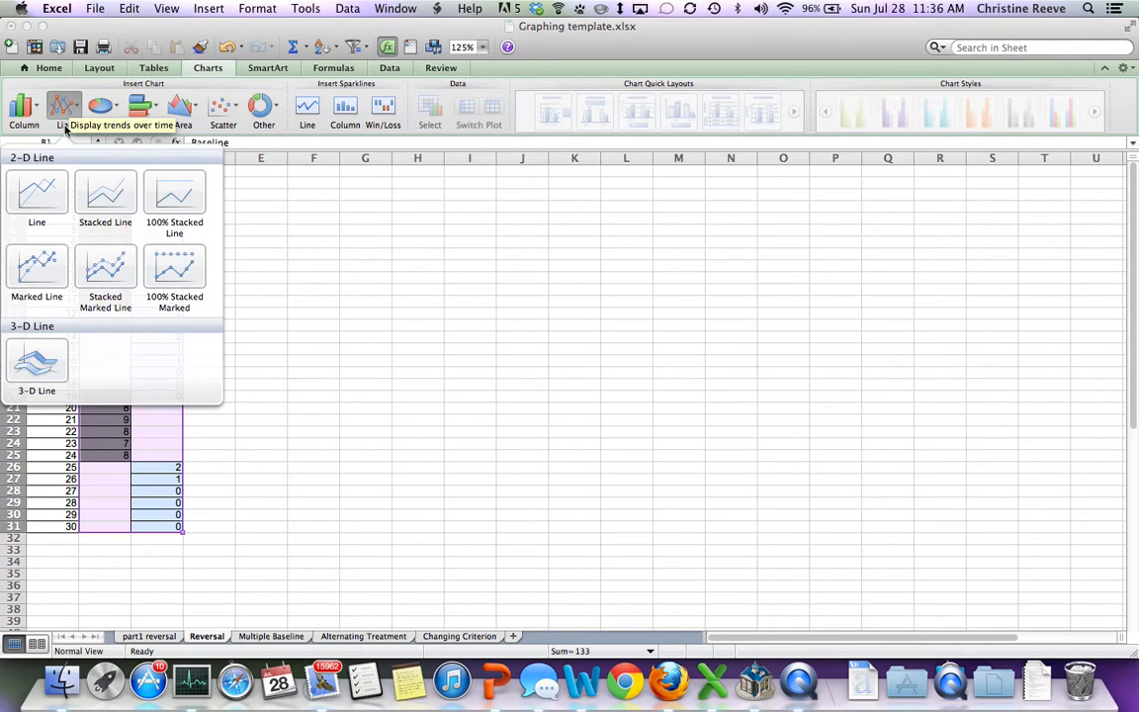
pyautogui.moveTo(36, 267)
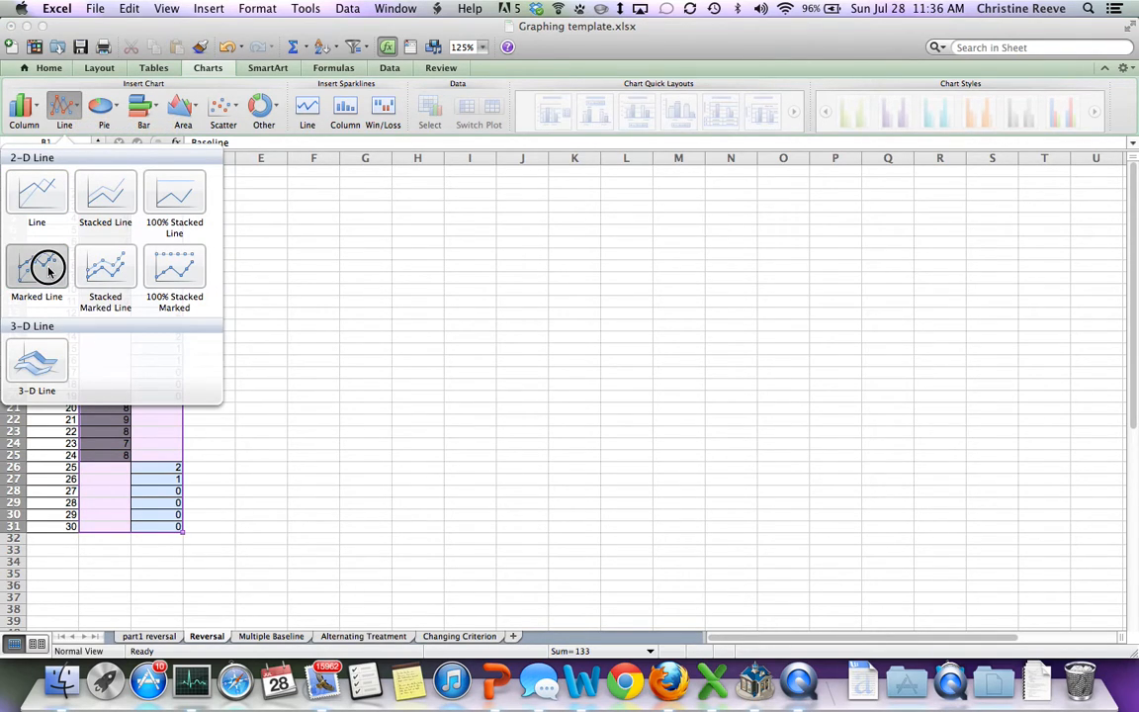
pyautogui.click(37, 268)
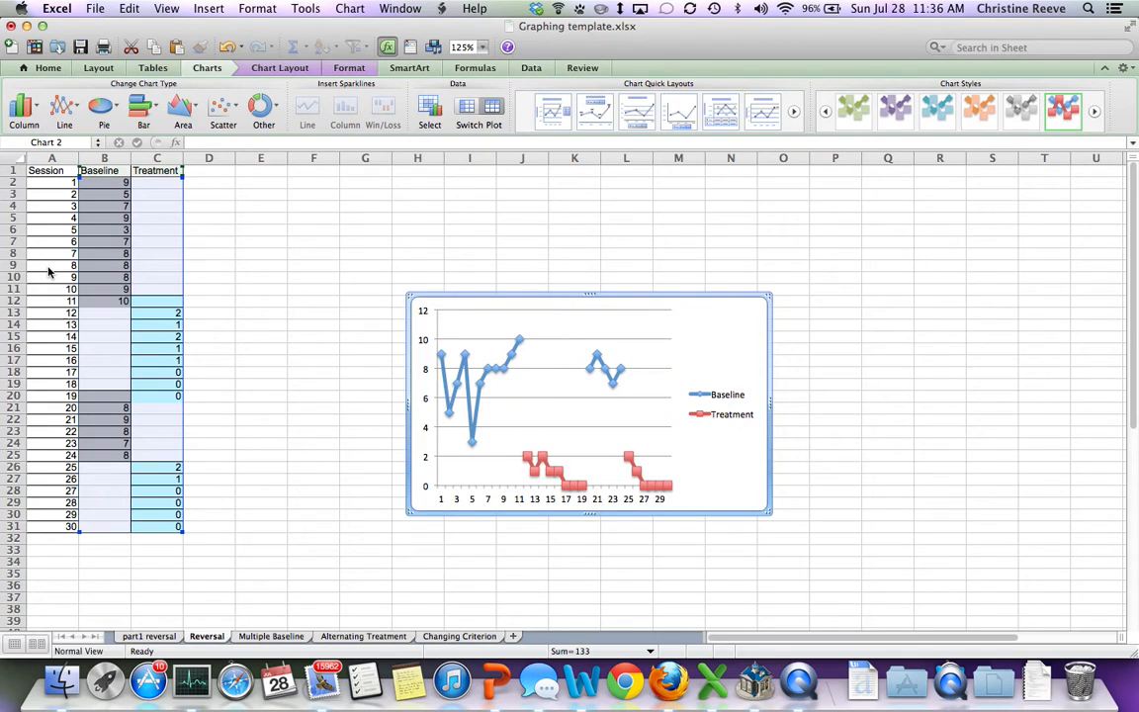
pyautogui.moveTo(772, 87)
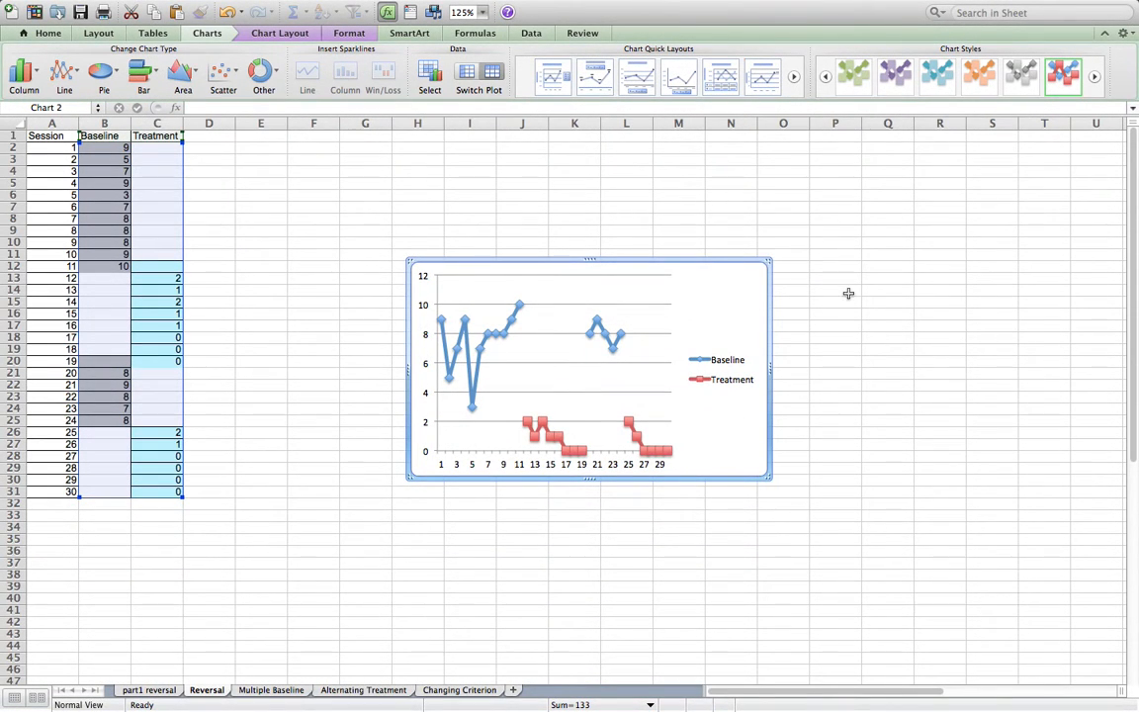
pyautogui.moveTo(691, 265)
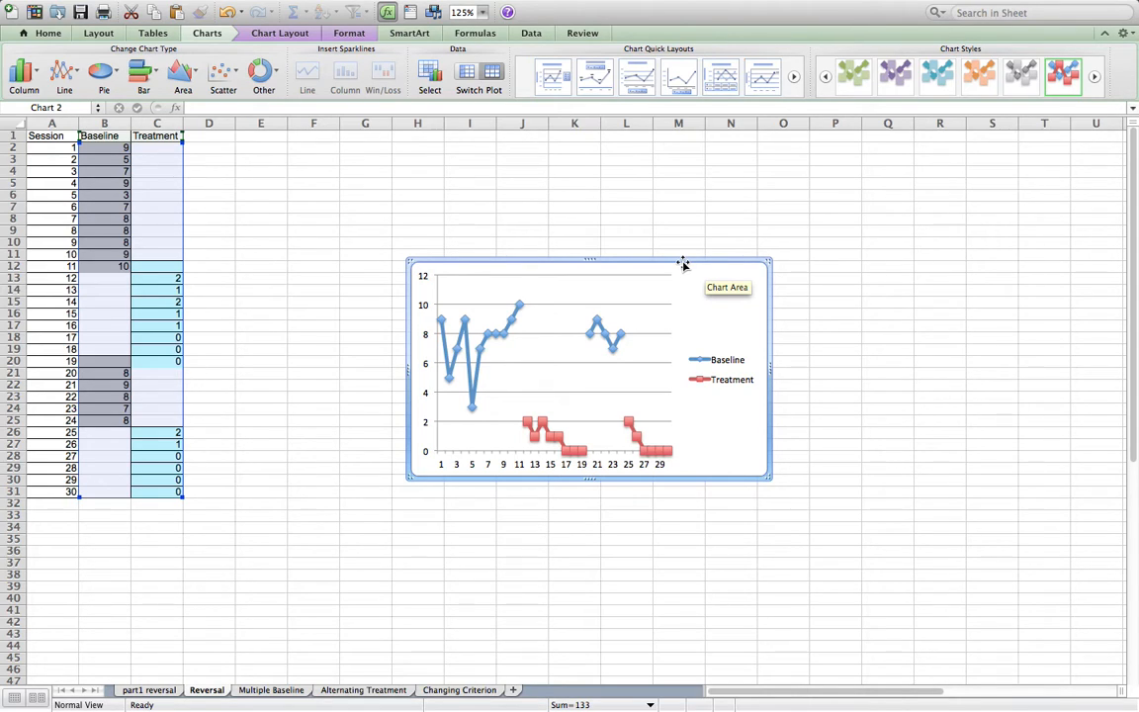
pyautogui.moveTo(682, 263)
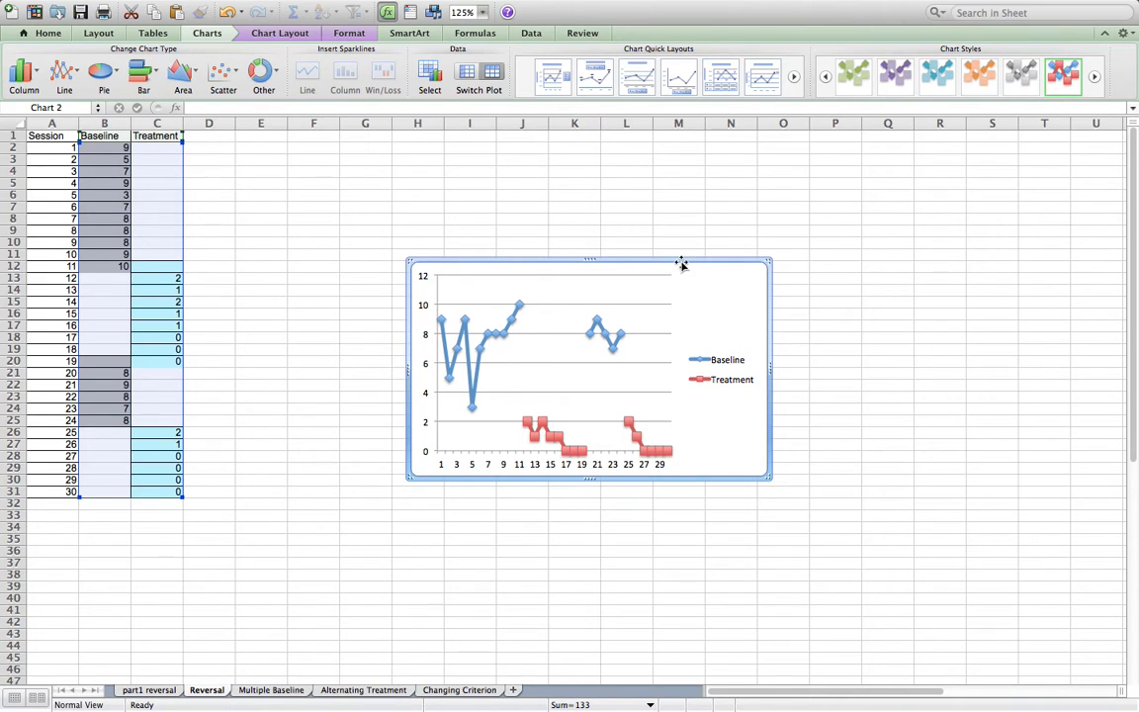
# - Move the chart to a new sheet named 'participant 1 reversal'
pyautogui.rightClick(680, 264)
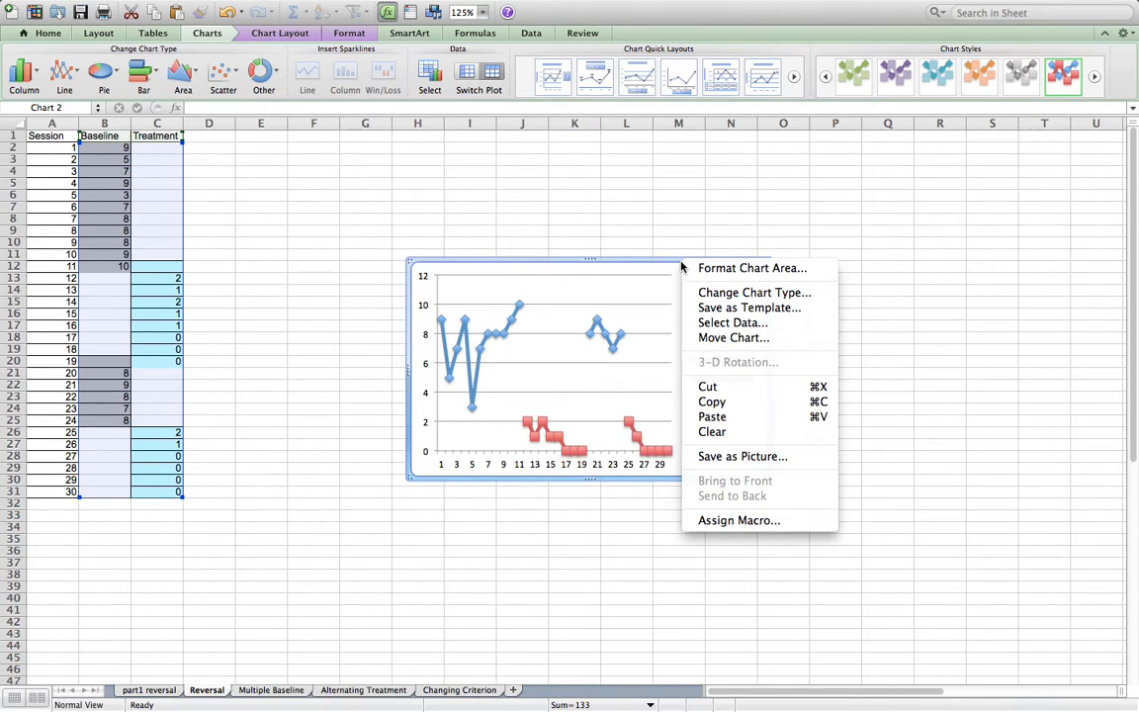
pyautogui.moveTo(734, 337)
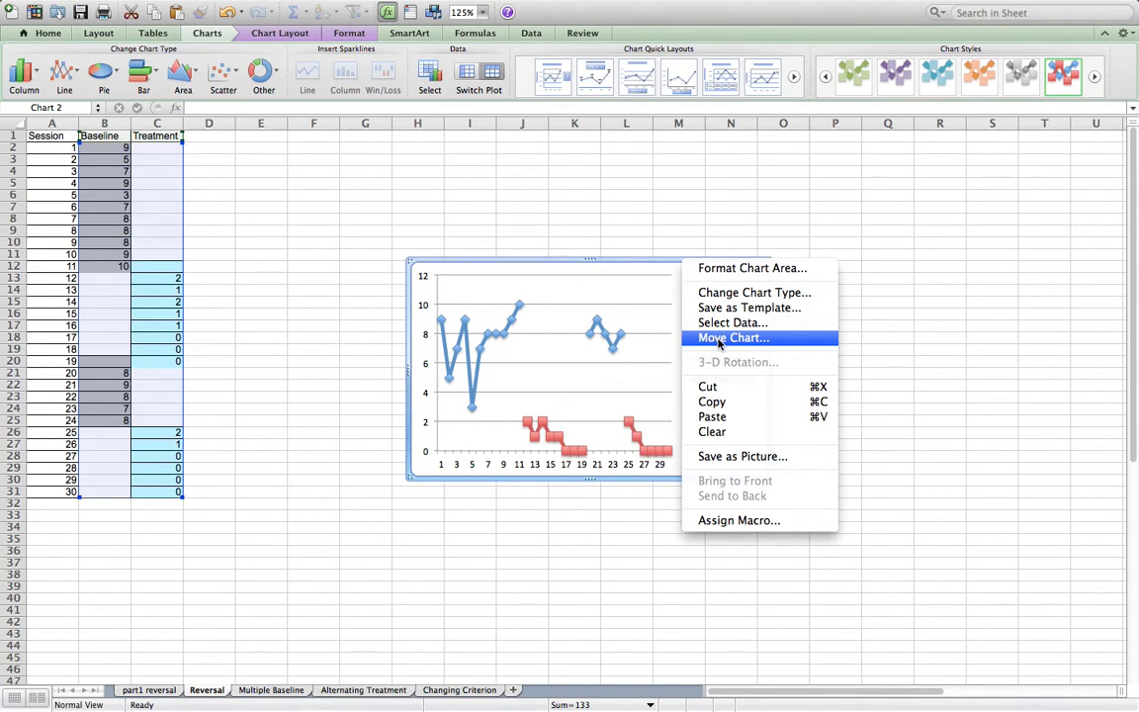
pyautogui.click(732, 337)
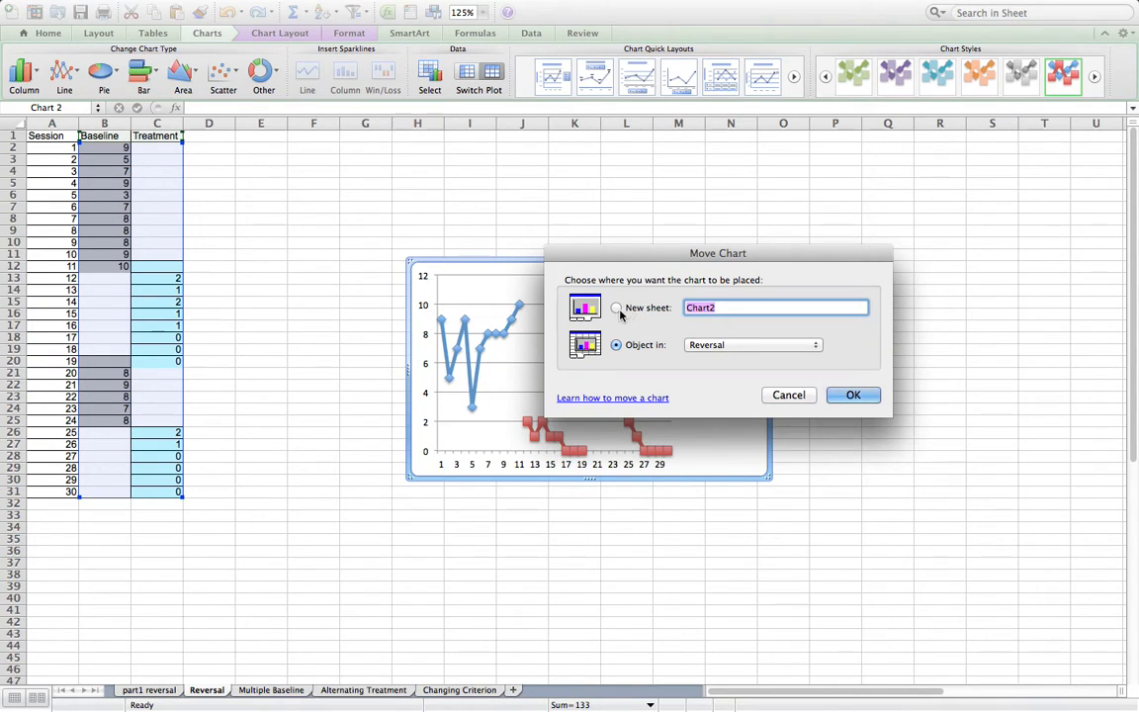
pyautogui.click(616, 307)
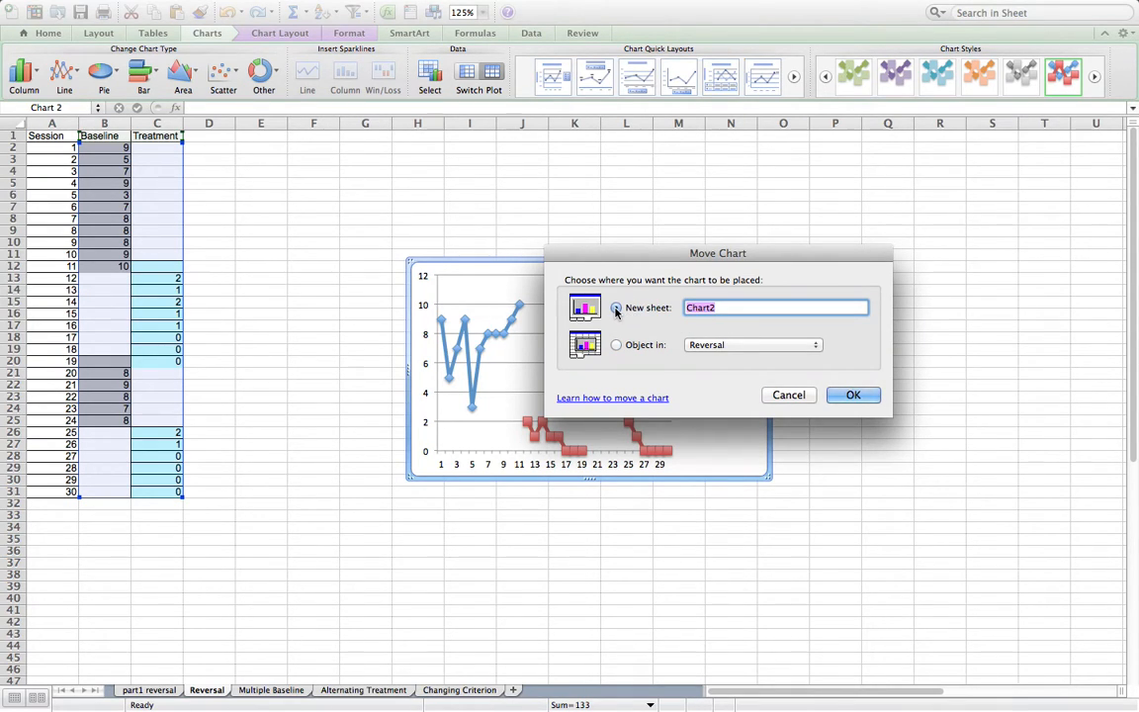
pyautogui.write('participant')
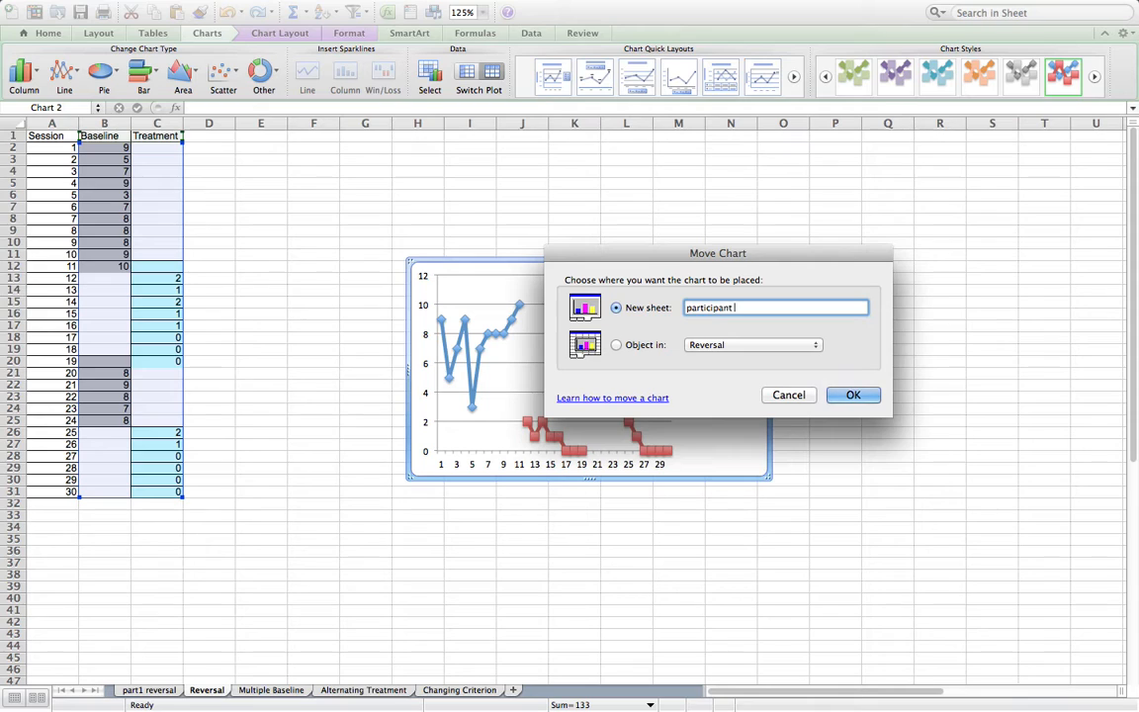
pyautogui.write('1 reve')
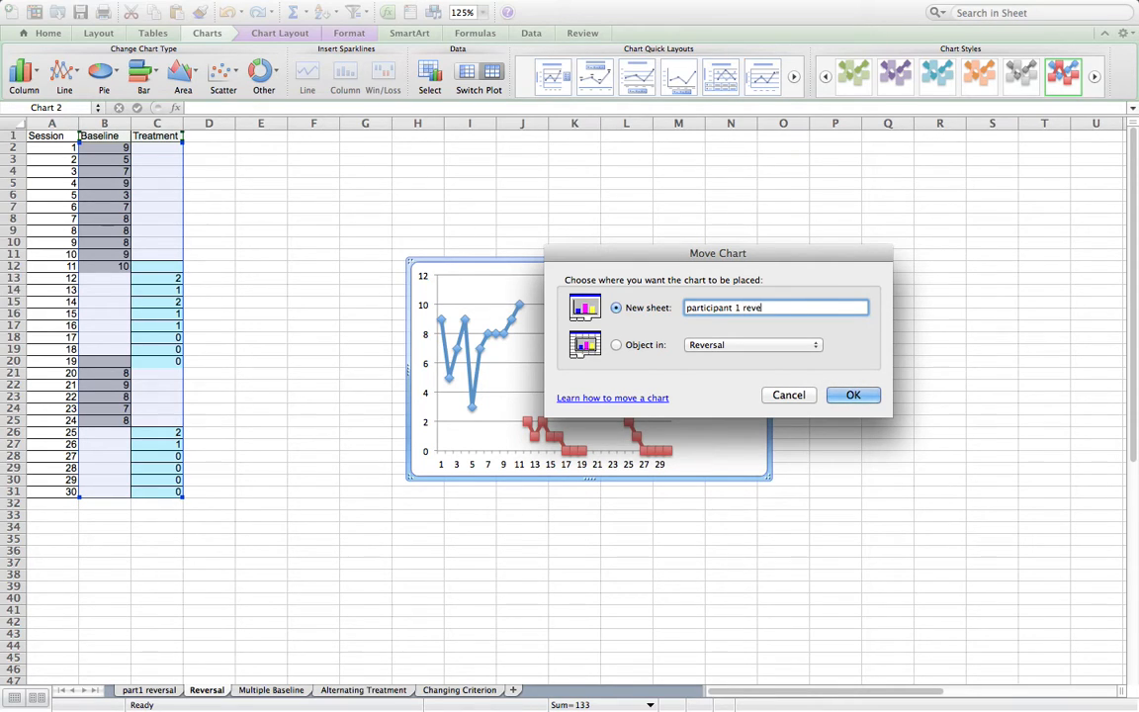
pyautogui.write('rsal')
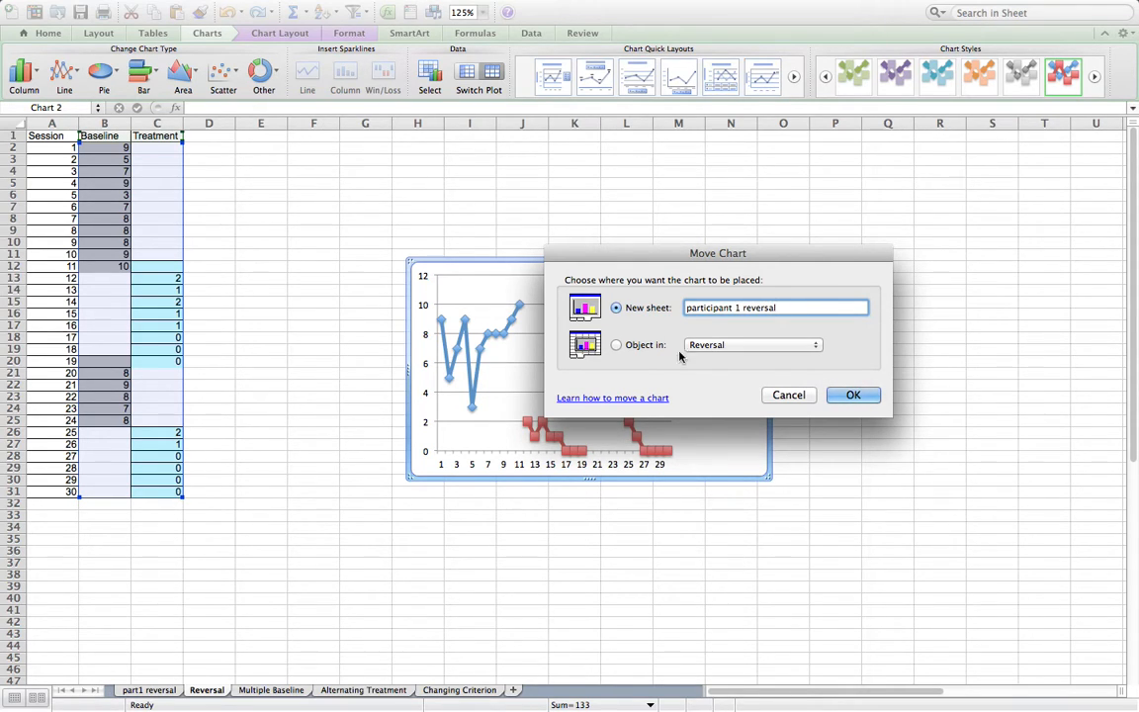
pyautogui.click(853, 394)
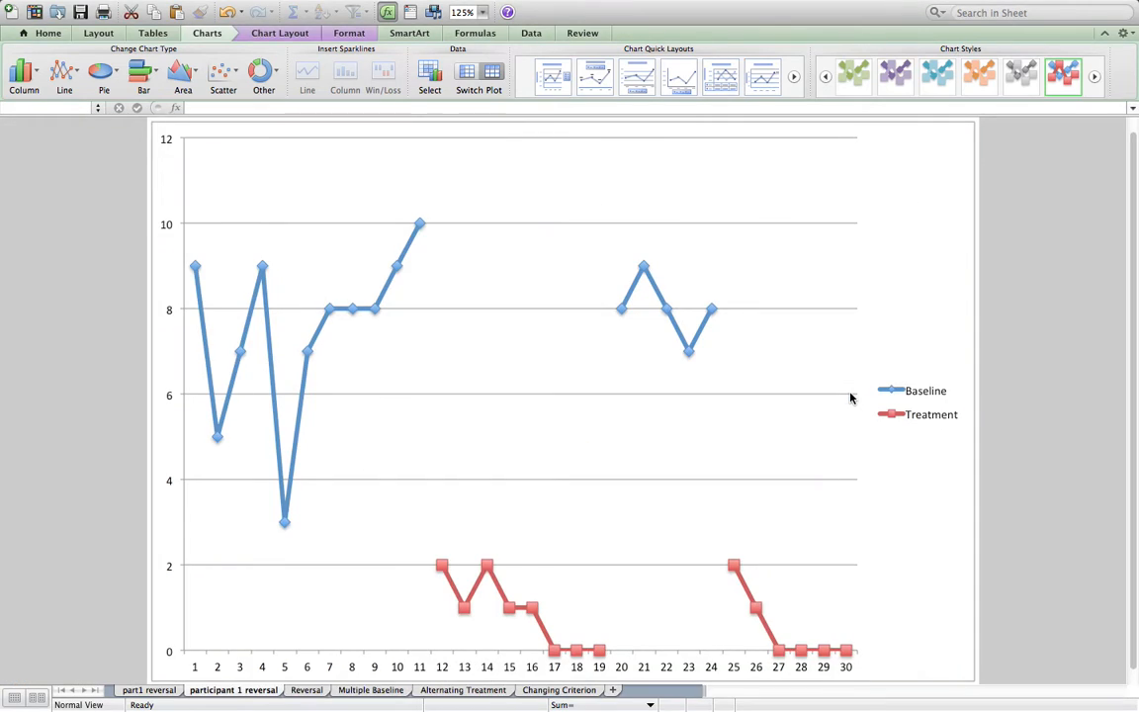
# - Compare with the part1 reversal example sheet, then select and delete the chart legend
pyautogui.click(561, 395)
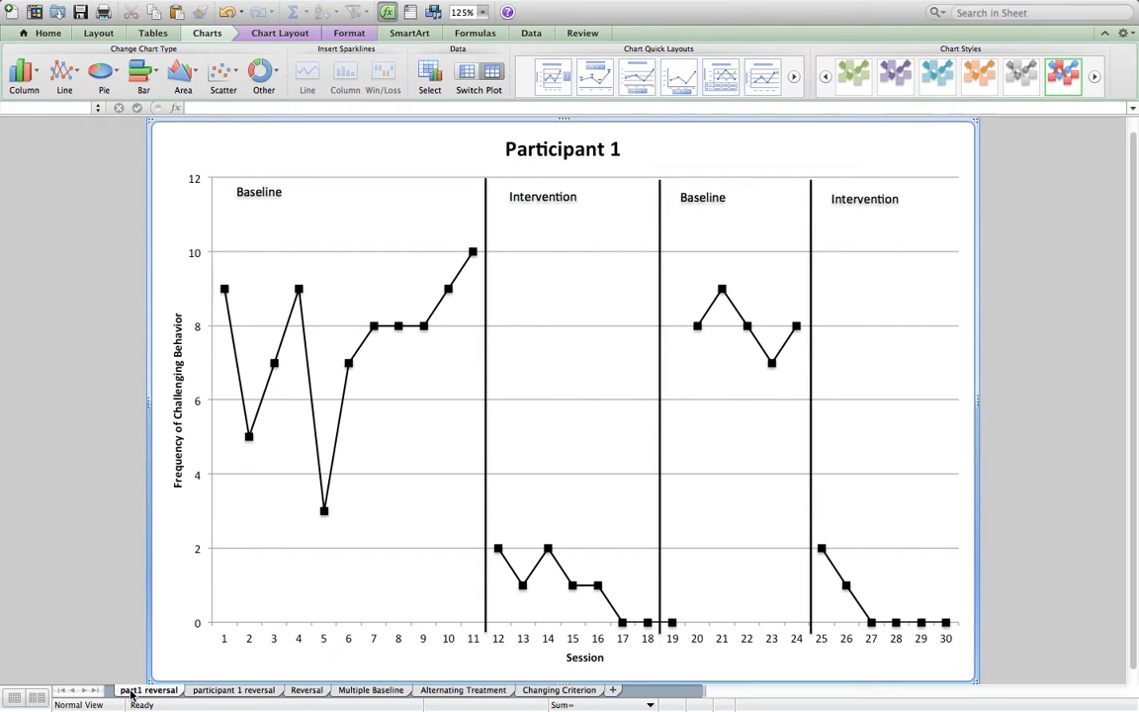
pyautogui.moveTo(314, 628)
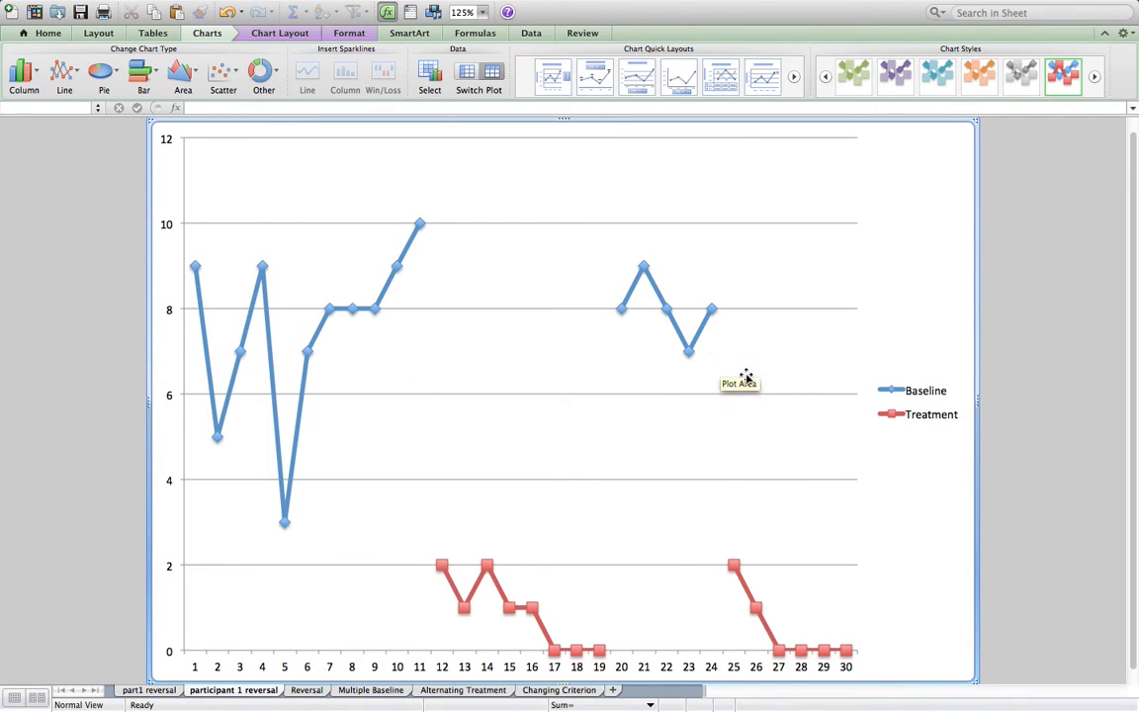
pyautogui.moveTo(907, 390)
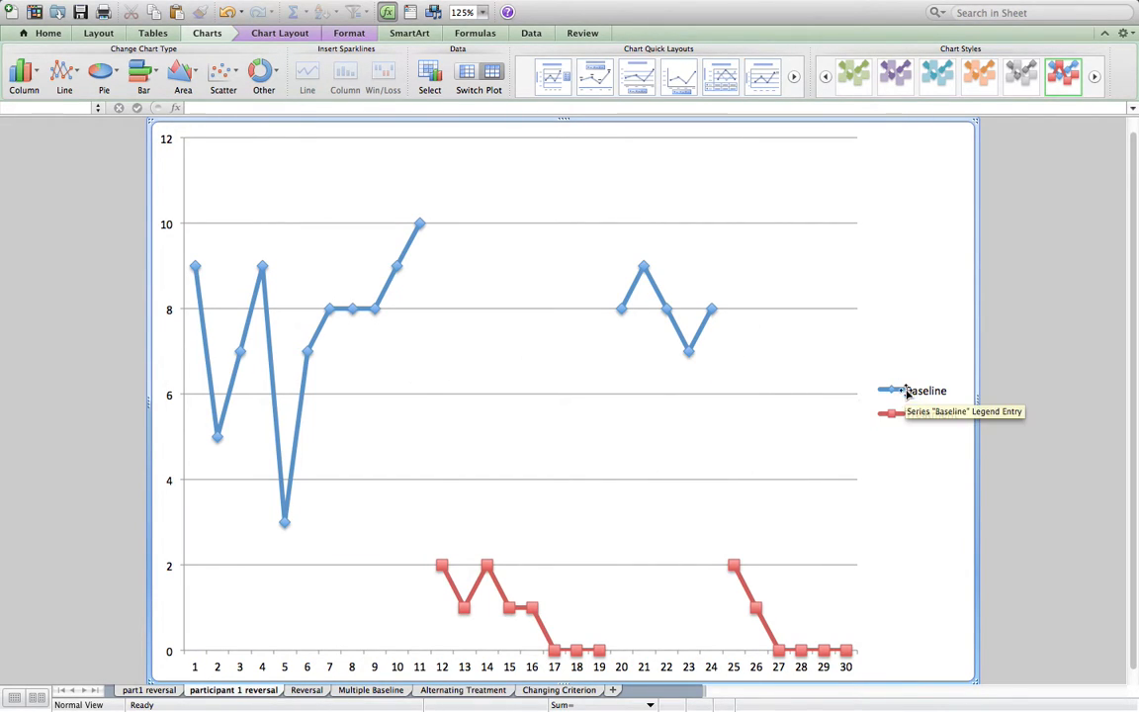
pyautogui.click(926, 391)
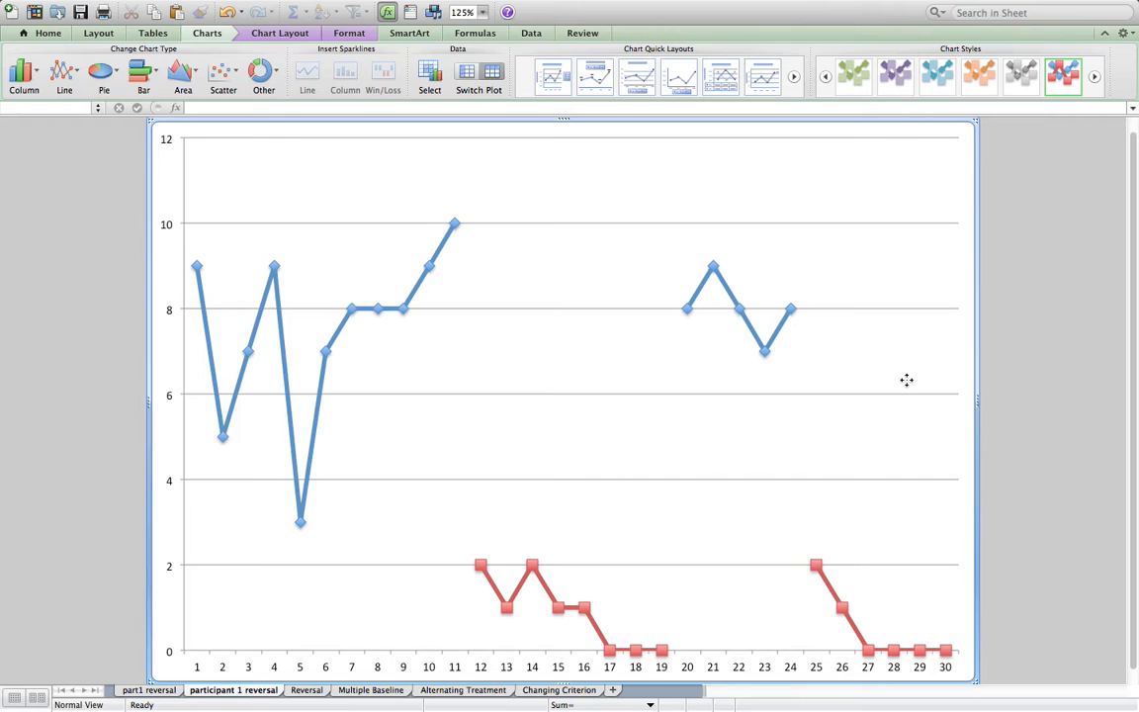
pyautogui.moveTo(459, 184)
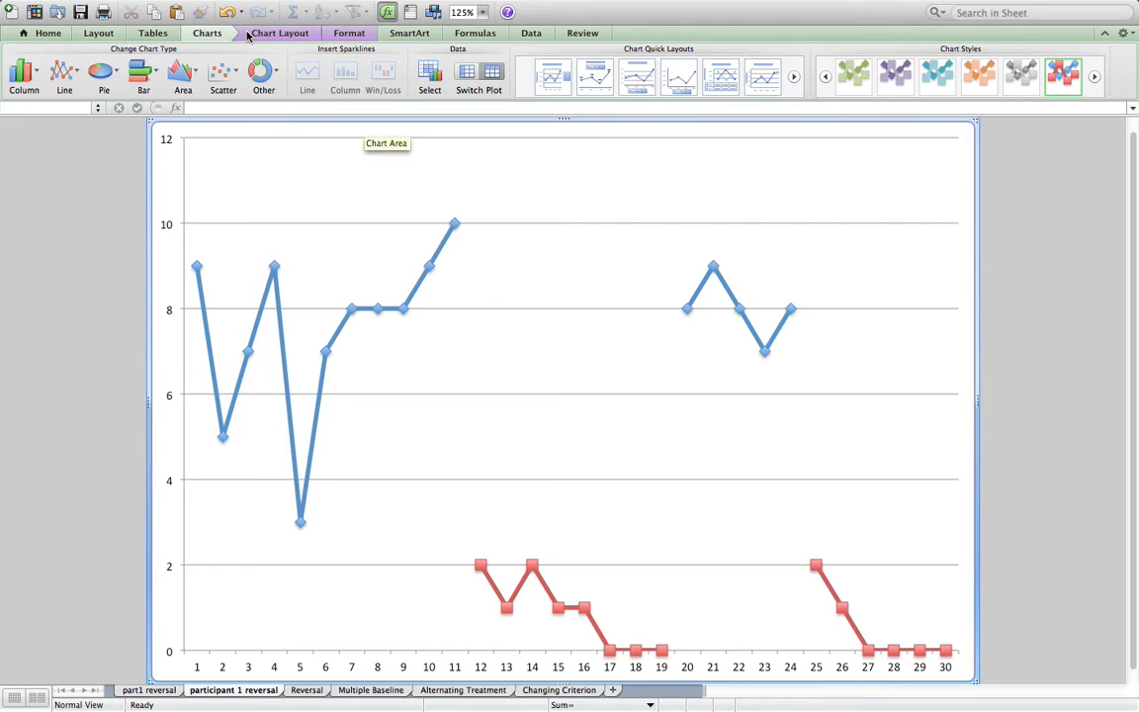
# - Add a title above the chart reading 'Participant 1 Reversal Design'
pyautogui.click(279, 32)
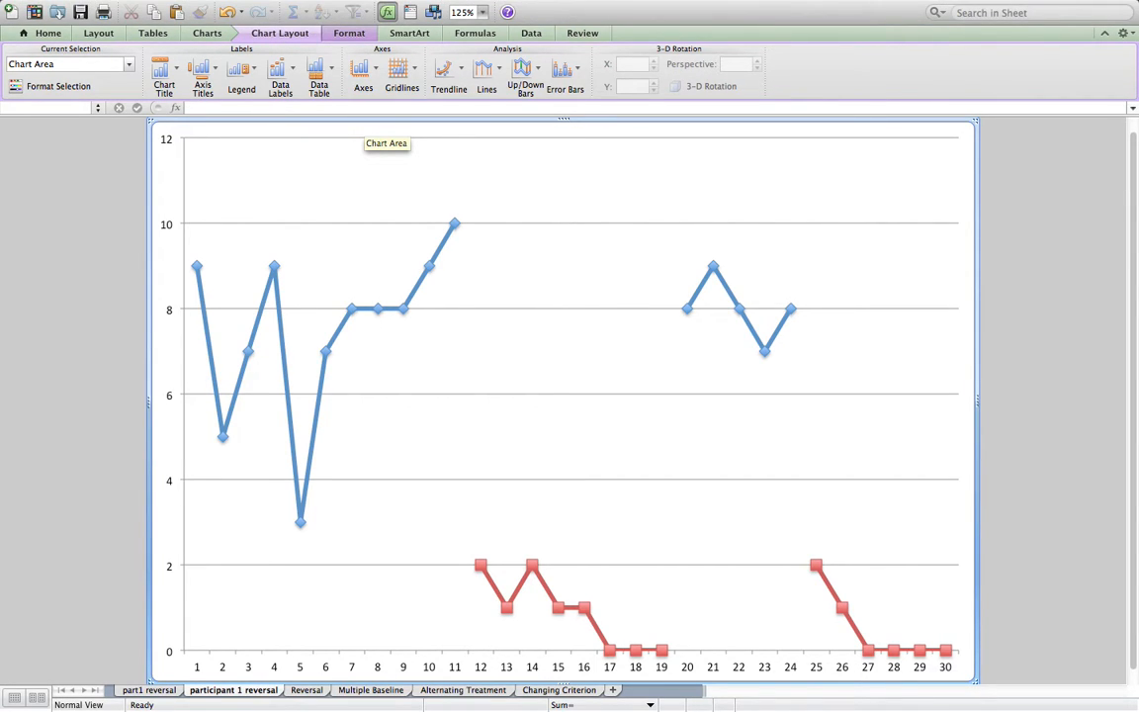
pyautogui.click(353, 8)
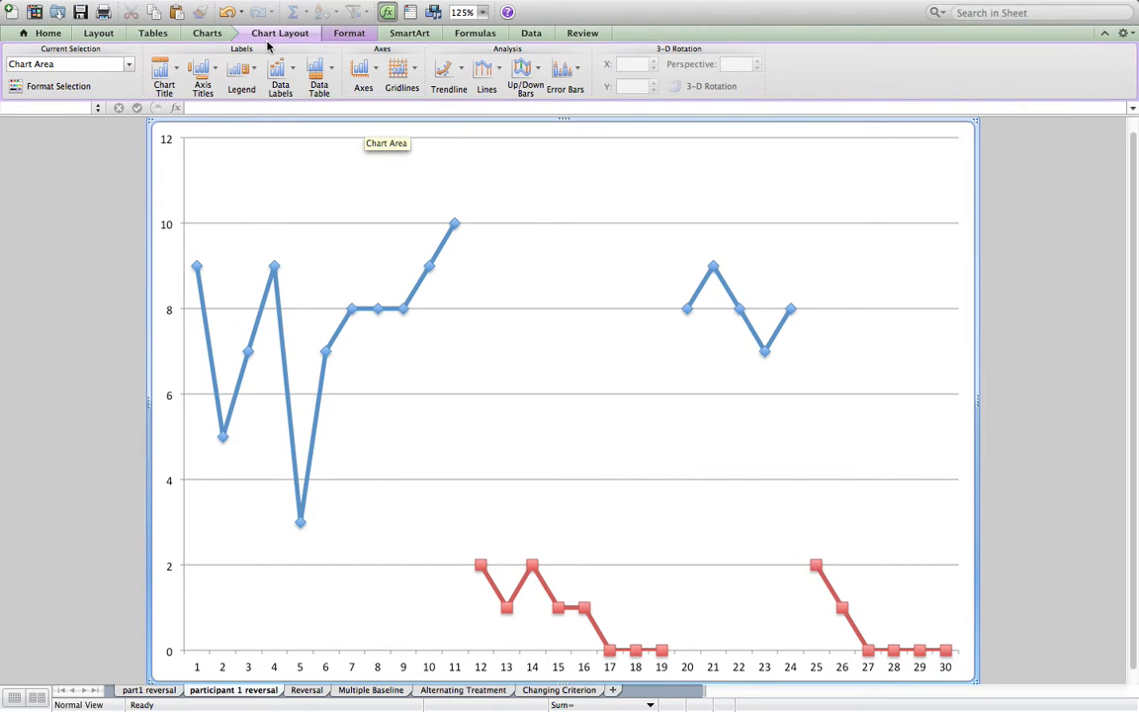
pyautogui.moveTo(272, 261)
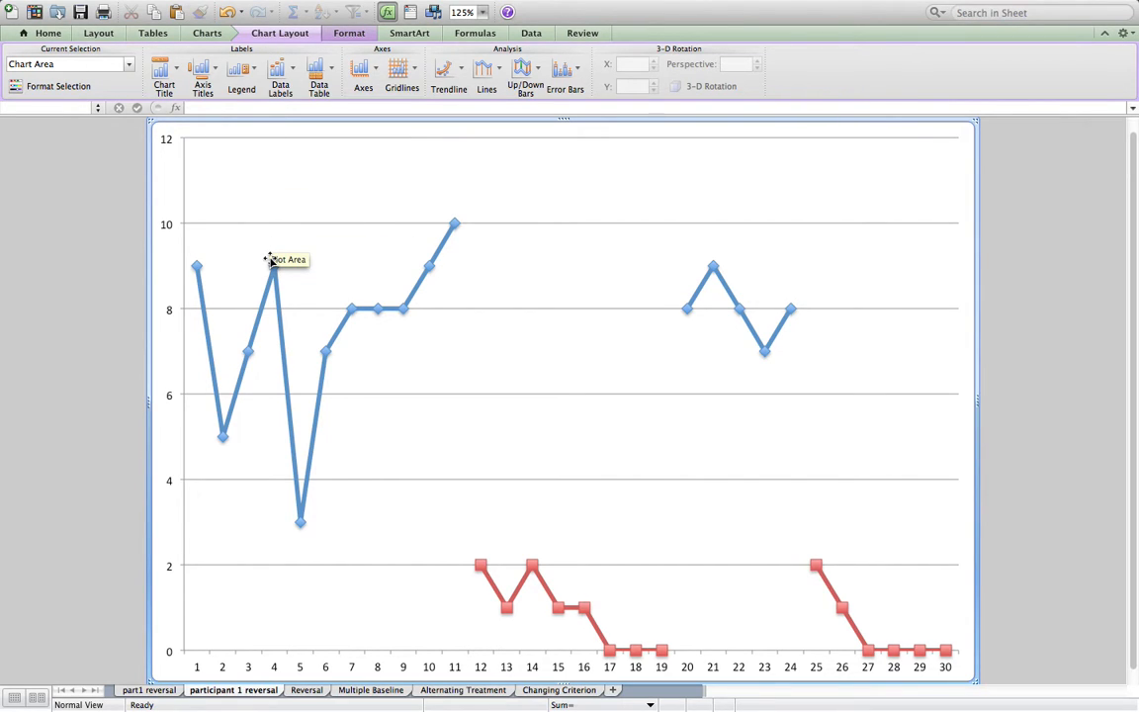
pyautogui.moveTo(164, 84)
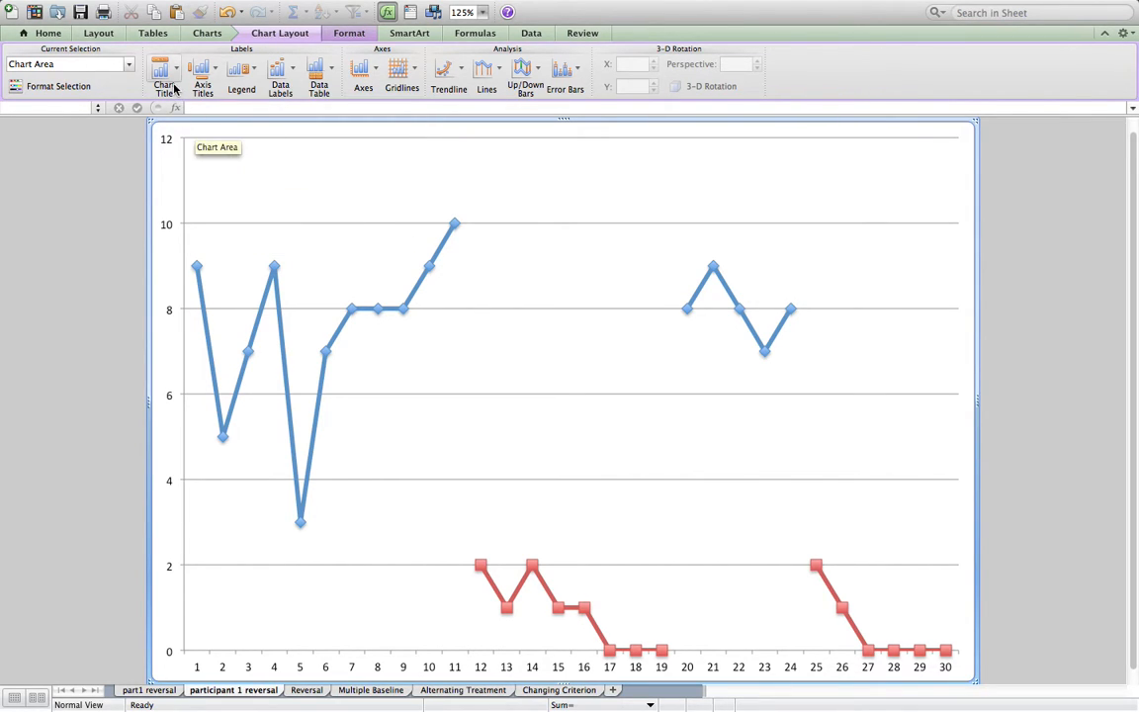
pyautogui.click(163, 74)
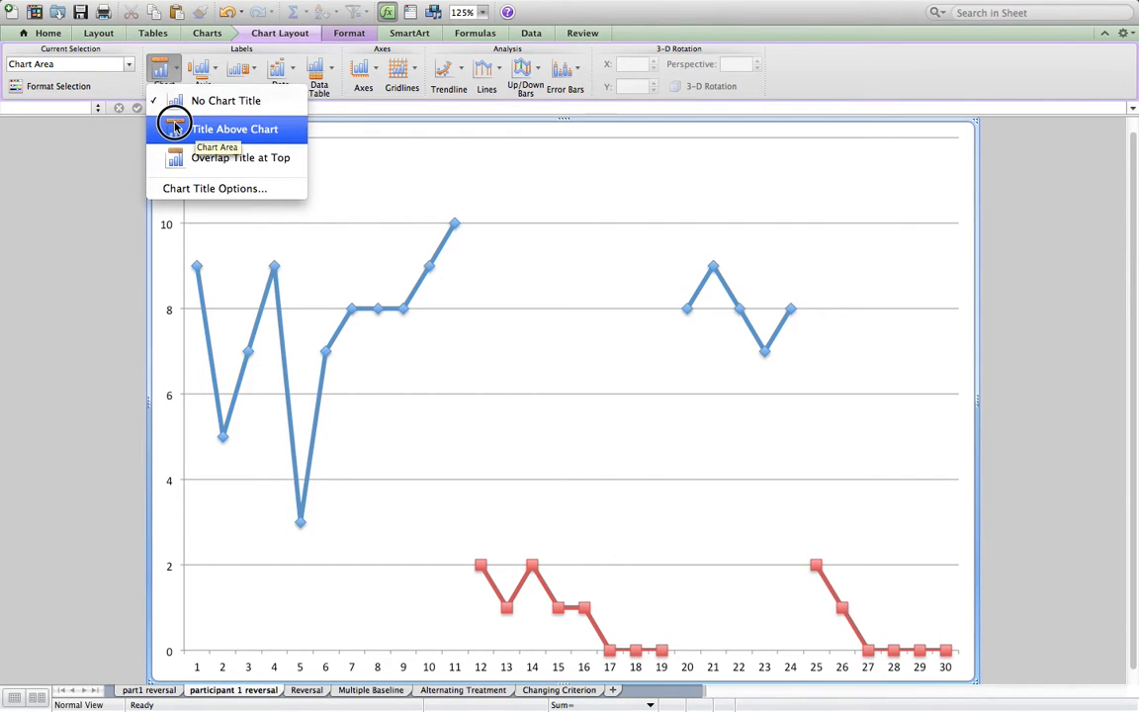
pyautogui.click(234, 129)
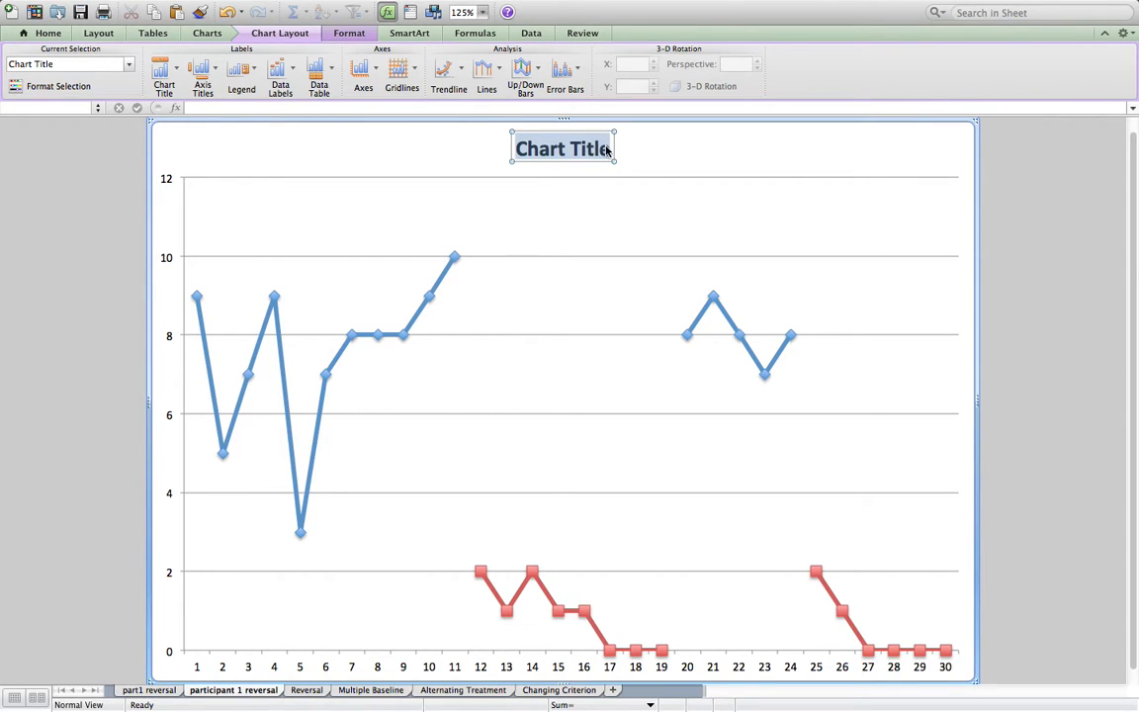
pyautogui.write('Participant 1 Reversal')
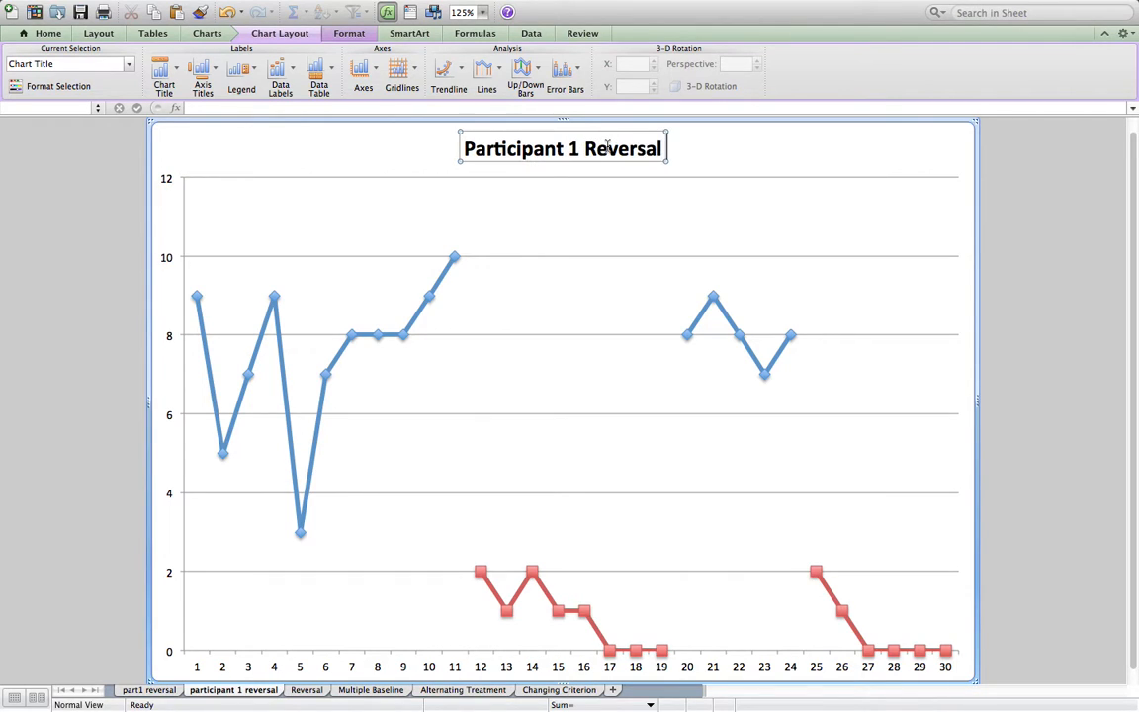
pyautogui.write('Design')
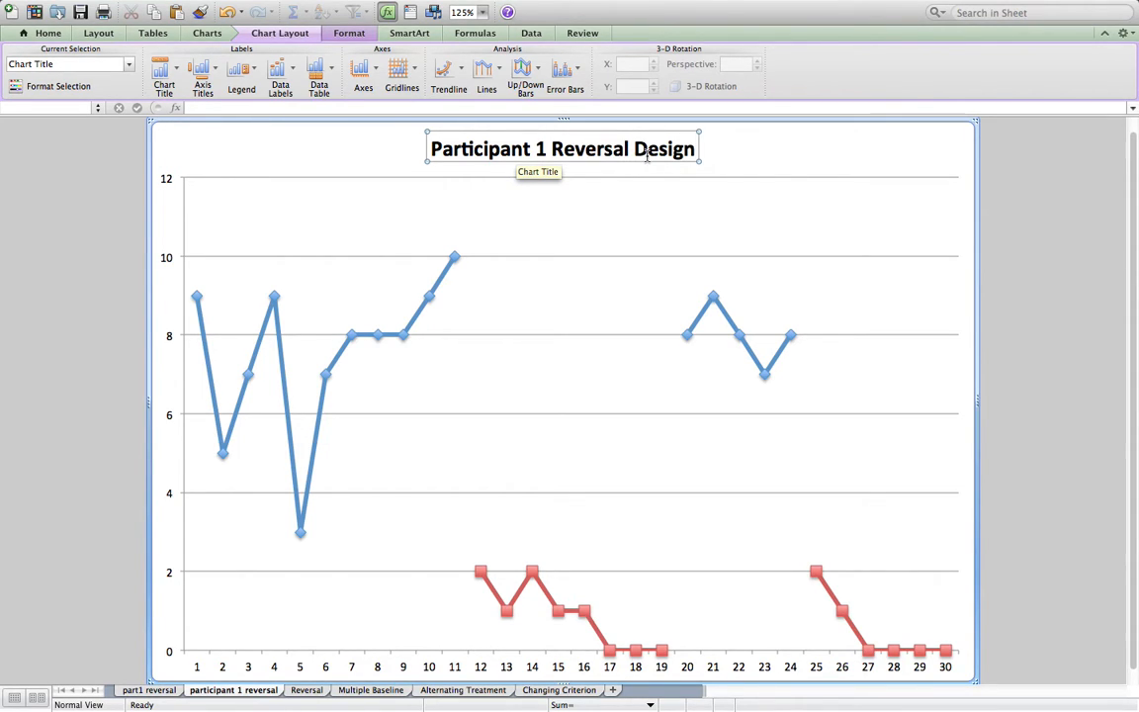
pyautogui.moveTo(455, 388)
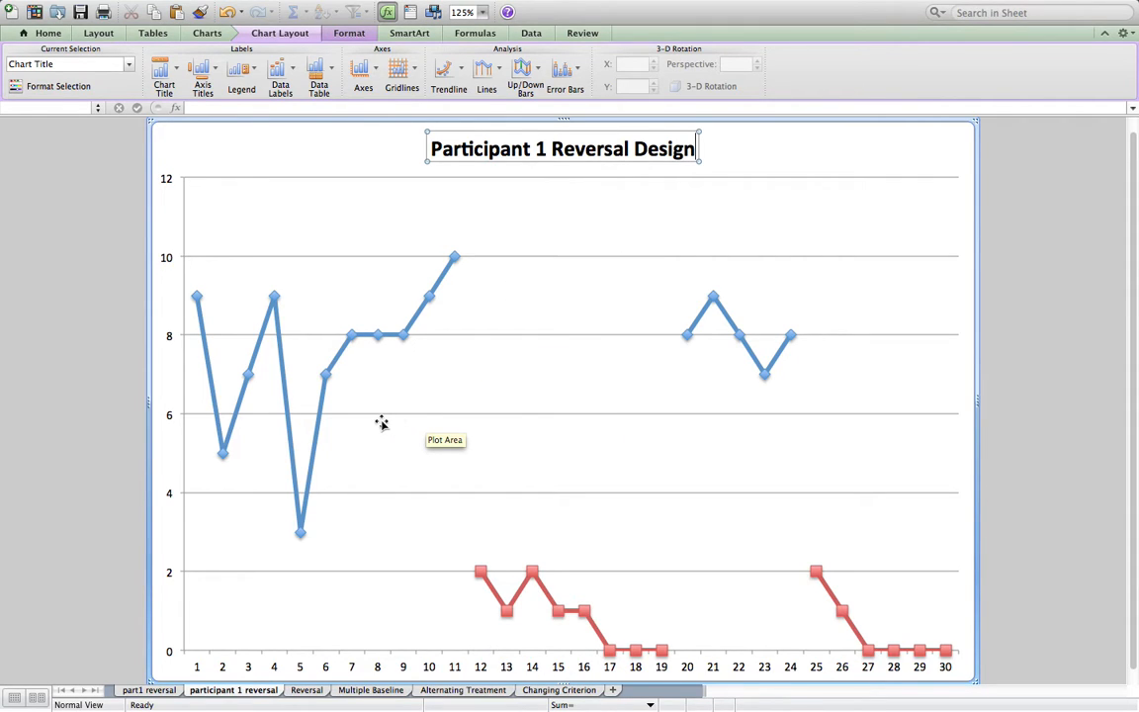
pyautogui.moveTo(356, 331)
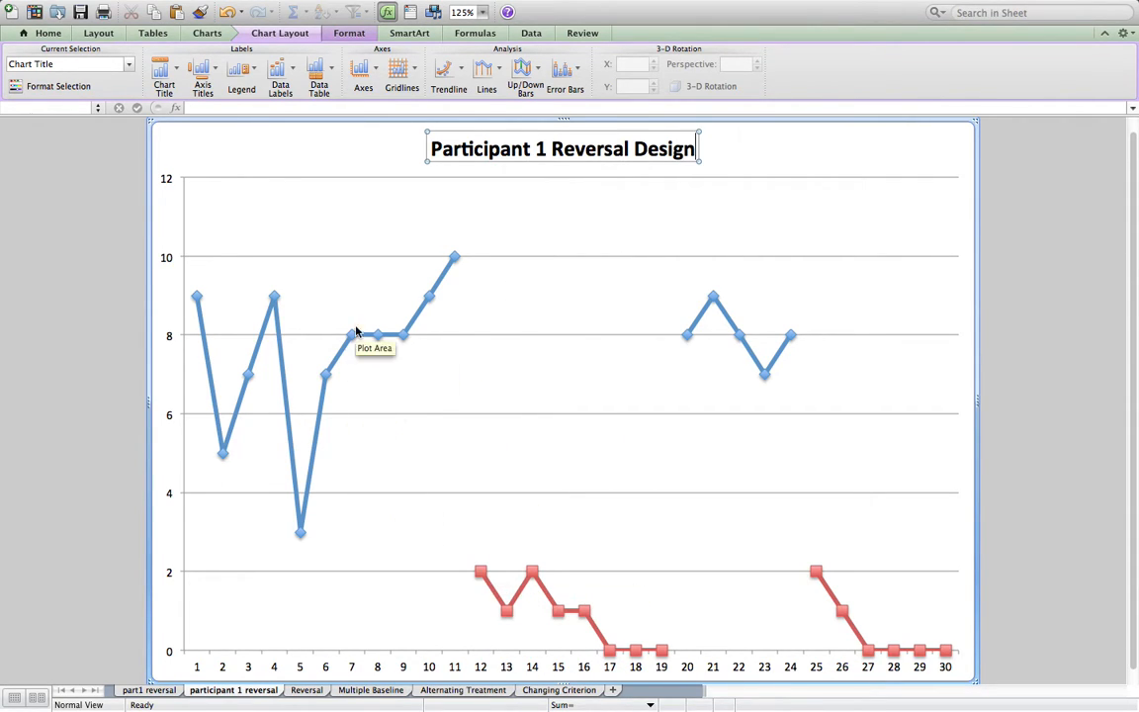
pyautogui.moveTo(509, 641)
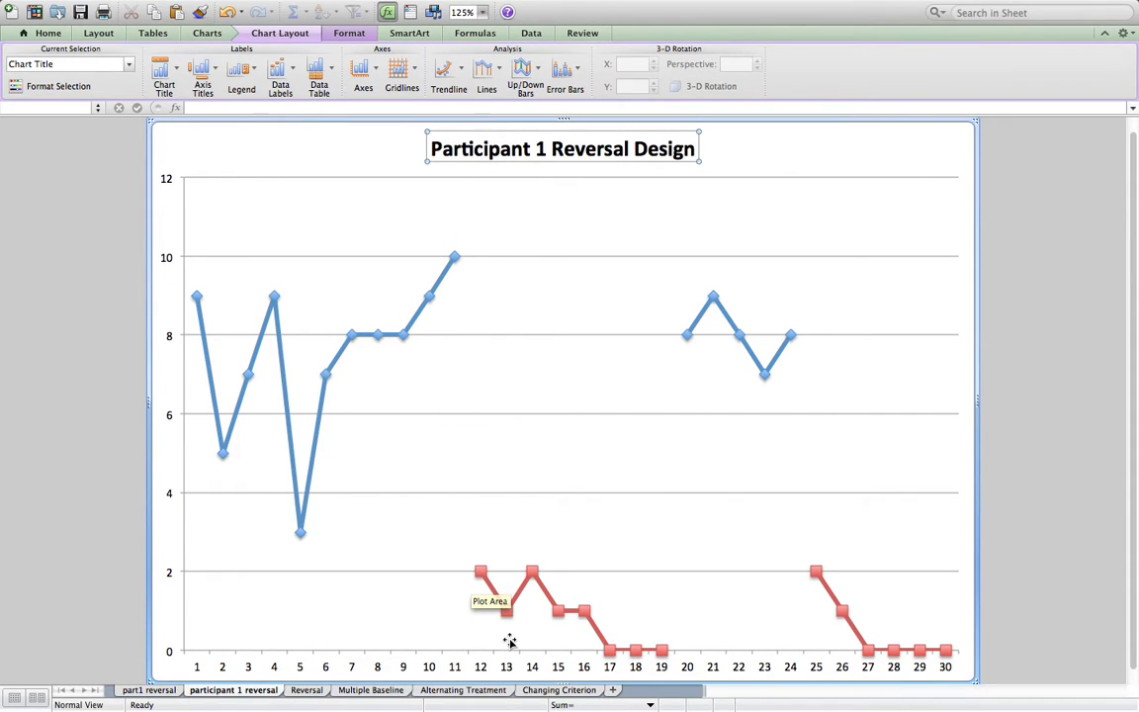
pyautogui.moveTo(490, 641)
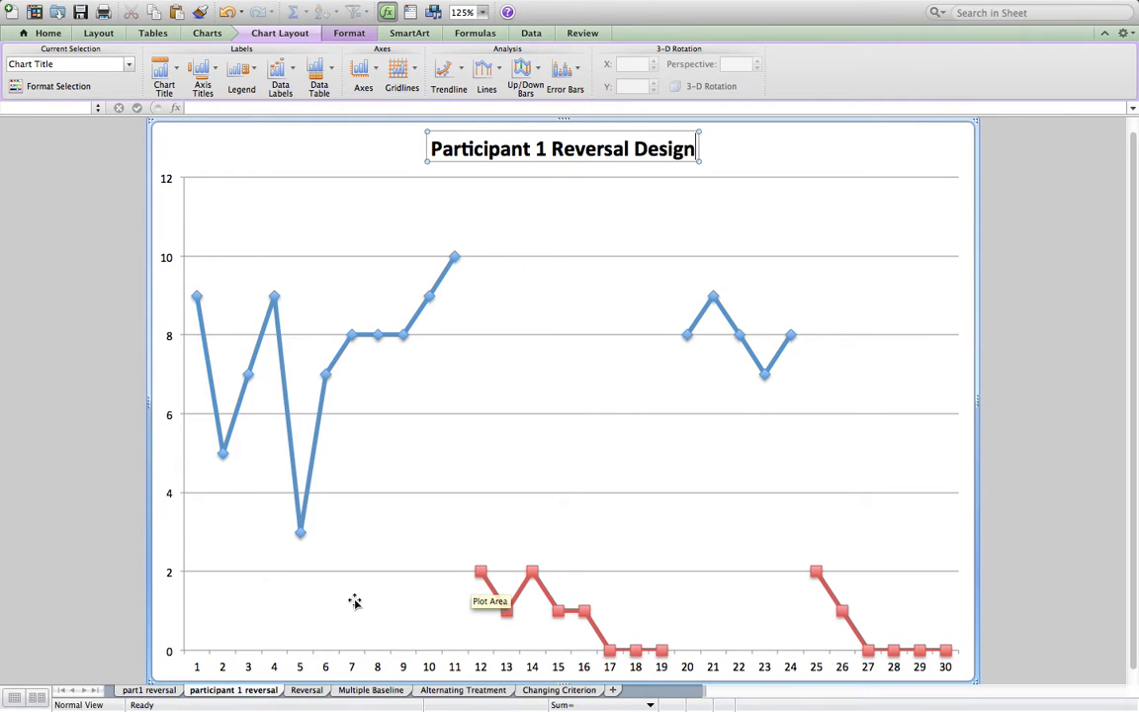
pyautogui.moveTo(563, 290)
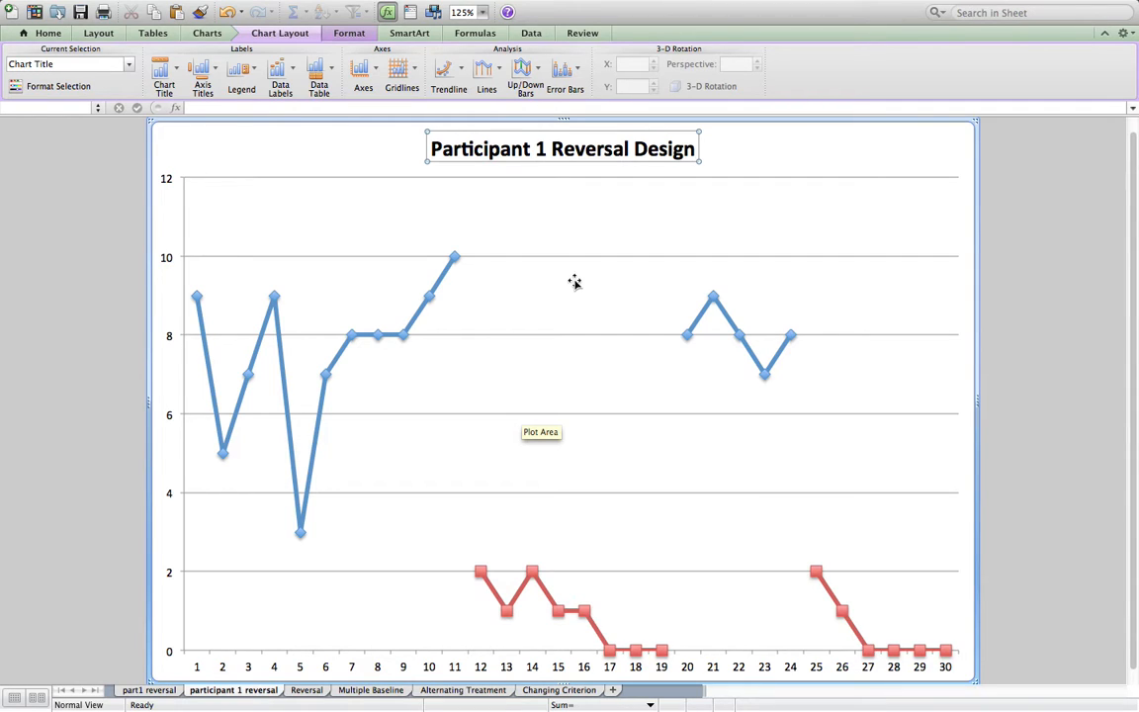
pyautogui.moveTo(310, 673)
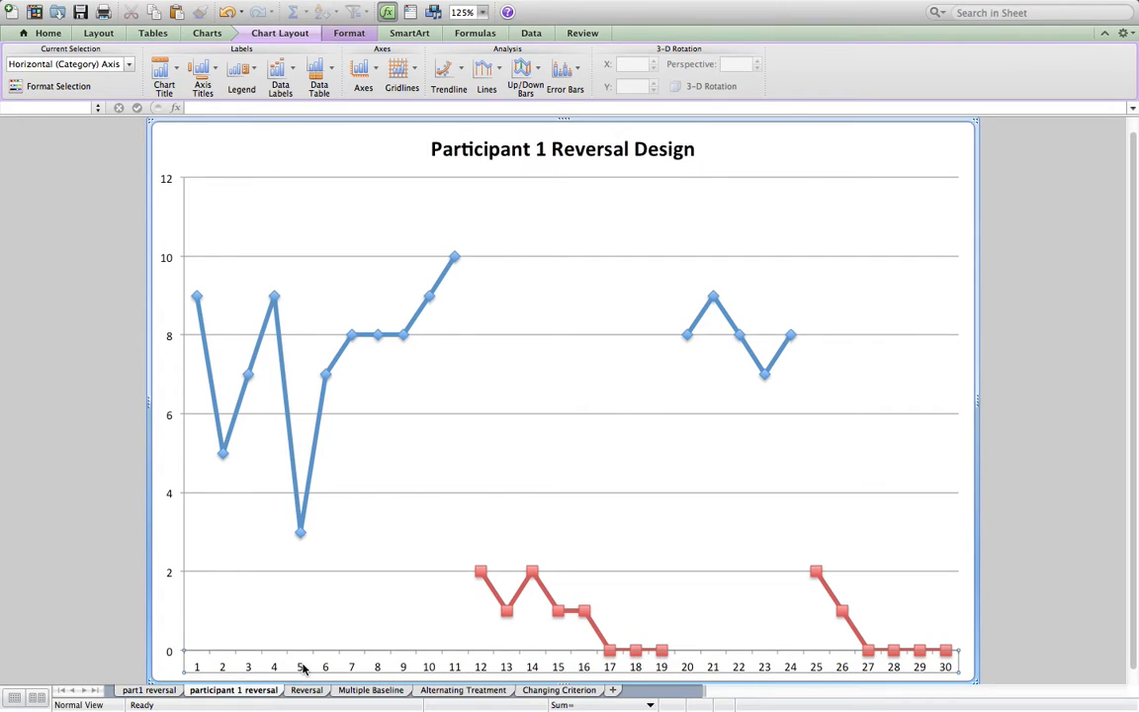
# - Open Format Axis for the horizontal sessions axis and confirm its settings
pyautogui.rightClick(302, 534)
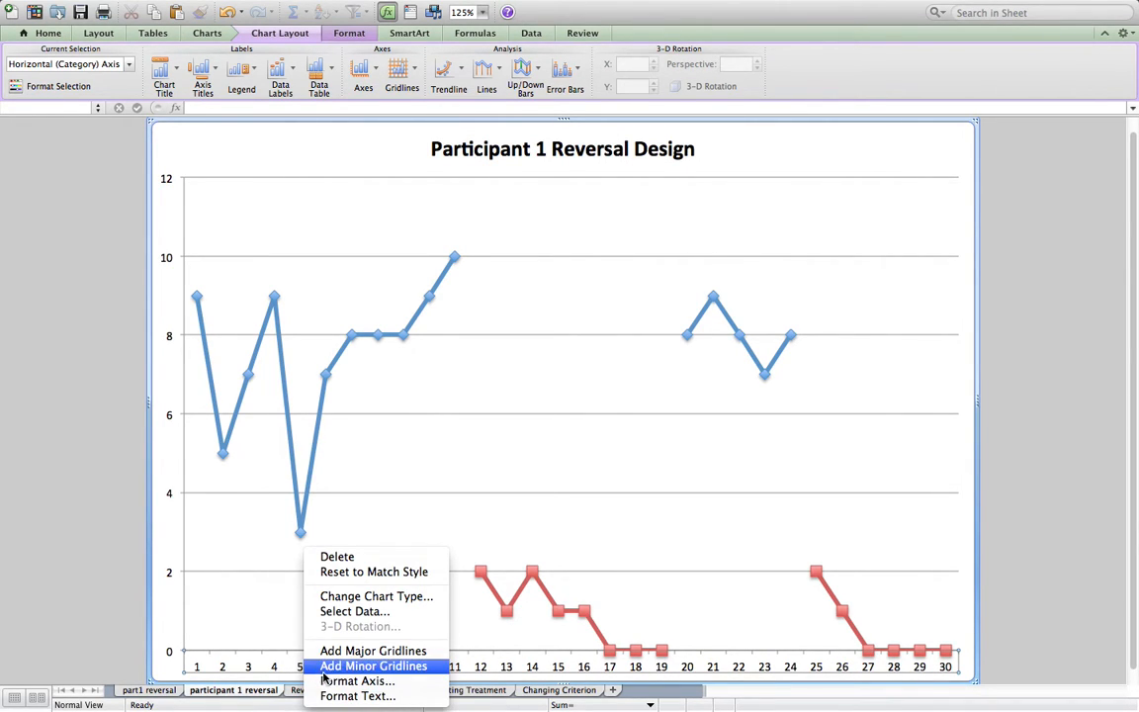
pyautogui.click(358, 681)
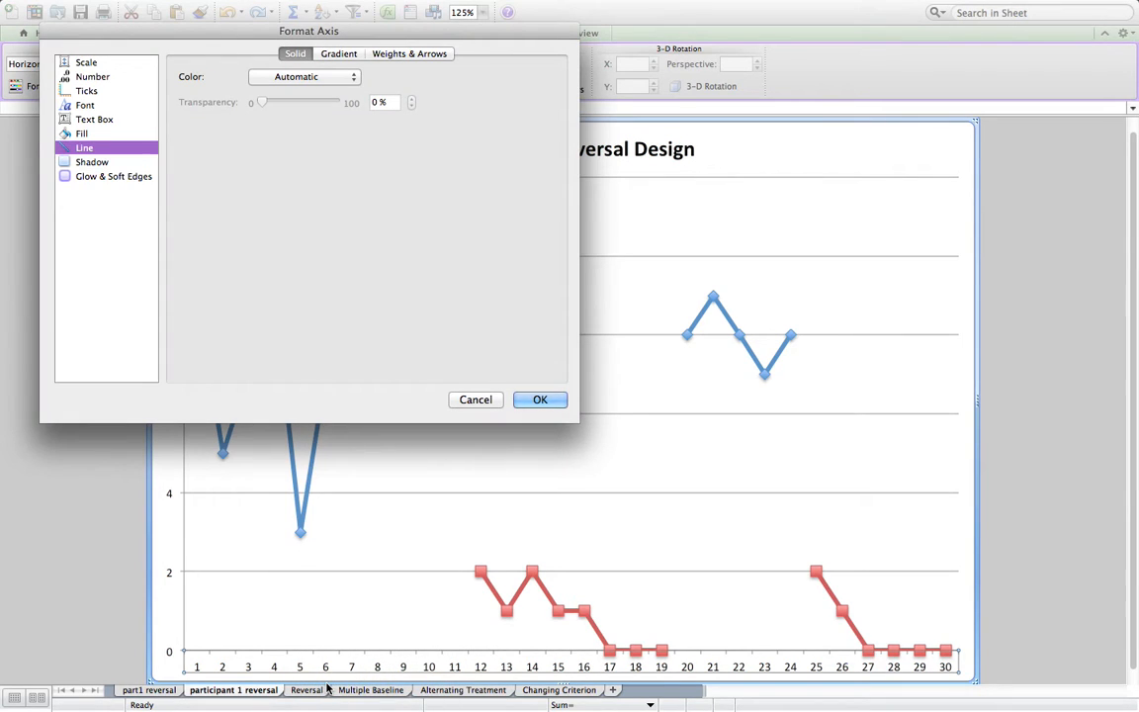
pyautogui.moveTo(151, 80)
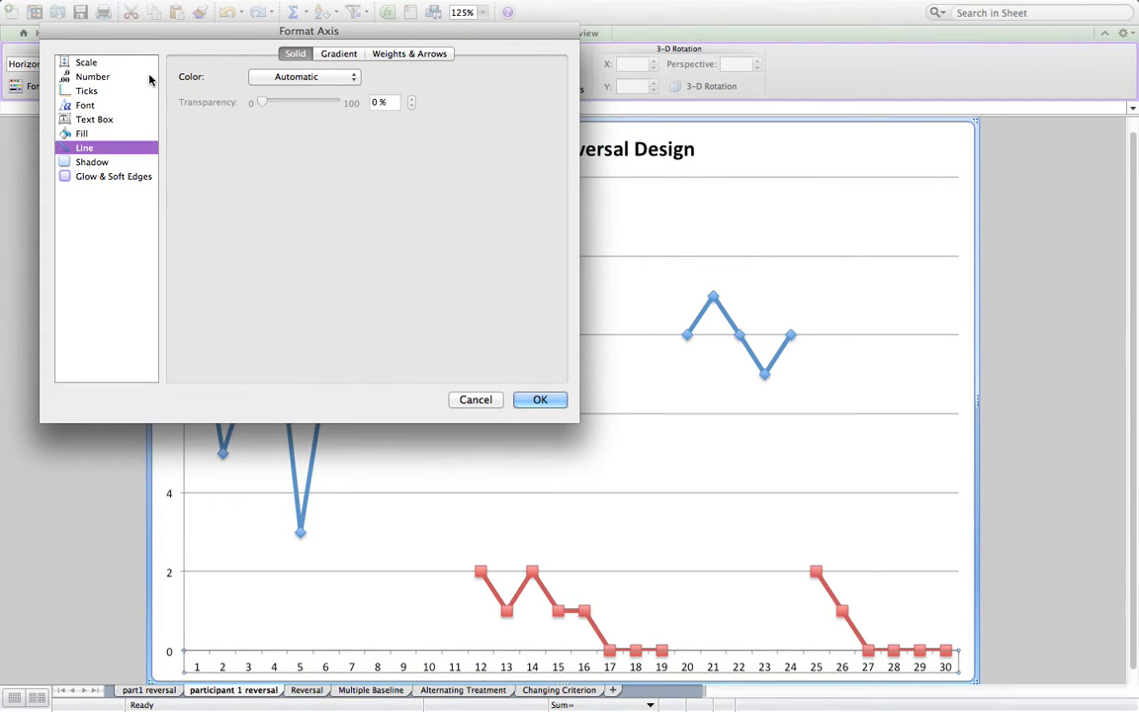
pyautogui.moveTo(97, 68)
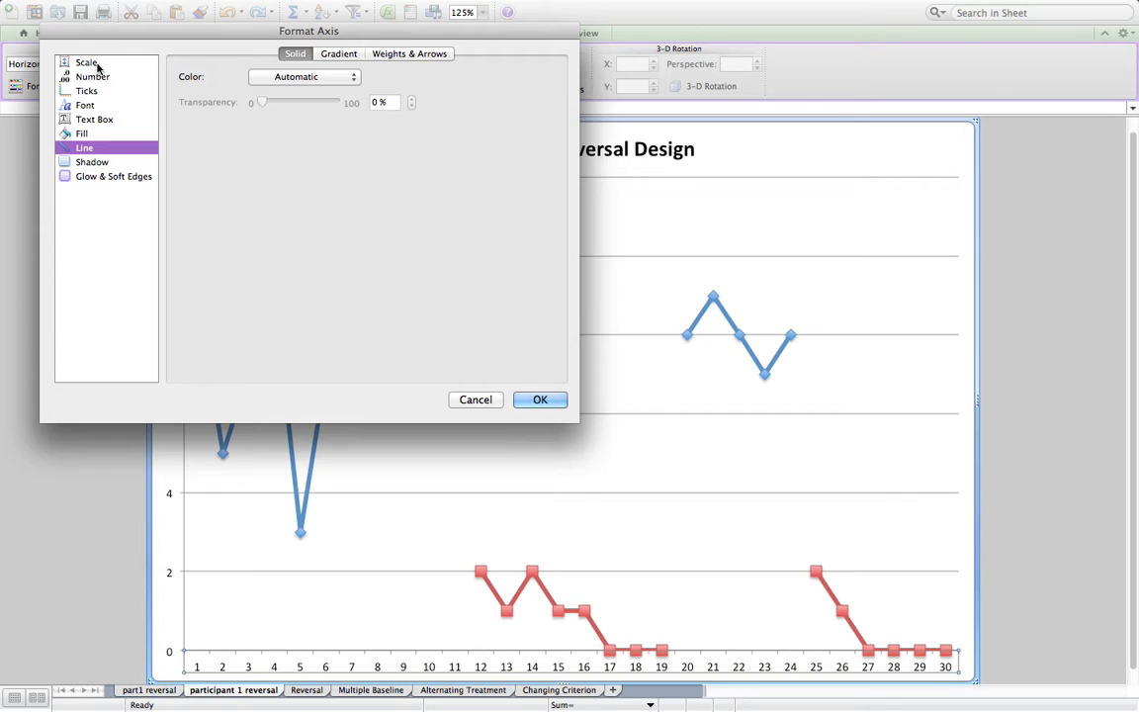
pyautogui.moveTo(146, 173)
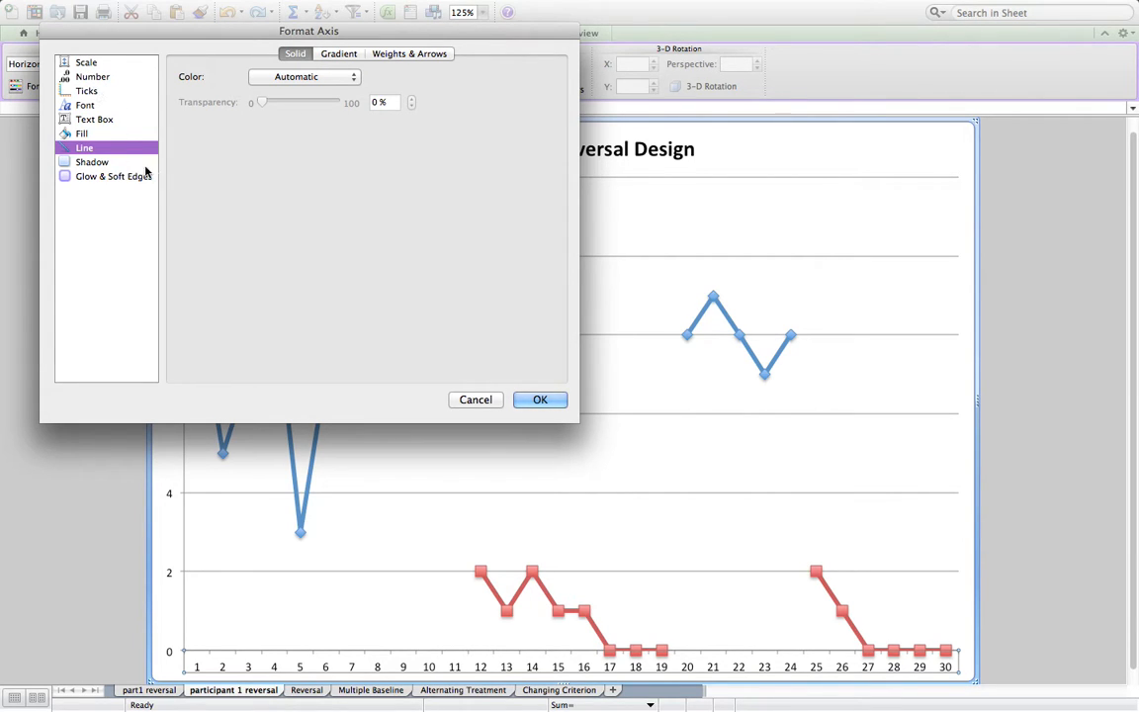
pyautogui.click(540, 399)
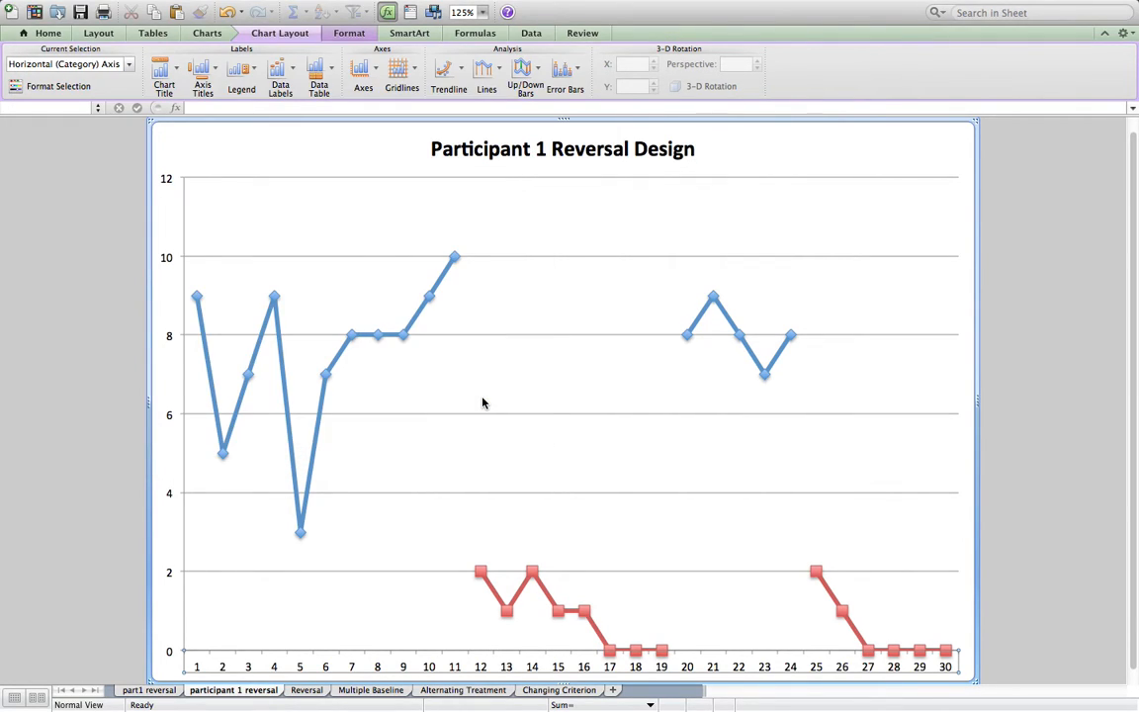
pyautogui.moveTo(243, 122)
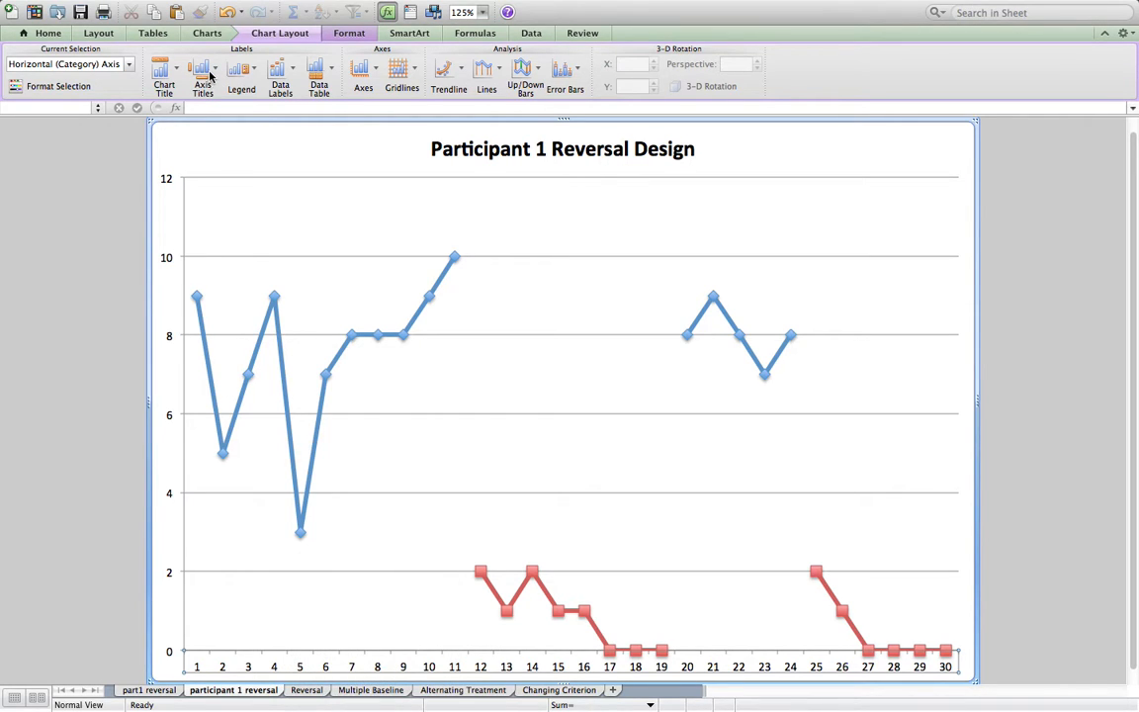
# - Add a horizontal axis title below the axis reading 'Sessions'
pyautogui.click(203, 74)
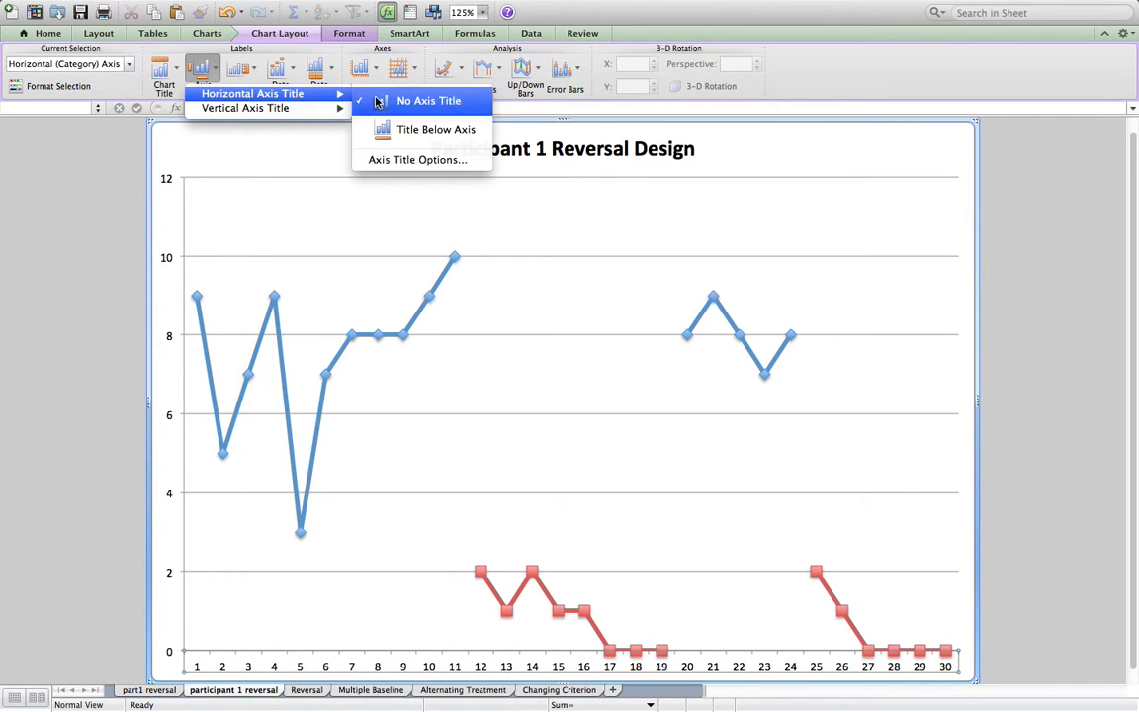
pyautogui.click(436, 128)
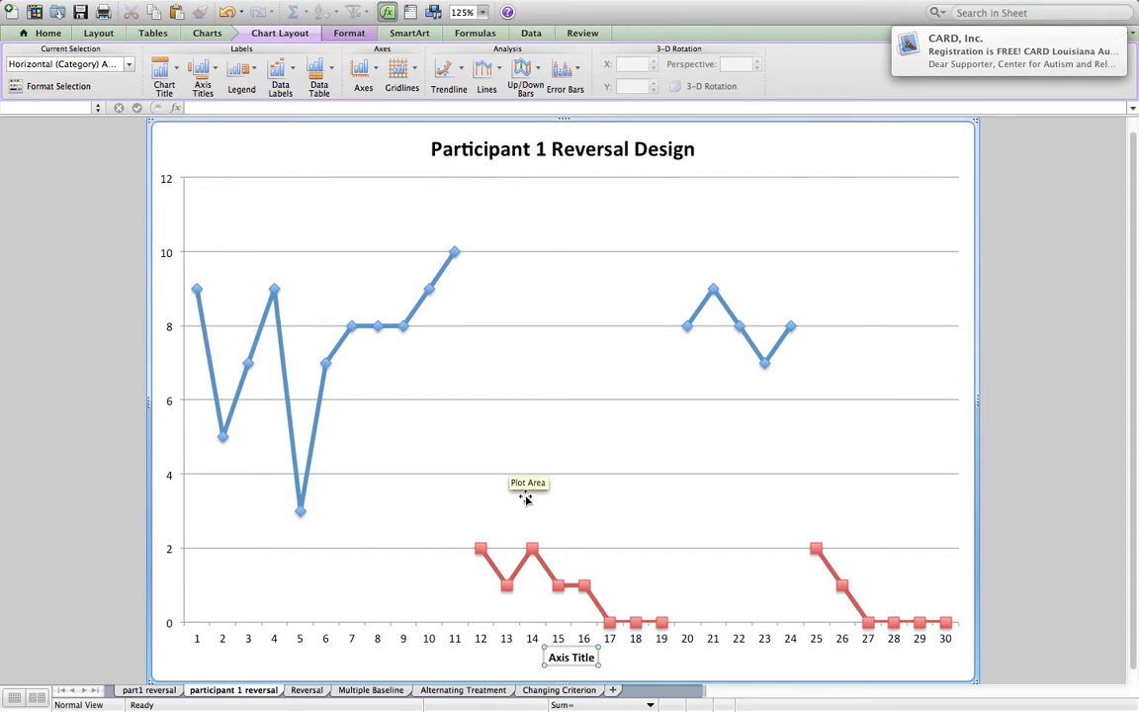
pyautogui.click(570, 657)
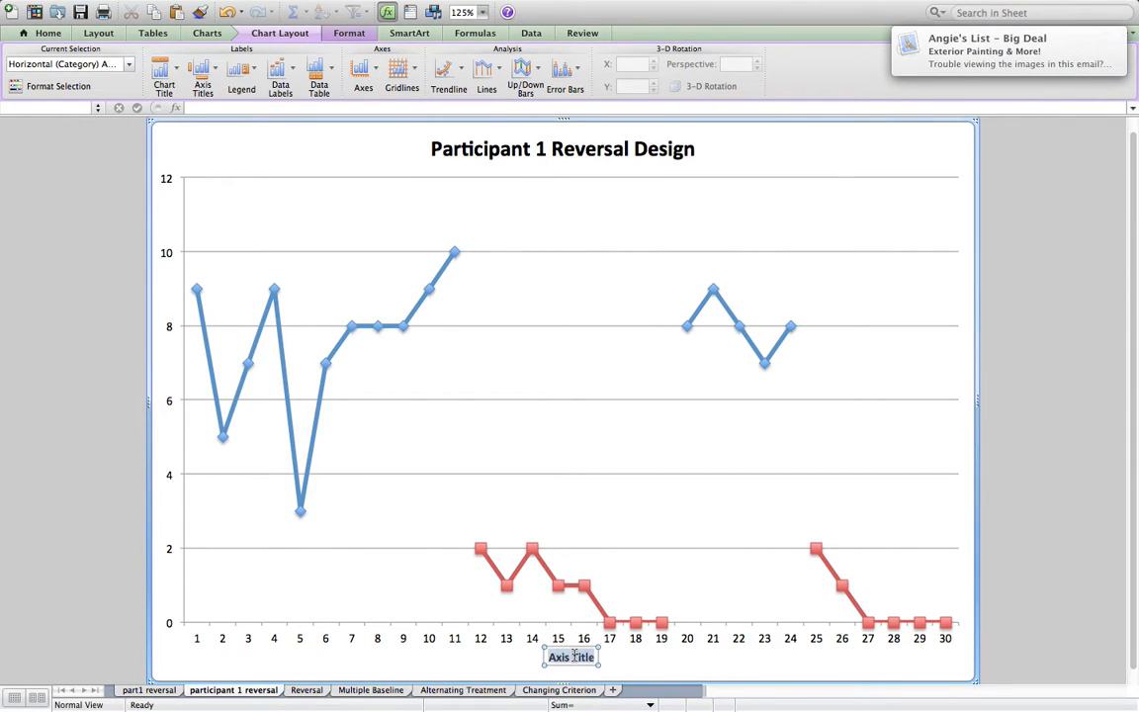
pyautogui.write('SEssions')
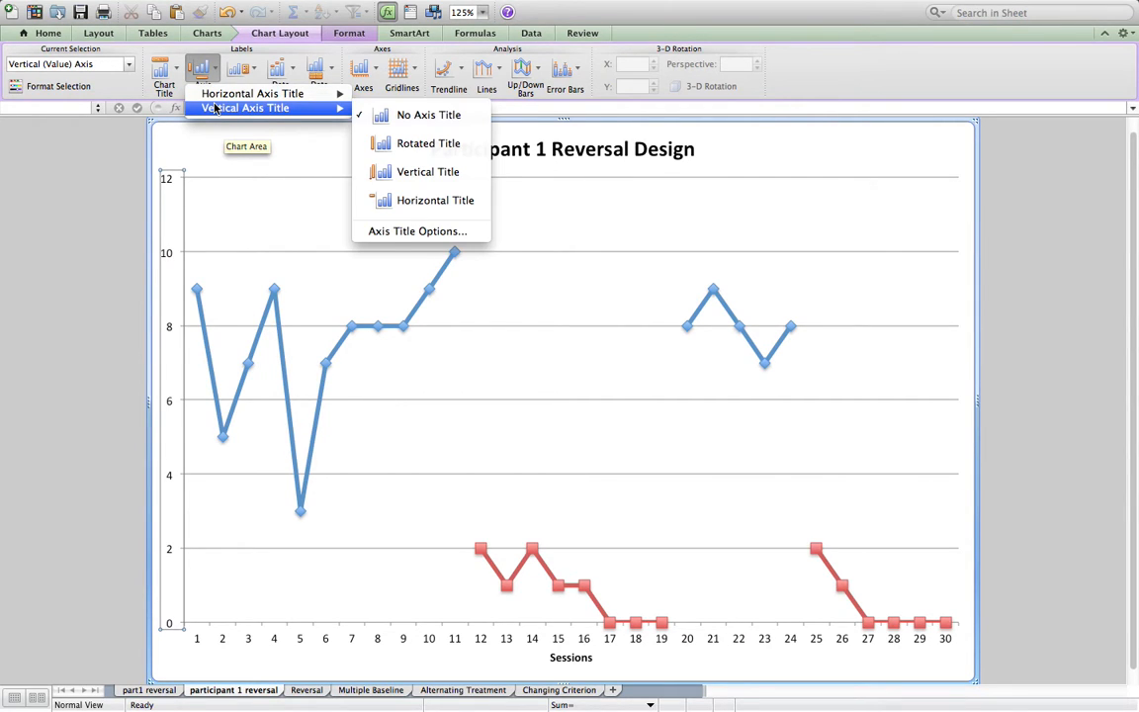
pyautogui.moveTo(420, 143)
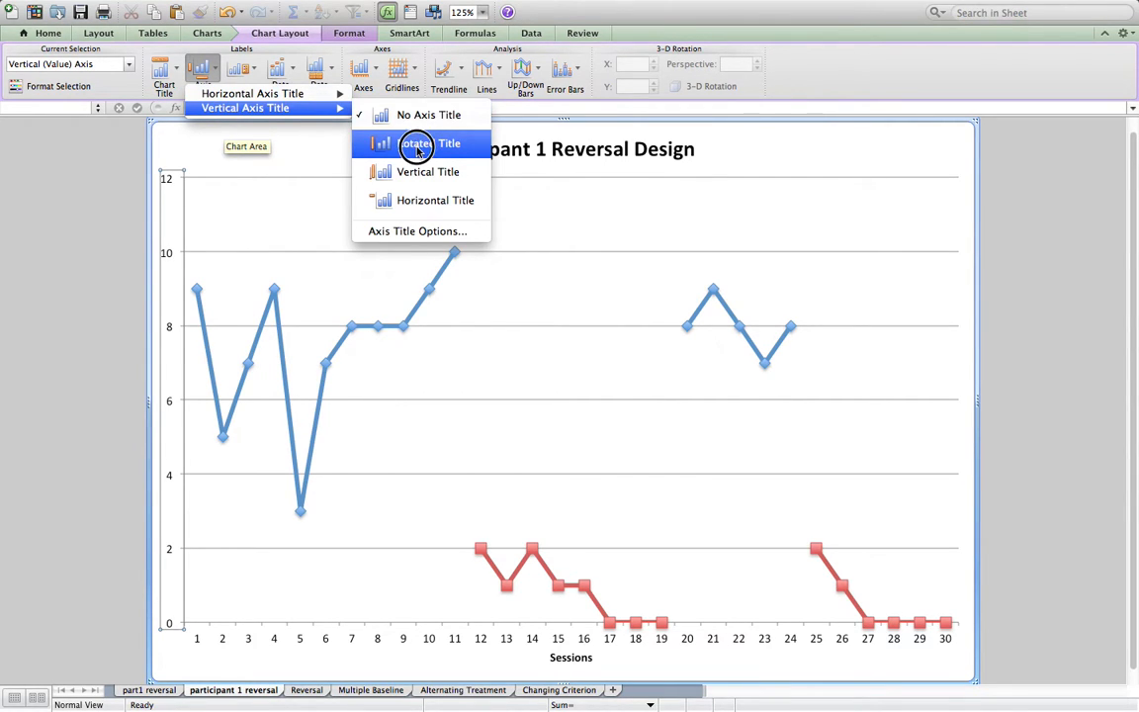
# - Add a rotated vertical axis title 'Frequency of Challenging Behavior'
pyautogui.click(415, 144)
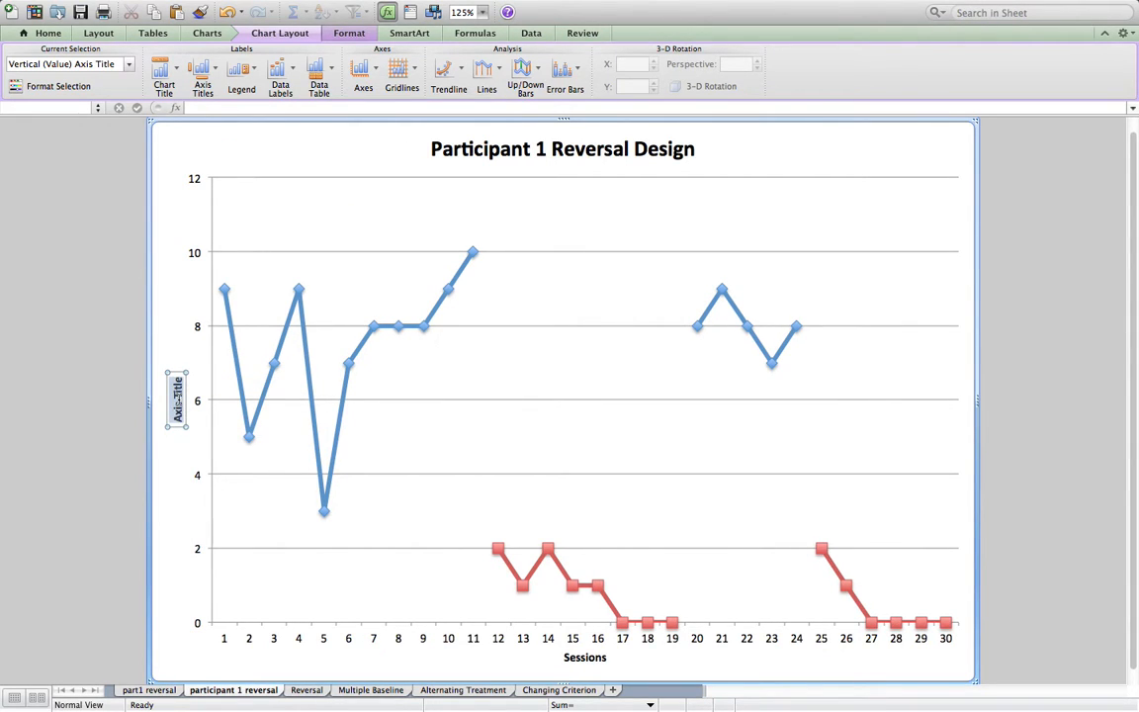
pyautogui.write('Frequency')
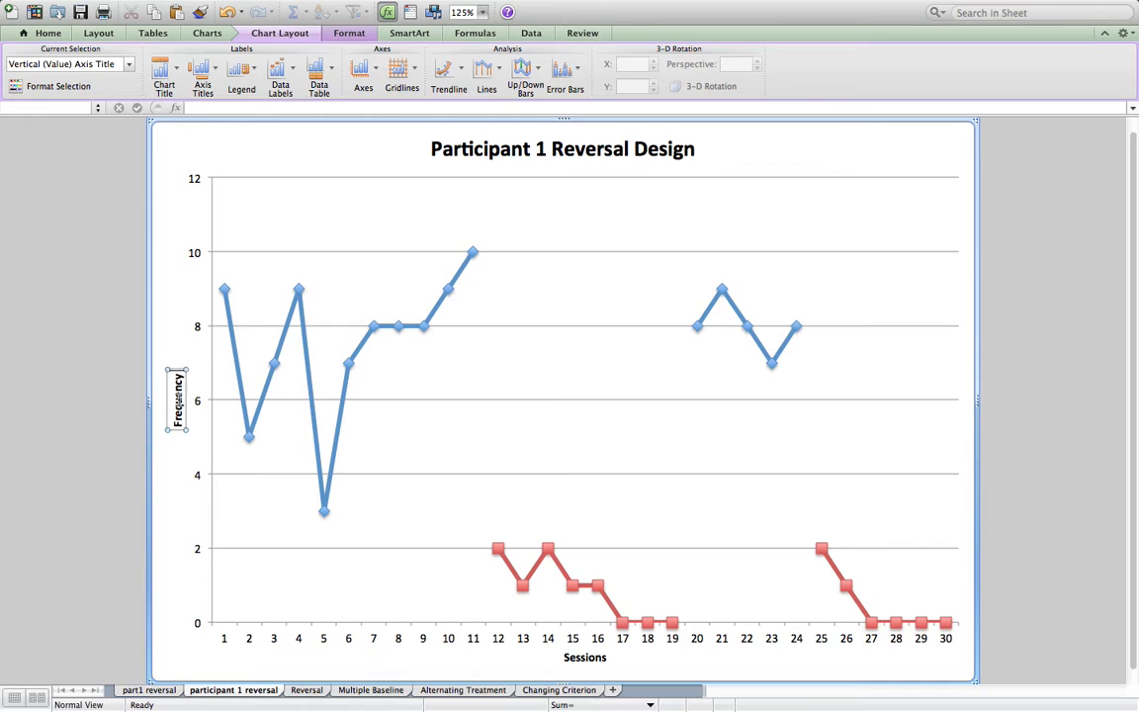
pyautogui.write('of Chale')
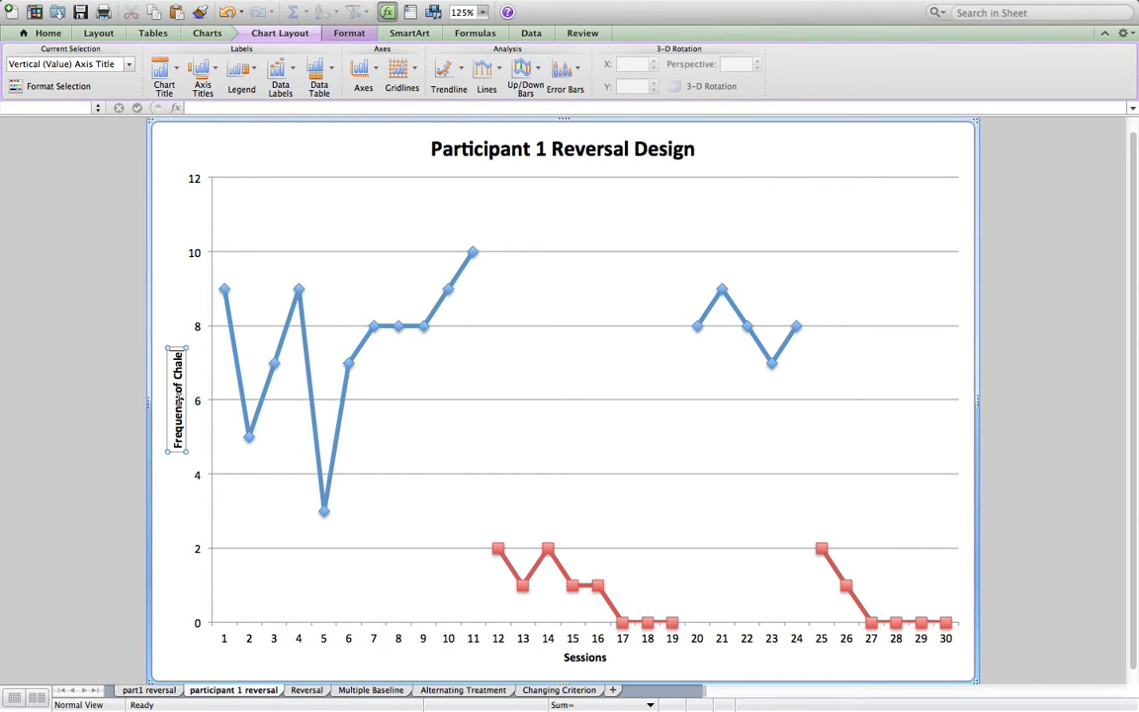
pyautogui.write('Challenging Behavior')
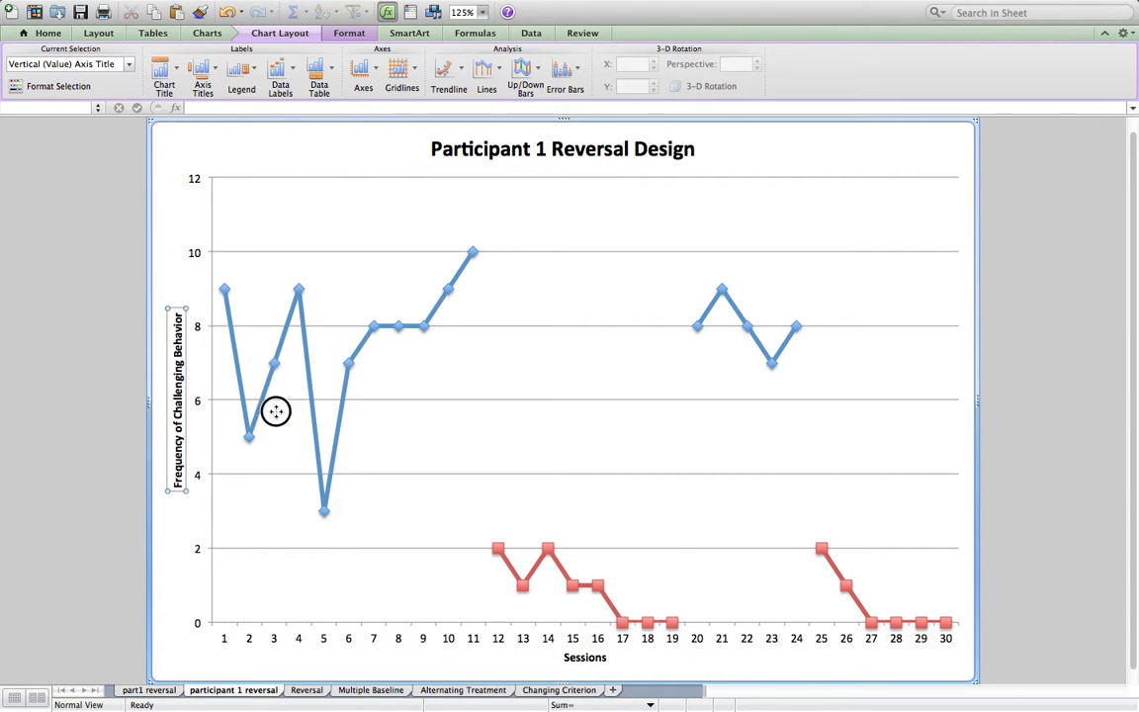
pyautogui.click(277, 412)
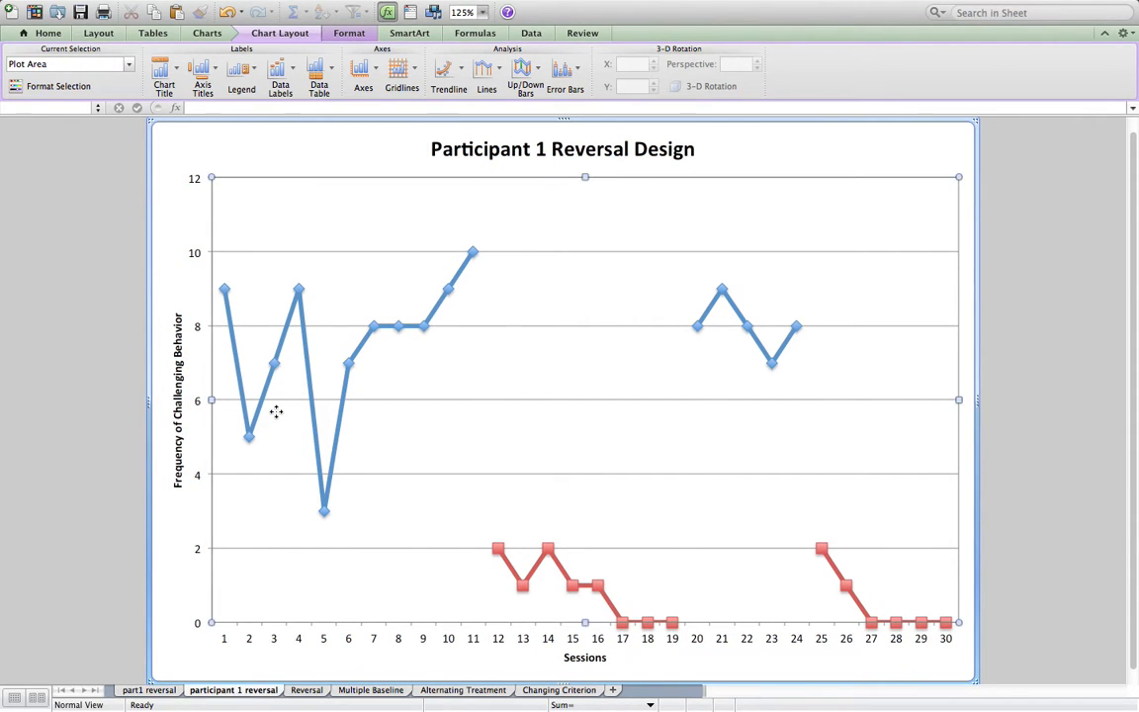
pyautogui.moveTo(275, 364)
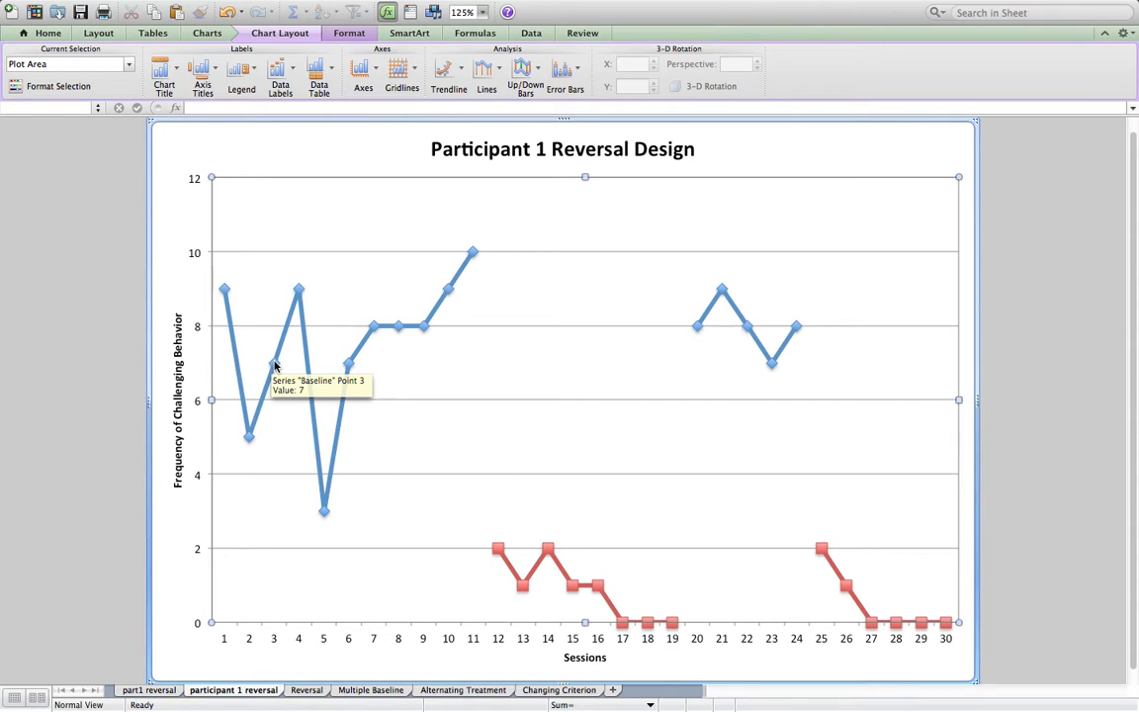
pyautogui.moveTo(225, 314)
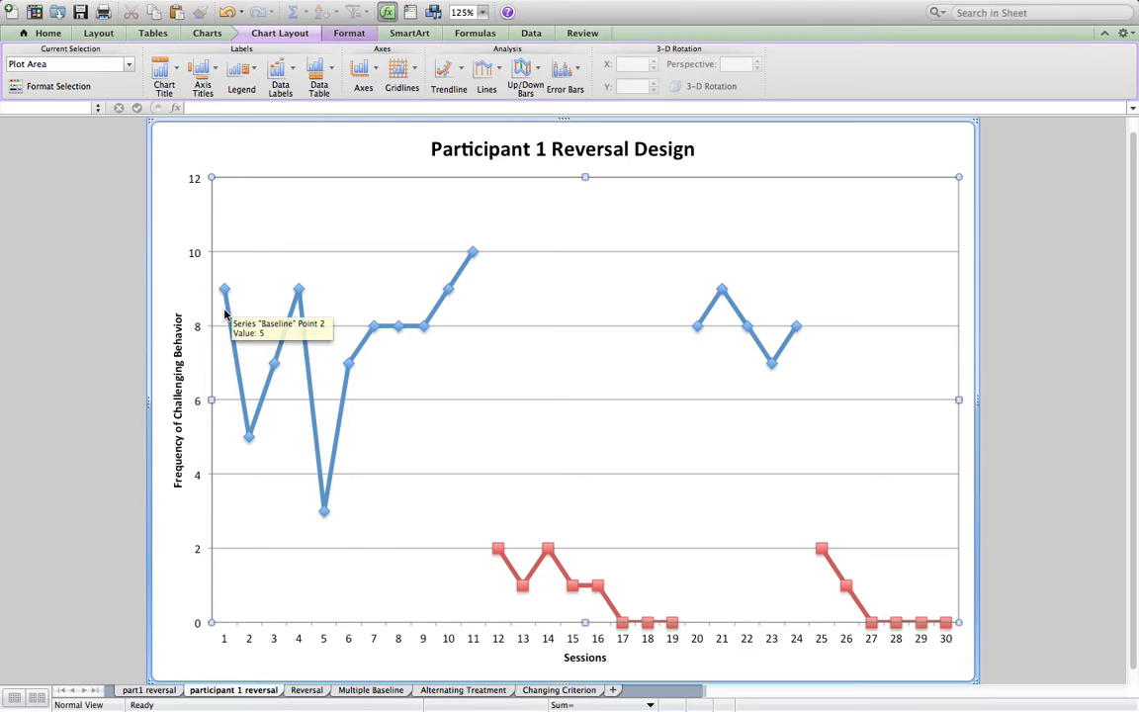
pyautogui.click(226, 310)
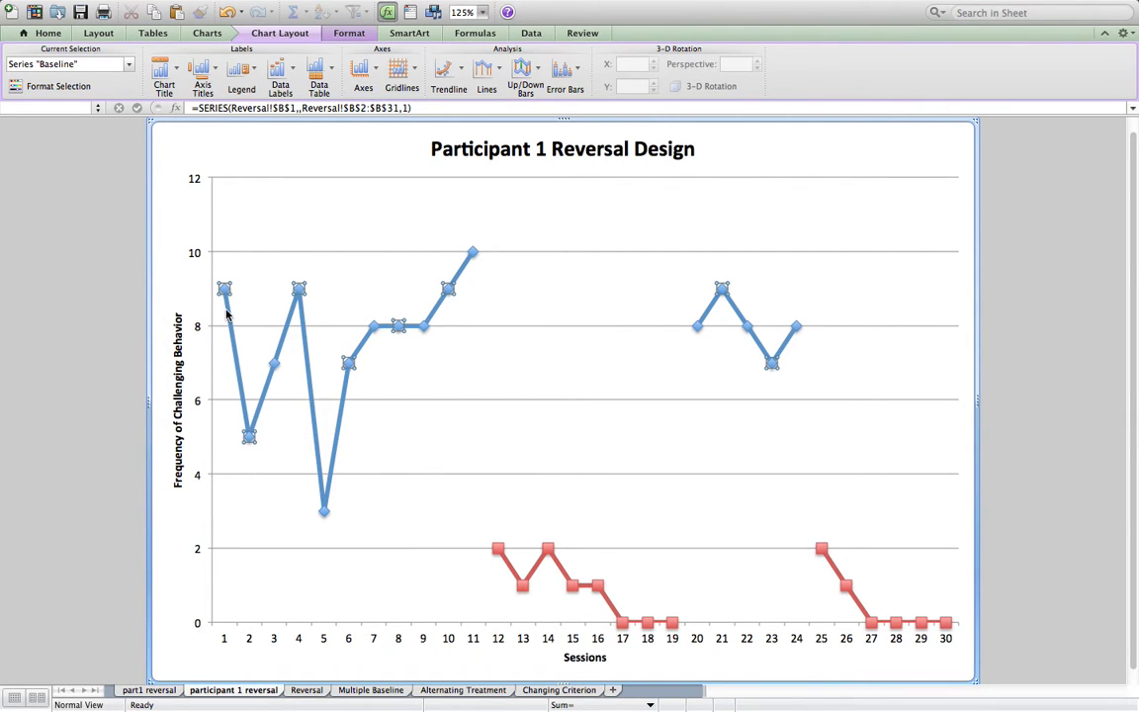
pyautogui.moveTo(437, 332)
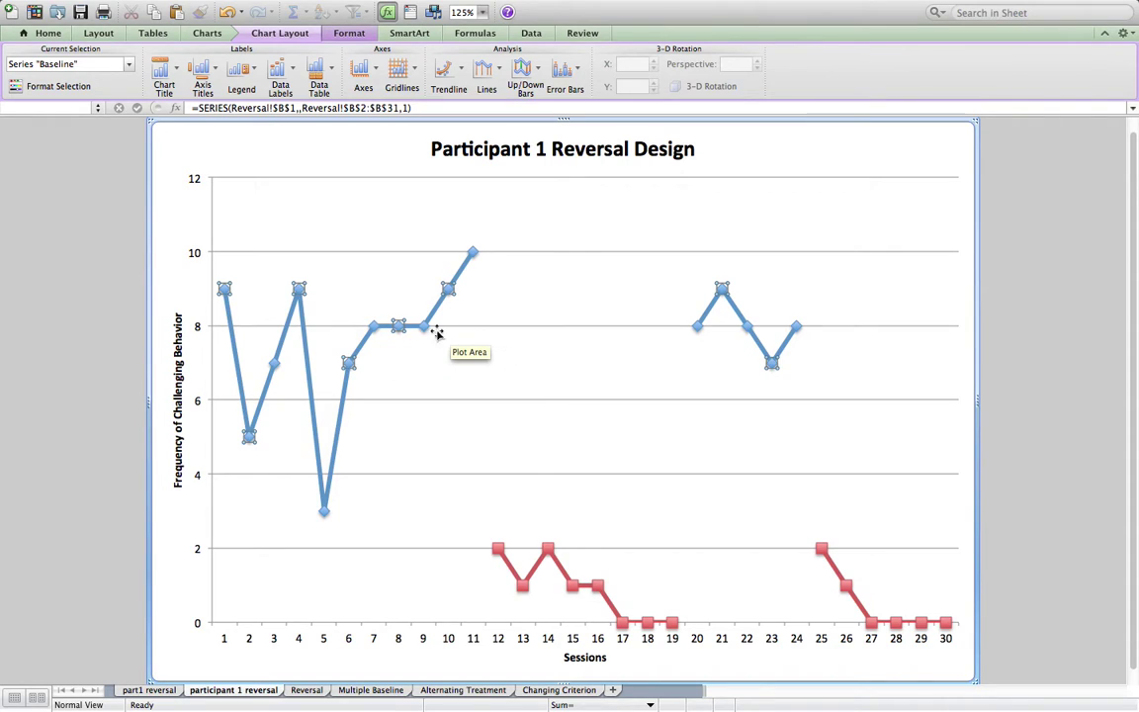
pyautogui.moveTo(537, 435)
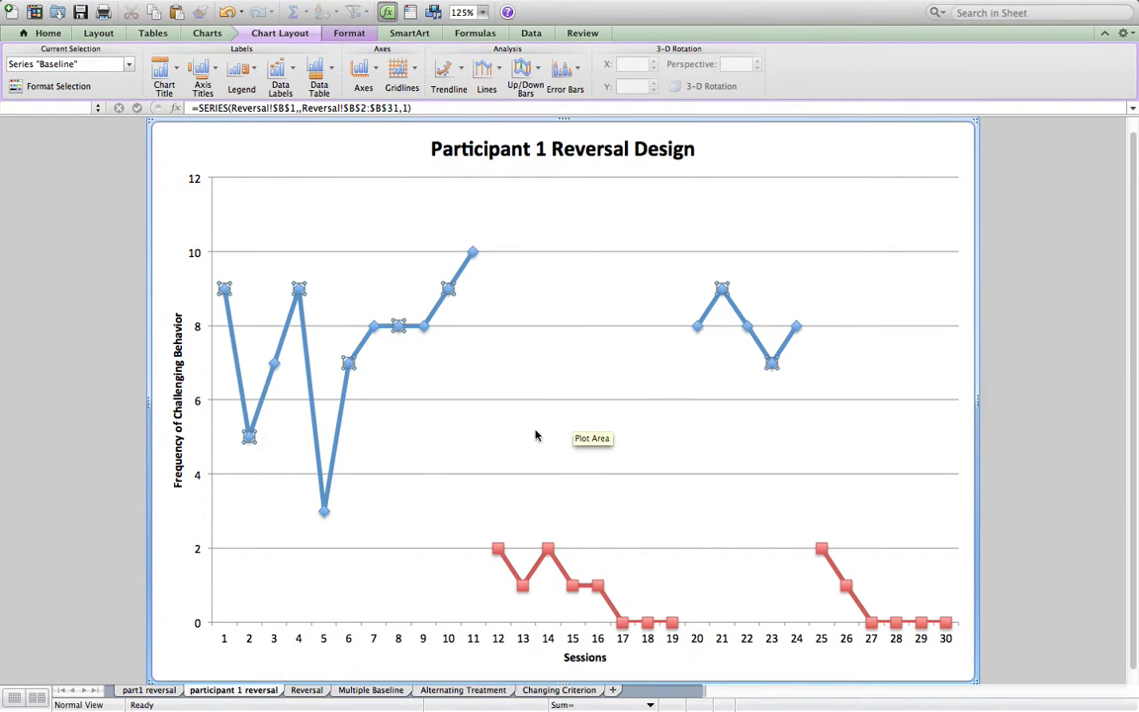
pyautogui.moveTo(301, 294)
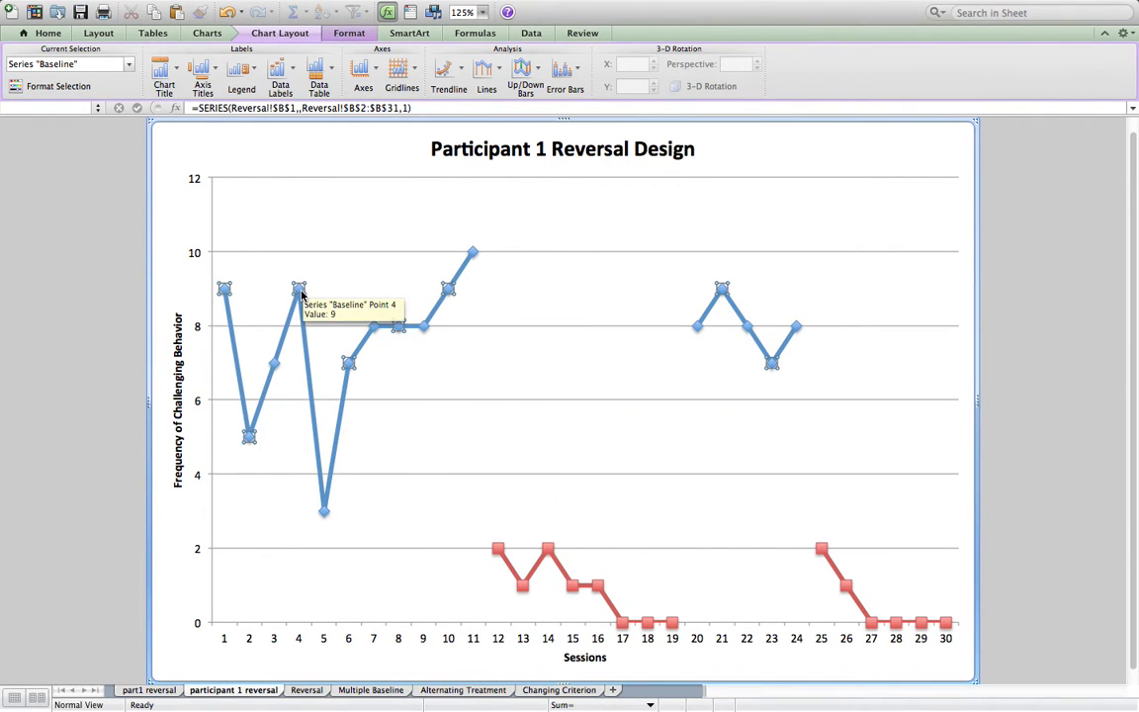
pyautogui.rightClick(300, 288)
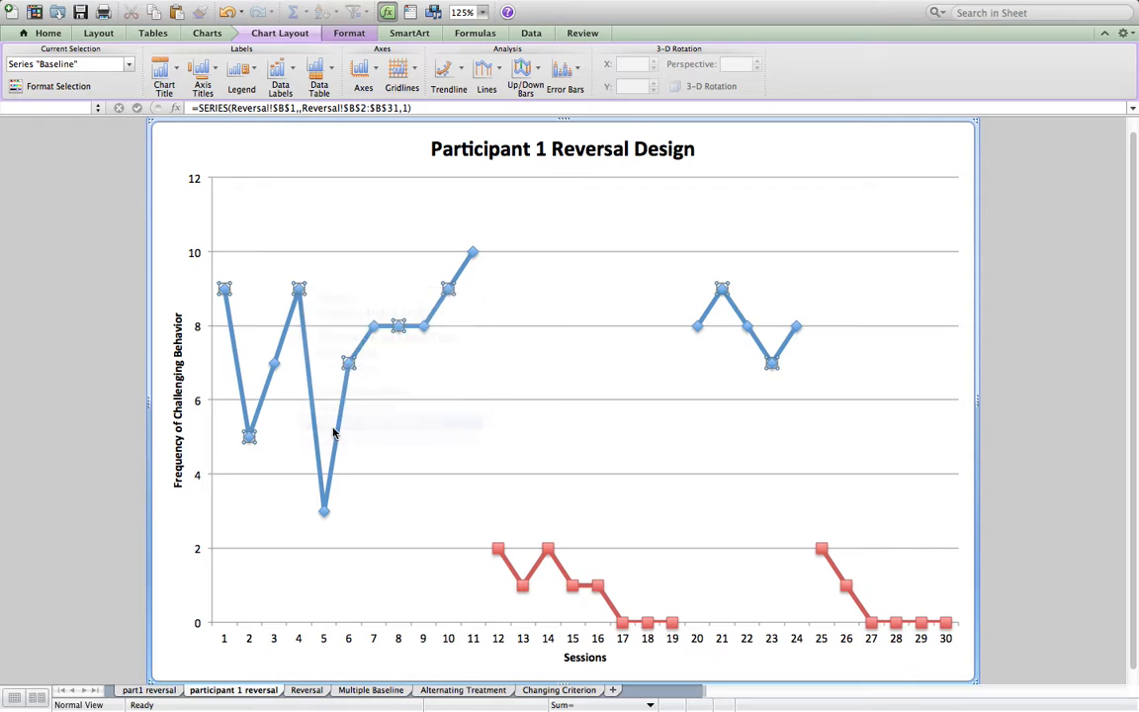
# - Make the Baseline series' marker fill, marker outline and line all black
pyautogui.doubleClick(333, 432)
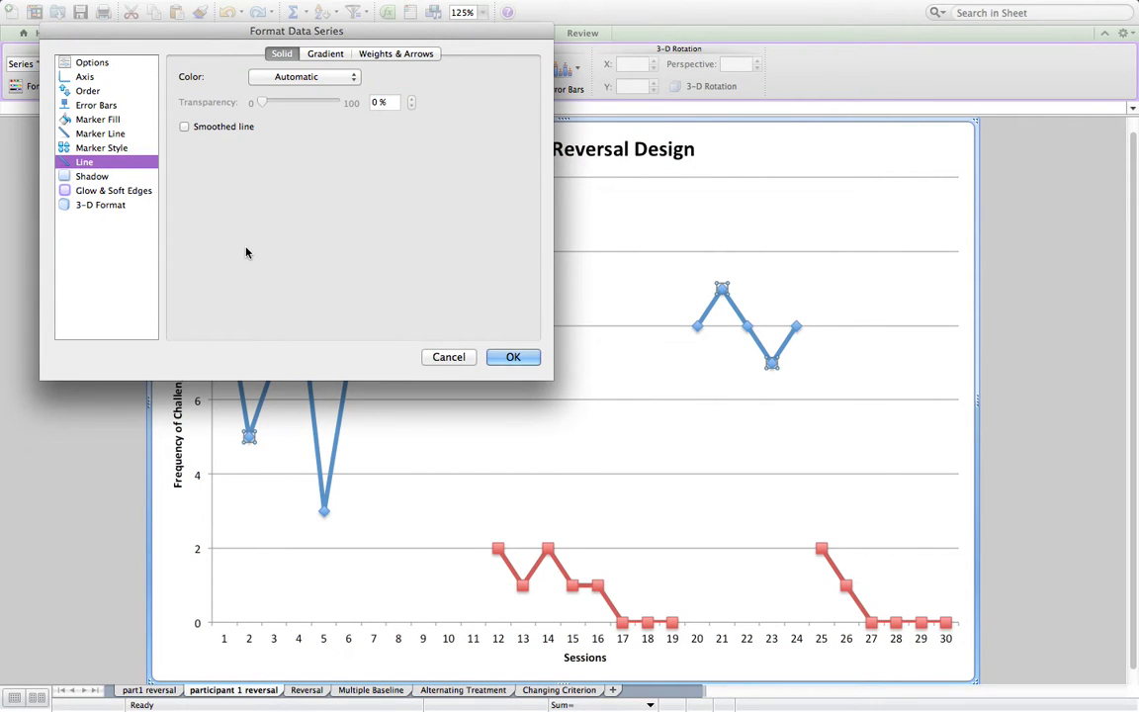
pyautogui.moveTo(296, 156)
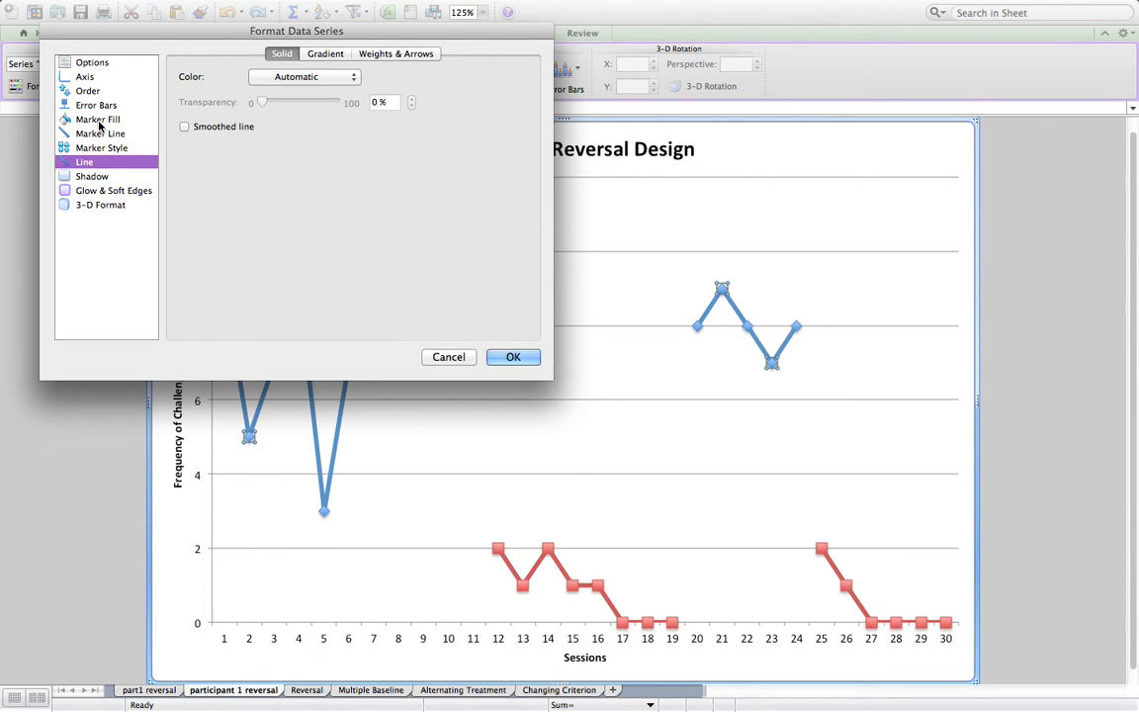
pyautogui.click(97, 119)
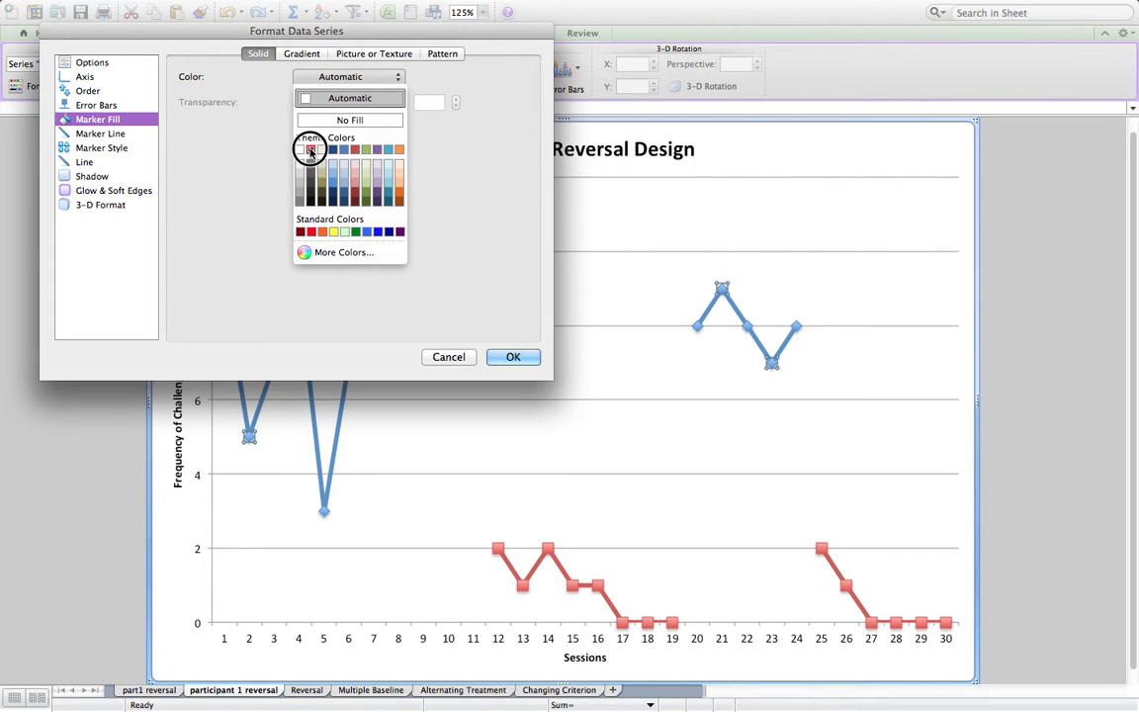
pyautogui.click(310, 149)
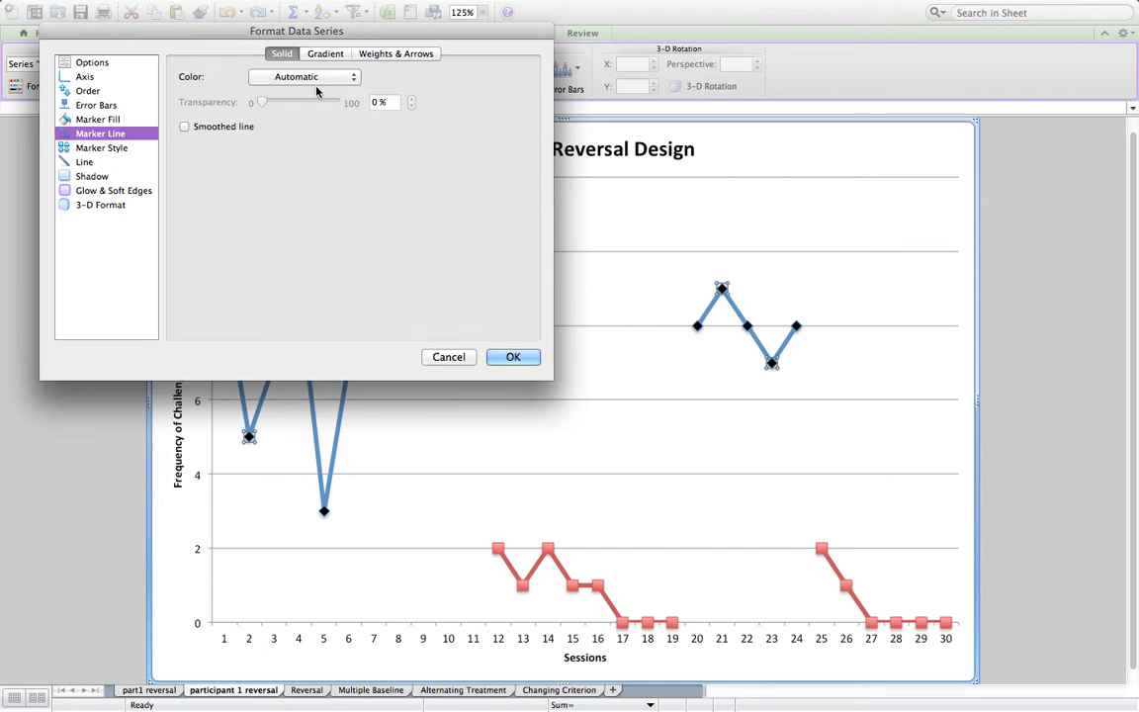
pyautogui.click(305, 78)
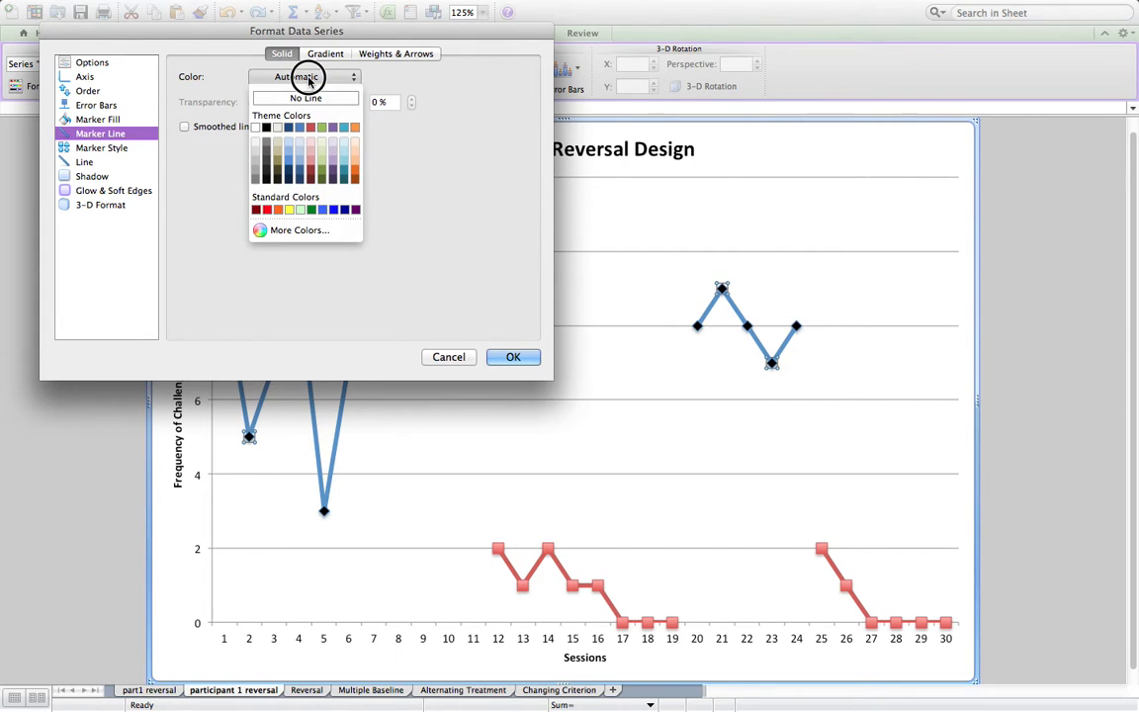
pyautogui.click(266, 126)
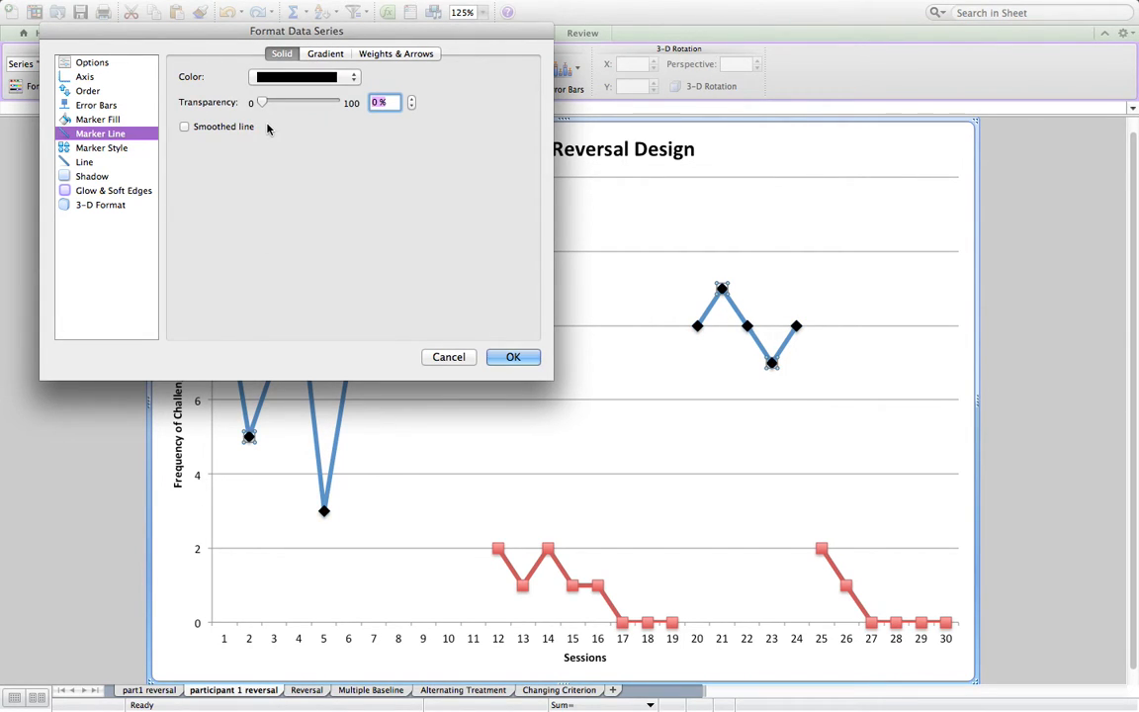
pyautogui.moveTo(84, 163)
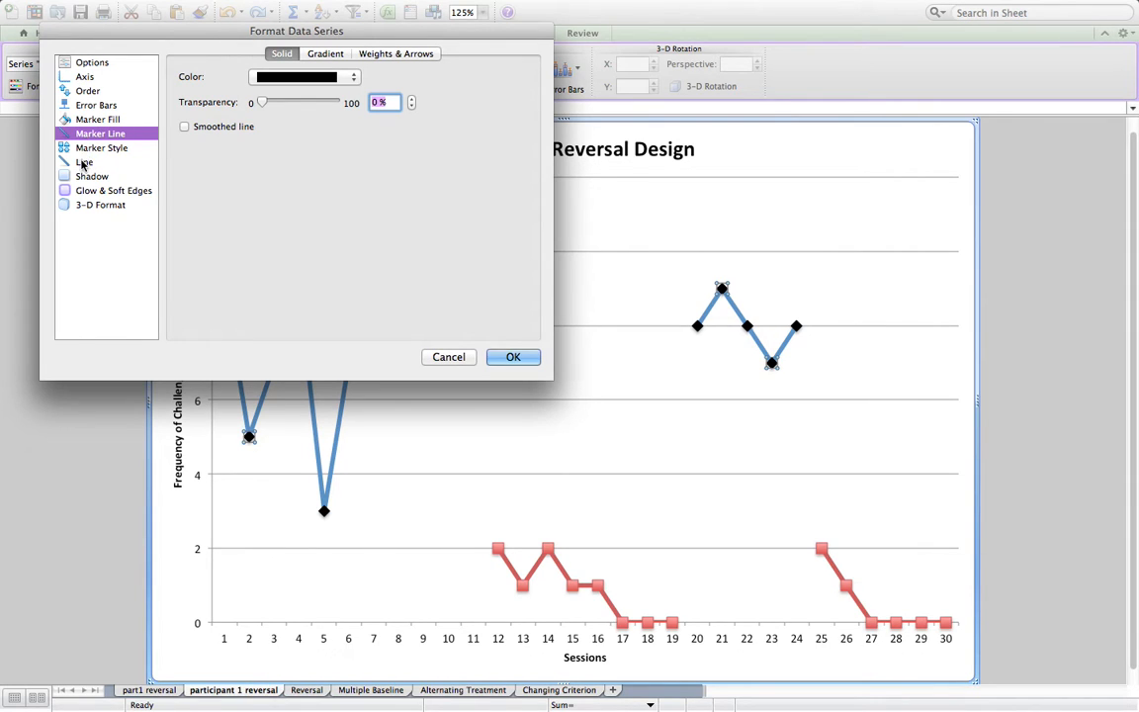
pyautogui.click(353, 76)
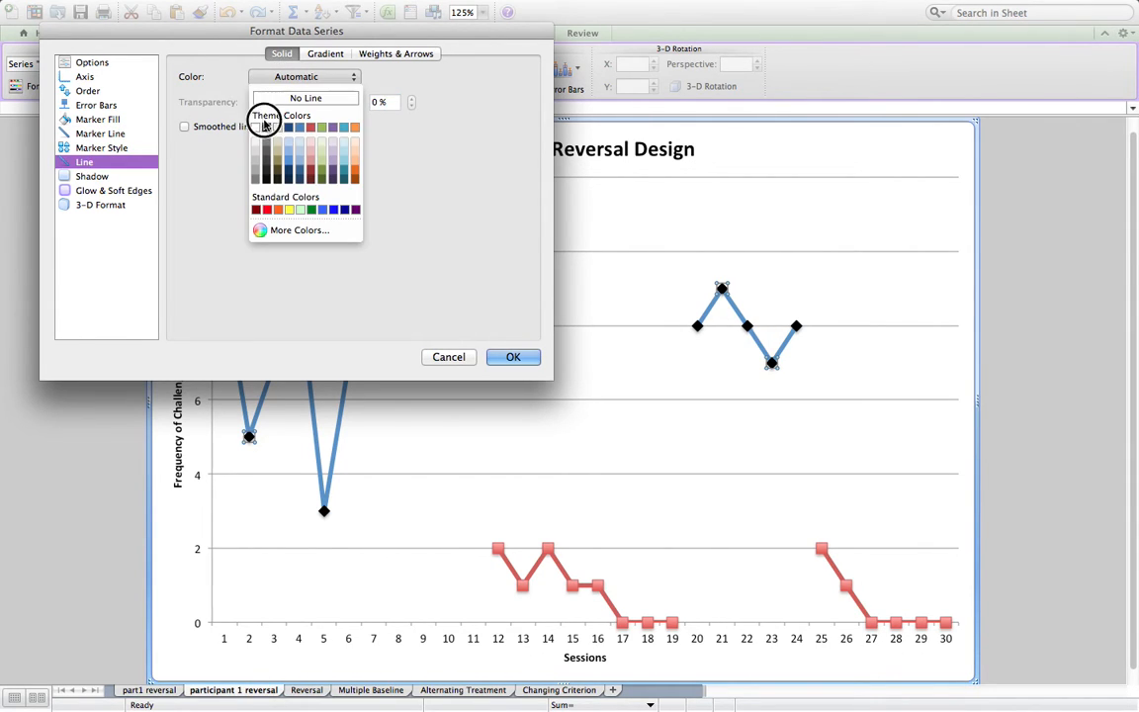
pyautogui.click(255, 126)
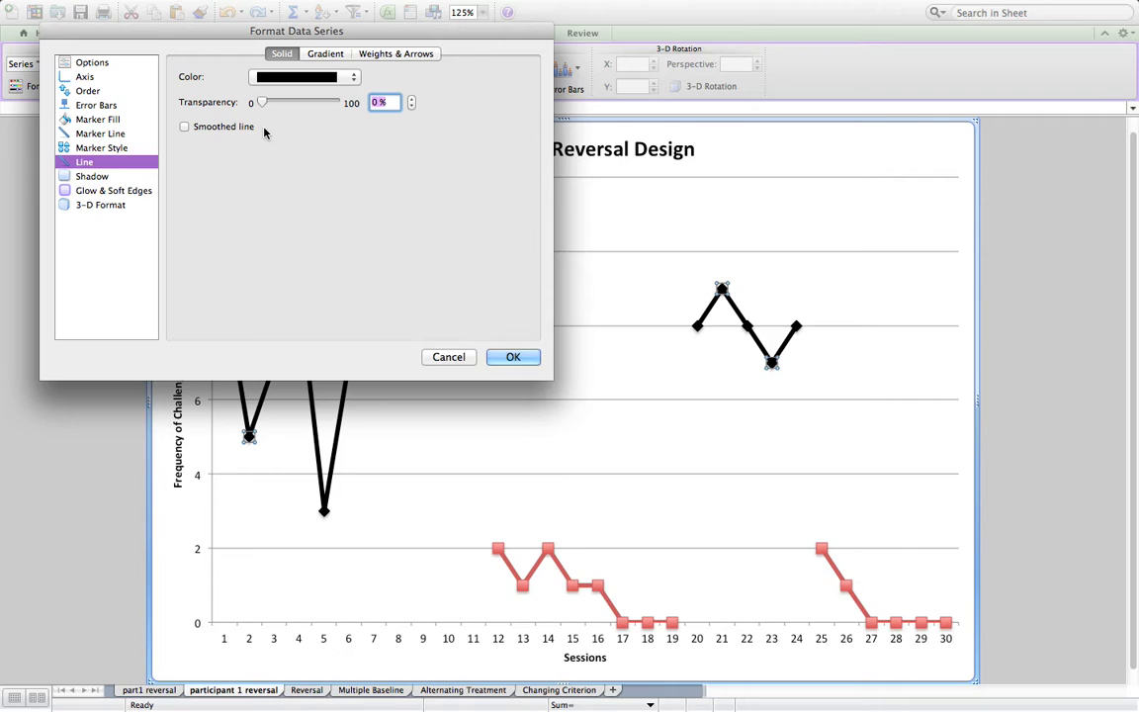
# - Give Baseline square markers of size 6 and a 1.5 pt line, and apply
pyautogui.click(100, 148)
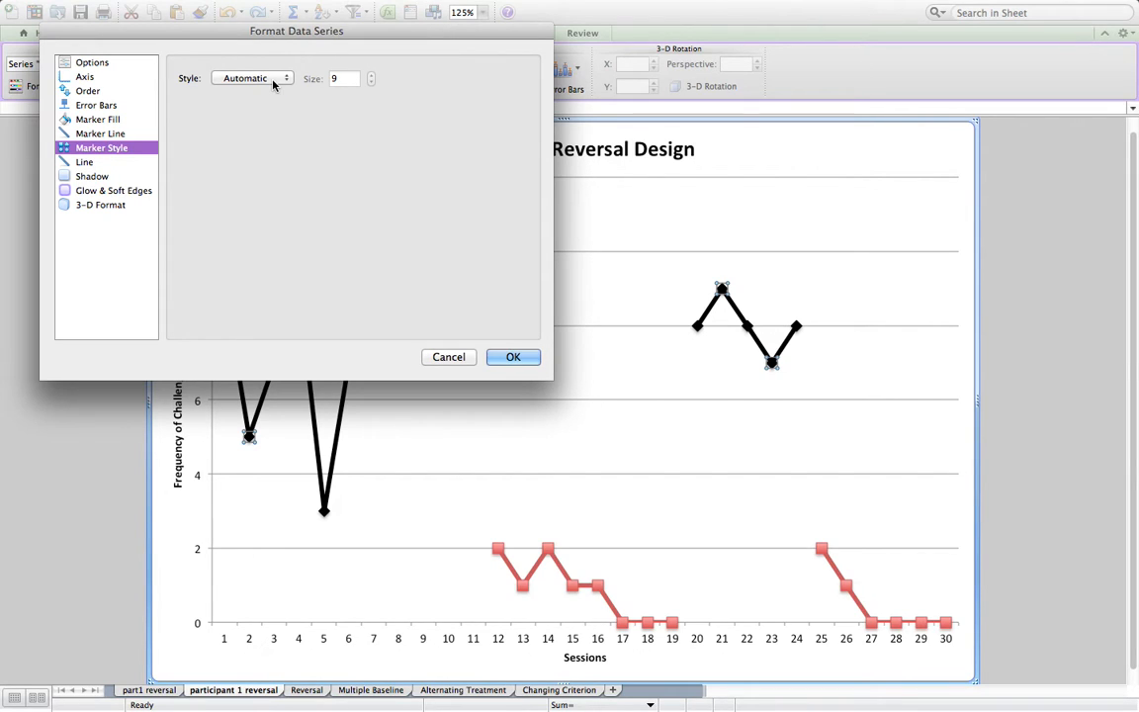
pyautogui.click(252, 78)
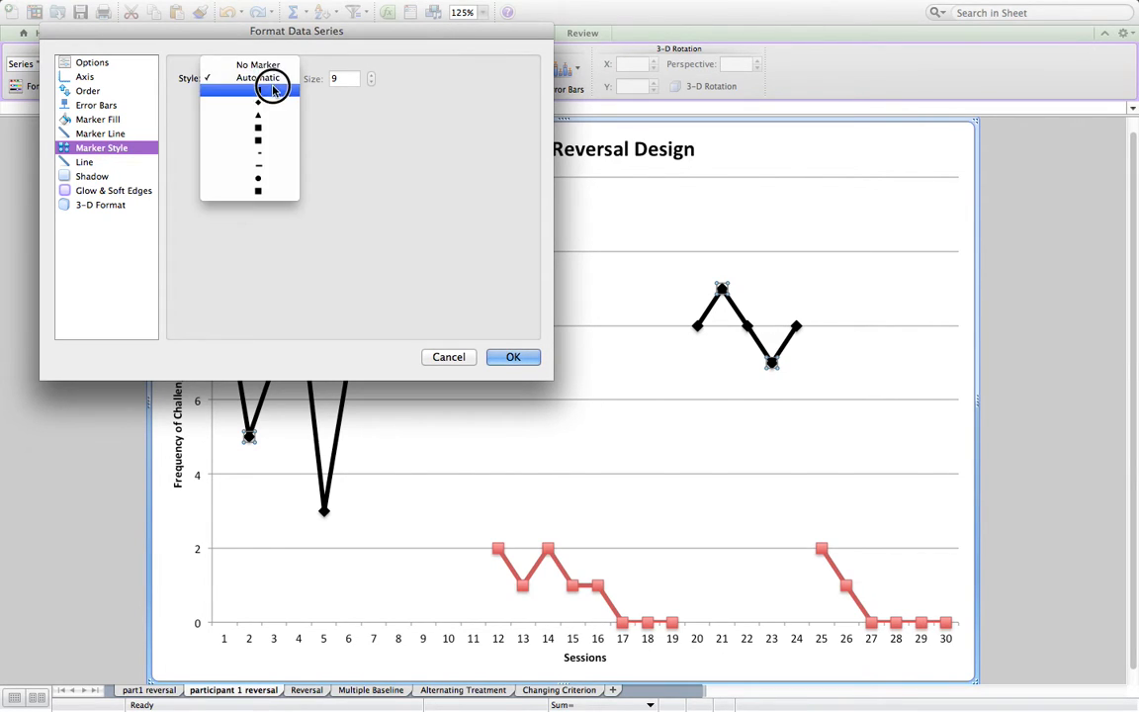
pyautogui.click(258, 140)
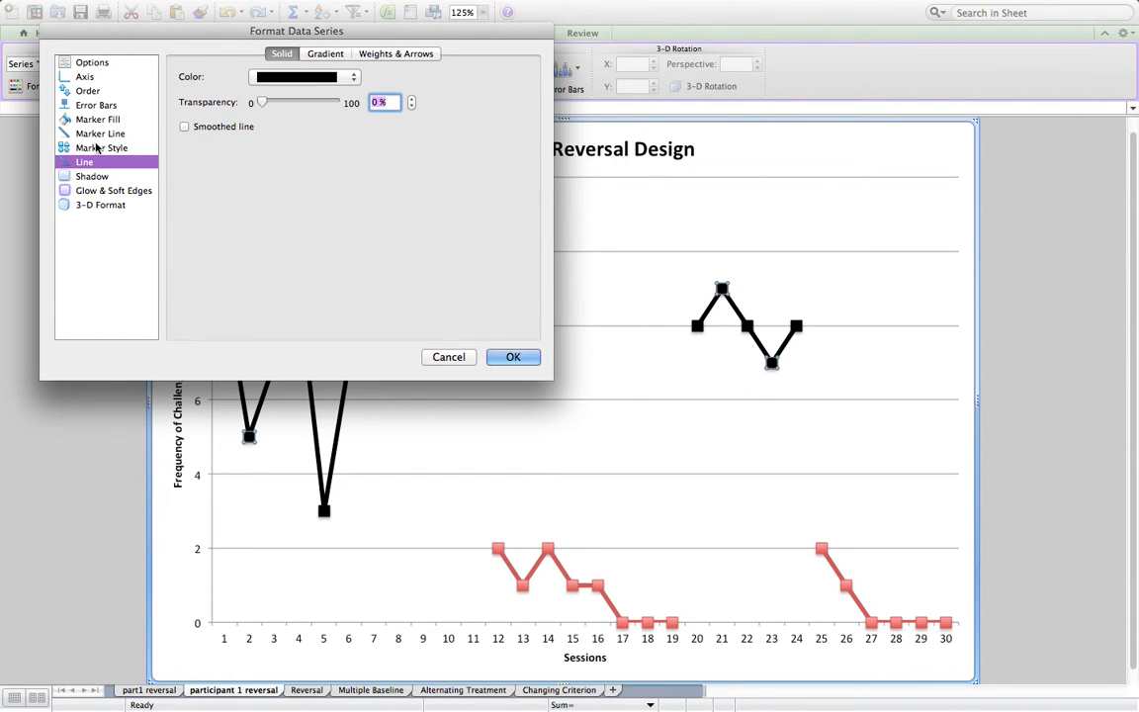
pyautogui.click(395, 53)
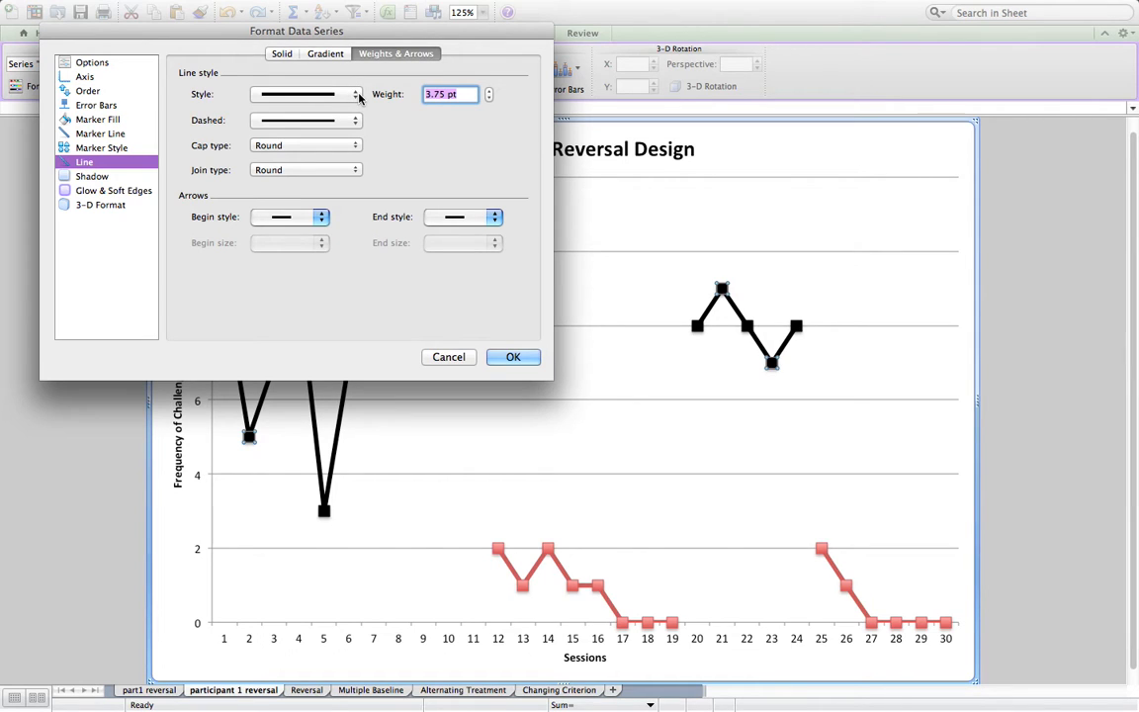
pyautogui.click(355, 93)
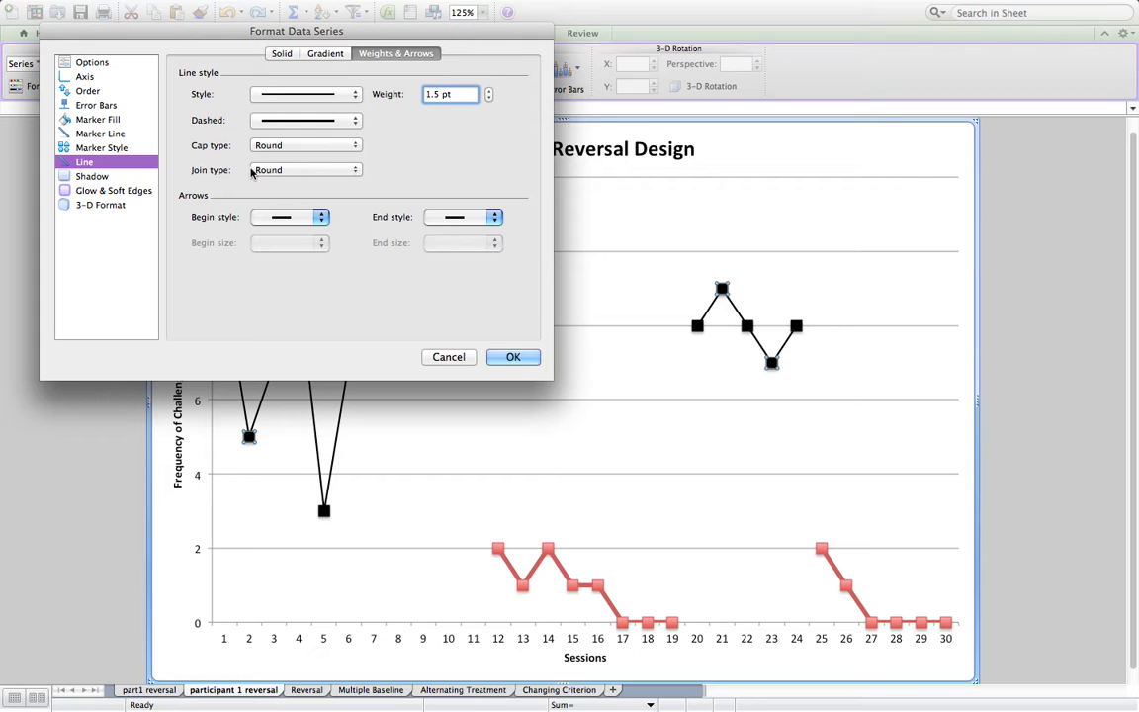
pyautogui.click(100, 147)
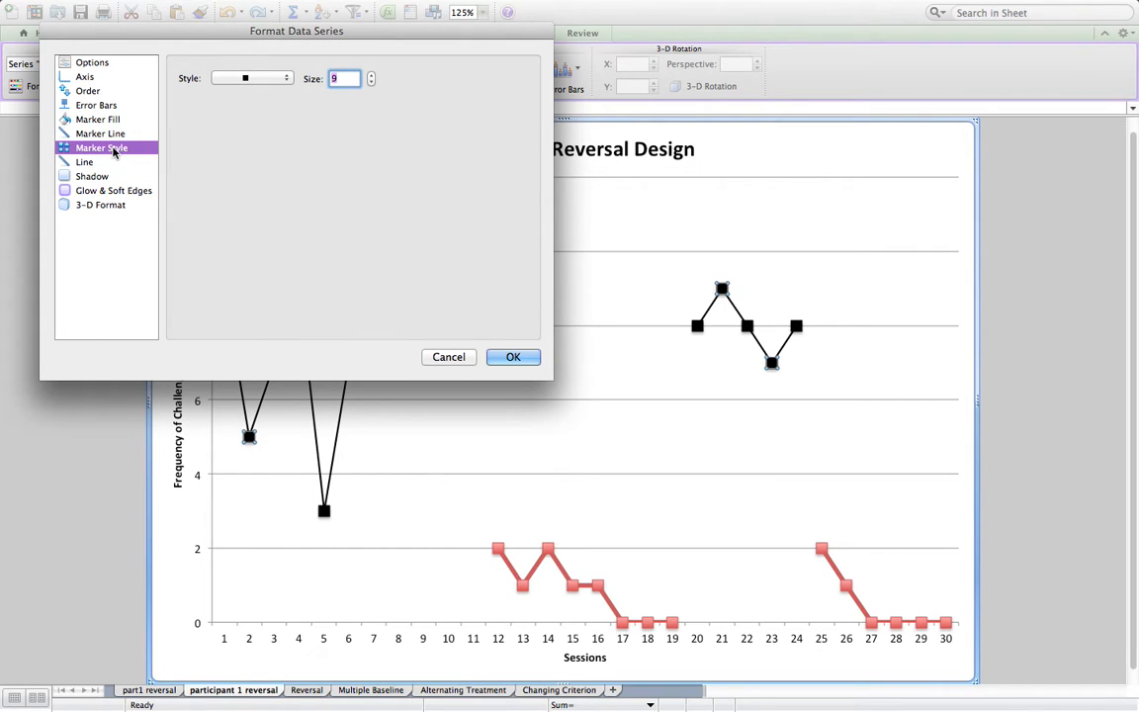
pyautogui.click(371, 82)
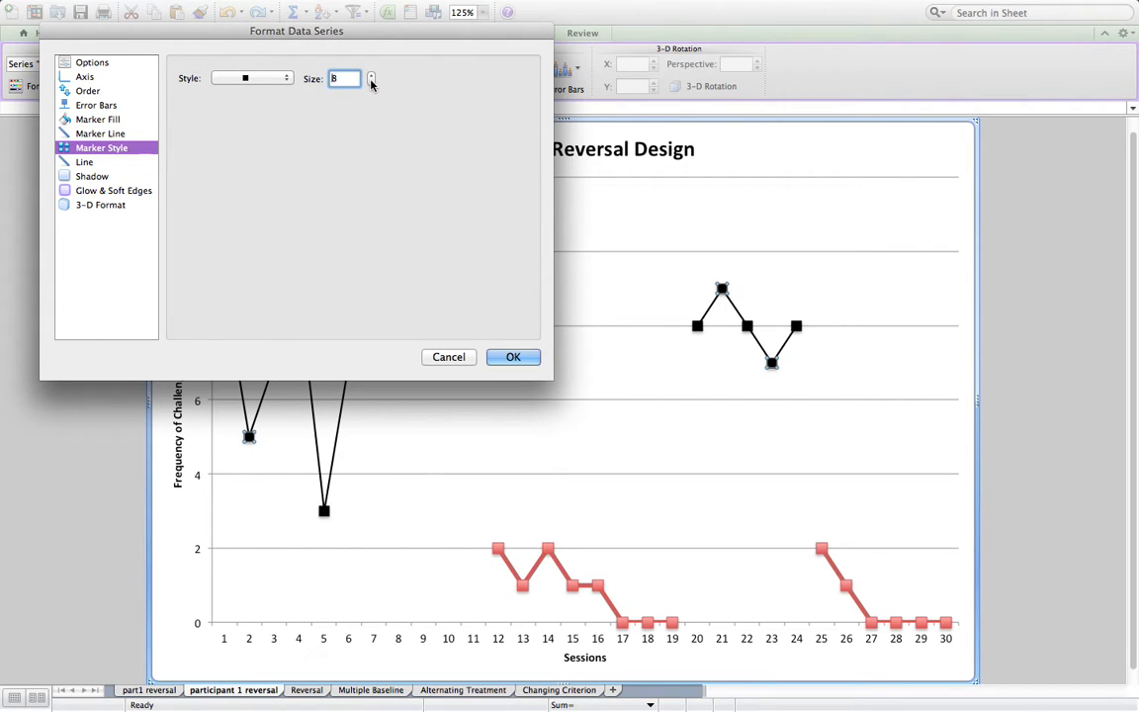
pyautogui.click(371, 82)
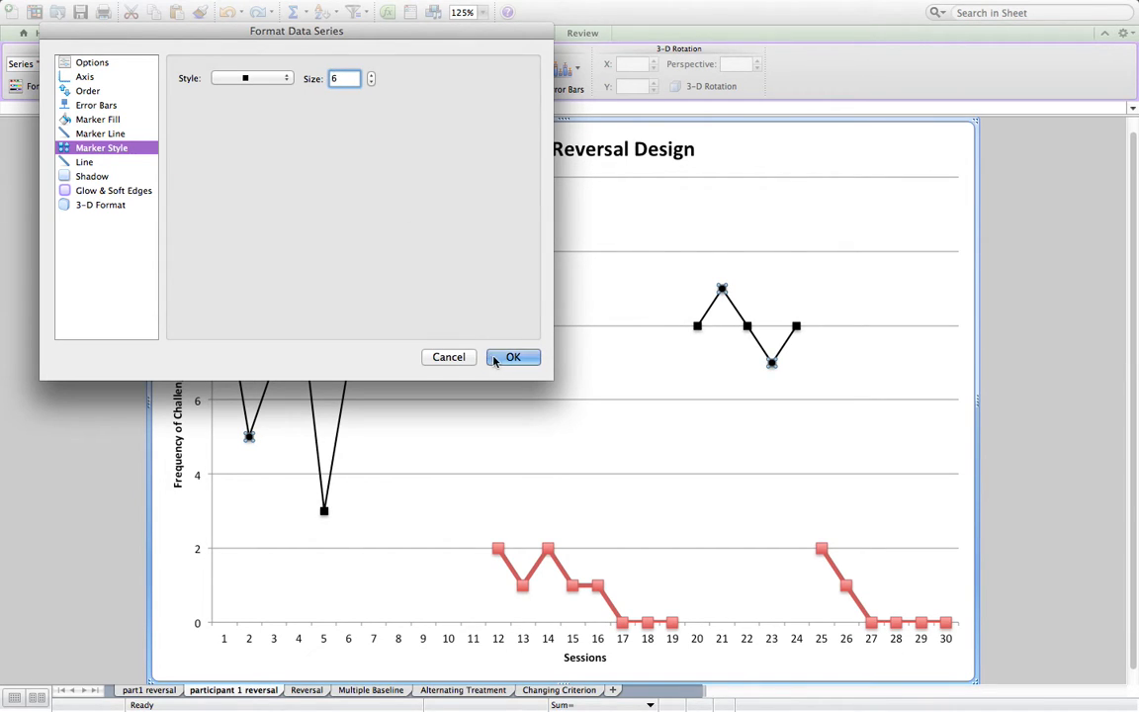
pyautogui.click(513, 357)
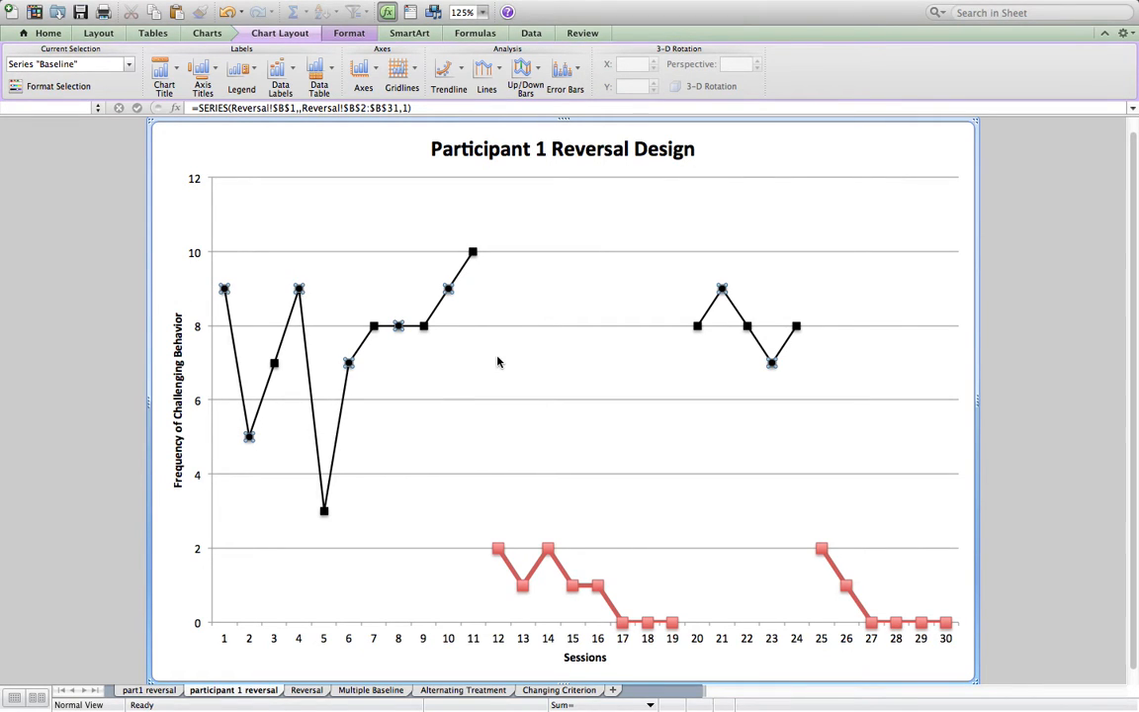
pyautogui.moveTo(507, 563)
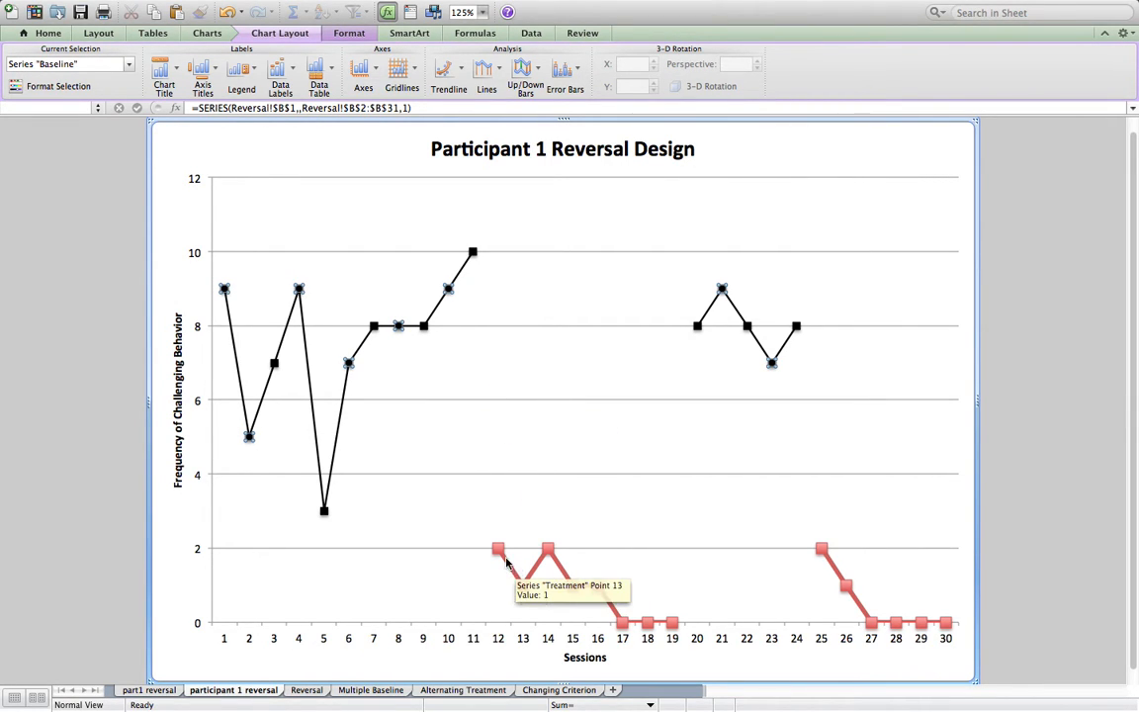
# - Fill and outline the Treatment series markers in black
pyautogui.click(497, 549)
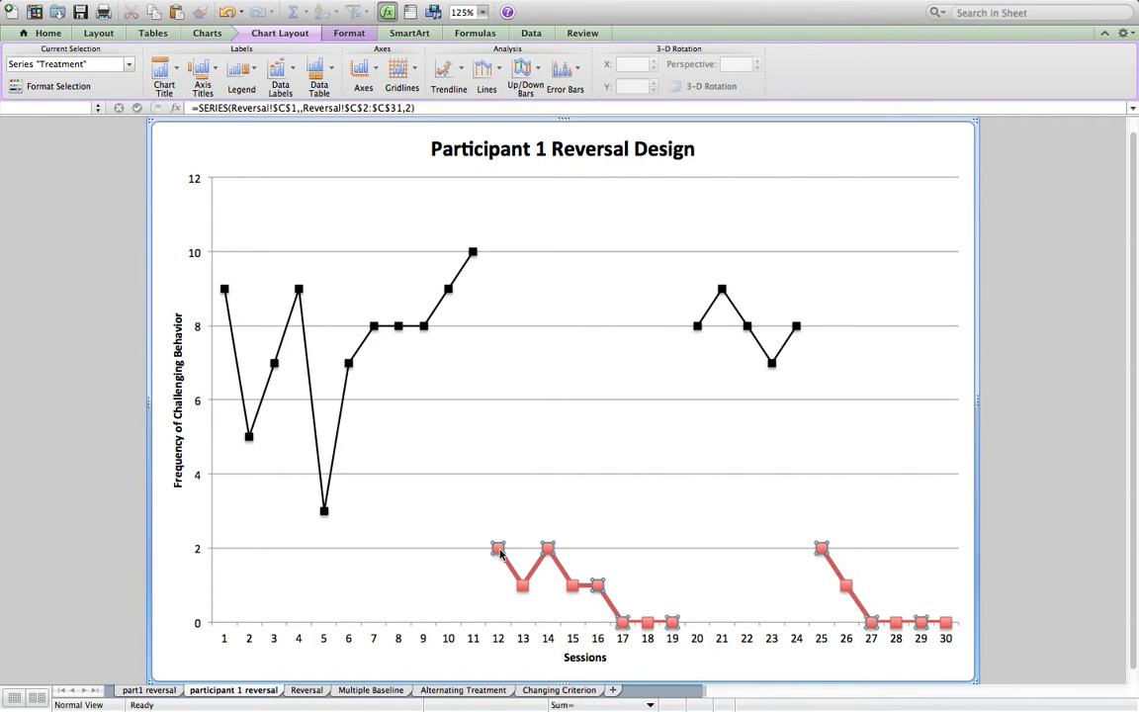
pyautogui.rightClick(498, 548)
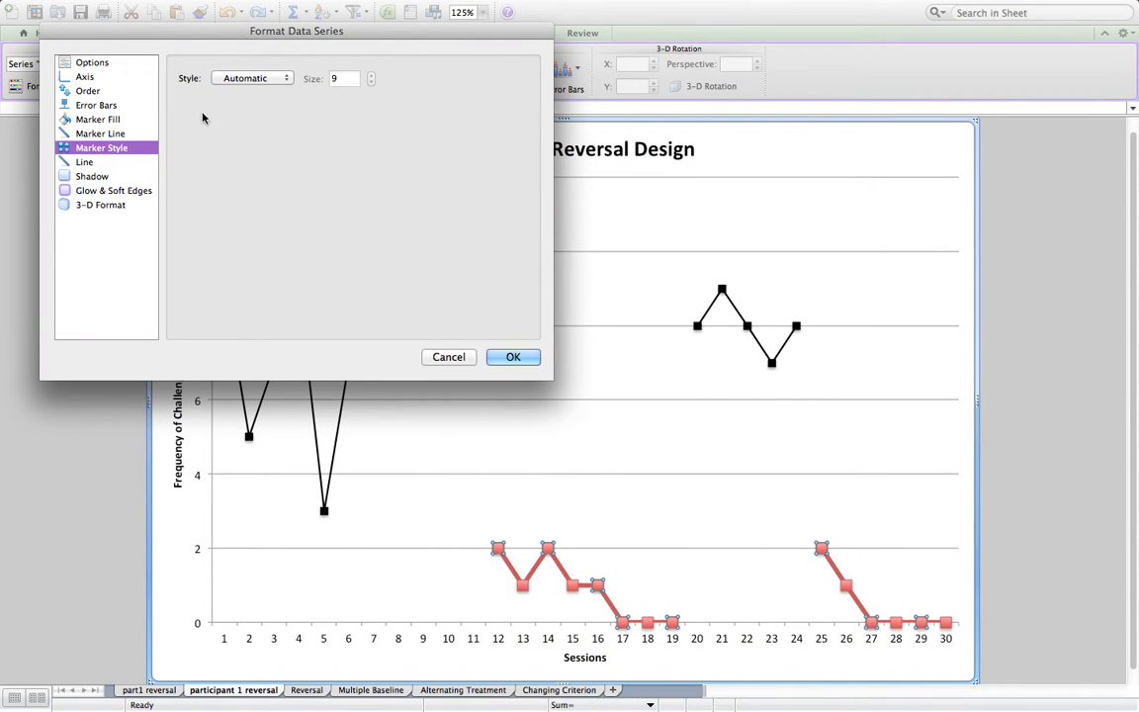
pyautogui.click(97, 118)
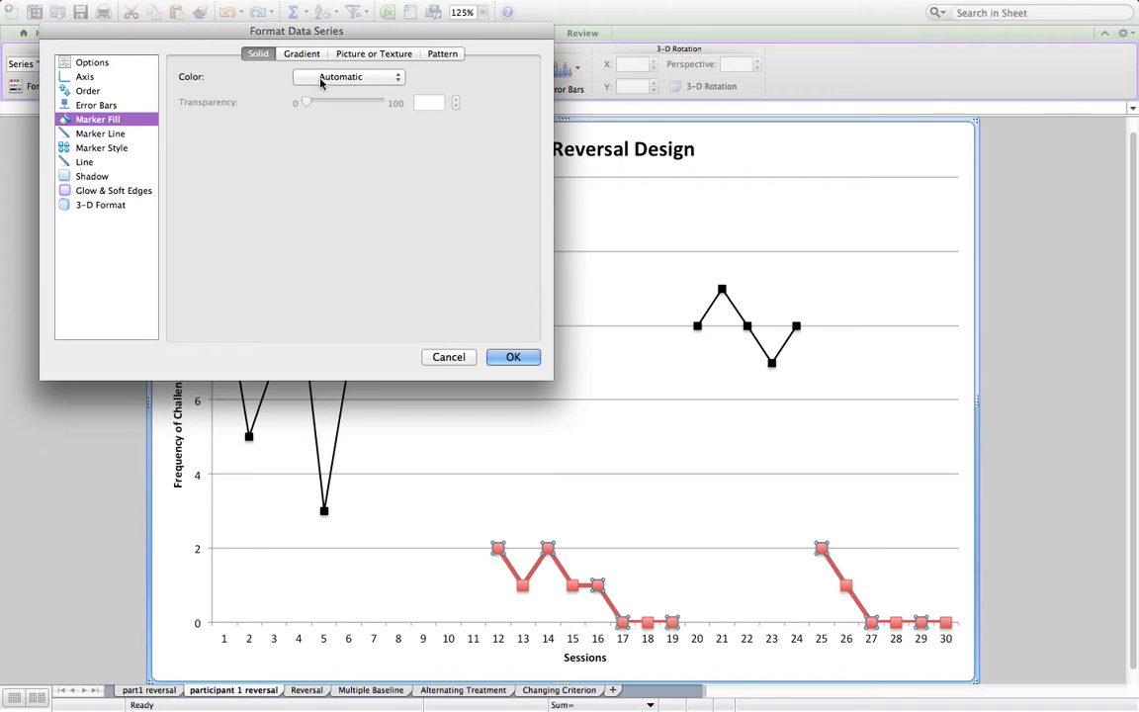
pyautogui.click(349, 77)
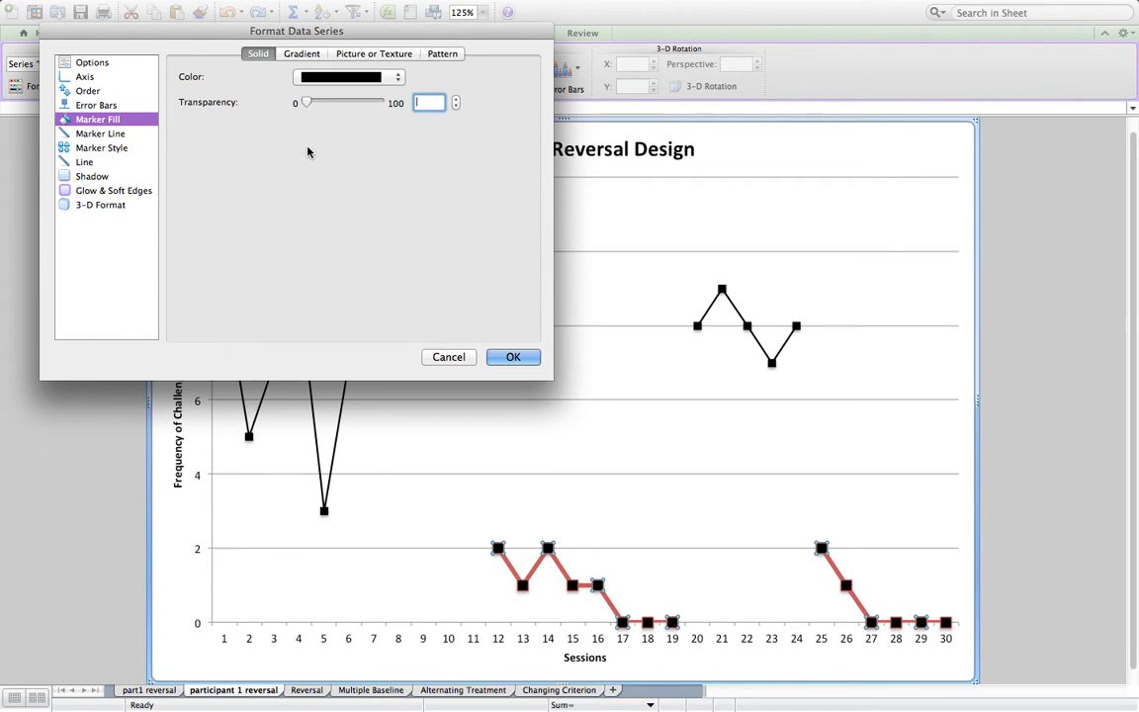
pyautogui.click(100, 134)
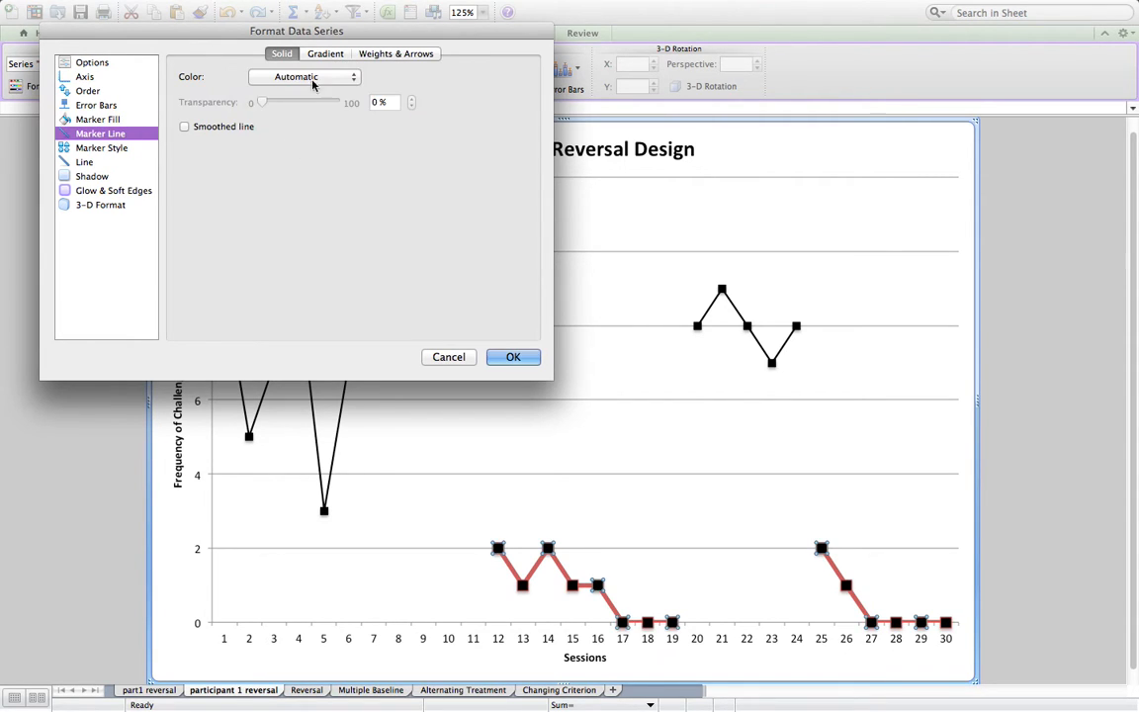
pyautogui.click(305, 77)
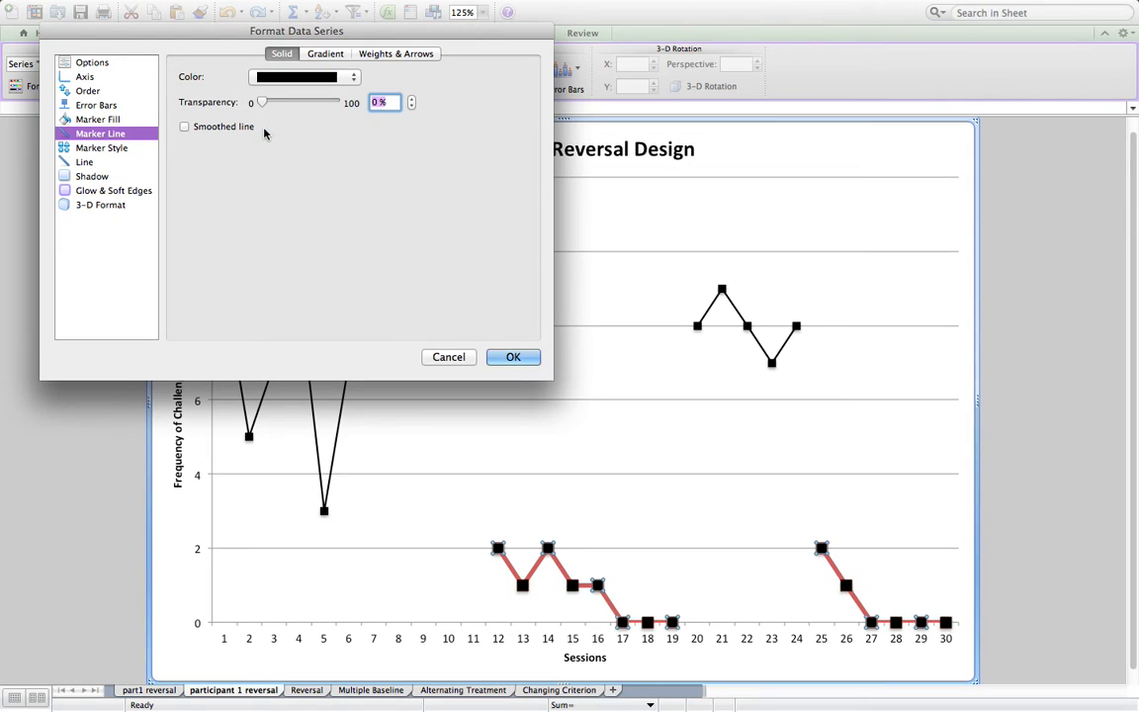
# - Adjust Treatment marker size and make its line black at 1.5 pt, then apply
pyautogui.click(100, 147)
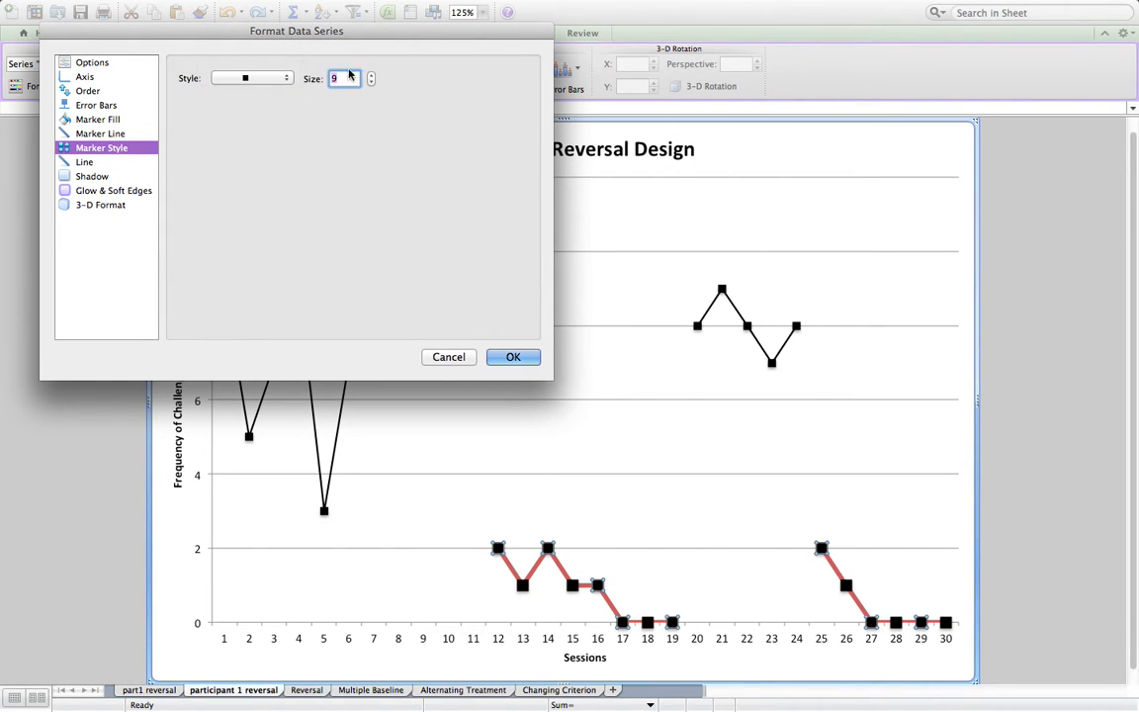
pyautogui.click(372, 82)
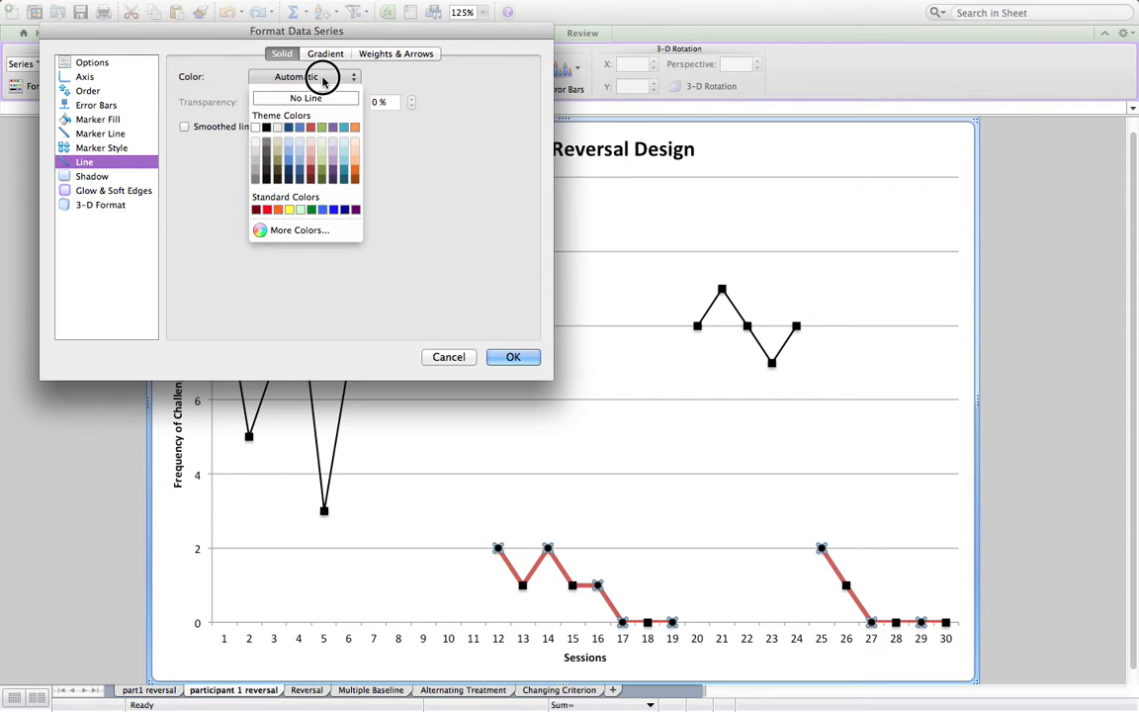
pyautogui.click(265, 126)
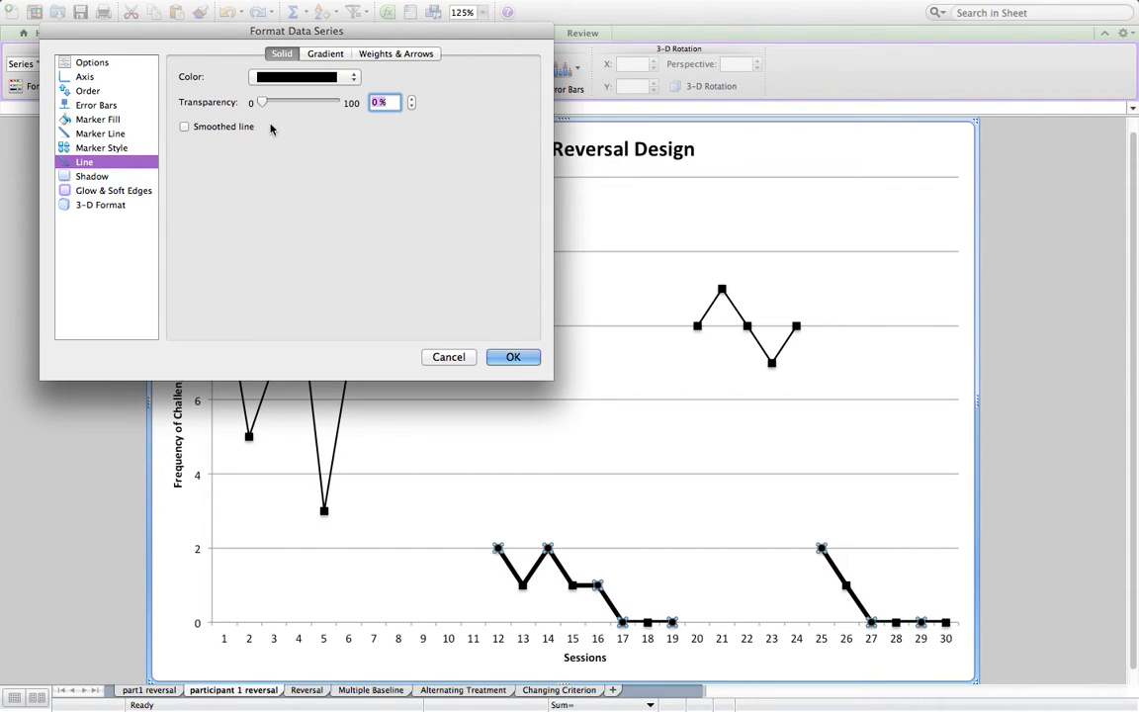
pyautogui.click(396, 54)
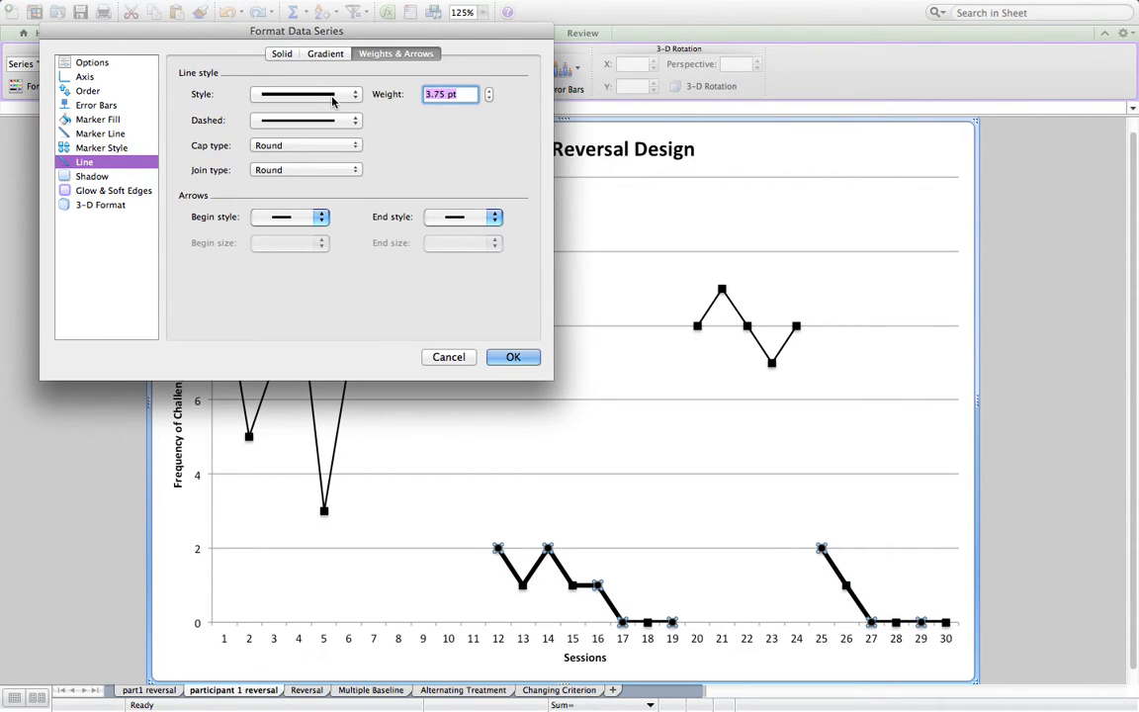
pyautogui.click(354, 93)
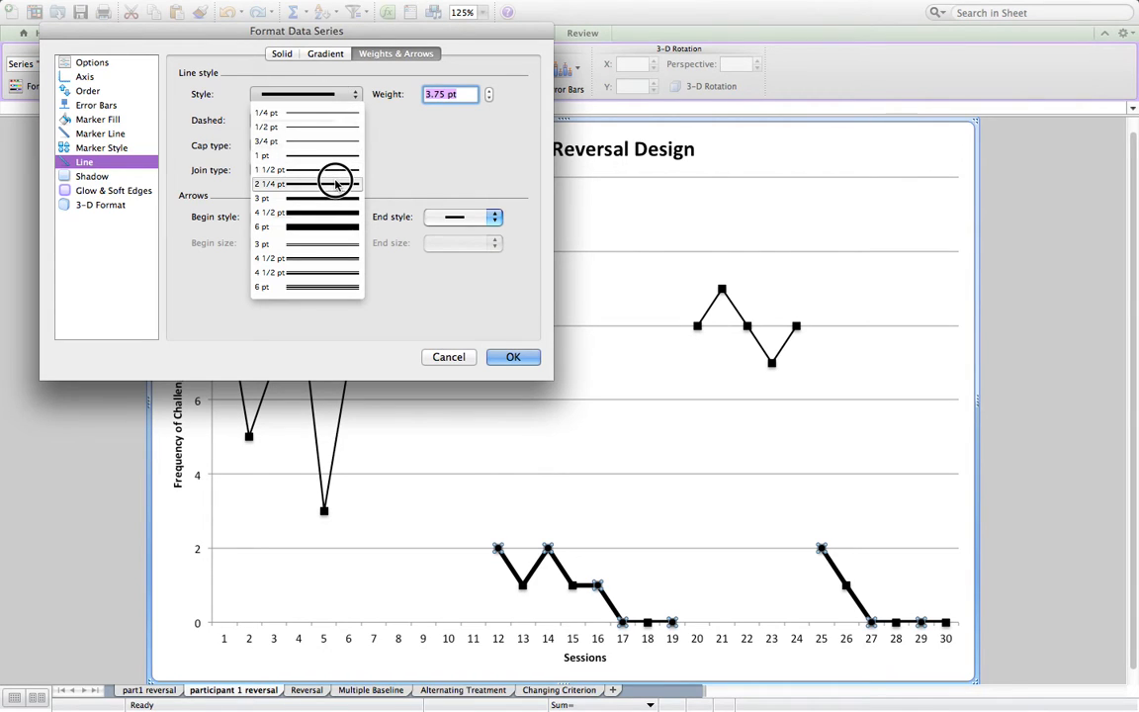
pyautogui.click(306, 184)
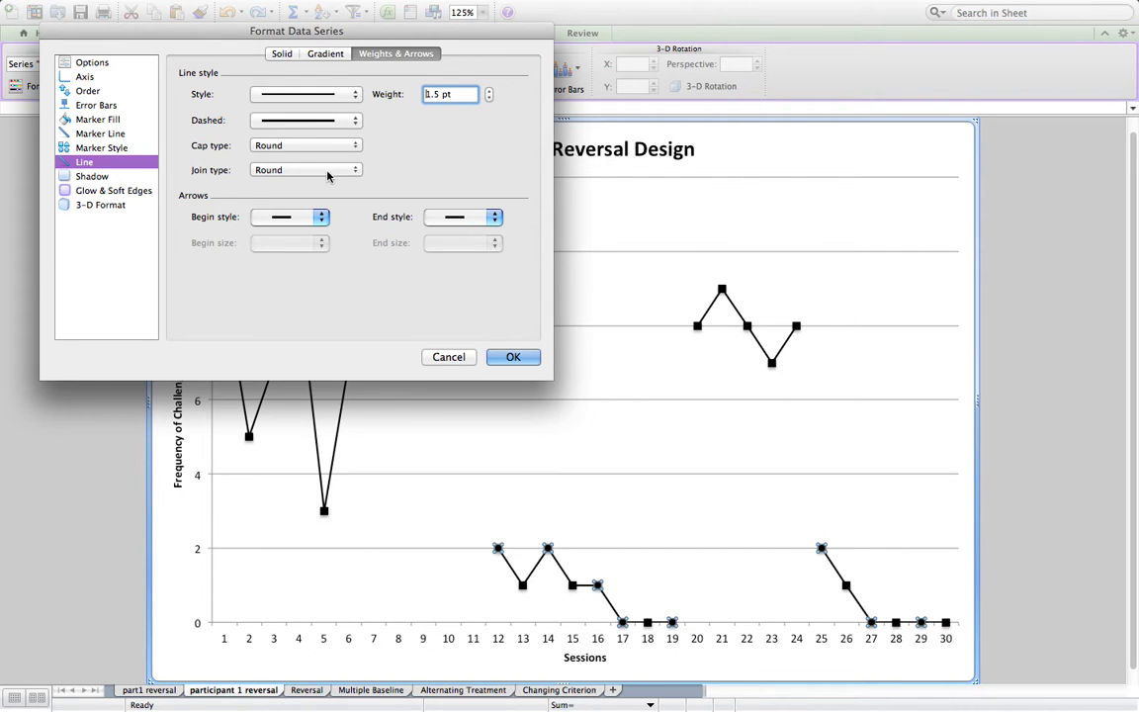
pyautogui.click(513, 357)
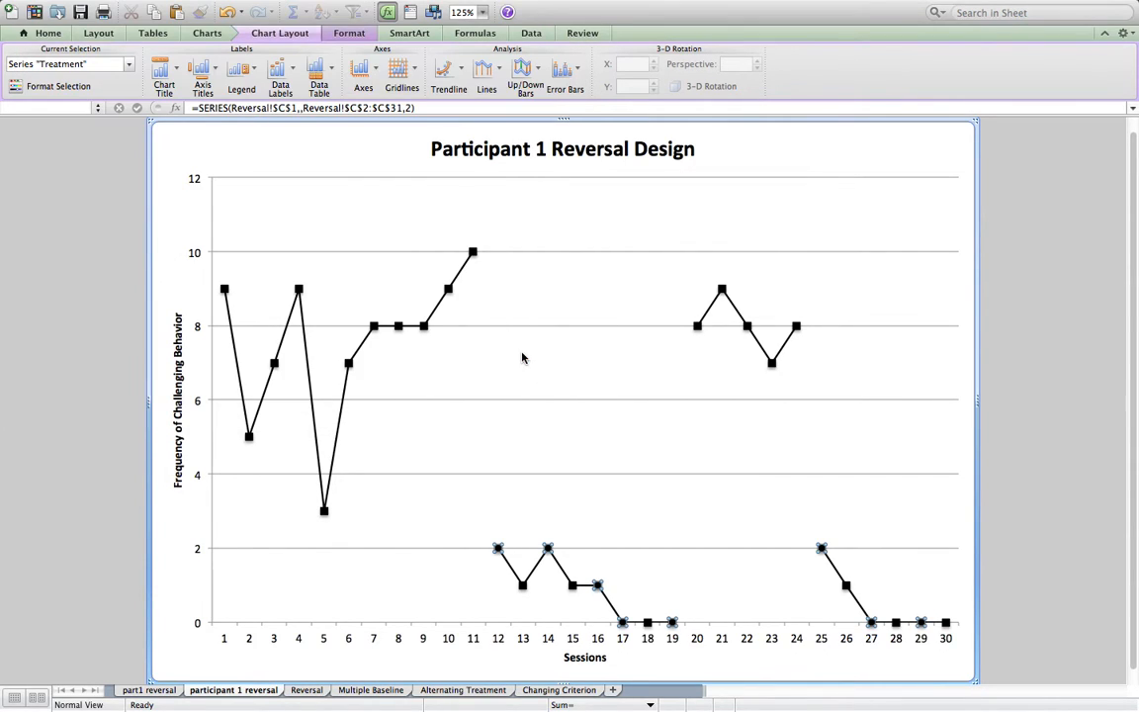
pyautogui.click(995, 242)
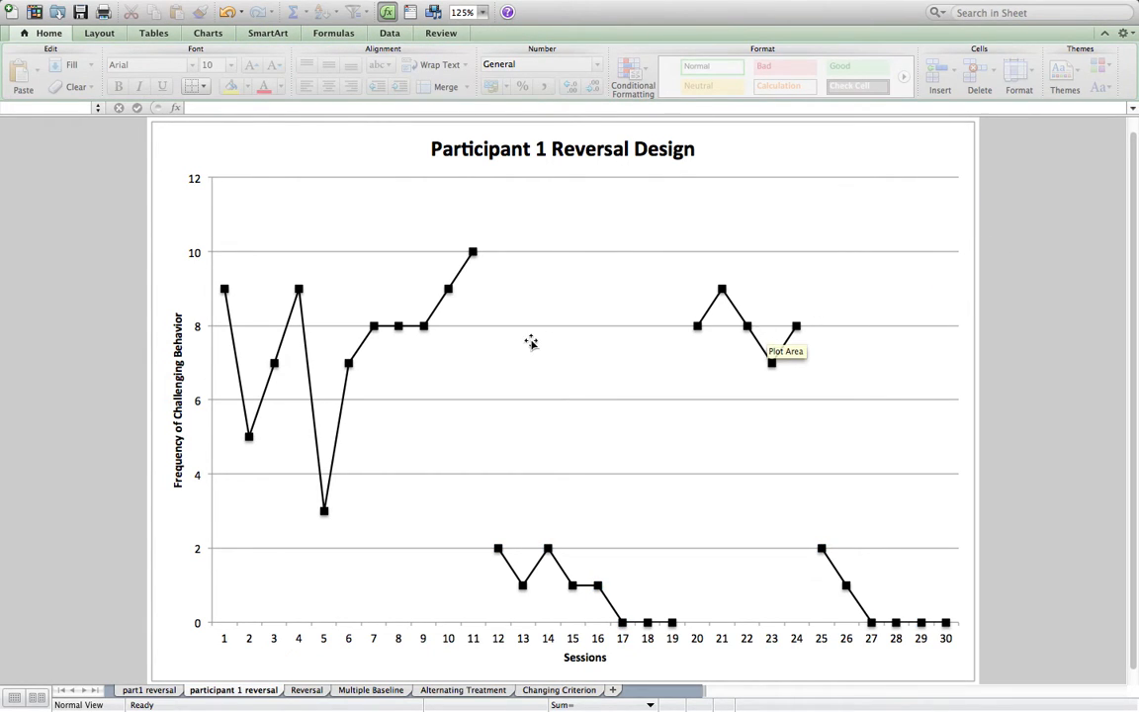
pyautogui.moveTo(542, 532)
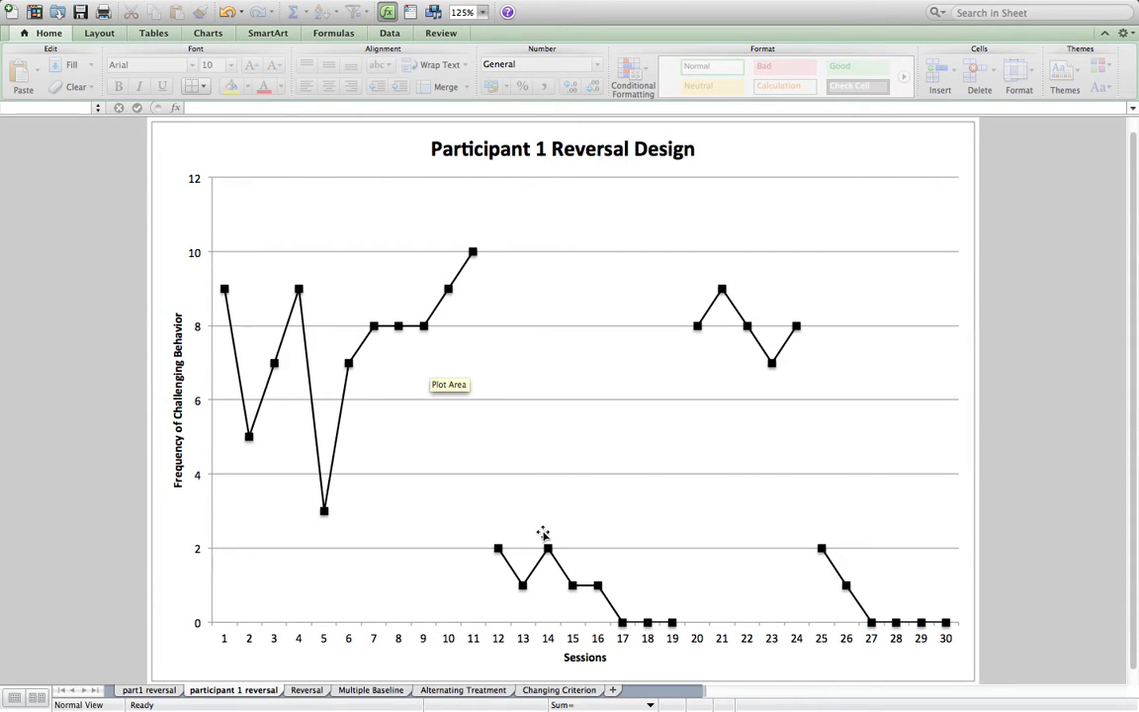
pyautogui.moveTo(557, 586)
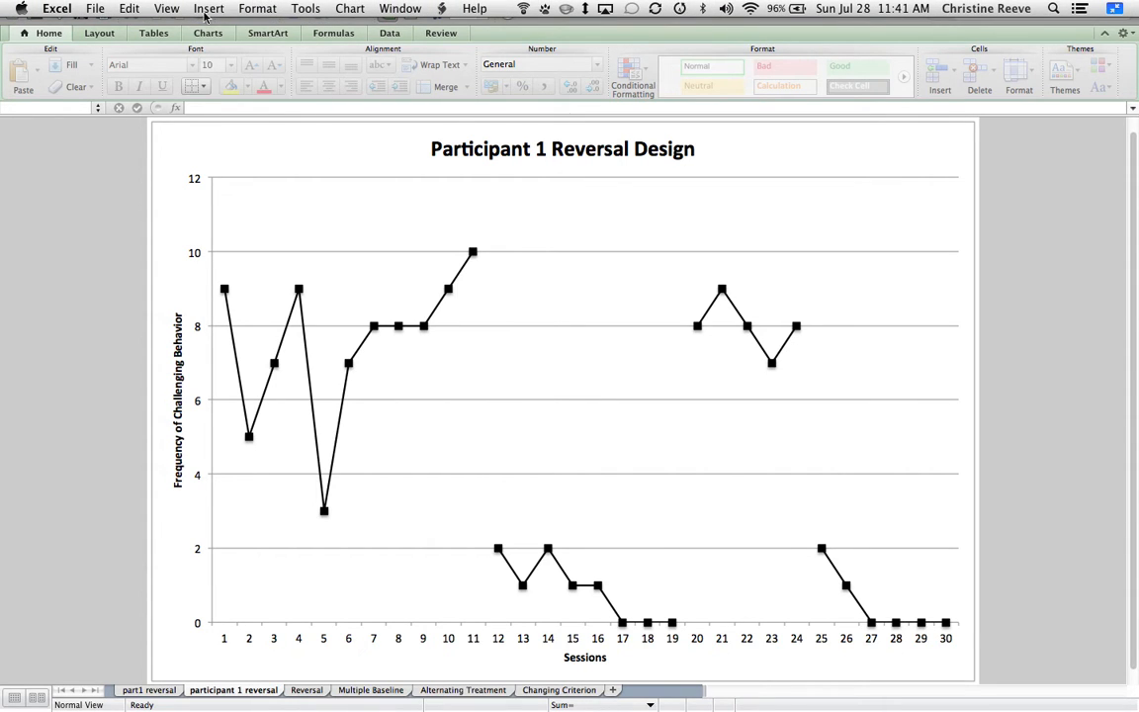
# - Select the chart and pick the straight line from the Insert shapes gallery
pyautogui.click(562, 395)
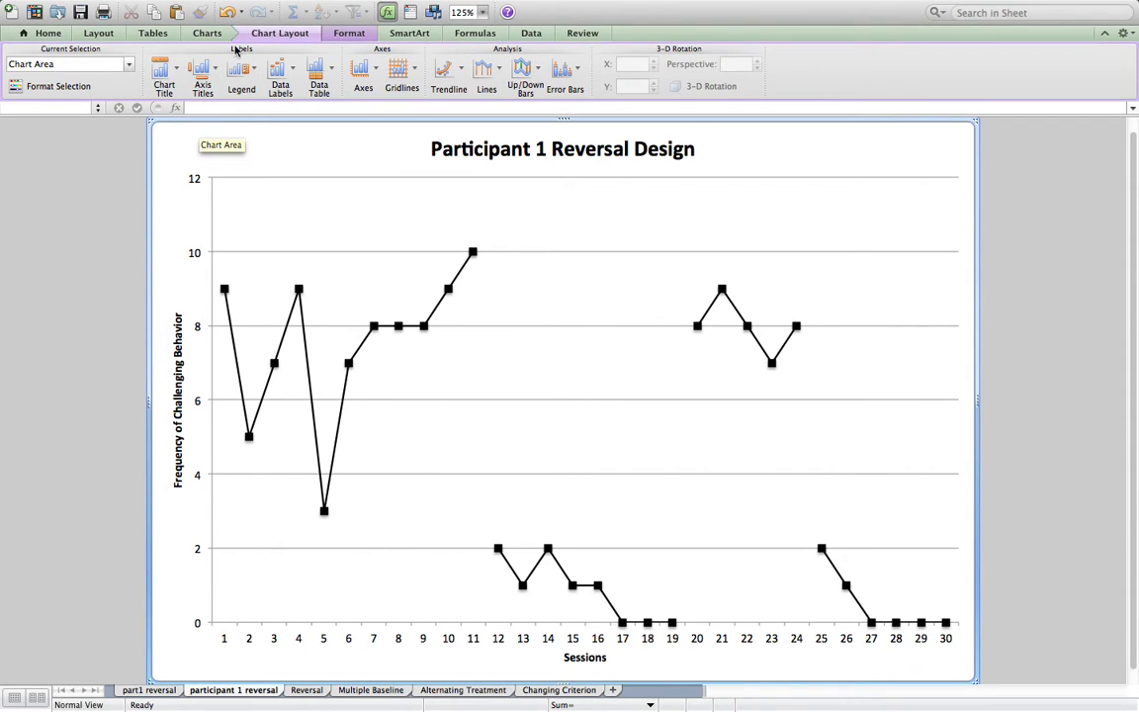
pyautogui.click(210, 8)
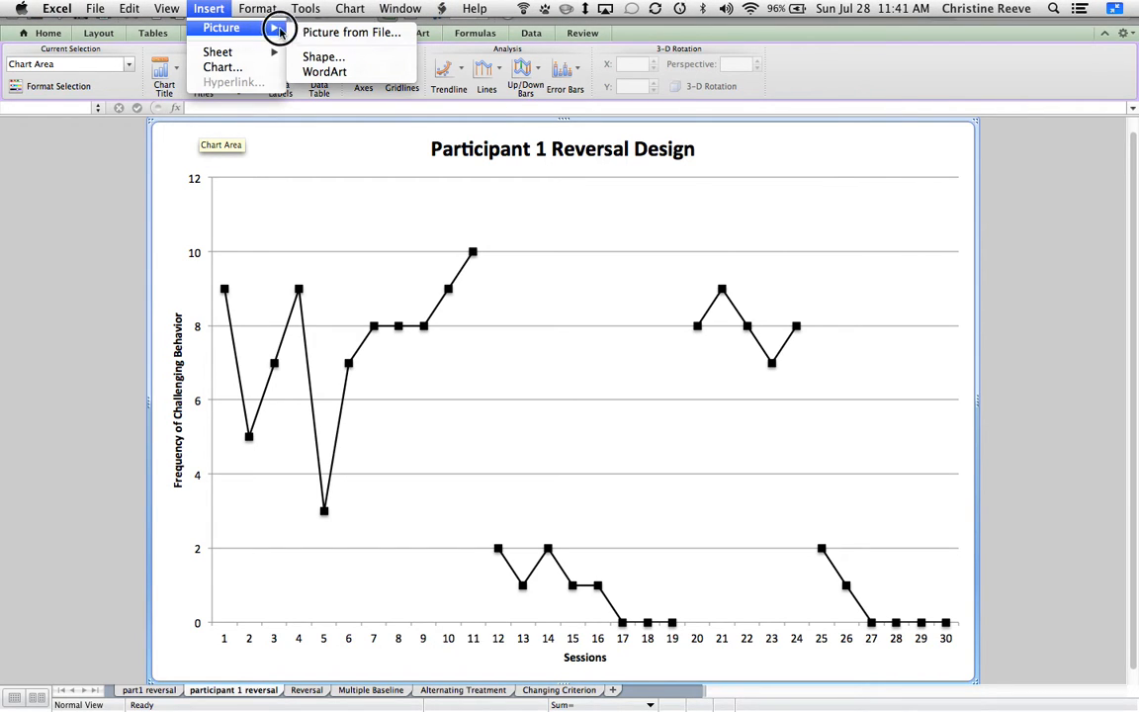
pyautogui.click(323, 56)
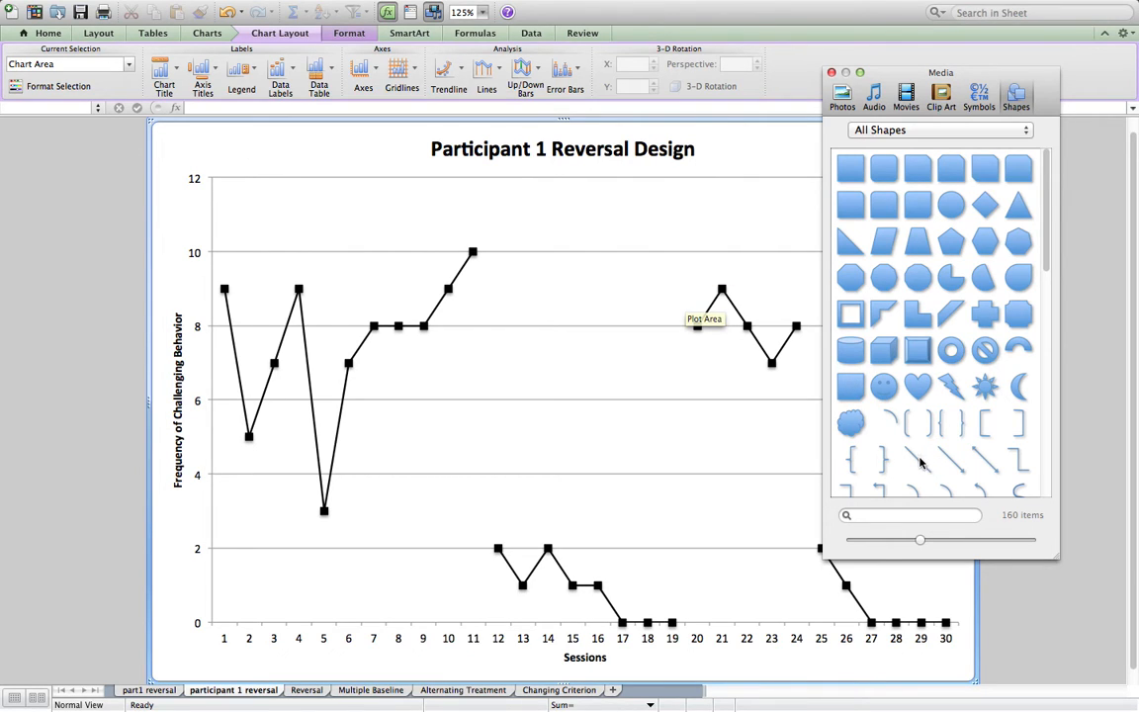
pyautogui.click(916, 461)
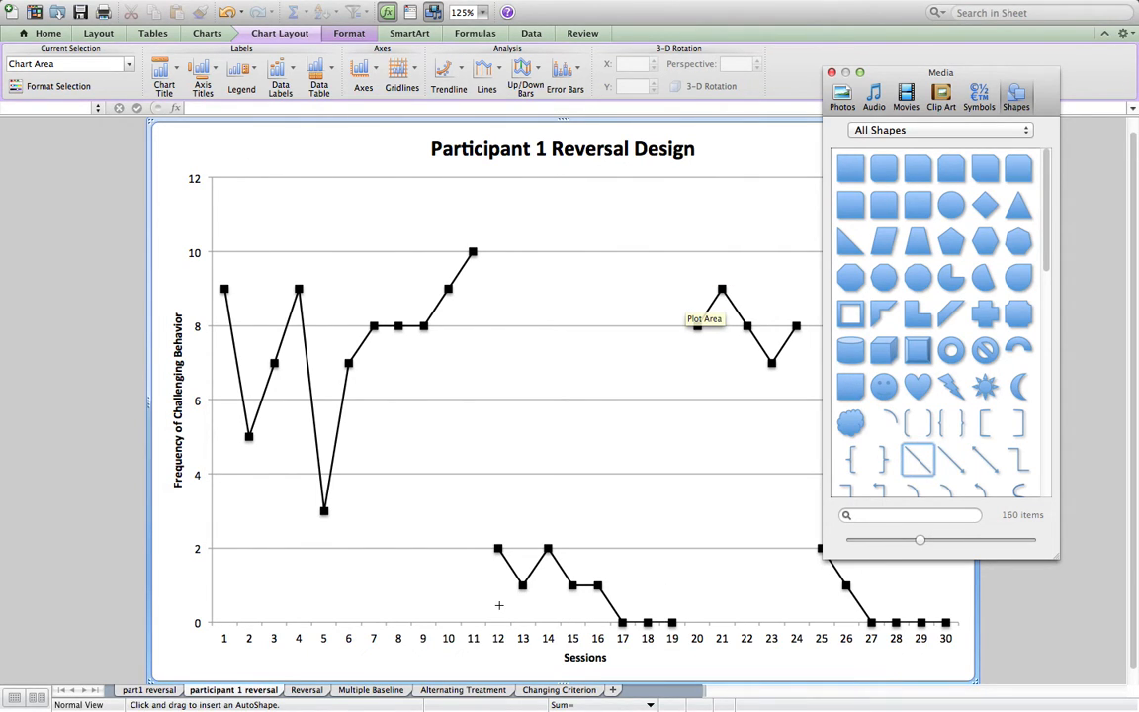
pyautogui.moveTo(486, 176)
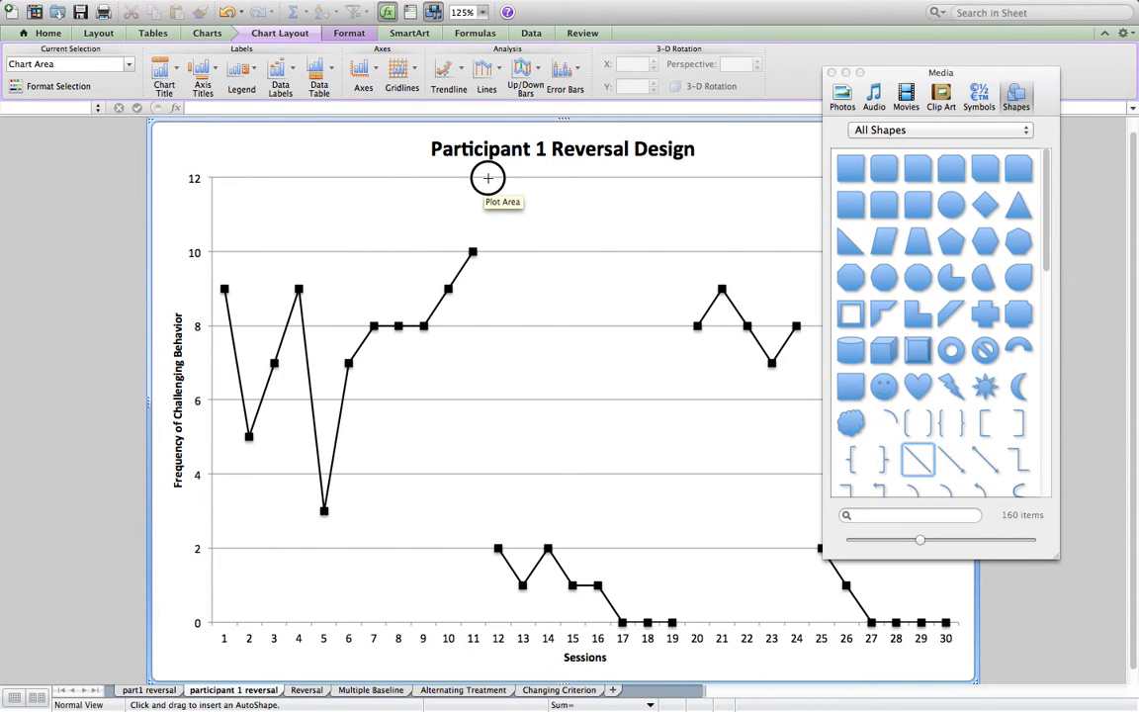
# - Draw a vertical line from the plot's top to bottom between sessions 11 and 12
pyautogui.moveTo(487, 178); pyautogui.dragTo(485, 524)
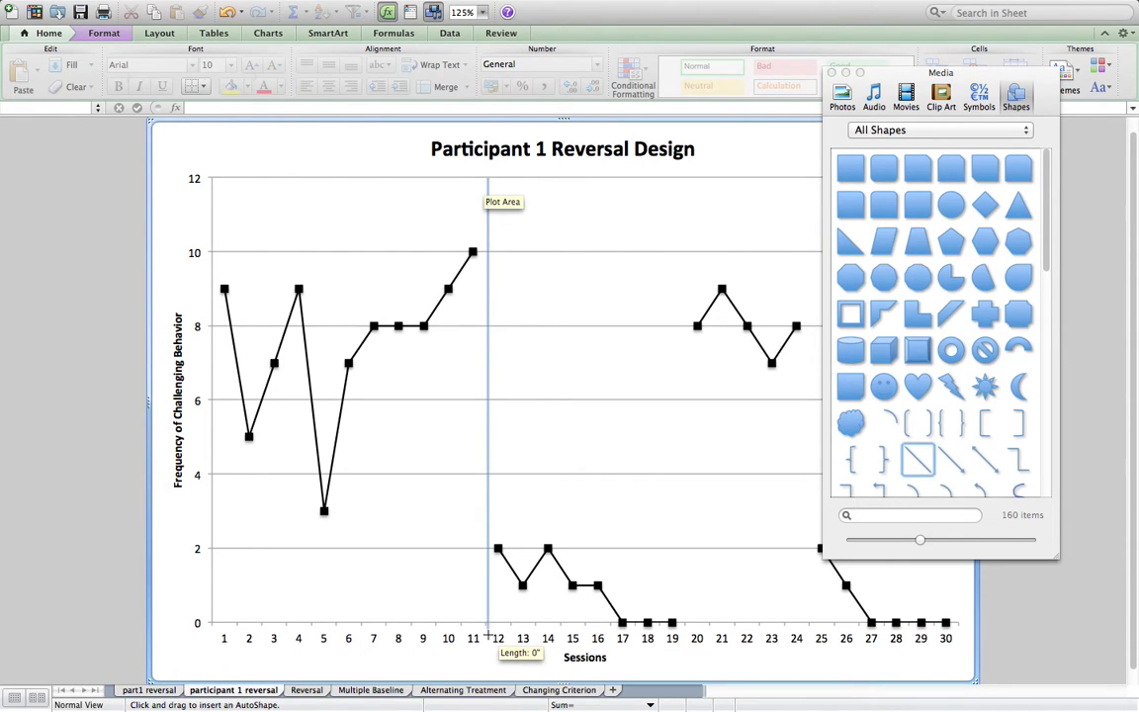
pyautogui.moveTo(487, 178); pyautogui.dragTo(486, 636)
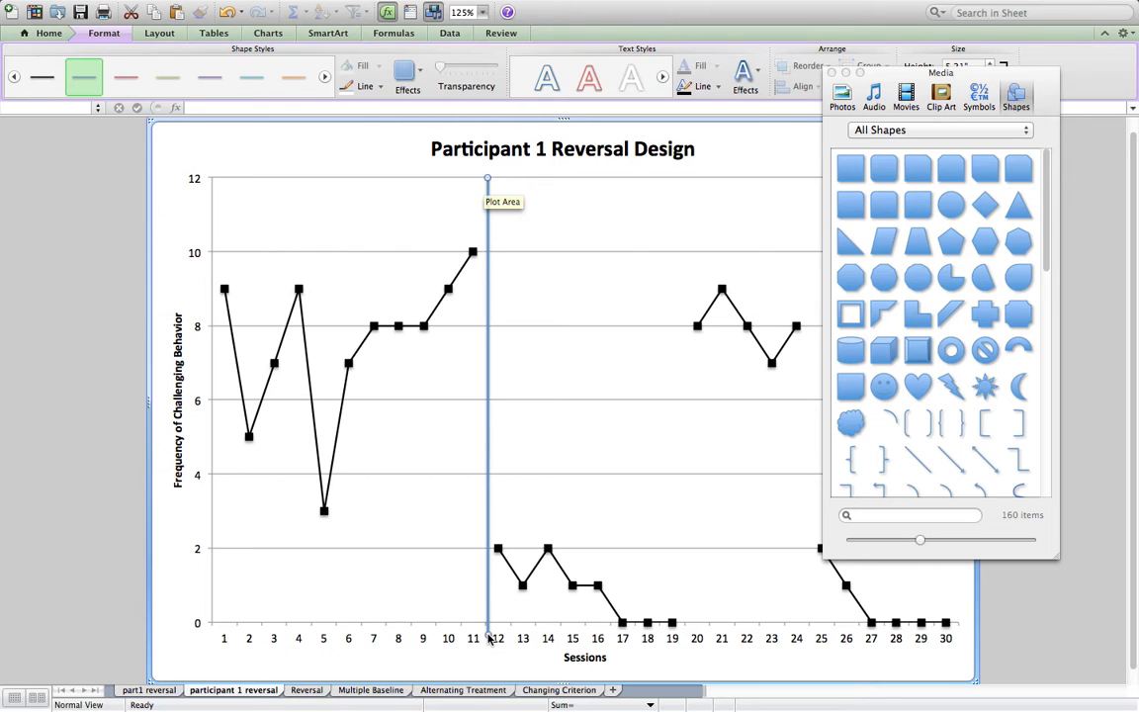
pyautogui.moveTo(490, 611)
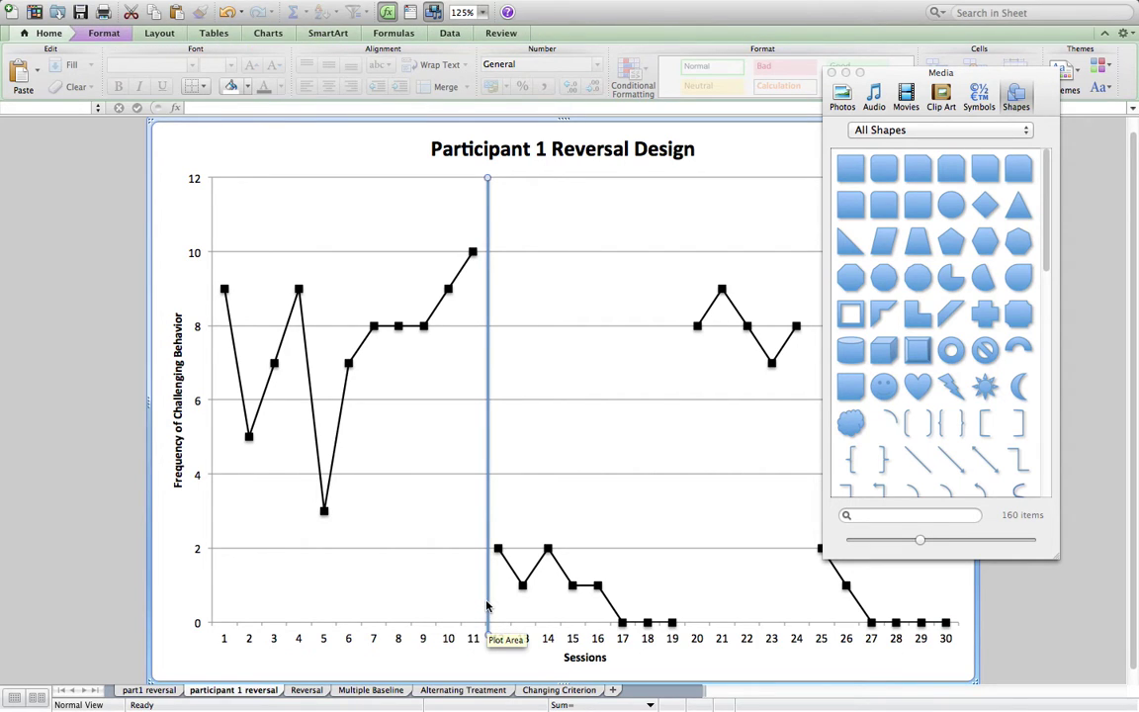
pyautogui.moveTo(485, 578)
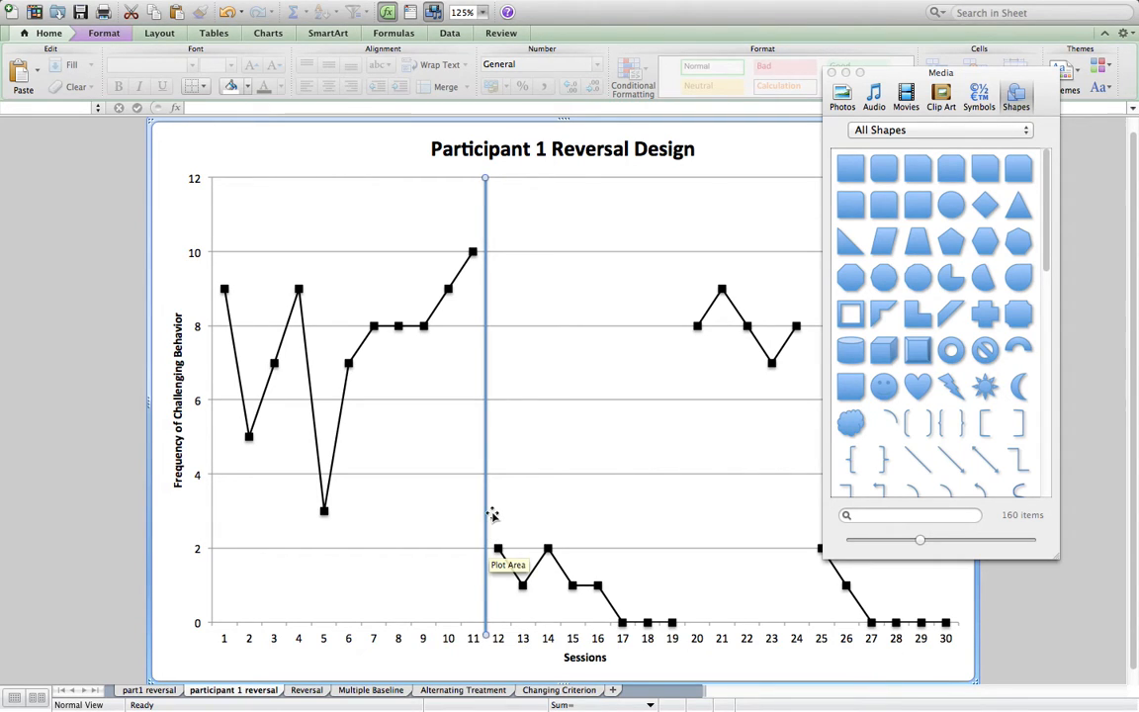
pyautogui.moveTo(493, 513)
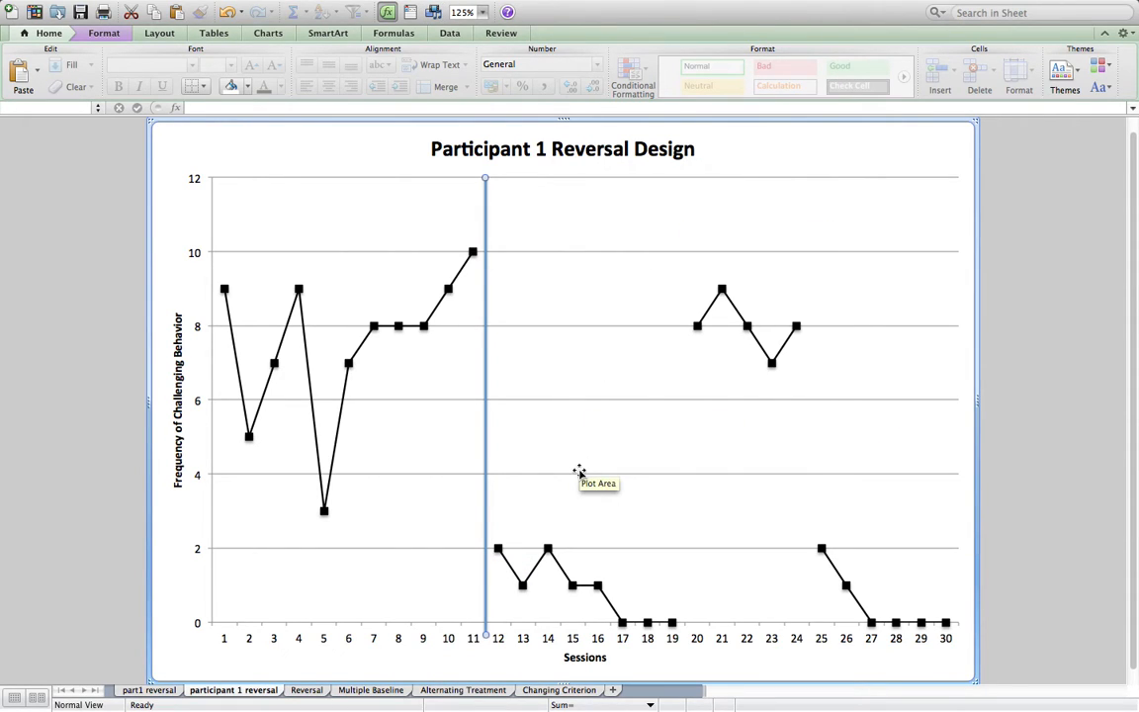
pyautogui.moveTo(486, 465)
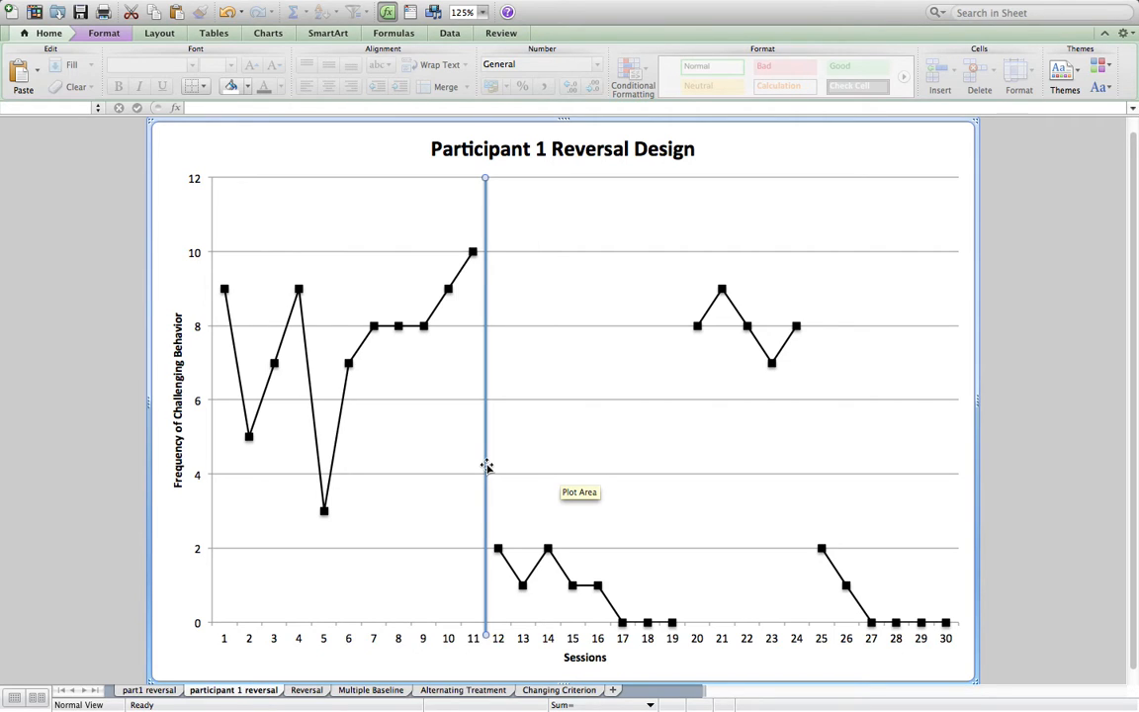
# - Format the first phase line as a solid black line with 1.5 pt weight
pyautogui.rightClick(485, 465)
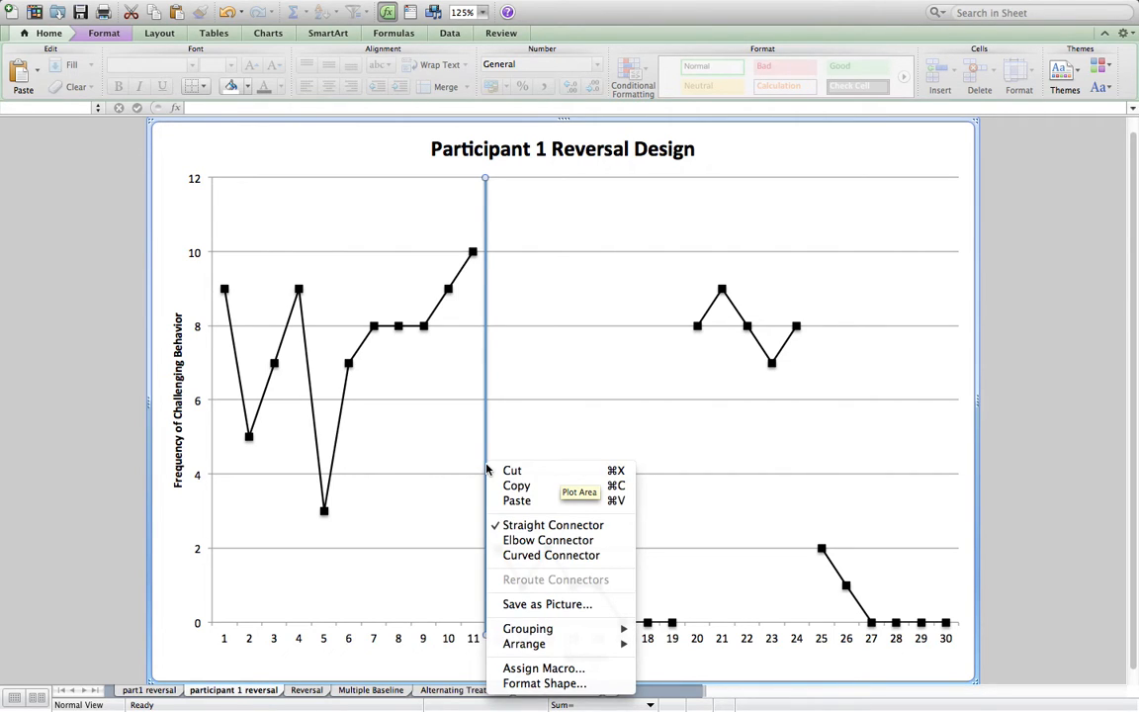
pyautogui.moveTo(549, 683)
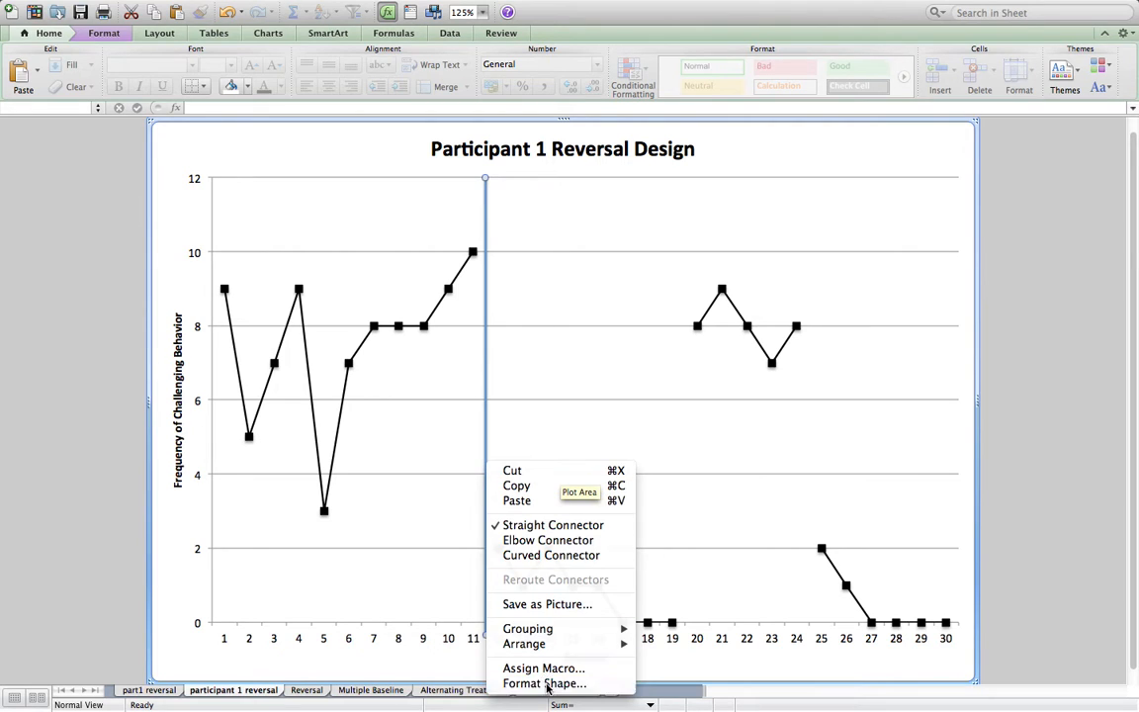
pyautogui.click(545, 683)
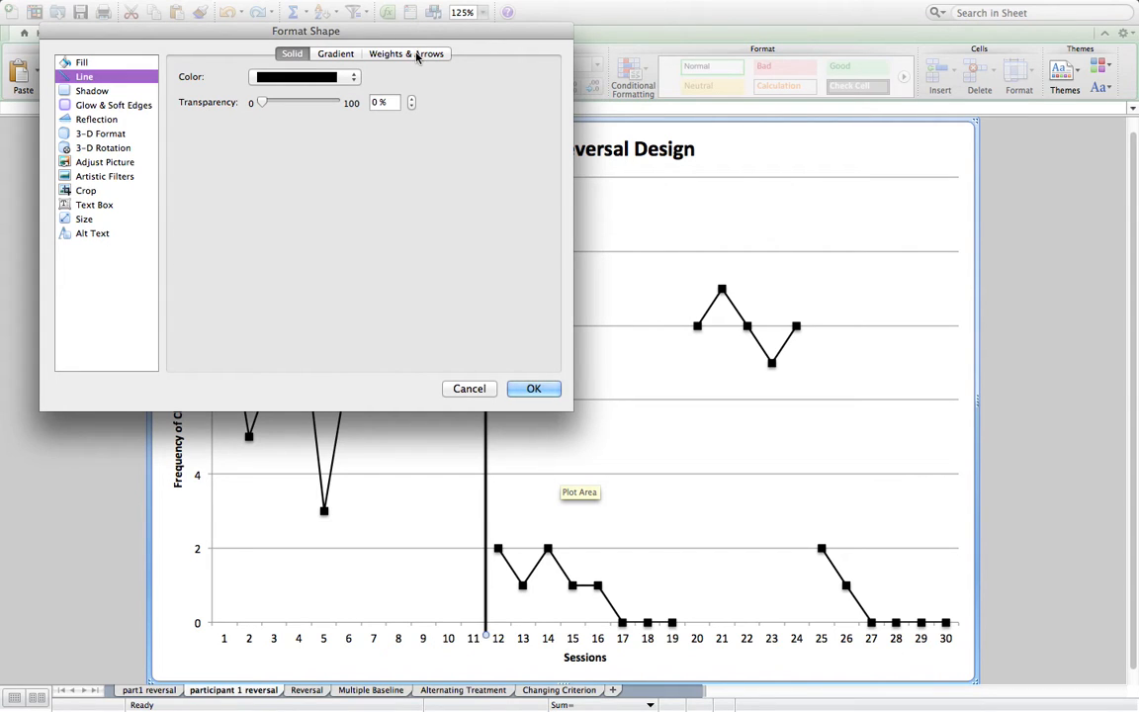
pyautogui.click(406, 54)
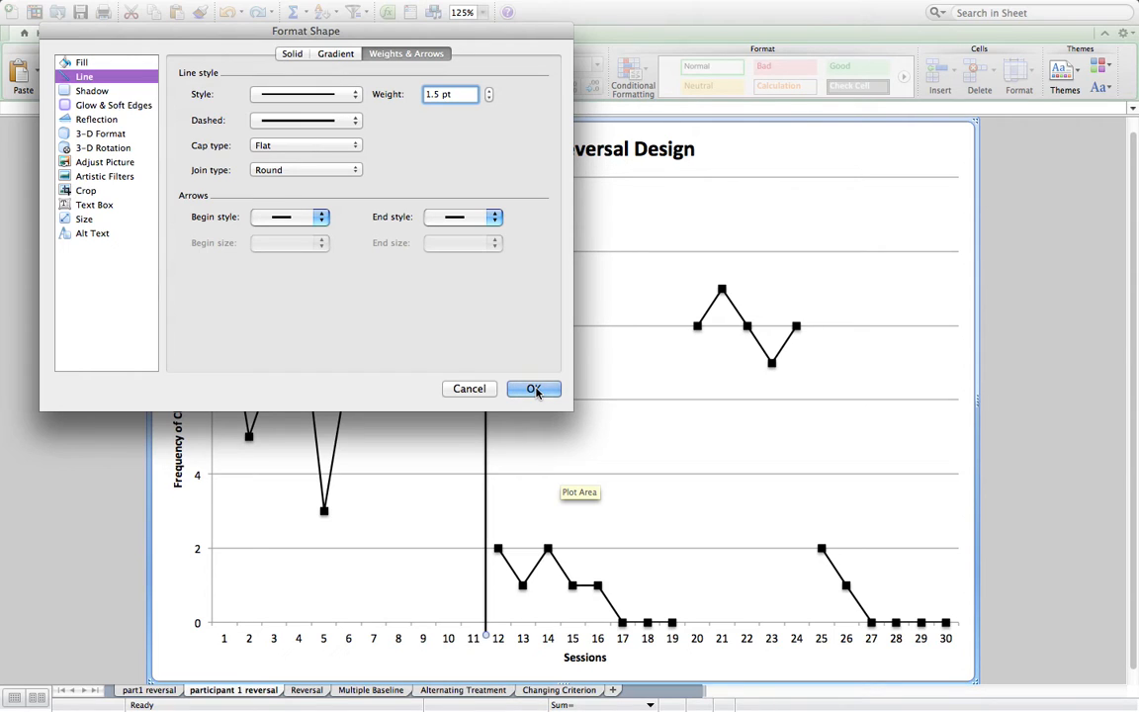
pyautogui.click(534, 387)
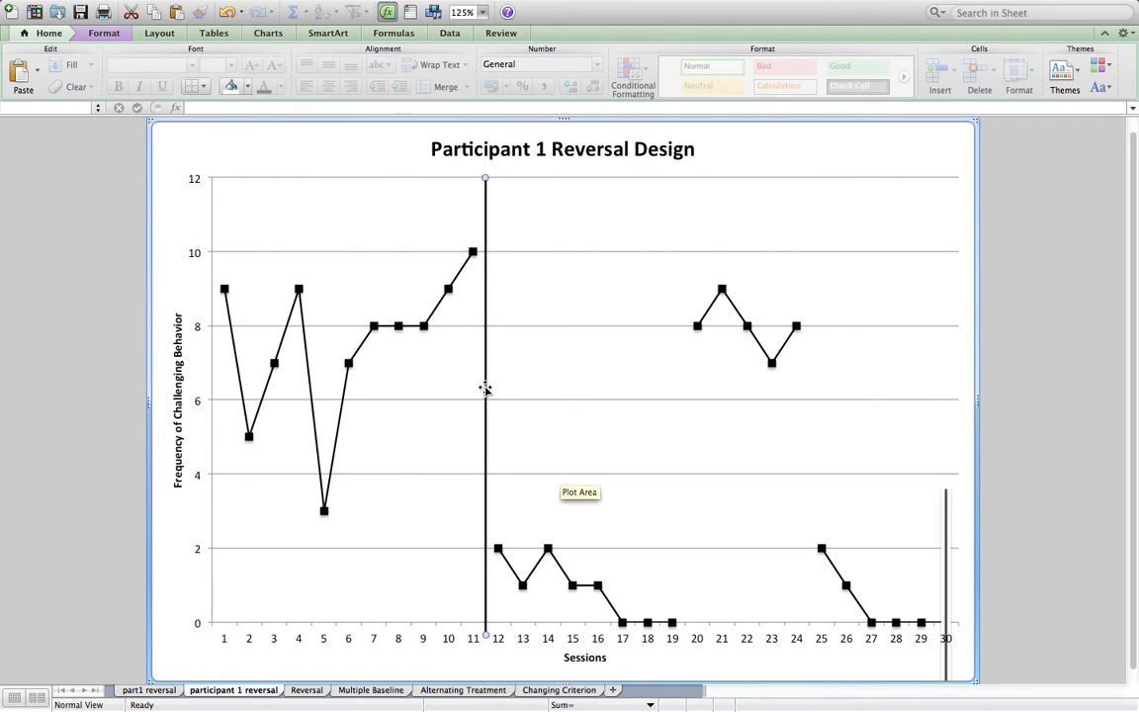
pyautogui.moveTo(946, 534)
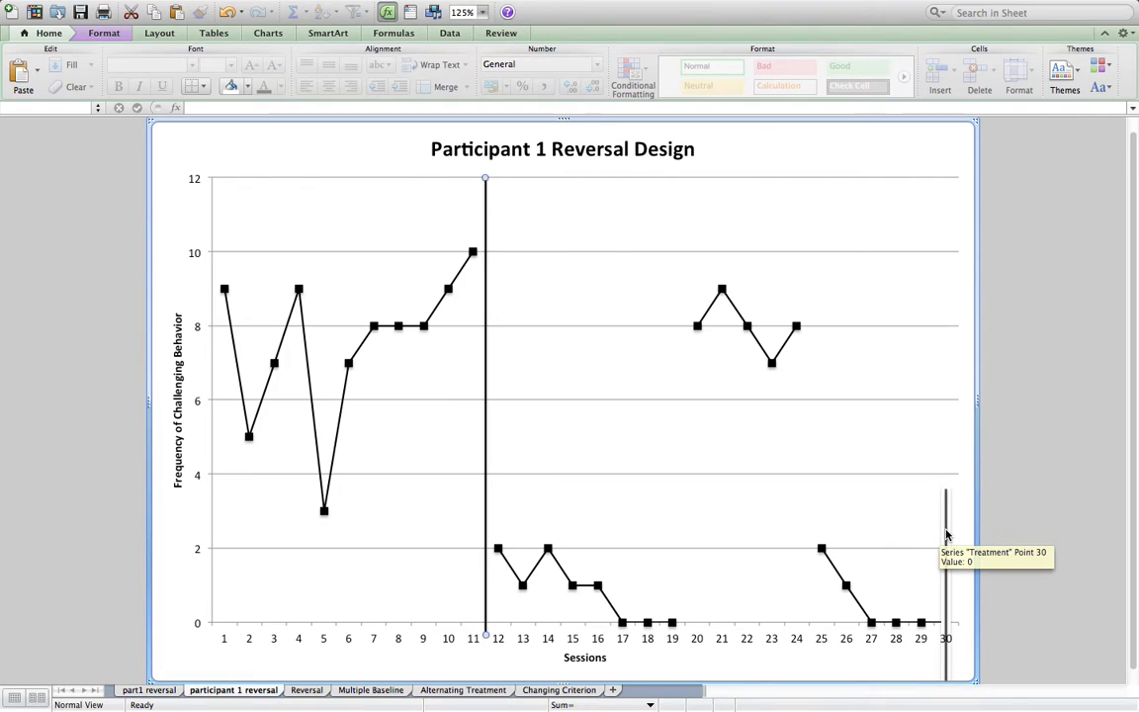
# - Place copies of the phase line between sessions 19–20 and 24–25
pyautogui.click(944, 521)
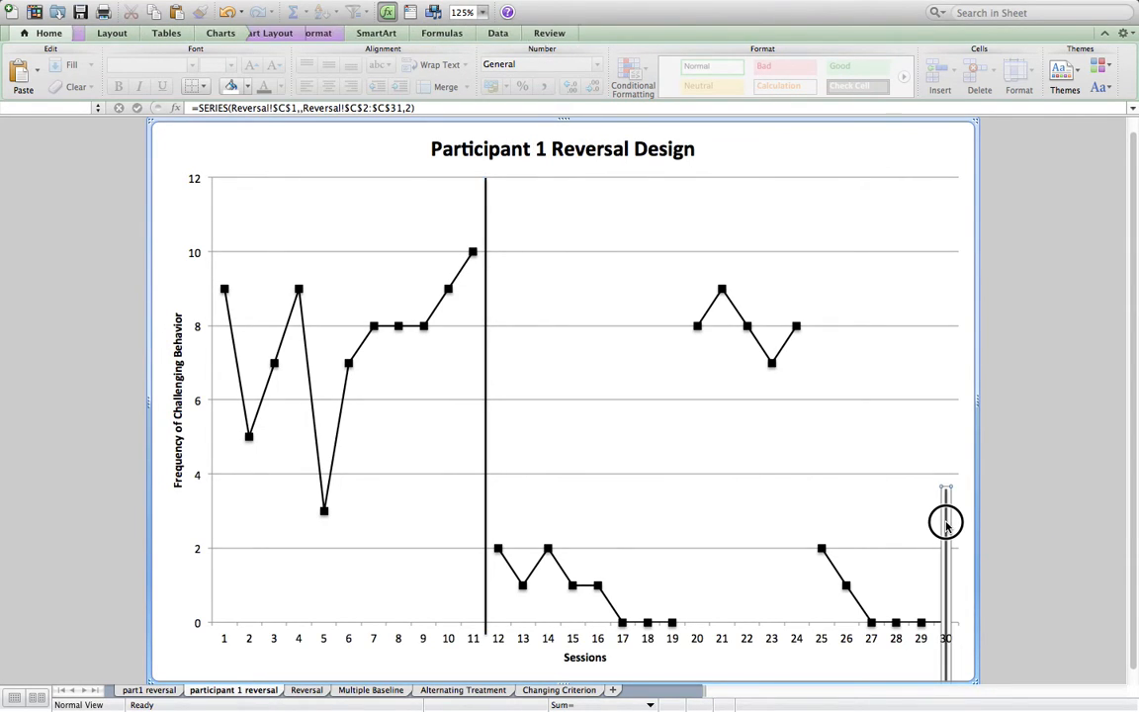
pyautogui.moveTo(944, 519)
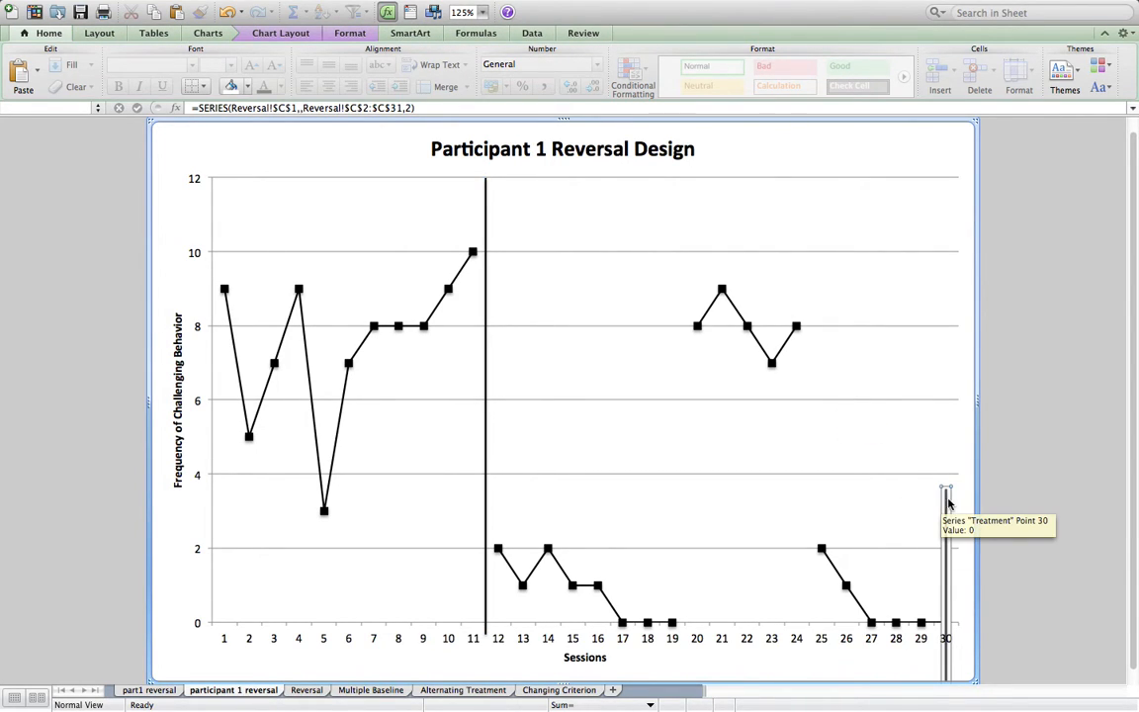
pyautogui.moveTo(514, 386)
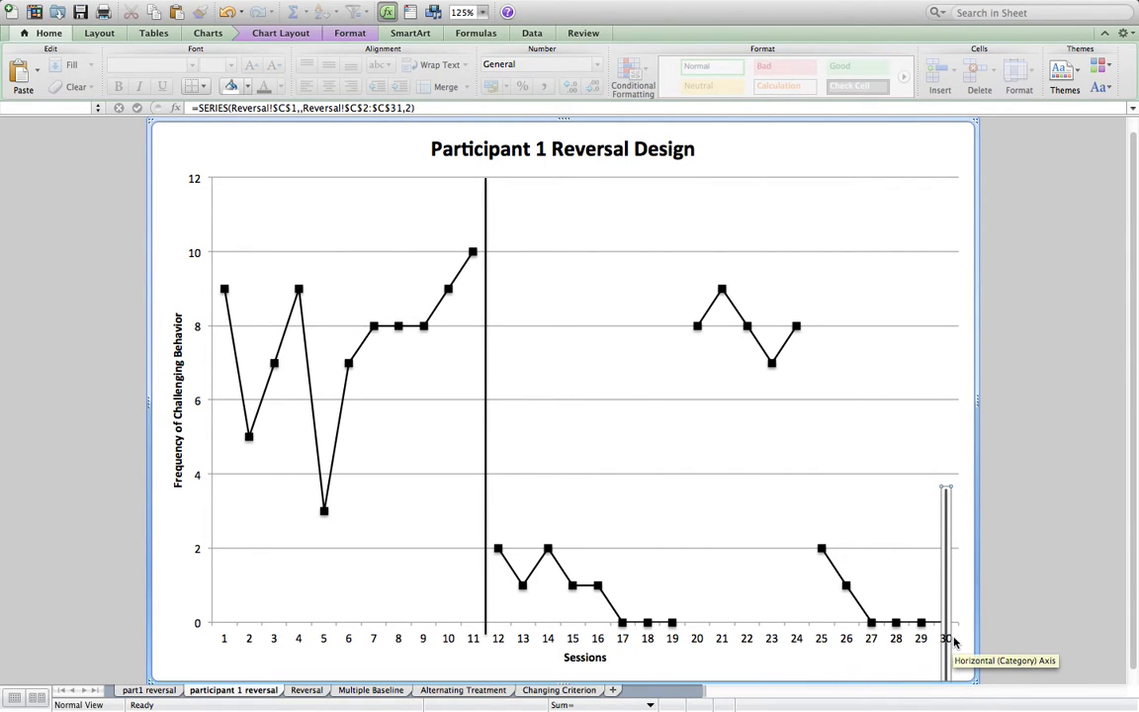
pyautogui.moveTo(920, 606)
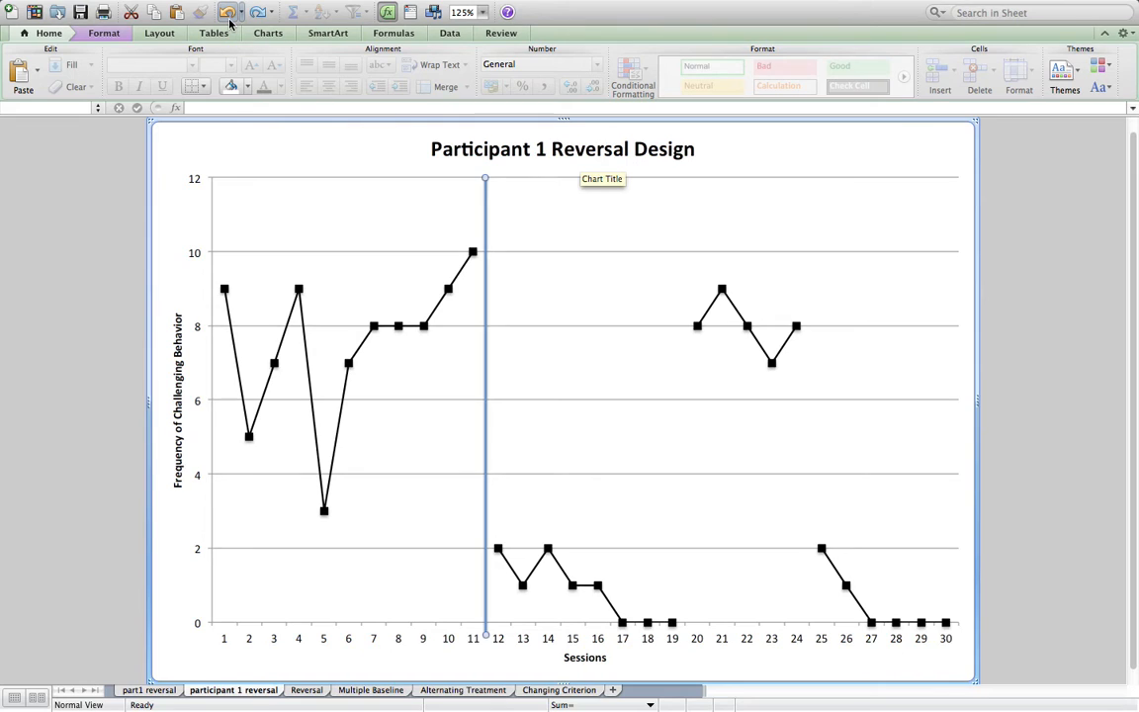
pyautogui.moveTo(482, 206)
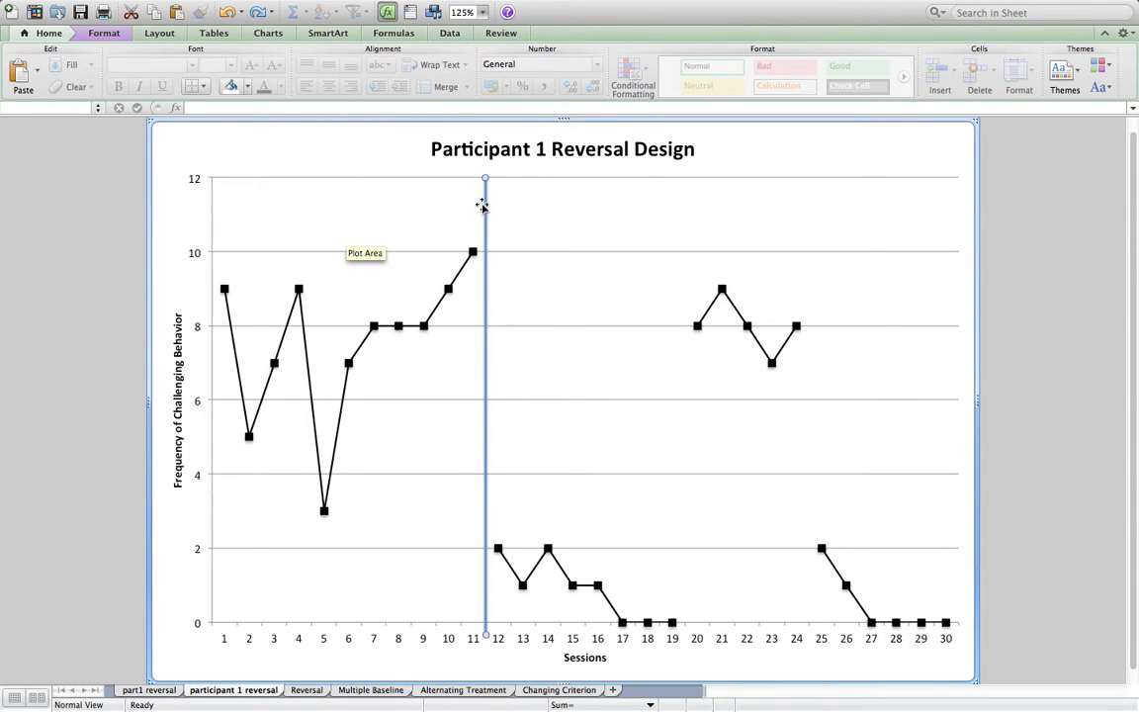
pyautogui.moveTo(503, 272)
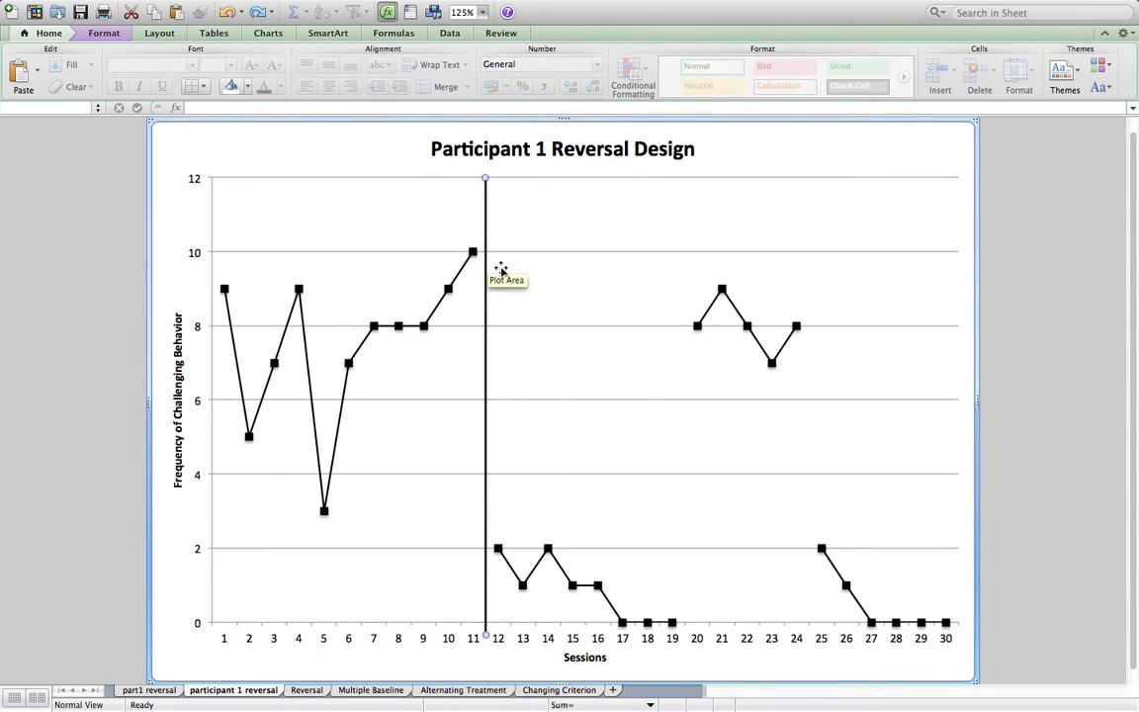
pyautogui.moveTo(485, 257)
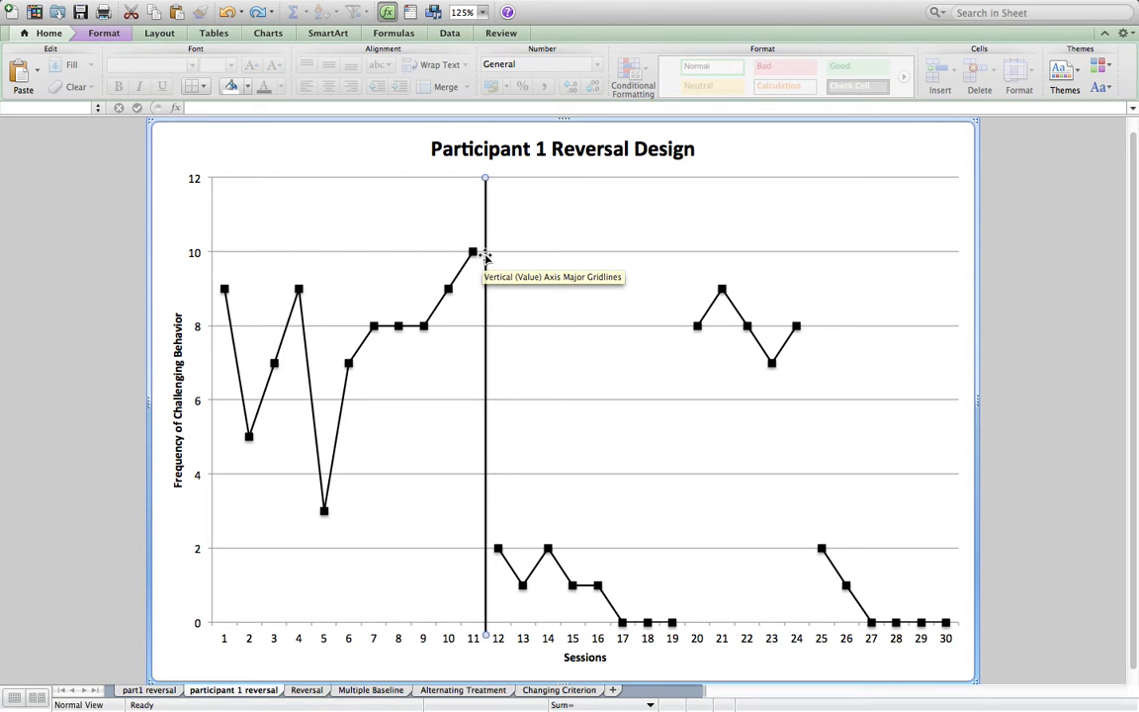
pyautogui.rightClick(485, 255)
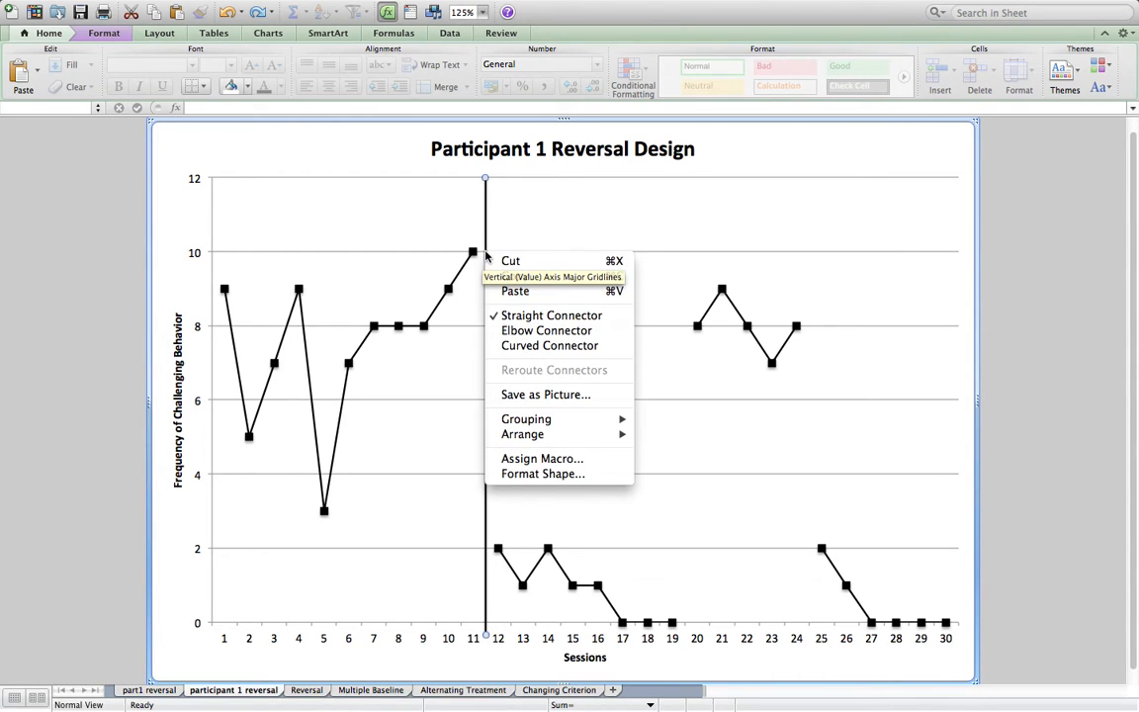
pyautogui.moveTo(554, 277)
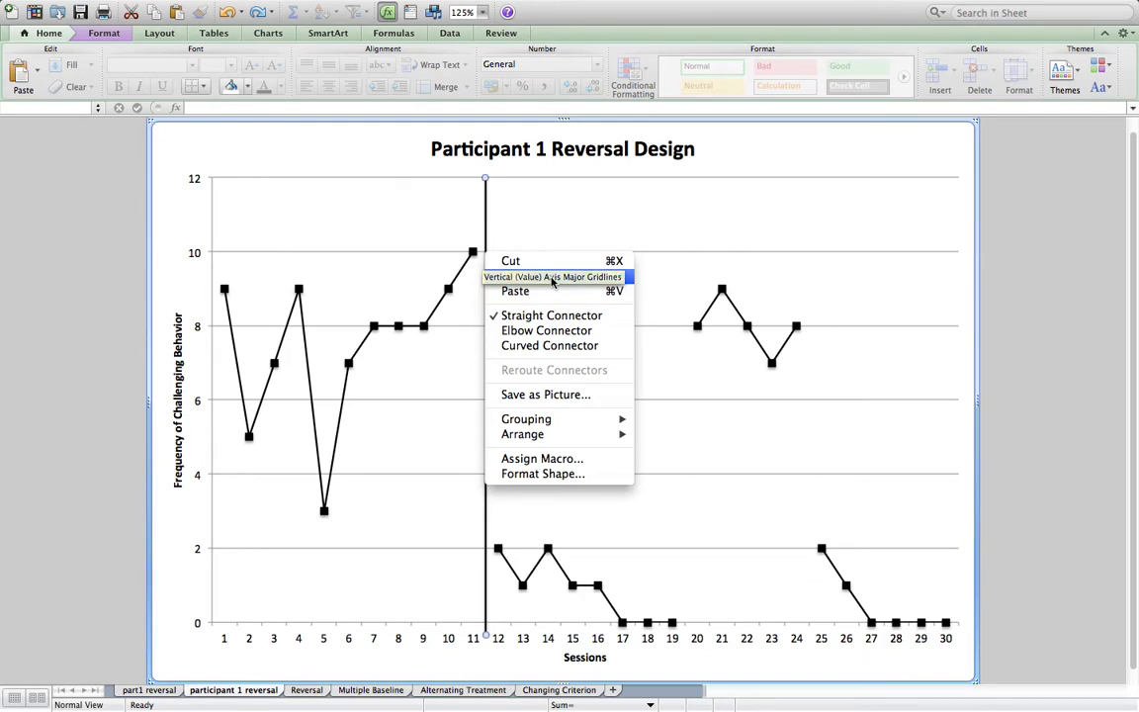
pyautogui.moveTo(534, 366)
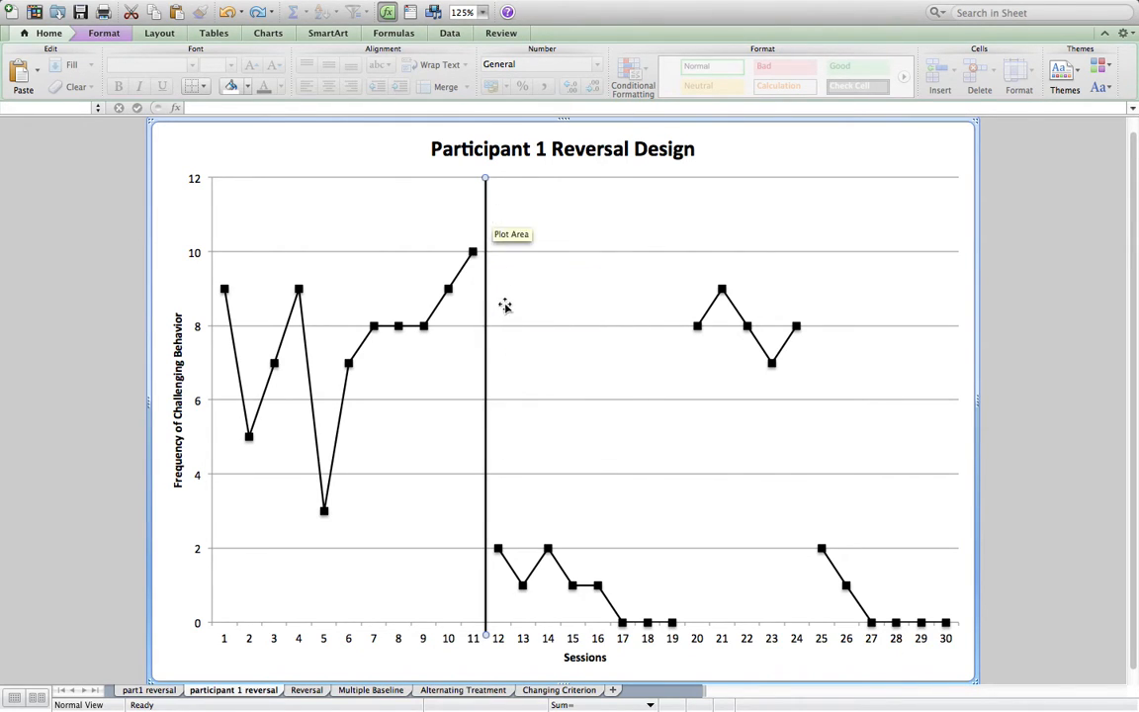
pyautogui.moveTo(485, 186)
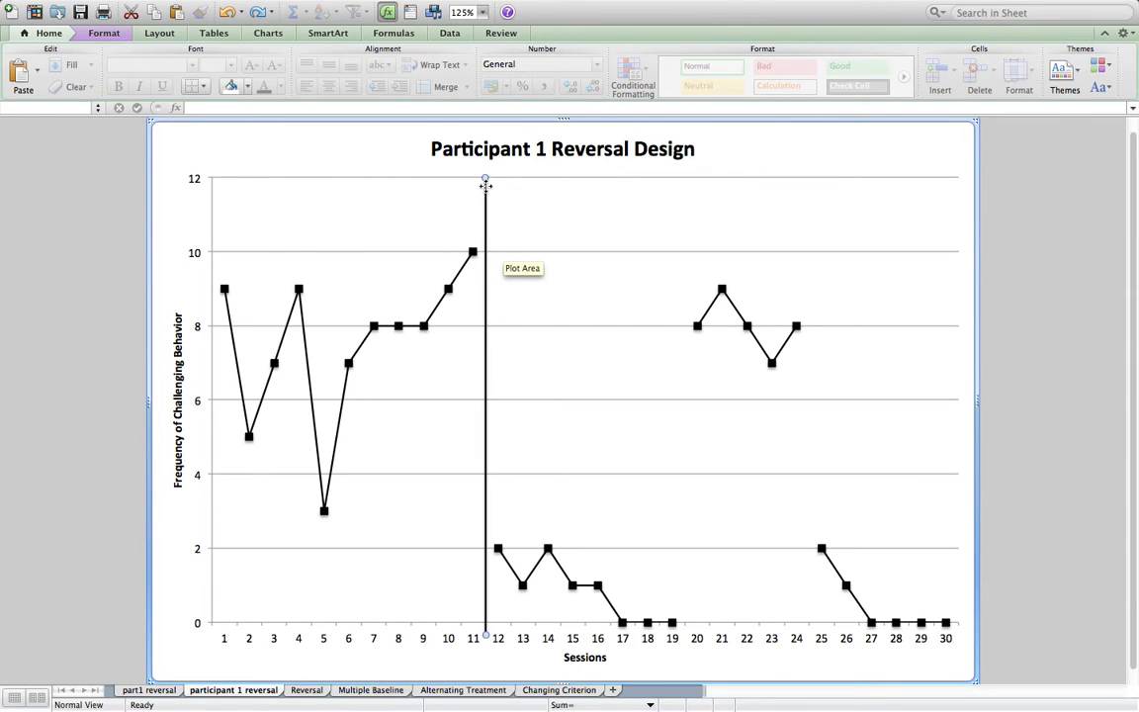
pyautogui.rightClick(484, 186)
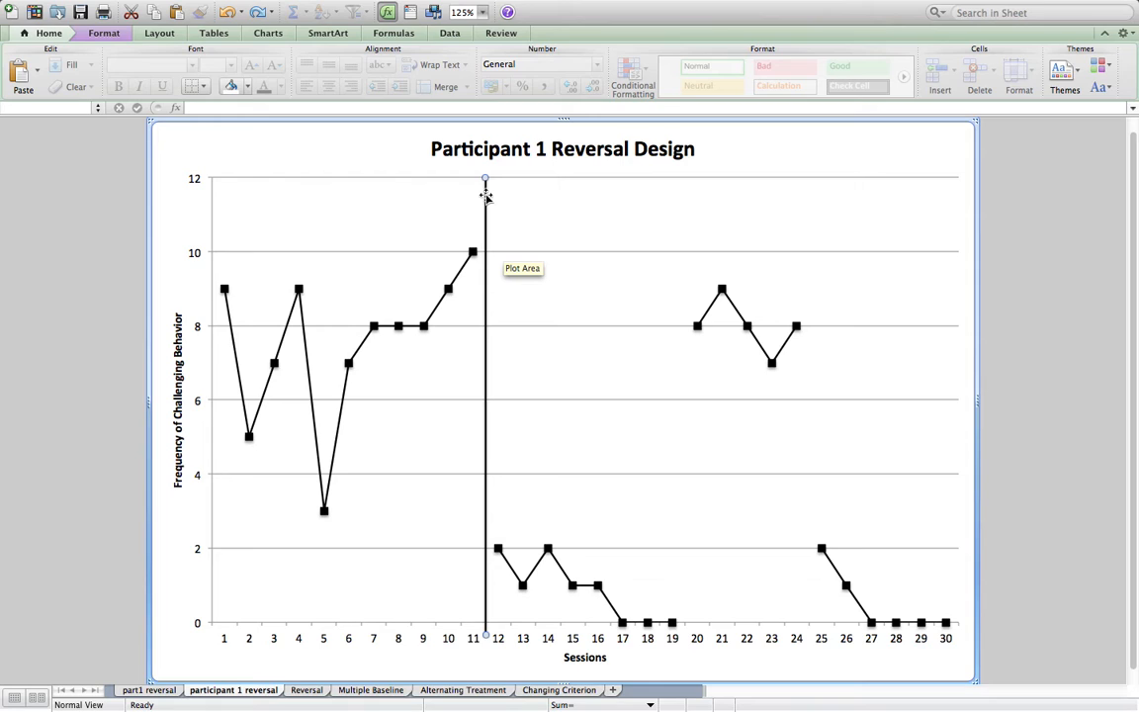
pyautogui.rightClick(485, 196)
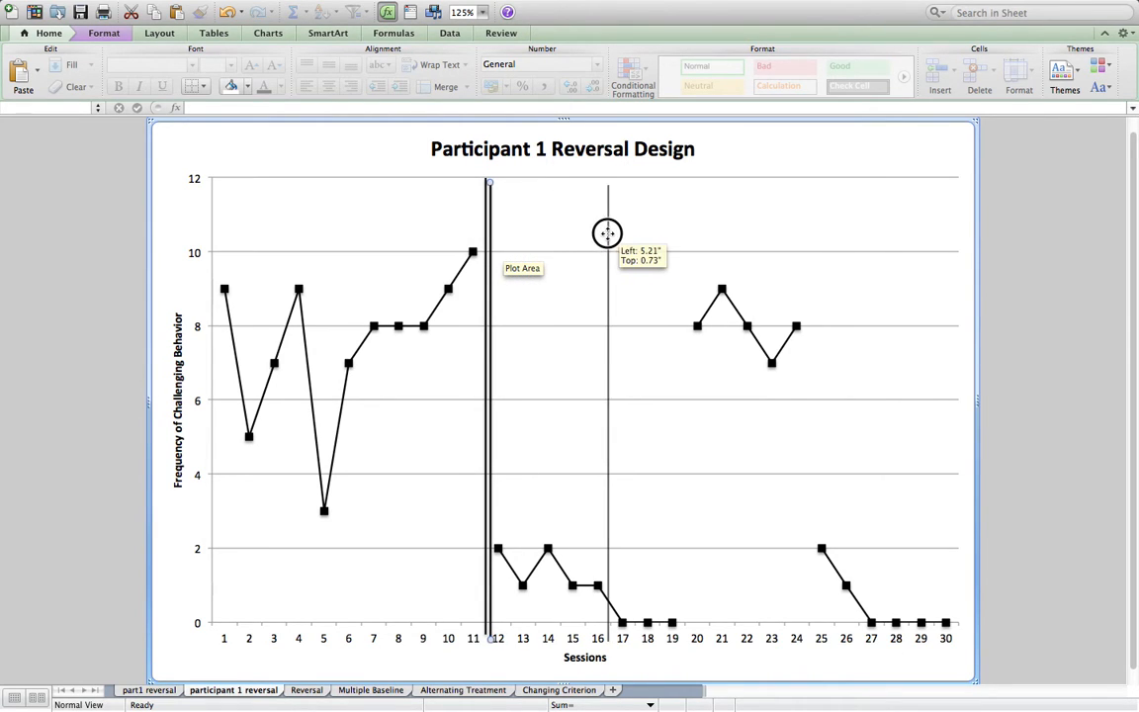
pyautogui.moveTo(607, 233); pyautogui.dragTo(681, 222)
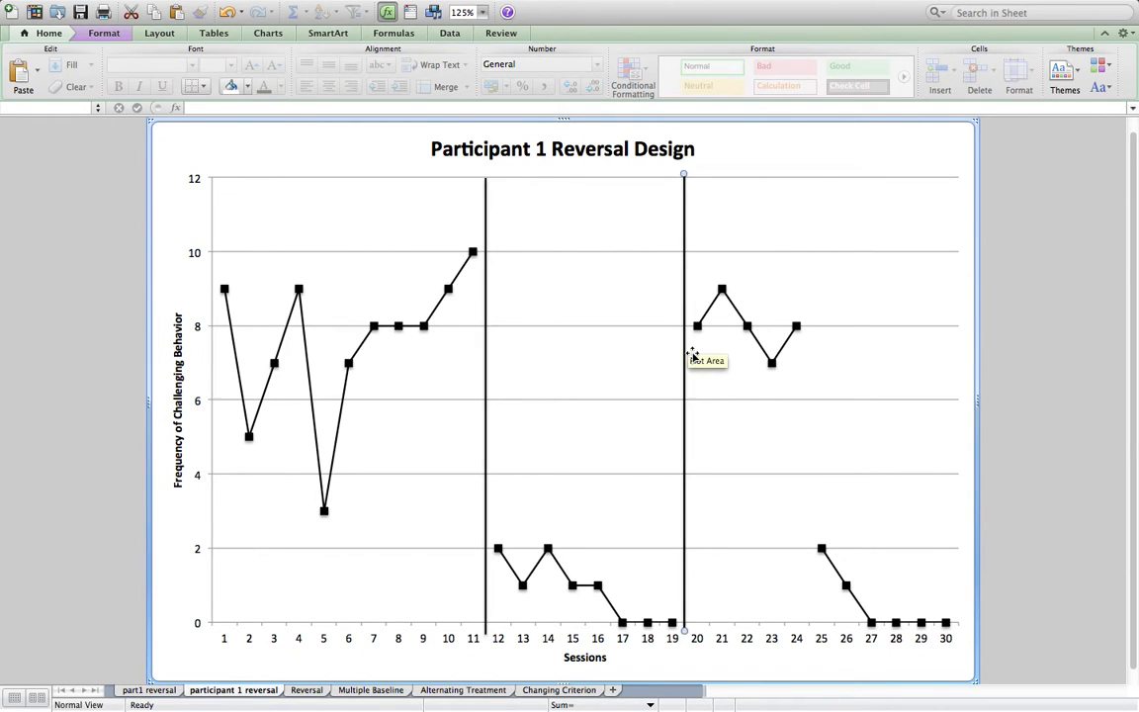
pyautogui.moveTo(705, 434)
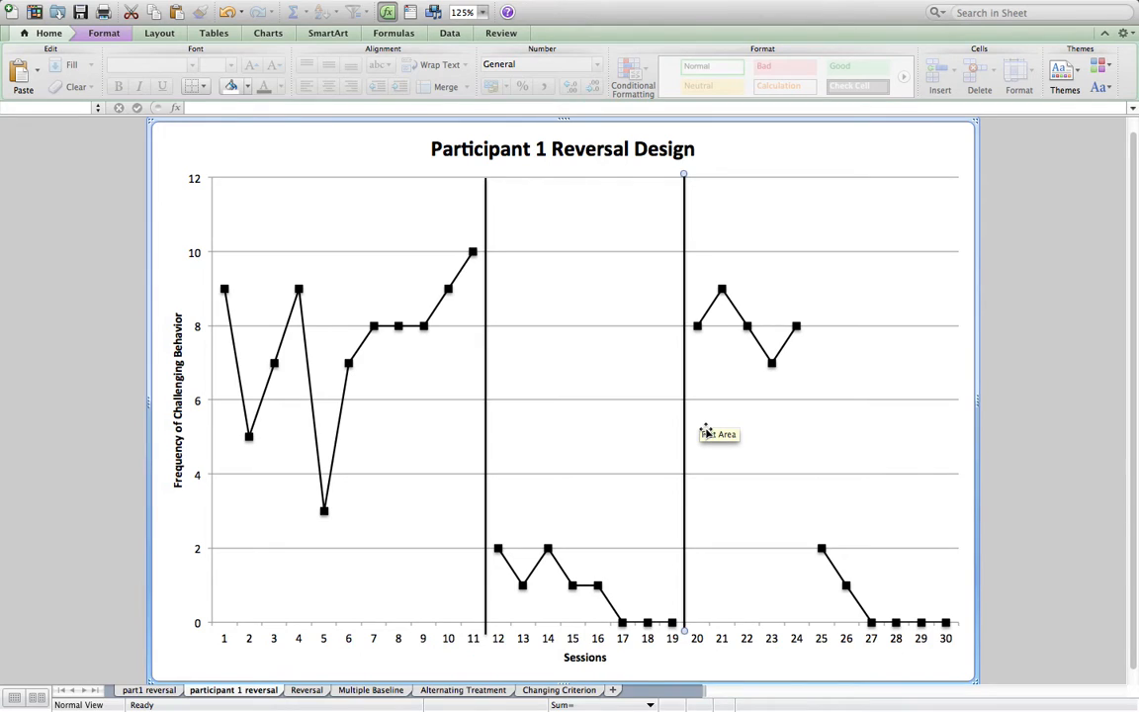
pyautogui.moveTo(684, 399)
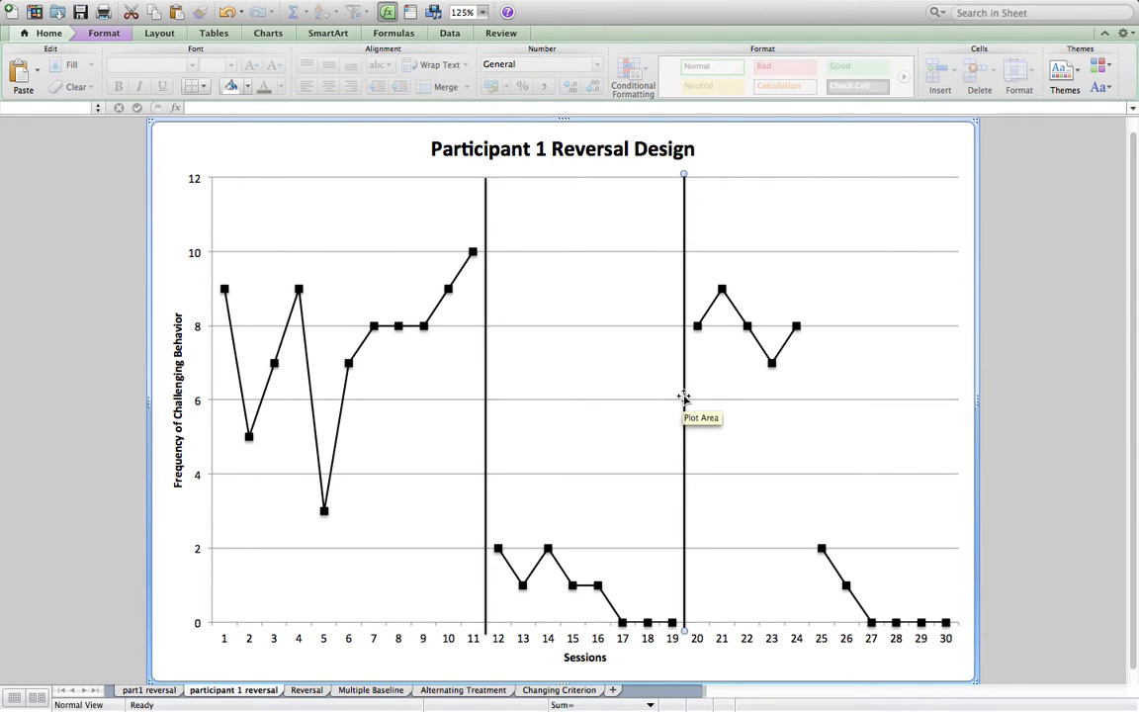
pyautogui.rightClick(683, 395)
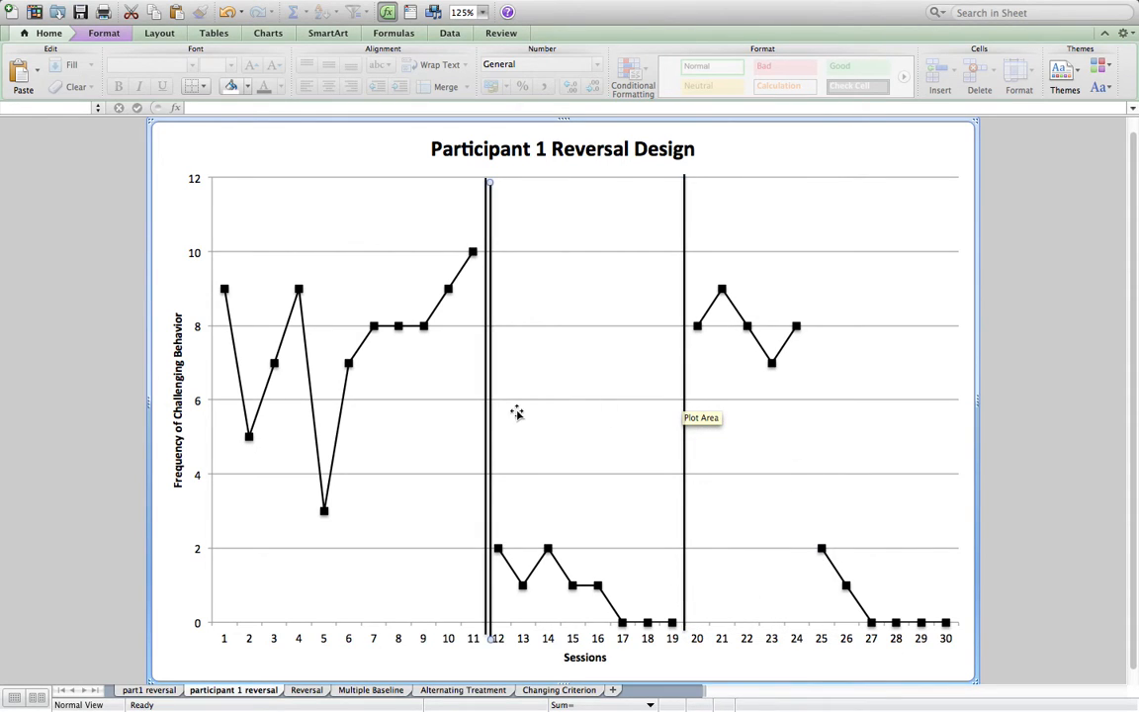
pyautogui.moveTo(683, 395); pyautogui.dragTo(781, 388)
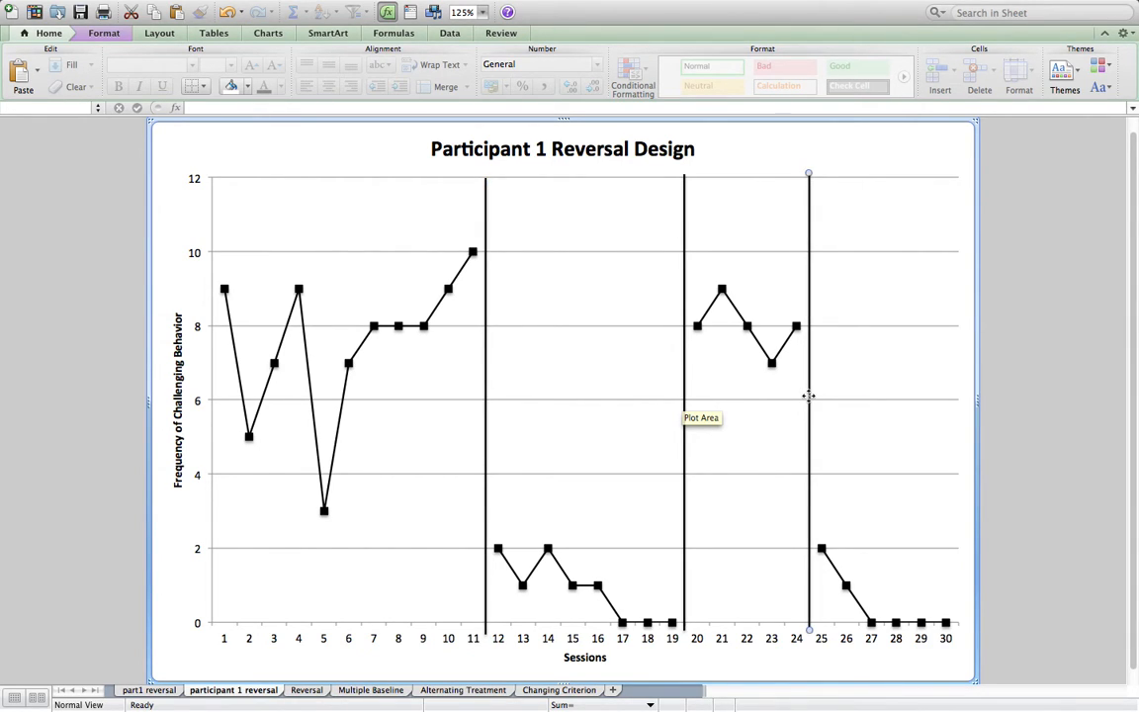
pyautogui.moveTo(353, 406)
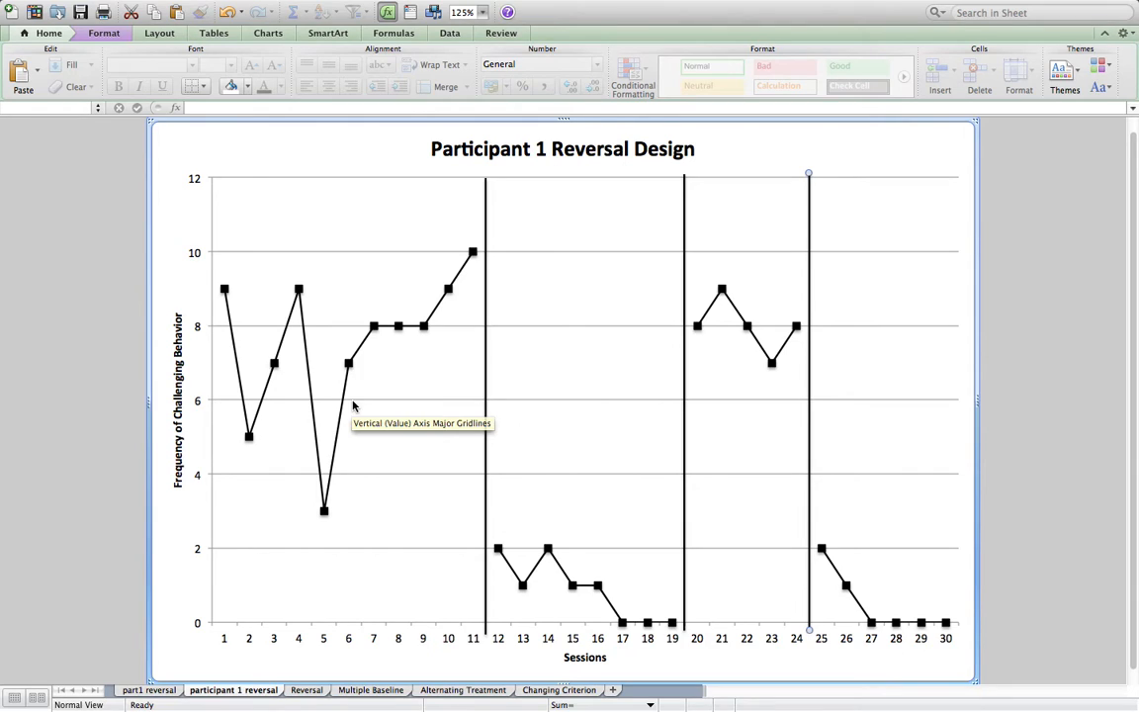
pyautogui.moveTo(252, 156)
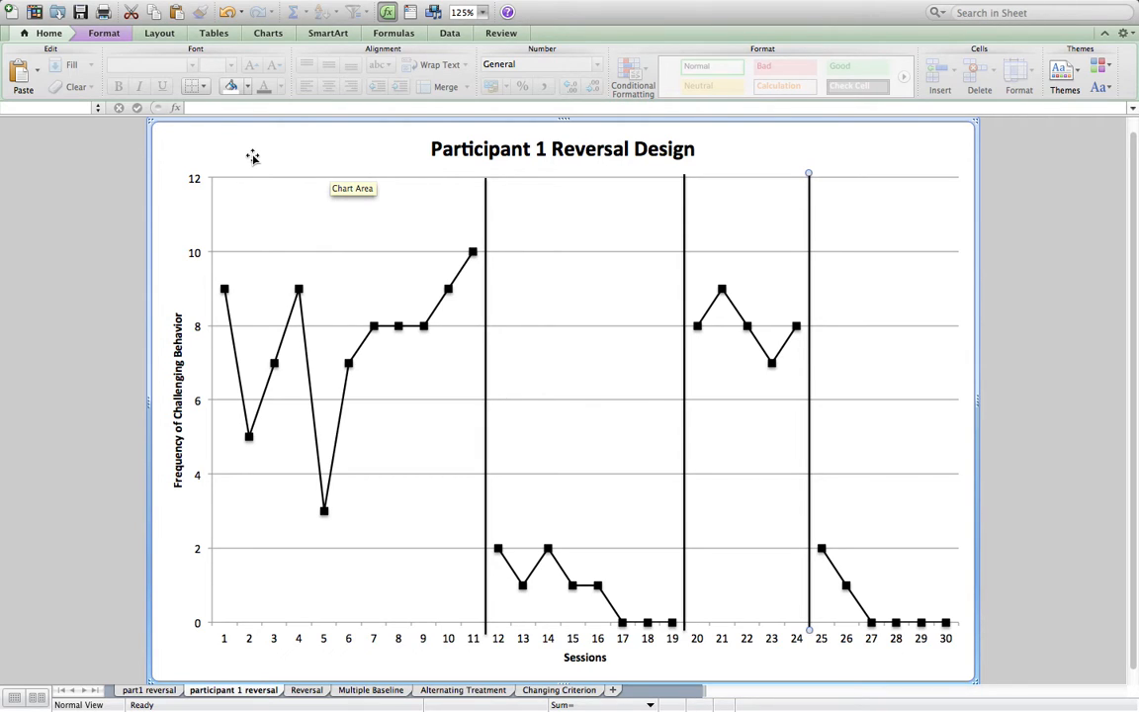
pyautogui.moveTo(333, 225)
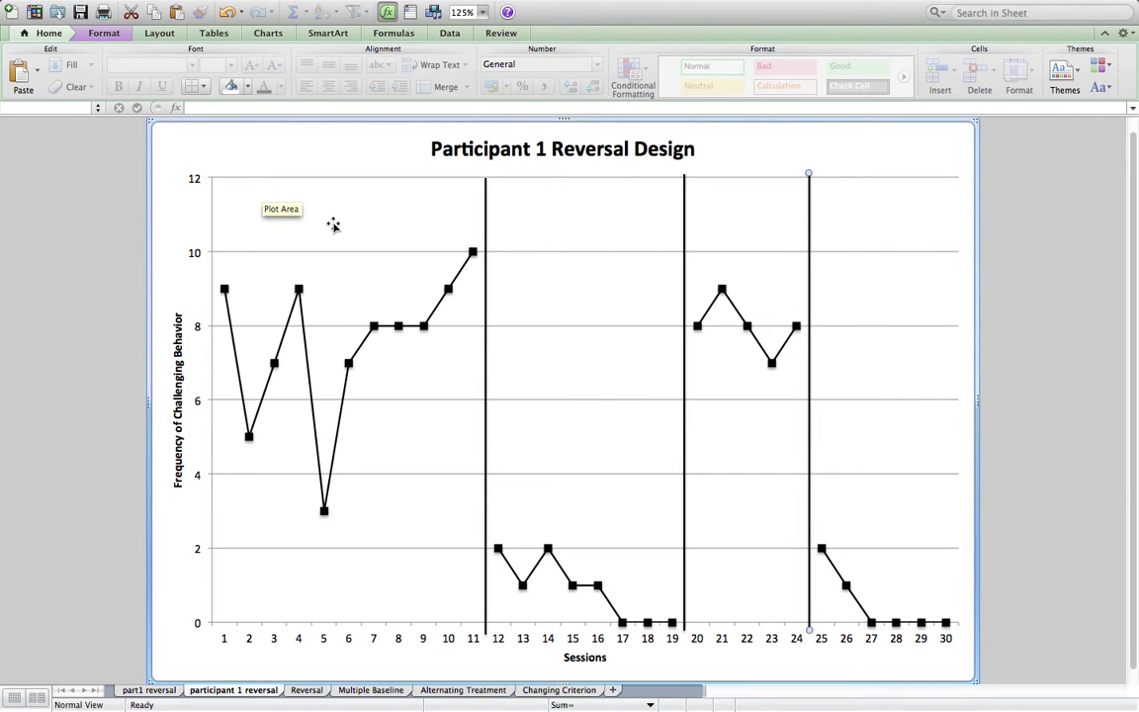
pyautogui.moveTo(359, 142)
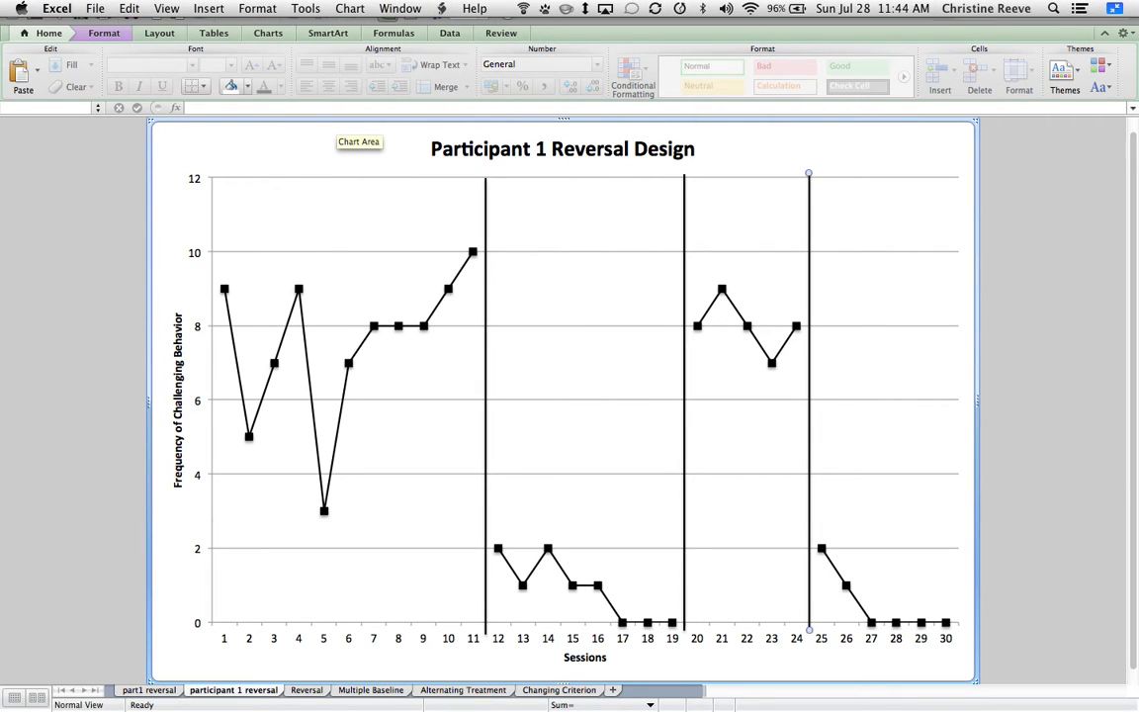
# - Draw a rectangle shape above sessions 1 to 5 on the chart
pyautogui.click(208, 8)
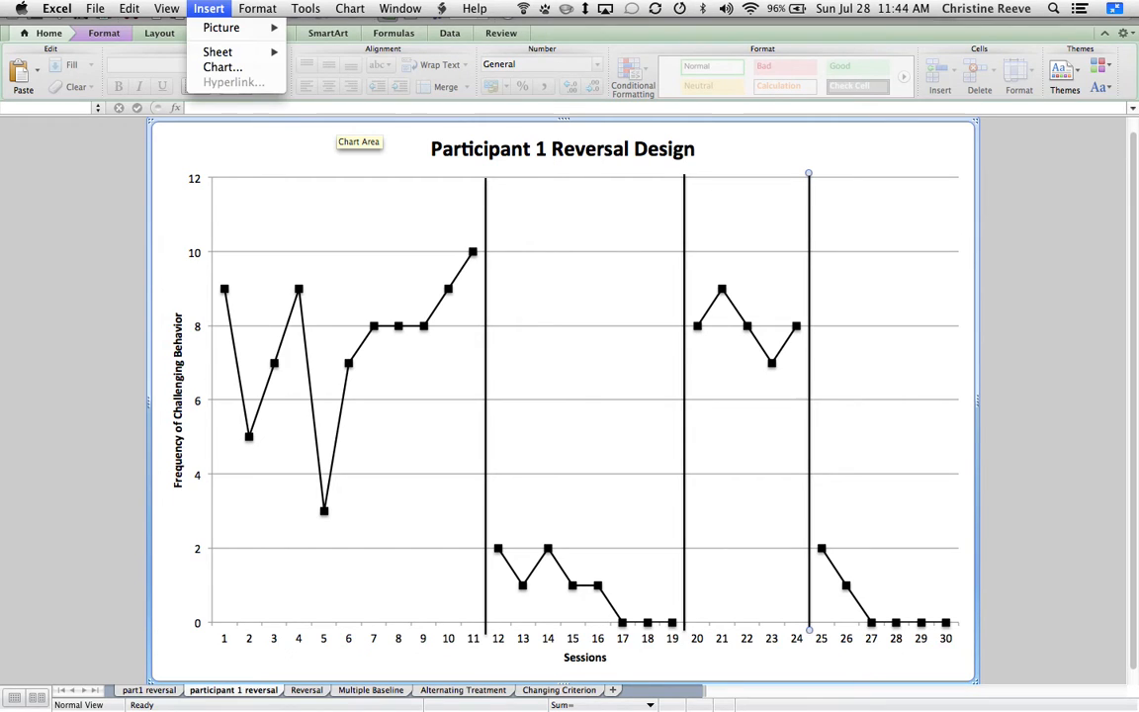
pyautogui.click(221, 27)
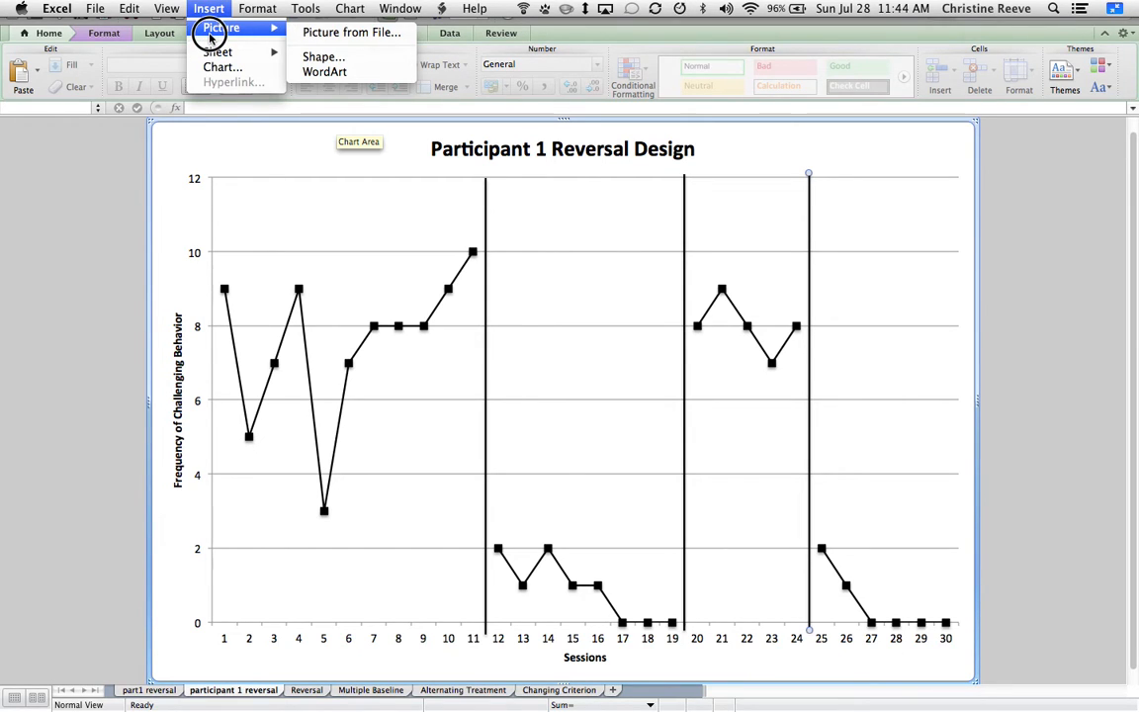
pyautogui.click(322, 56)
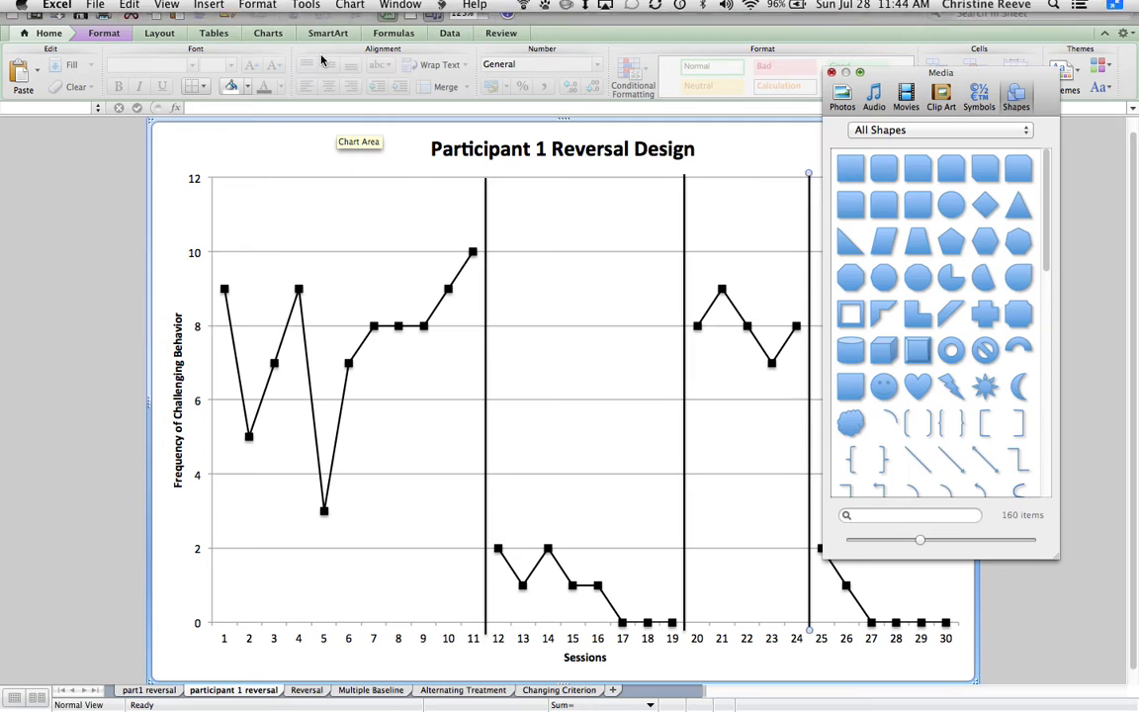
pyautogui.moveTo(848, 168)
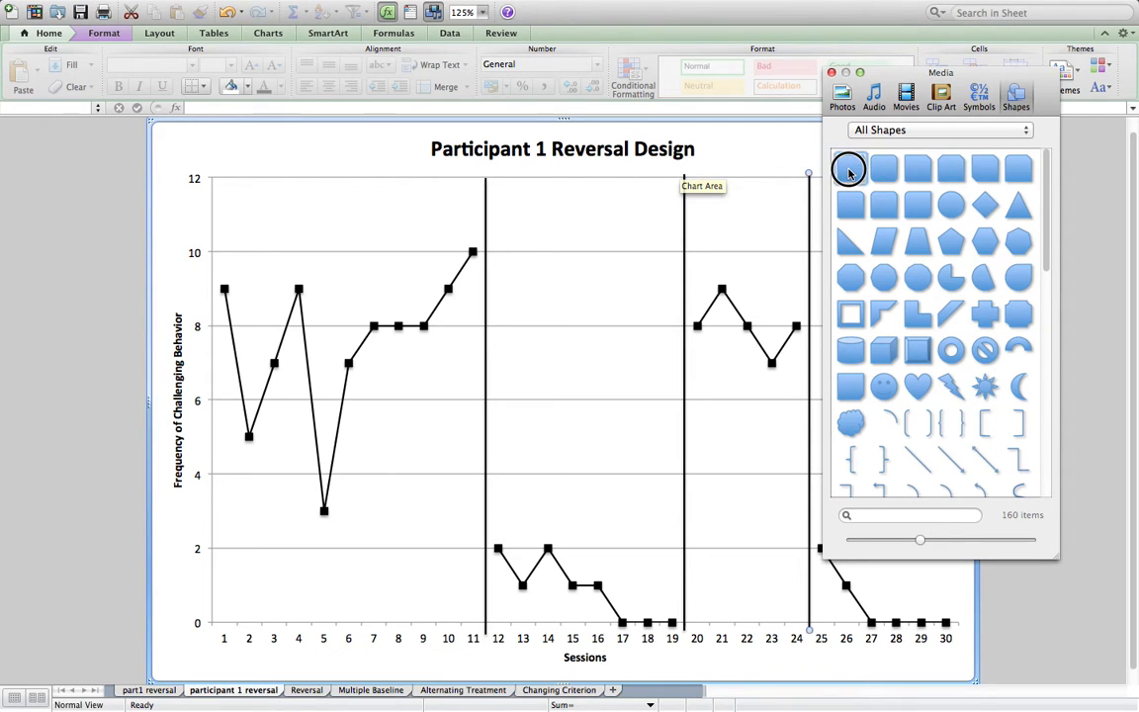
pyautogui.click(850, 168)
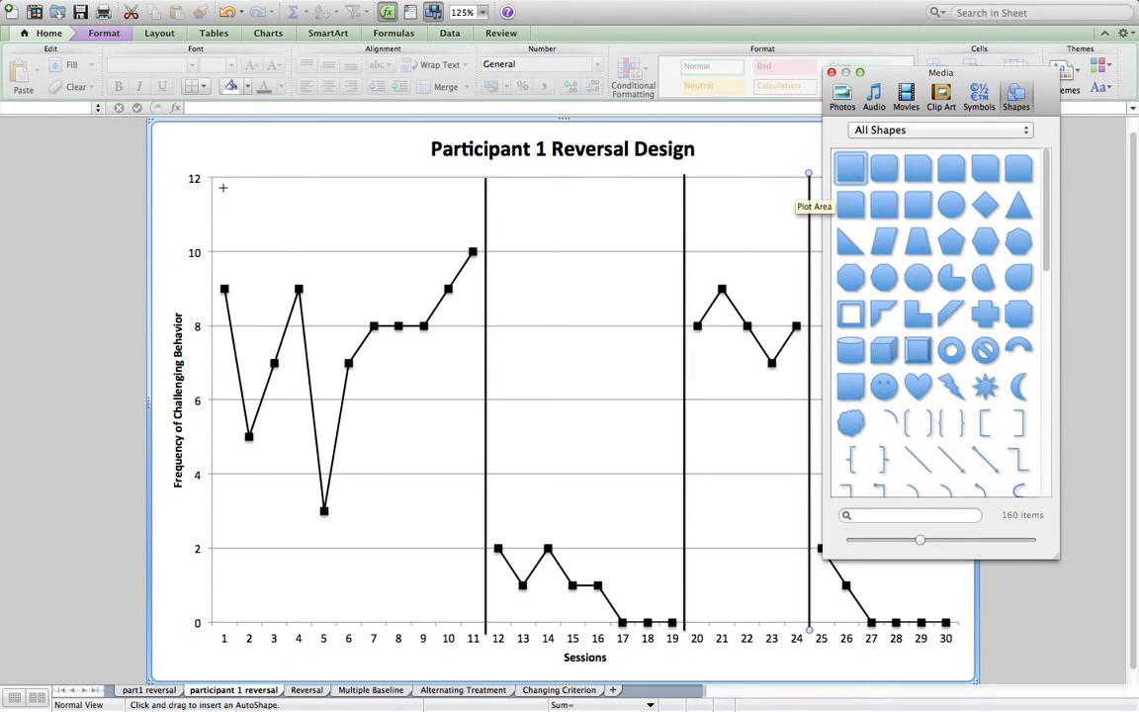
pyautogui.moveTo(223, 188); pyautogui.dragTo(343, 224)
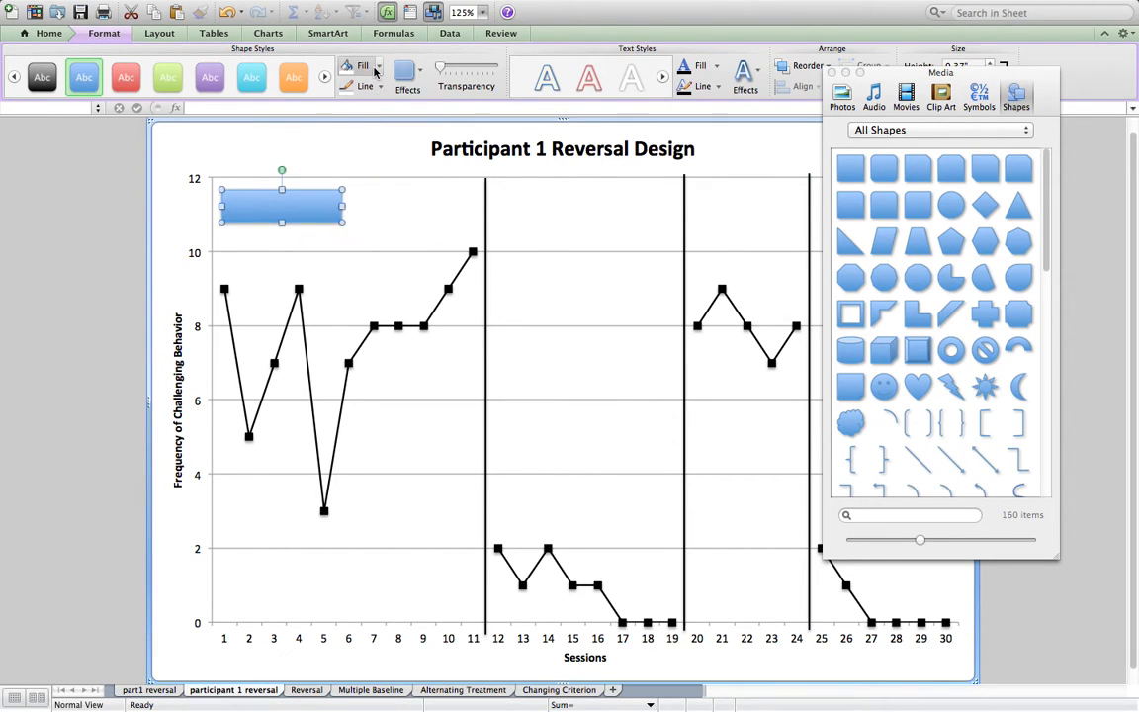
pyautogui.moveTo(334, 205)
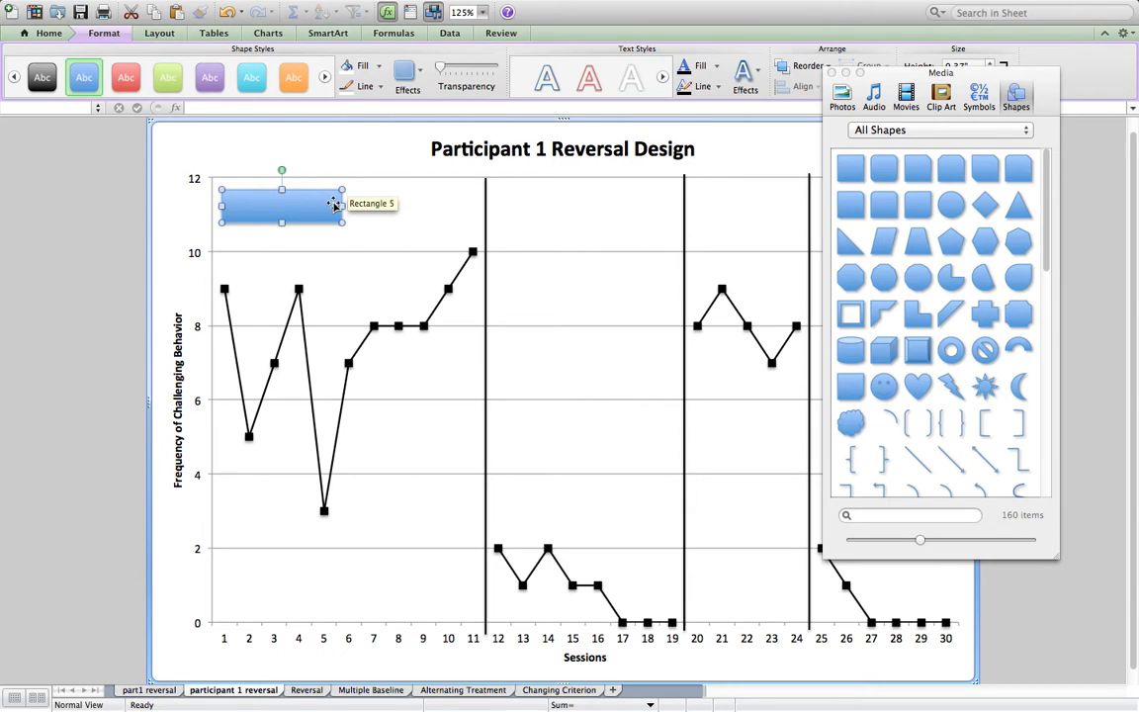
pyautogui.moveTo(360, 141)
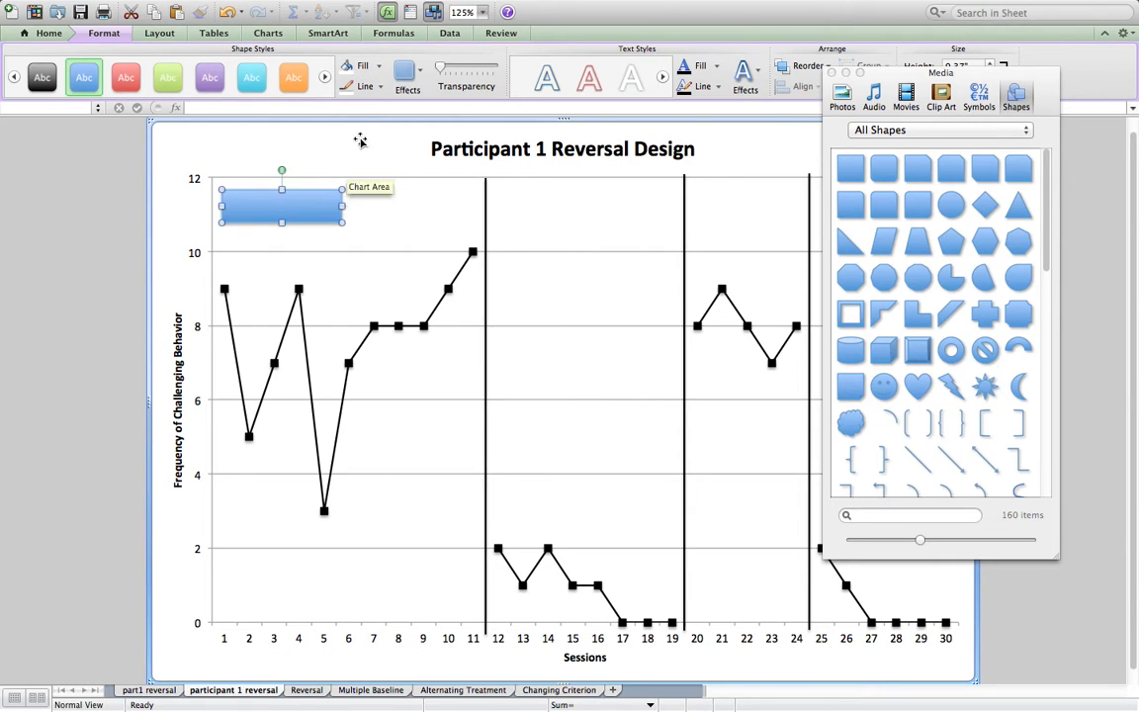
# - Give the rectangle no fill and a black outline, and type 'Baseline' inside
pyautogui.click(374, 66)
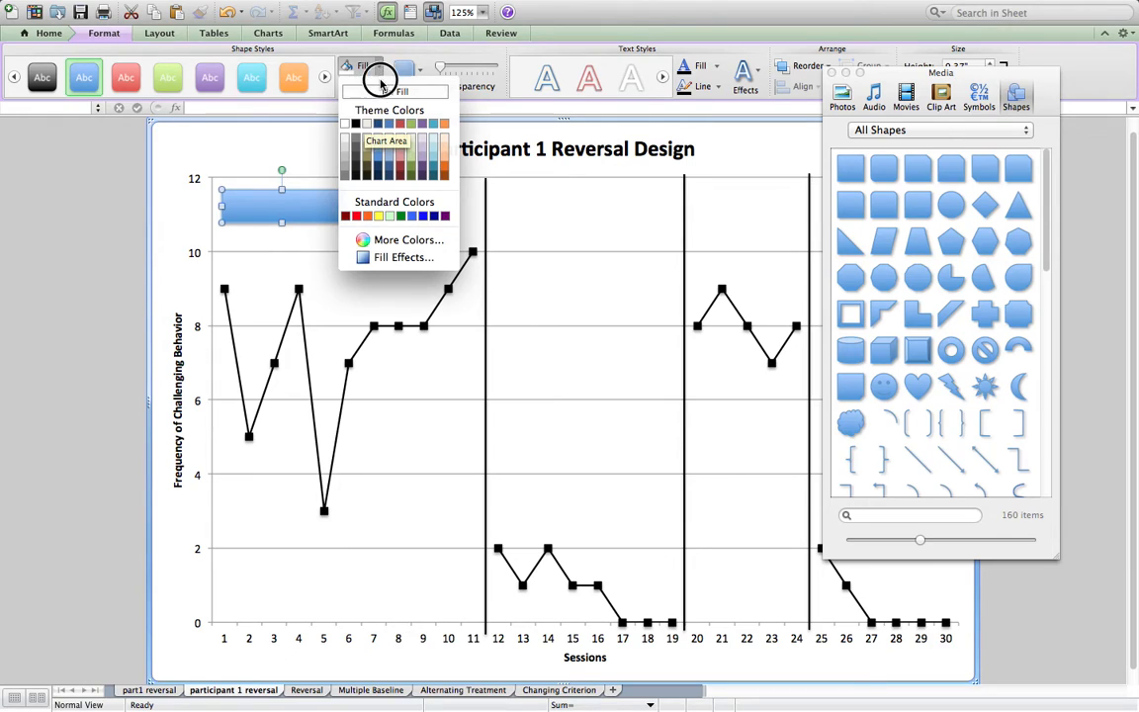
pyautogui.click(344, 123)
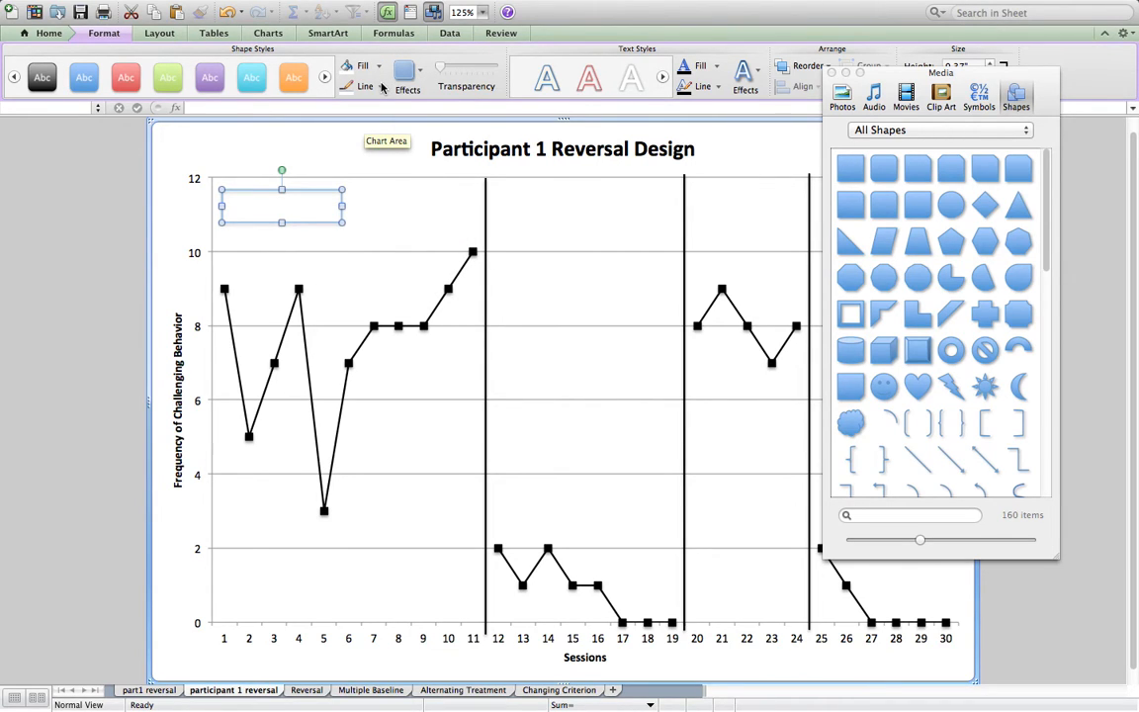
pyautogui.click(365, 86)
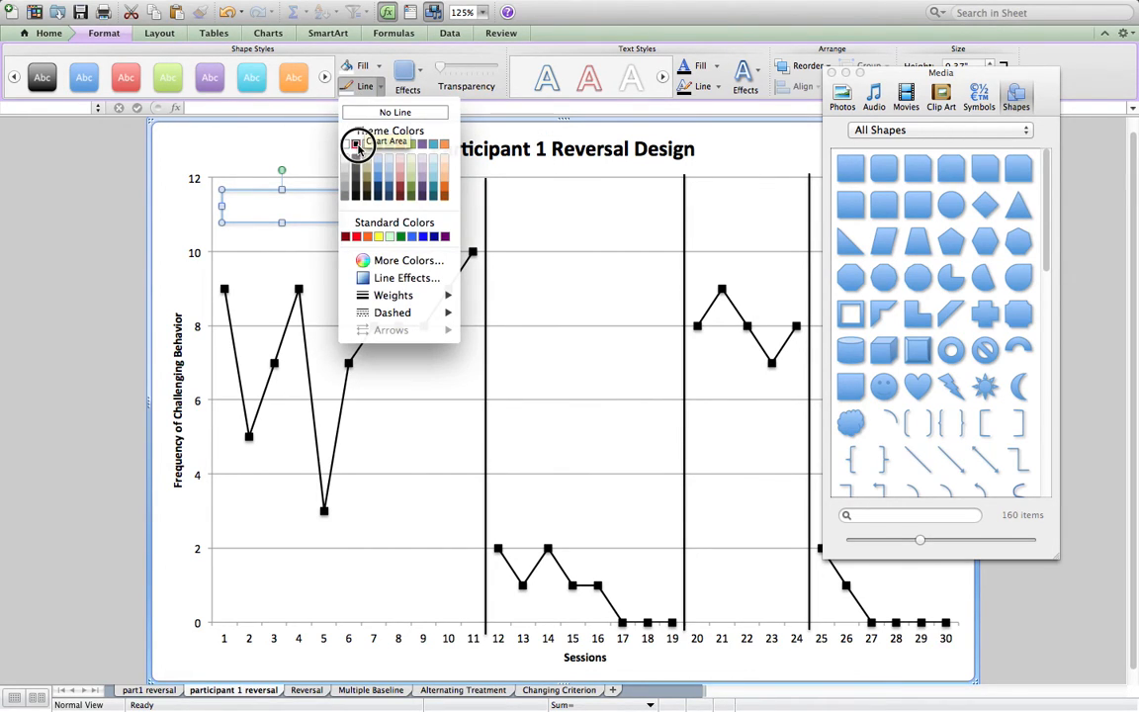
pyautogui.click(394, 111)
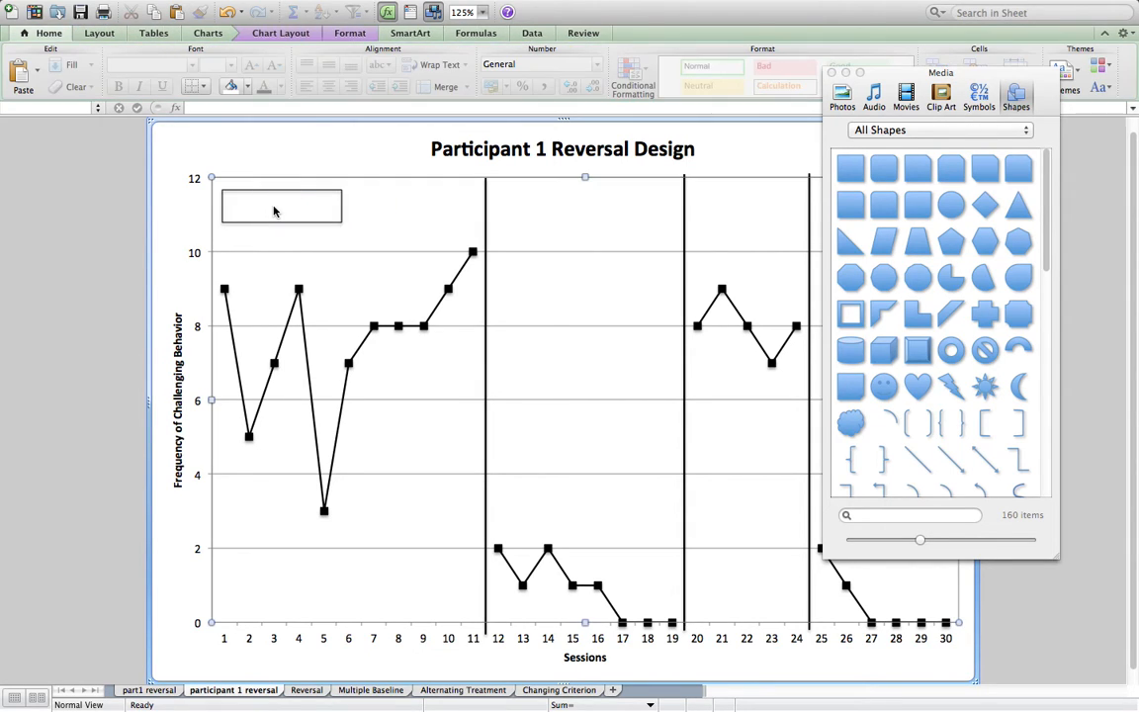
pyautogui.click(280, 206)
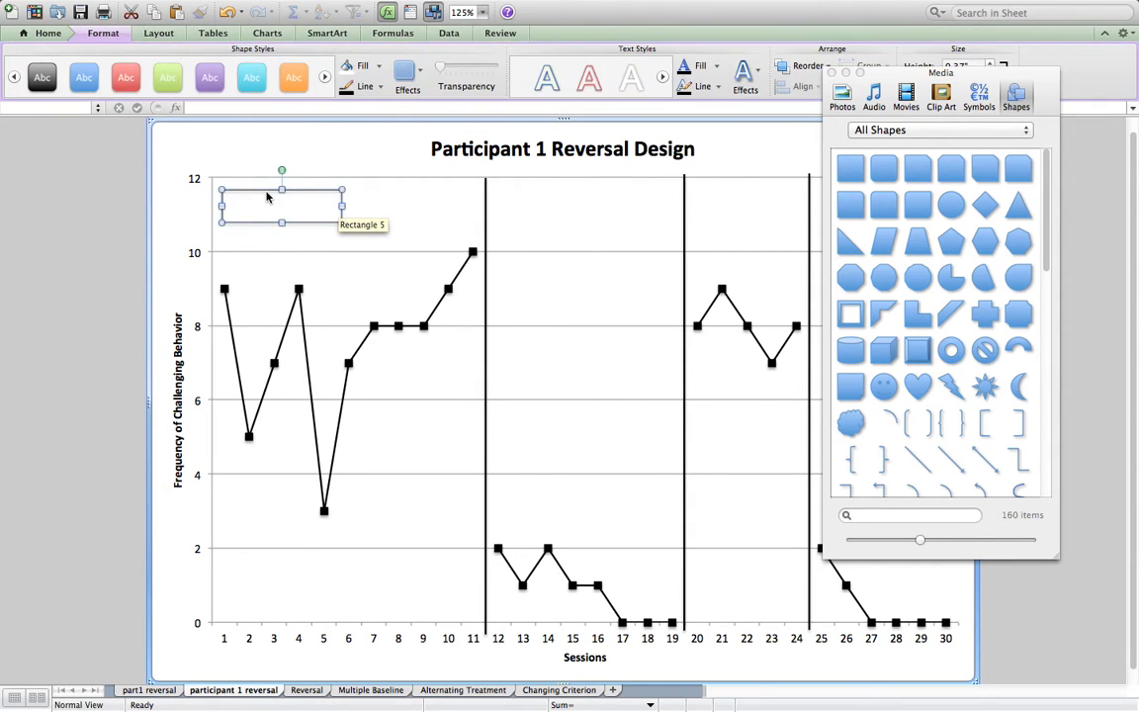
pyautogui.doubleClick(281, 203)
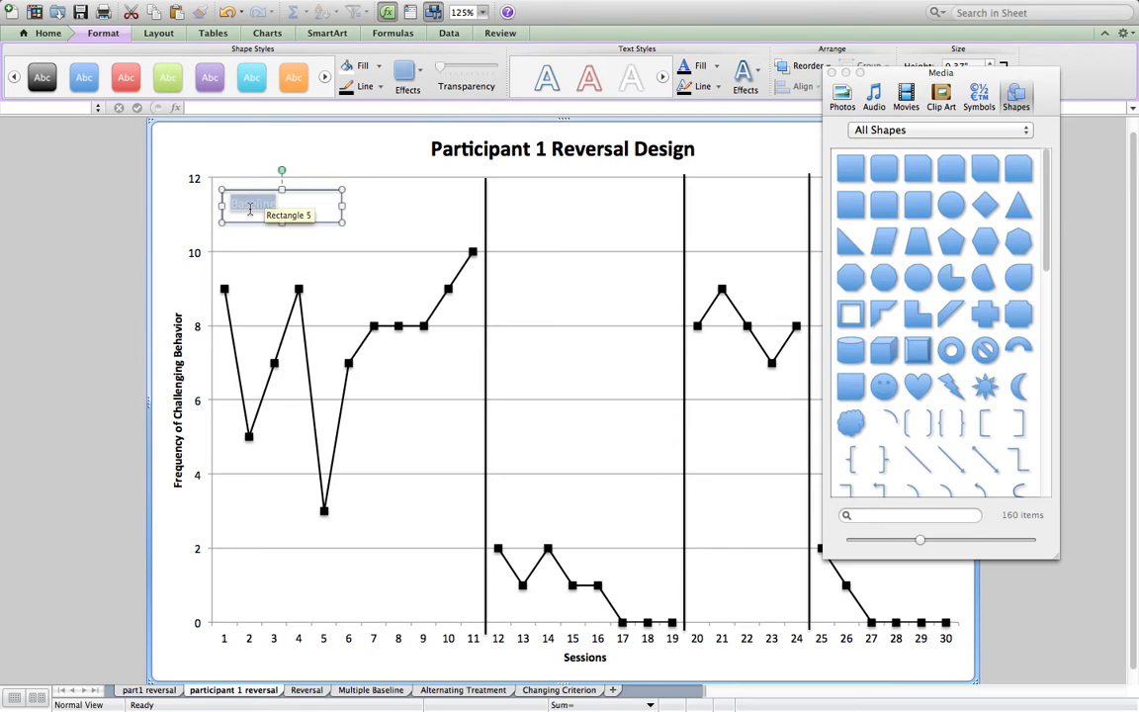
pyautogui.write('Baseline')
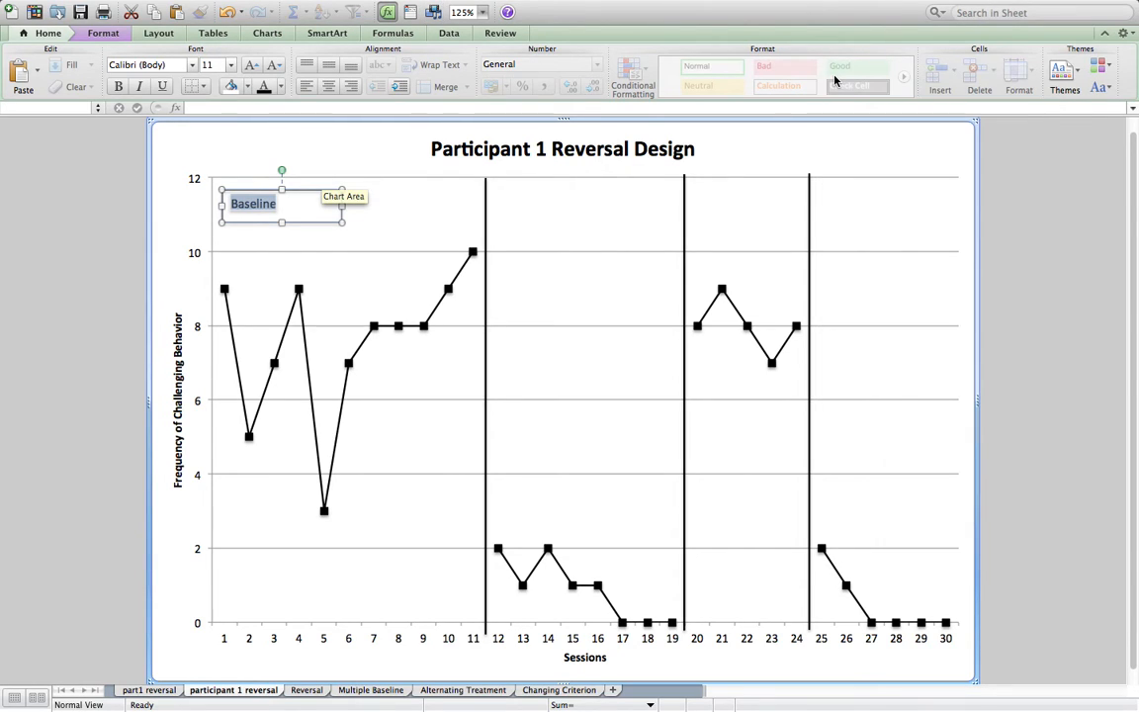
pyautogui.moveTo(313, 190)
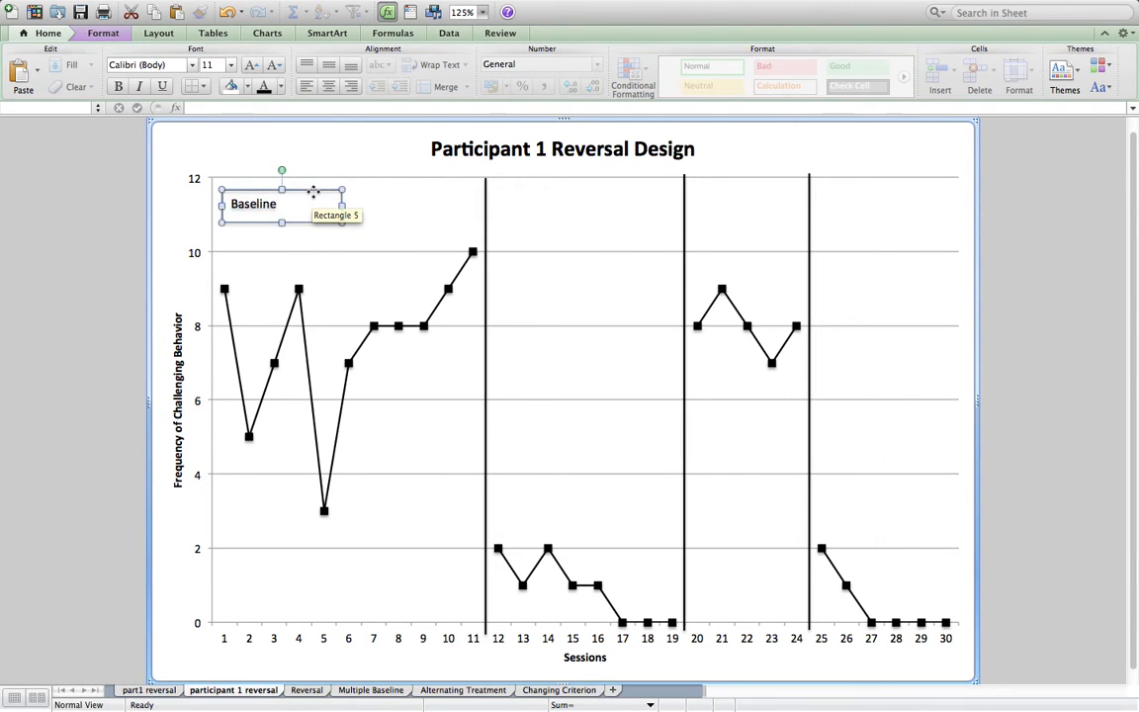
# - Duplicate the Baseline label box and move the copy beside the first phase line
pyautogui.rightClick(313, 192)
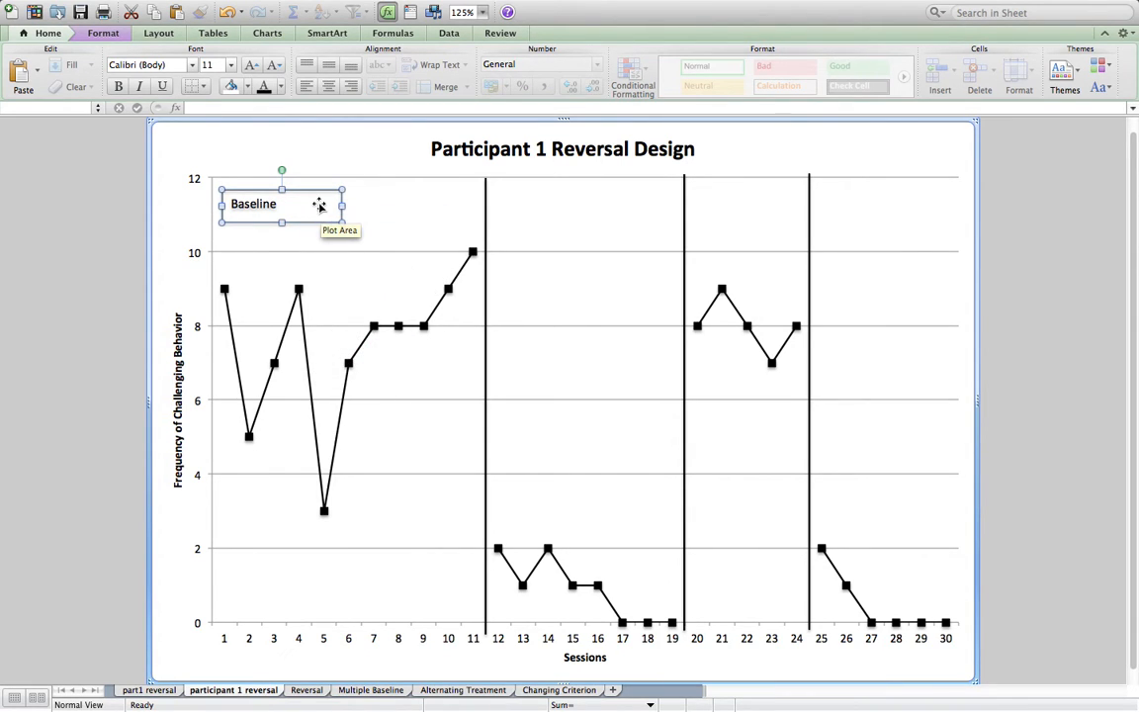
pyautogui.rightClick(318, 203)
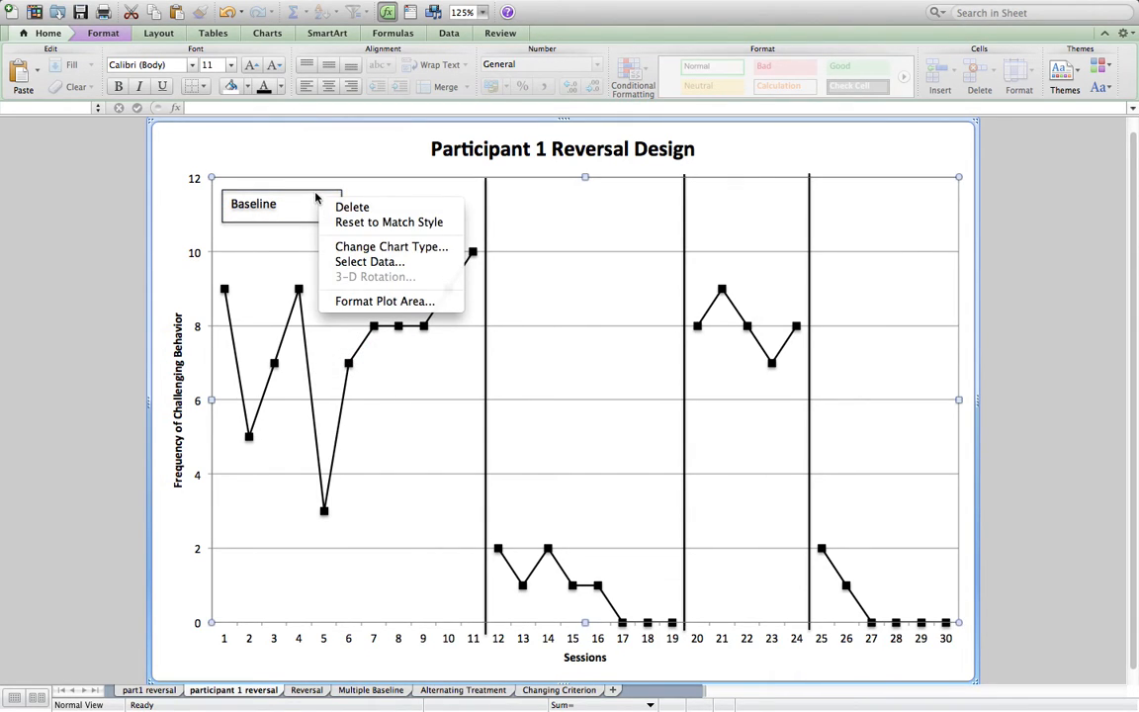
pyautogui.click(276, 204)
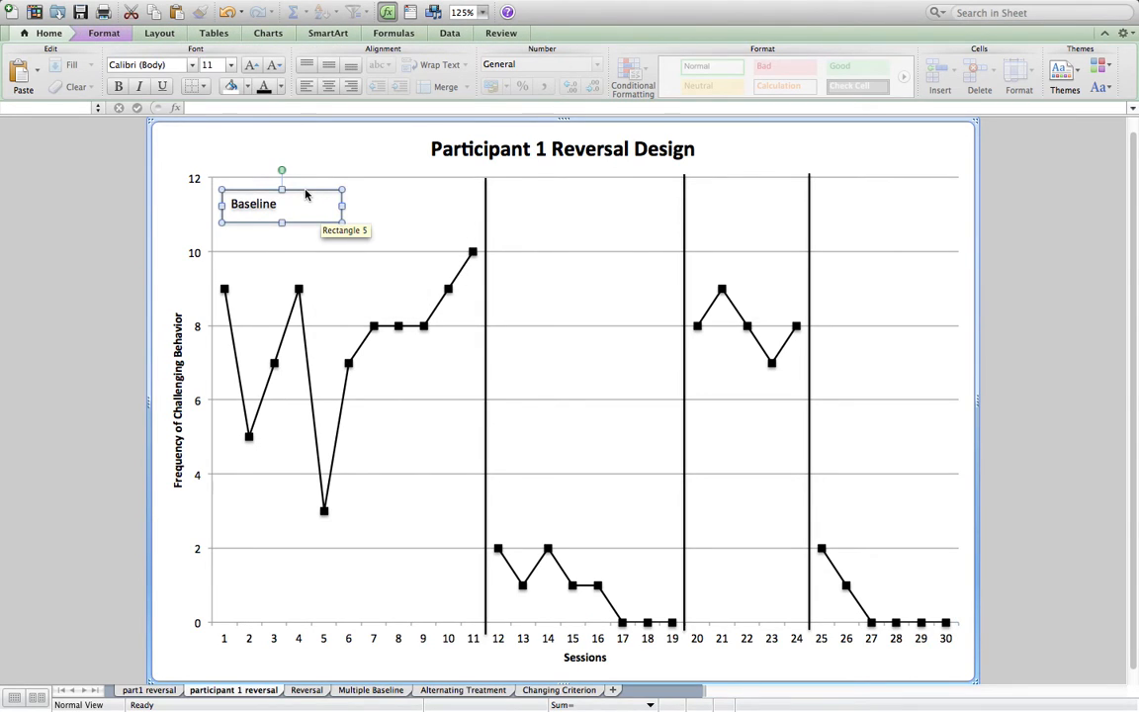
pyautogui.rightClick(281, 205)
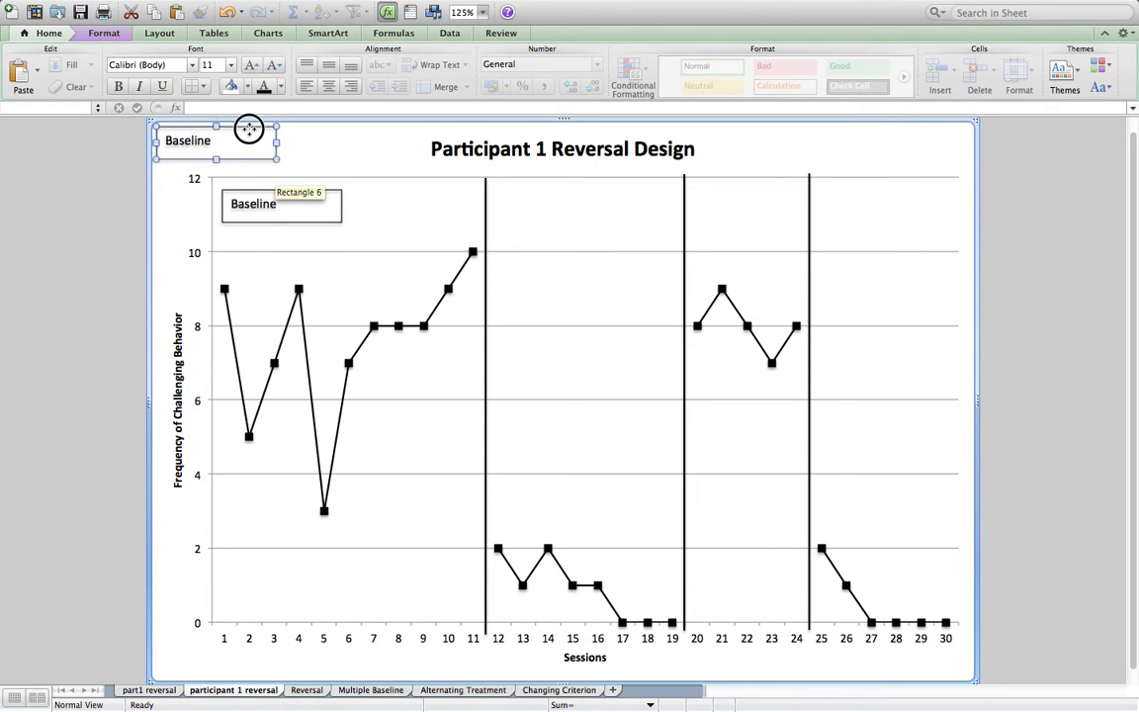
pyautogui.moveTo(250, 128); pyautogui.dragTo(597, 199)
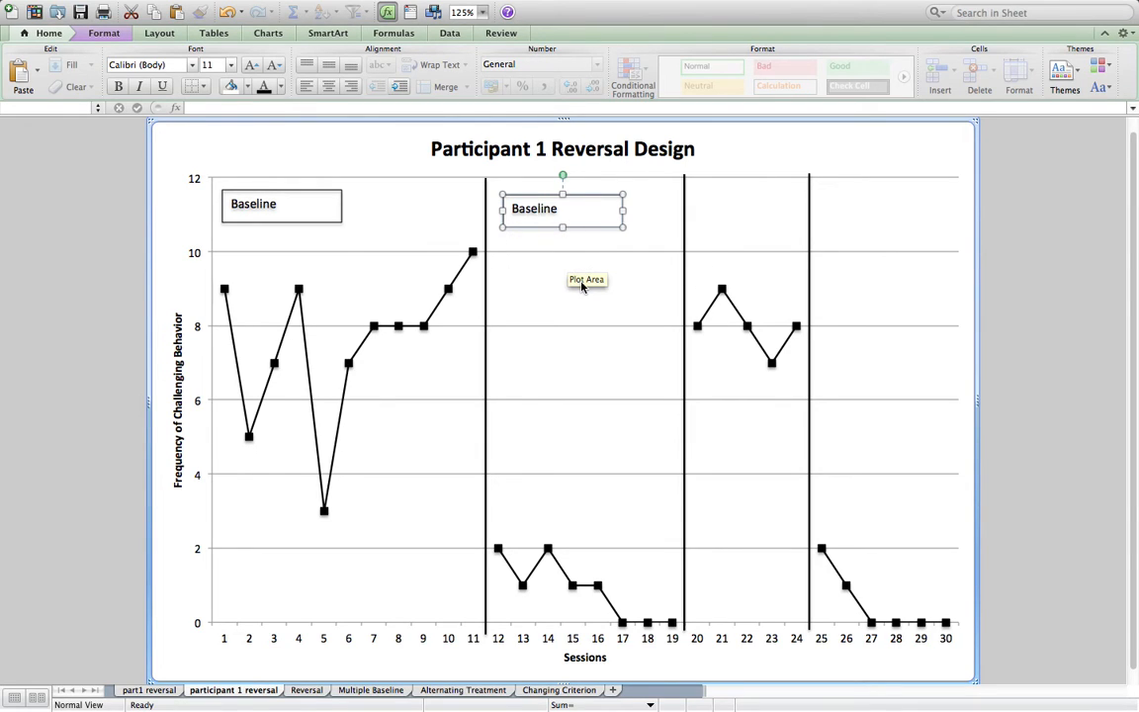
# - Rename the second-phase label box to 'Intervention'
pyautogui.click(544, 316)
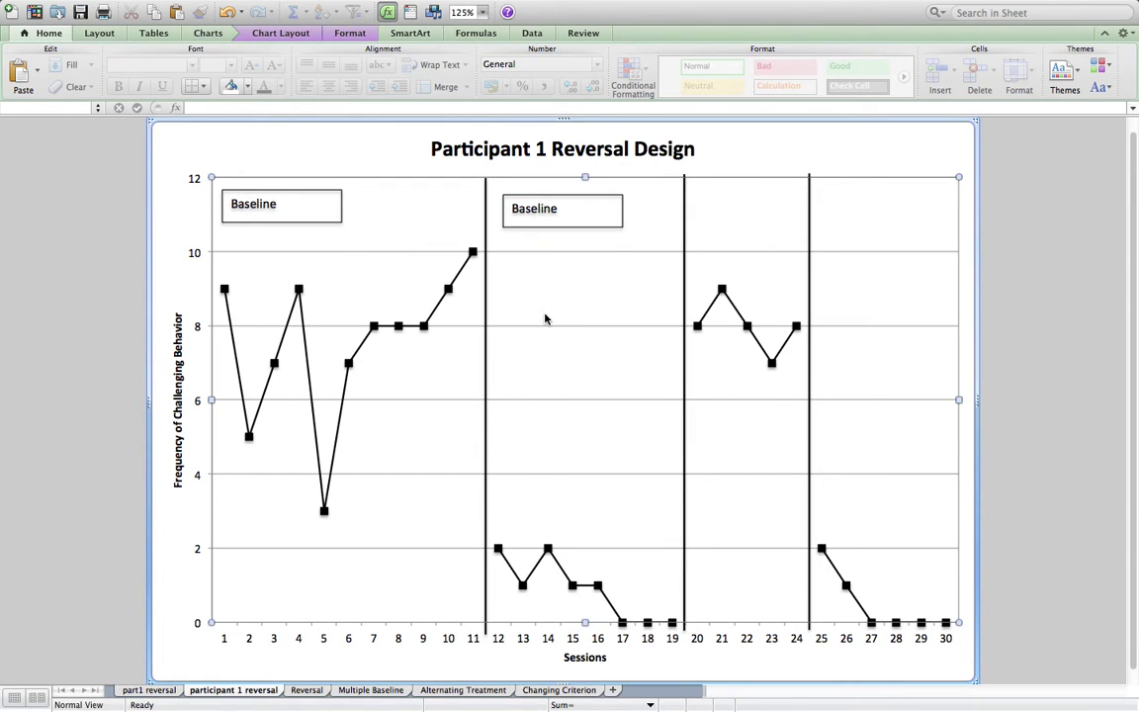
pyautogui.moveTo(637, 369)
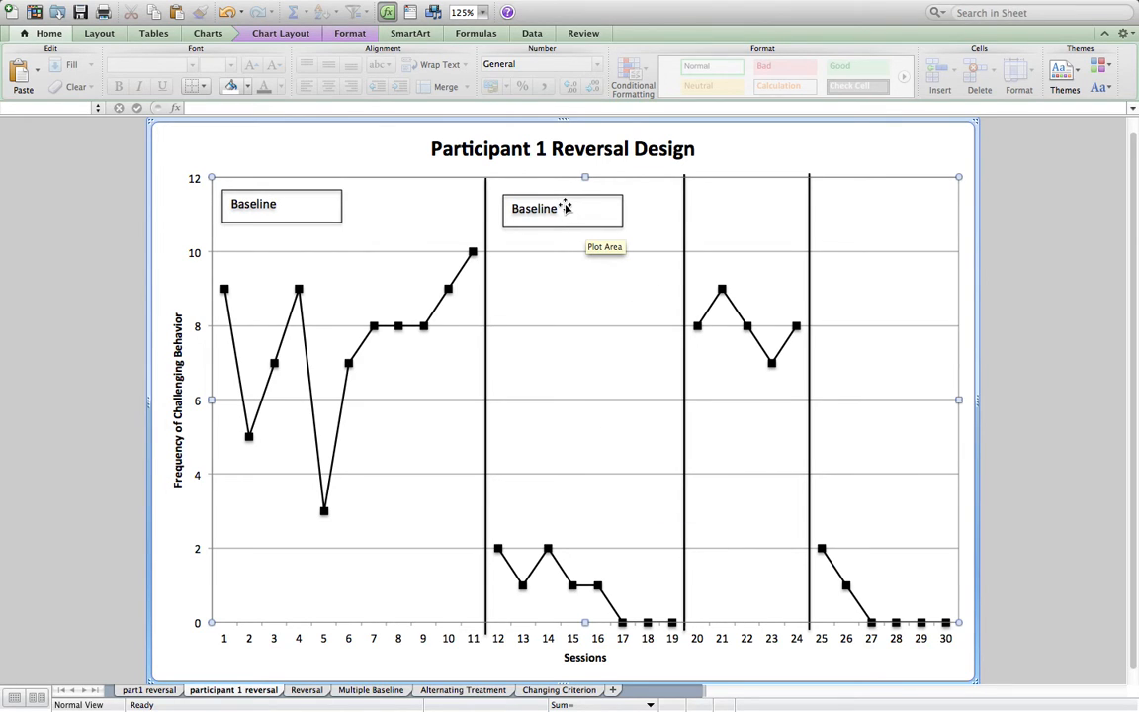
pyautogui.click(561, 207)
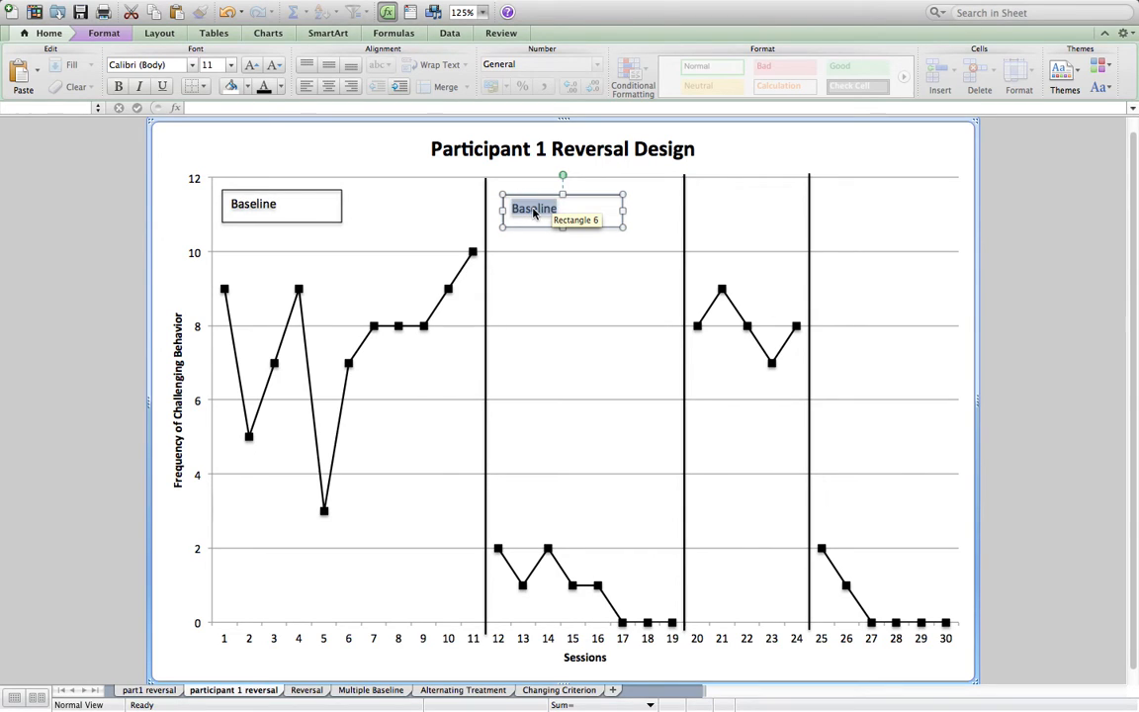
pyautogui.write('Intervention')
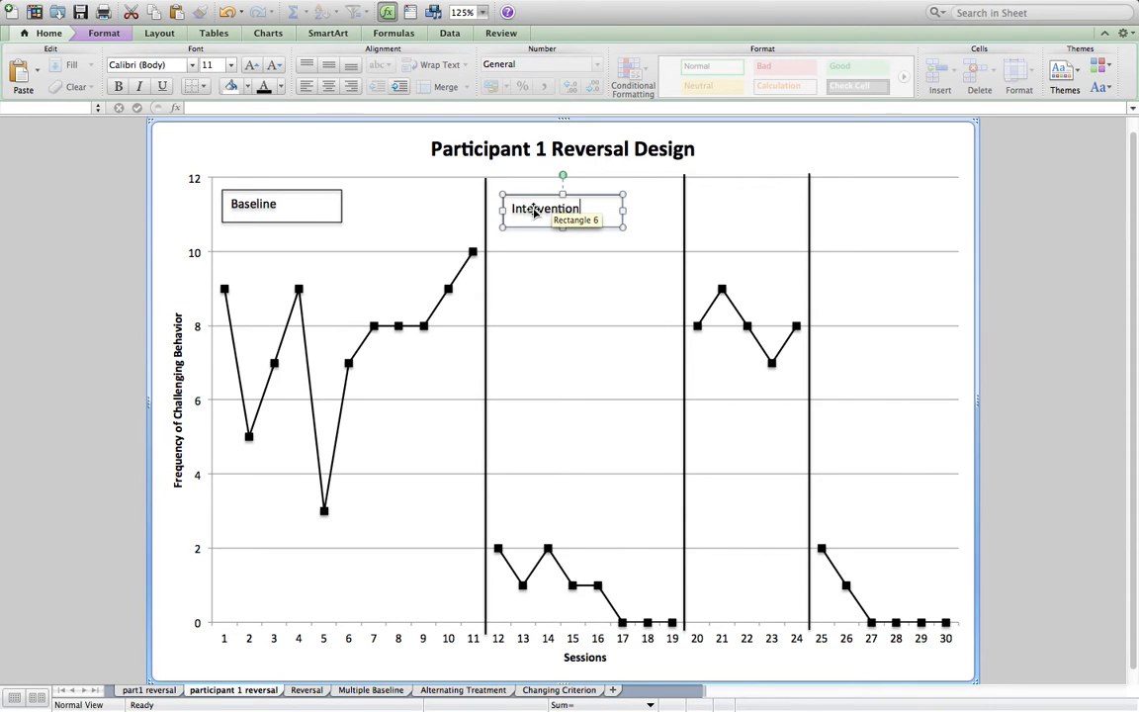
pyautogui.click(532, 195)
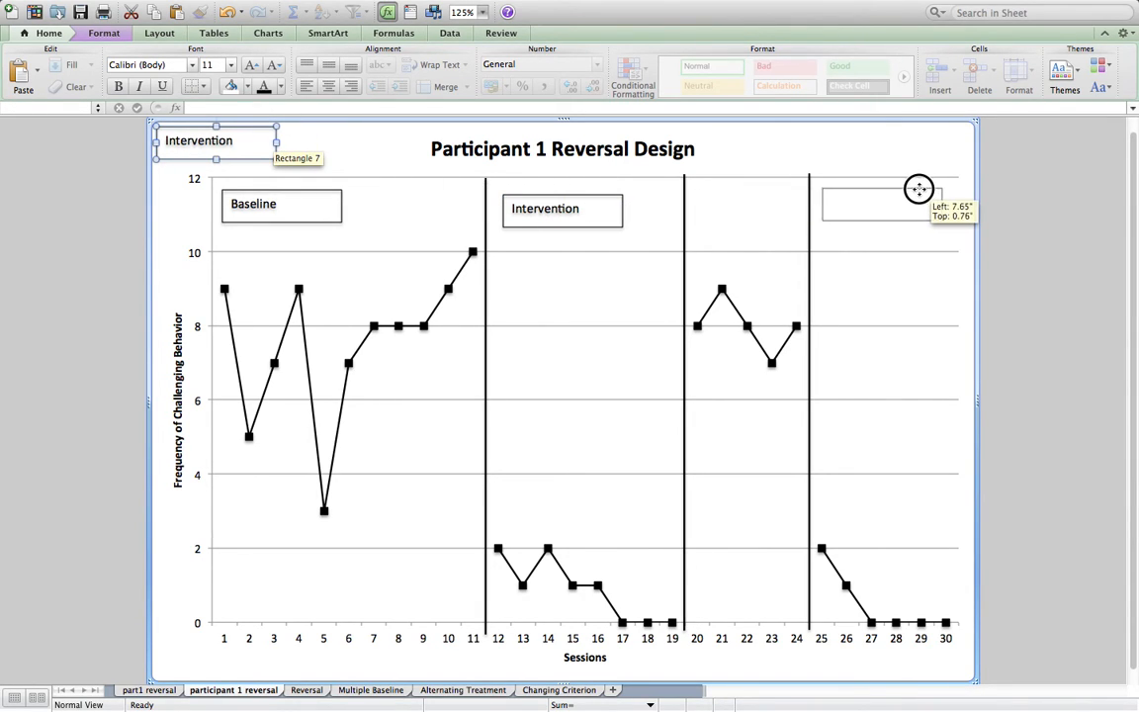
# - Place Intervention and Baseline label copies in the fourth and third phases
pyautogui.moveTo(214, 140); pyautogui.dragTo(883, 207)
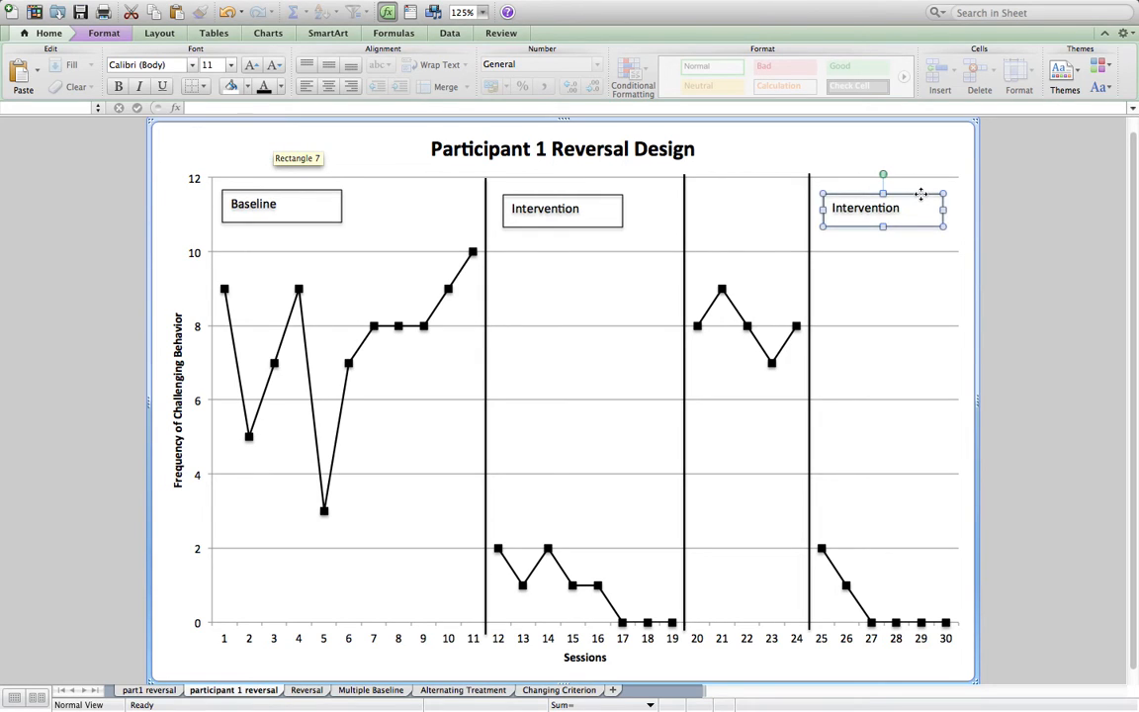
pyautogui.click(336, 198)
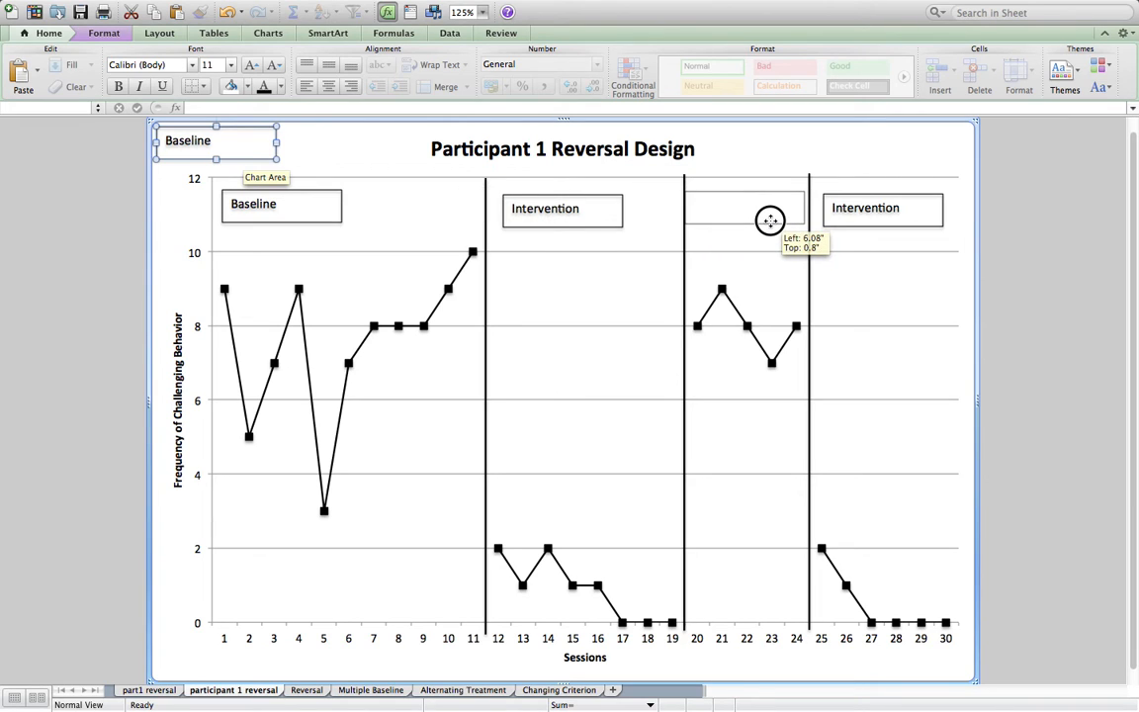
pyautogui.moveTo(215, 140); pyautogui.dragTo(747, 208)
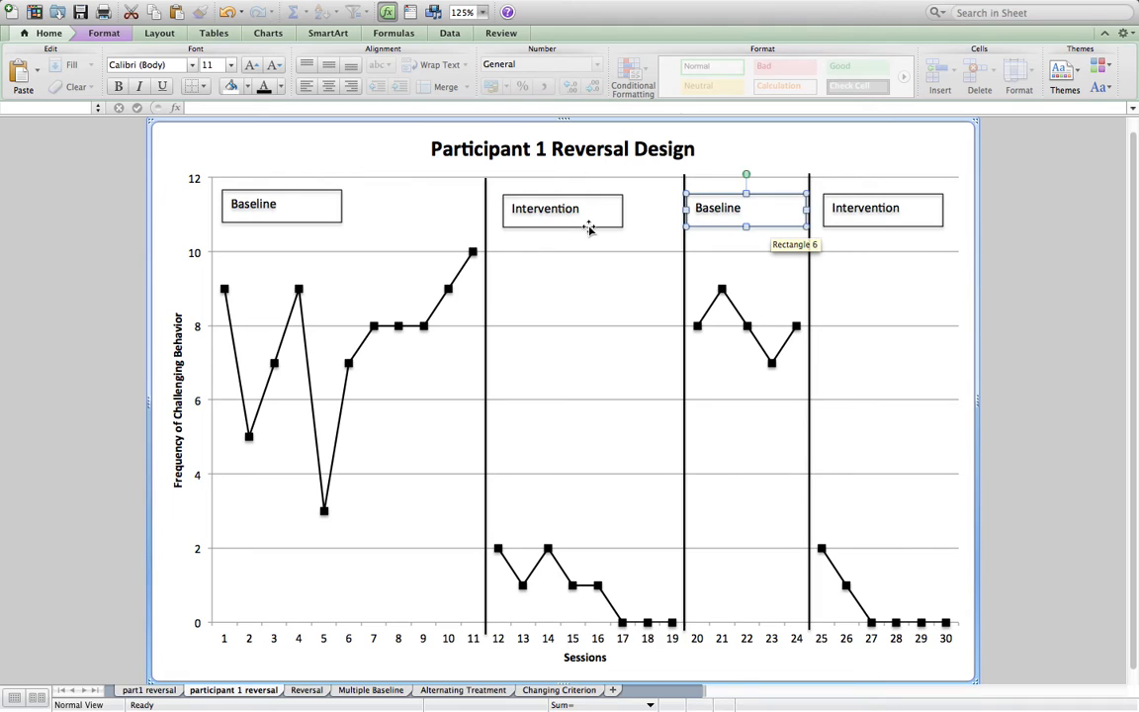
pyautogui.moveTo(561, 225)
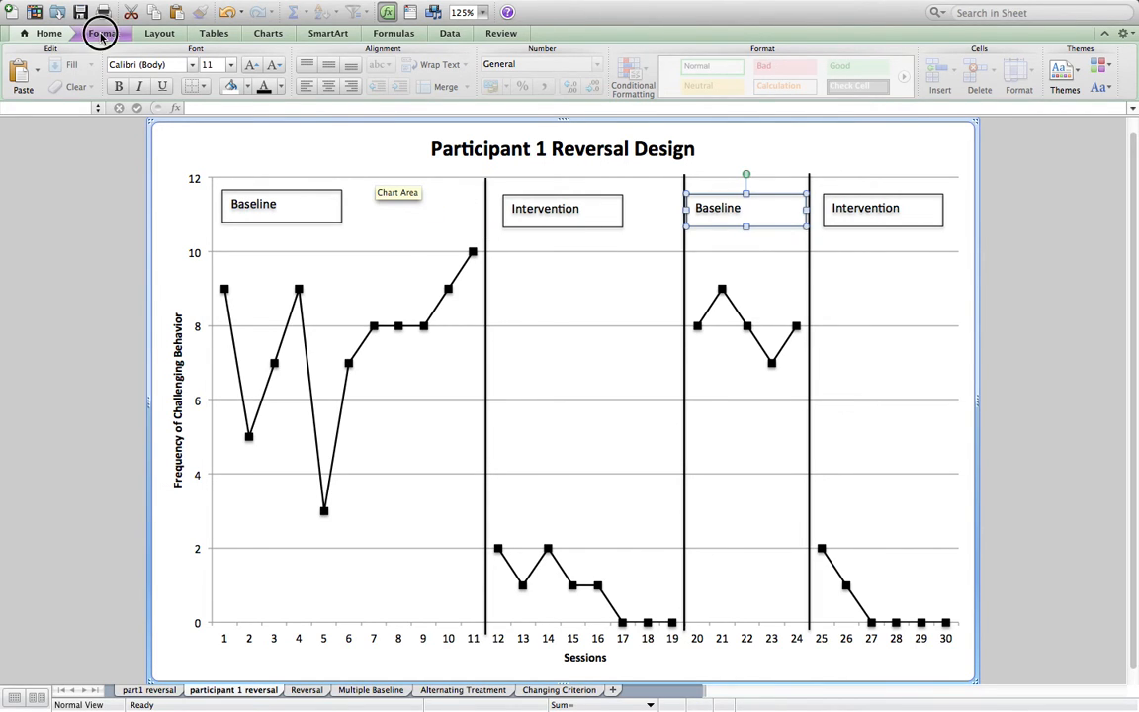
pyautogui.click(103, 32)
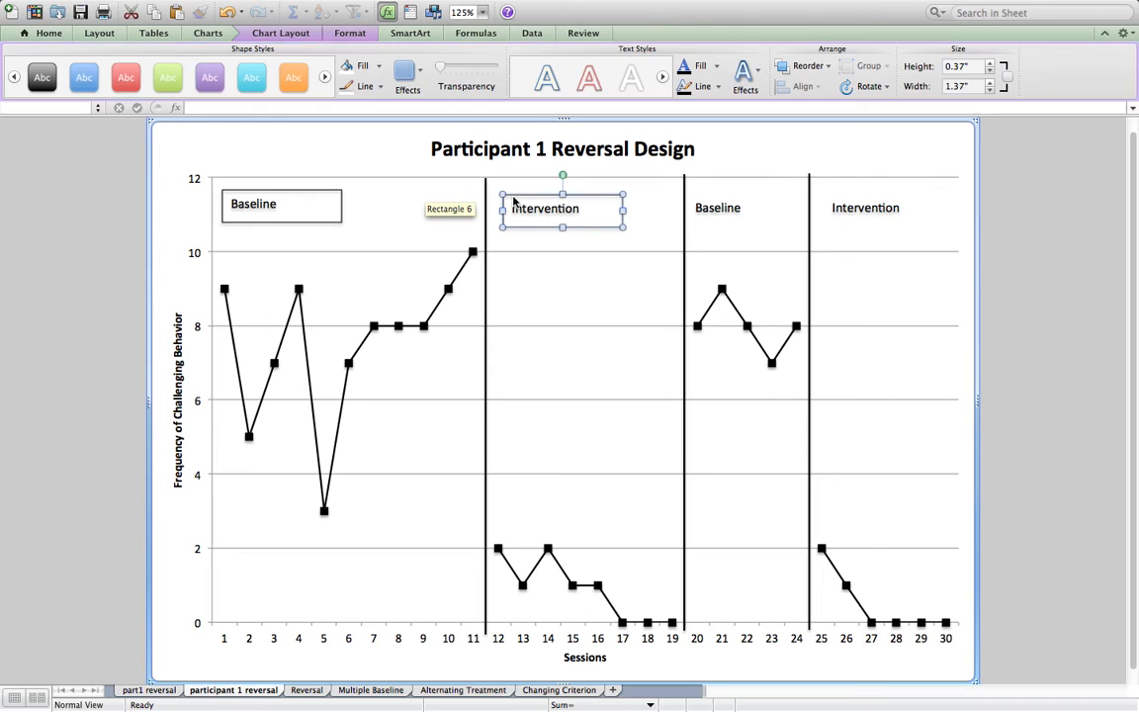
# - Set the Intervention label's outline to No Line
pyautogui.click(364, 86)
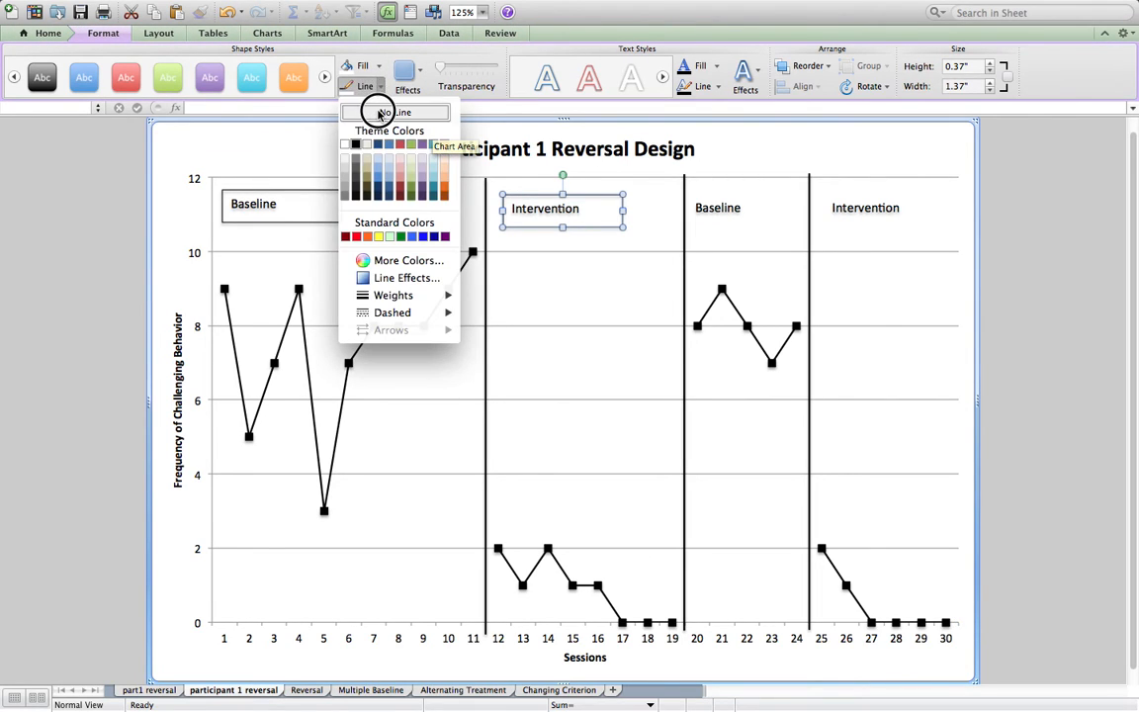
pyautogui.click(394, 112)
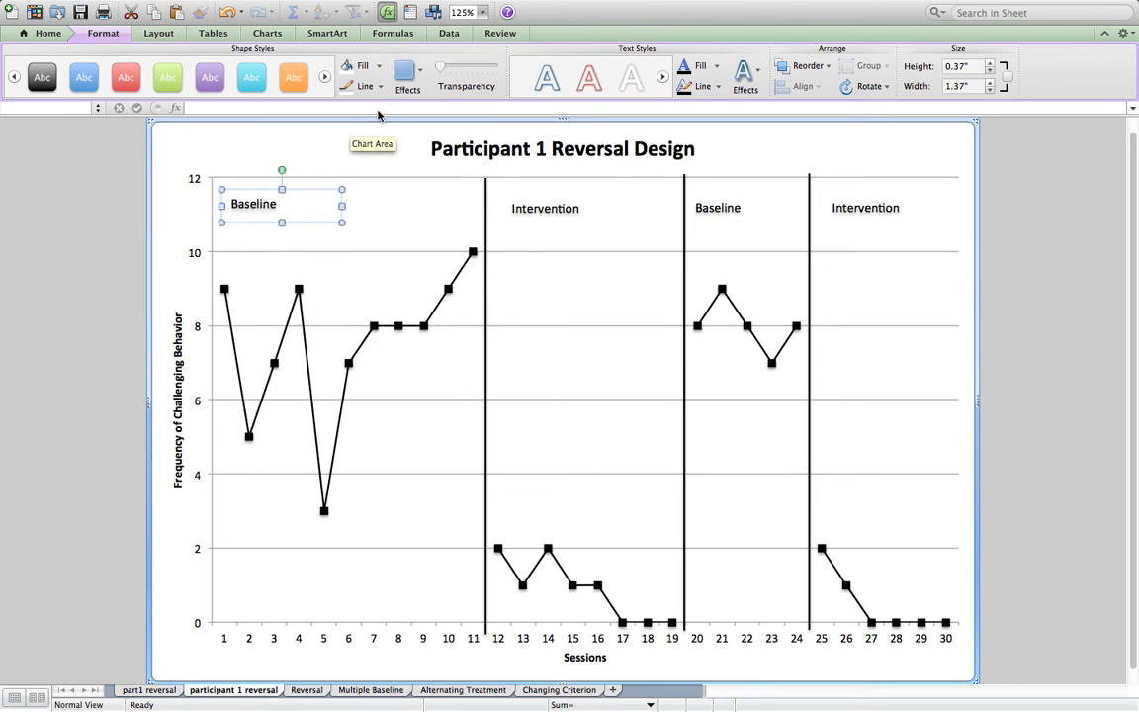
pyautogui.moveTo(996, 342)
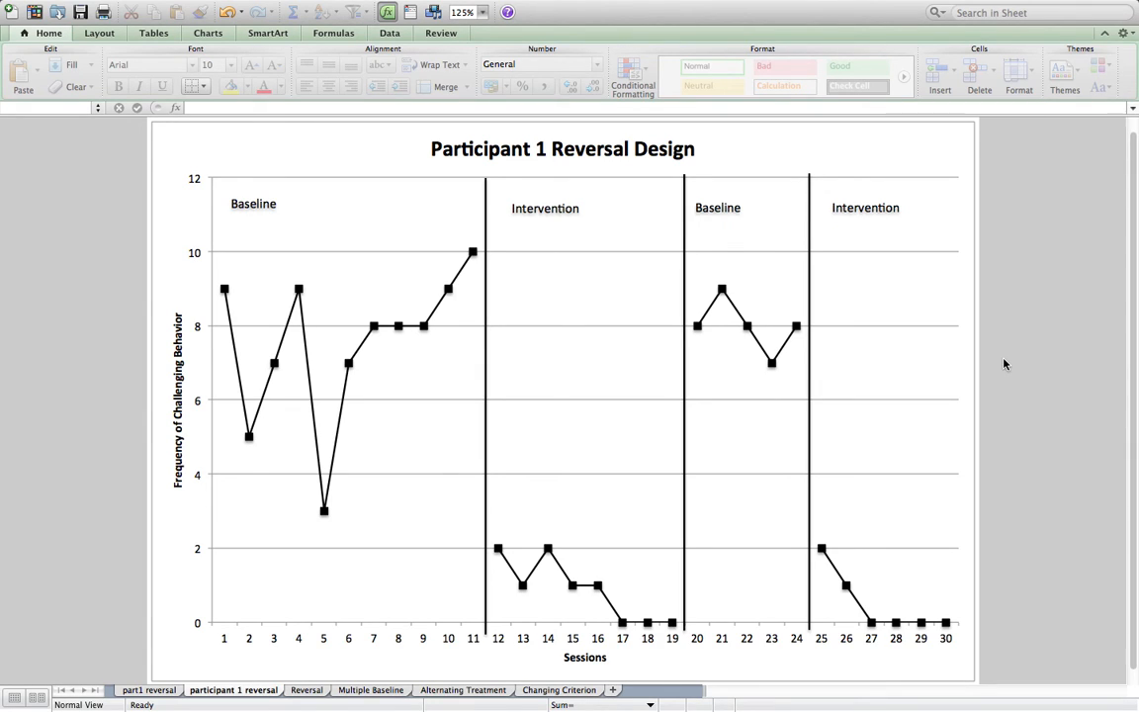
pyautogui.moveTo(645, 305)
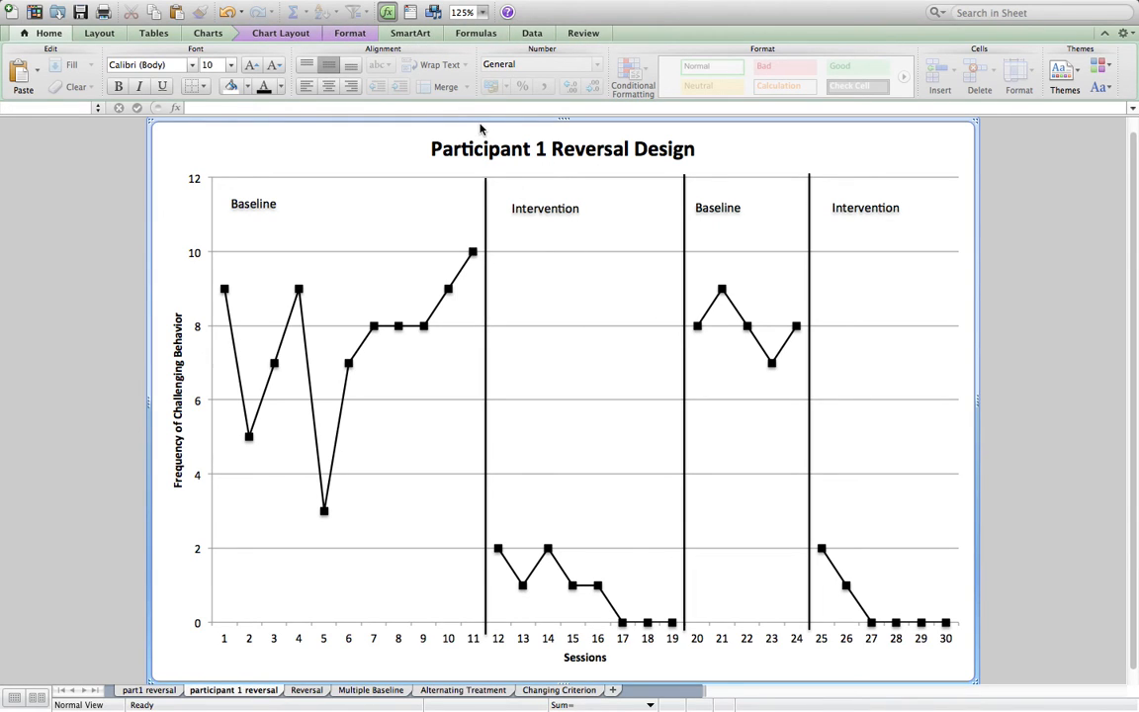
pyautogui.moveTo(291, 438)
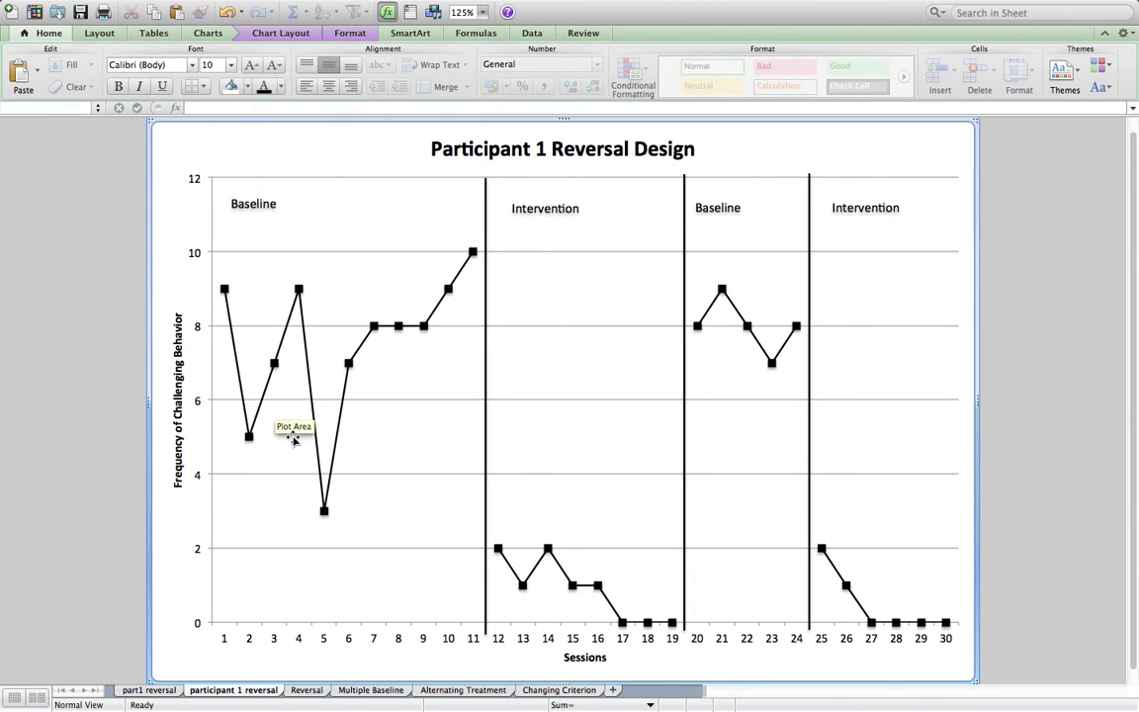
pyautogui.moveTo(150, 339)
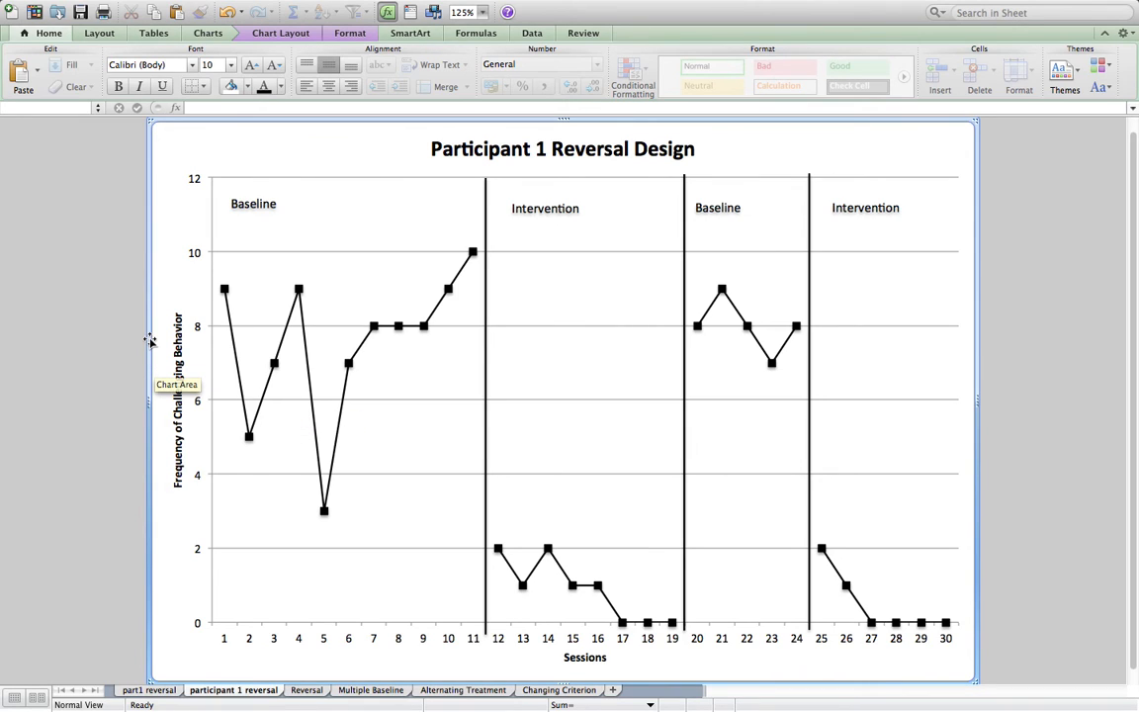
pyautogui.rightClick(150, 341)
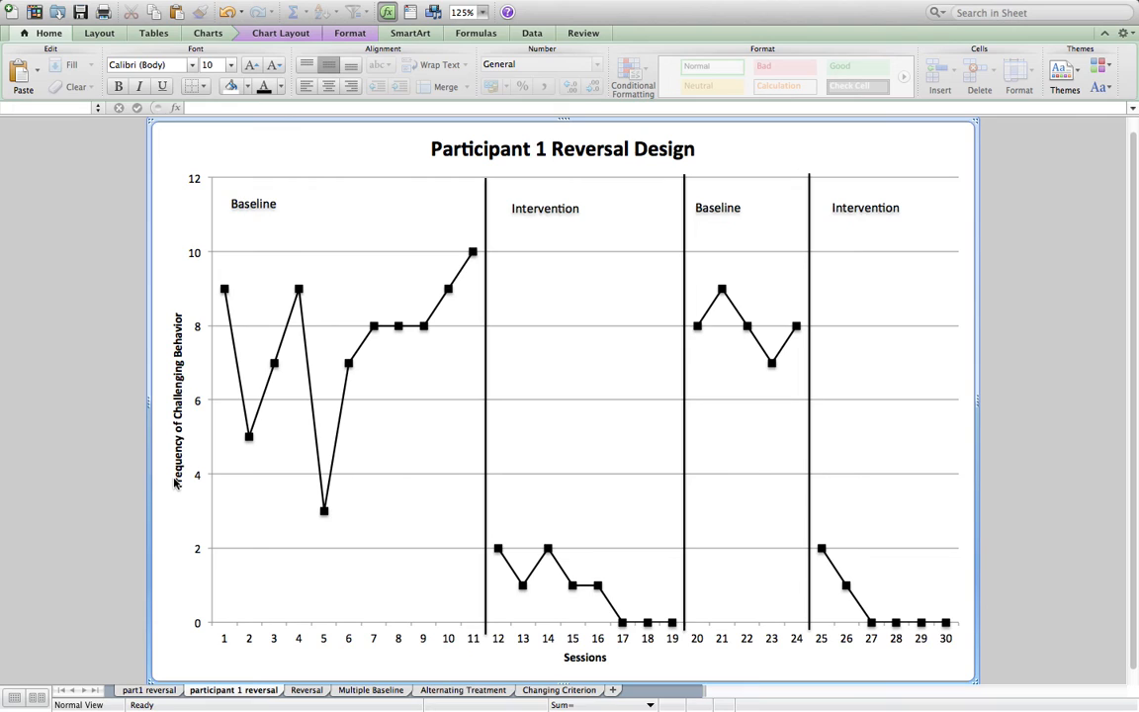
pyautogui.moveTo(388, 462)
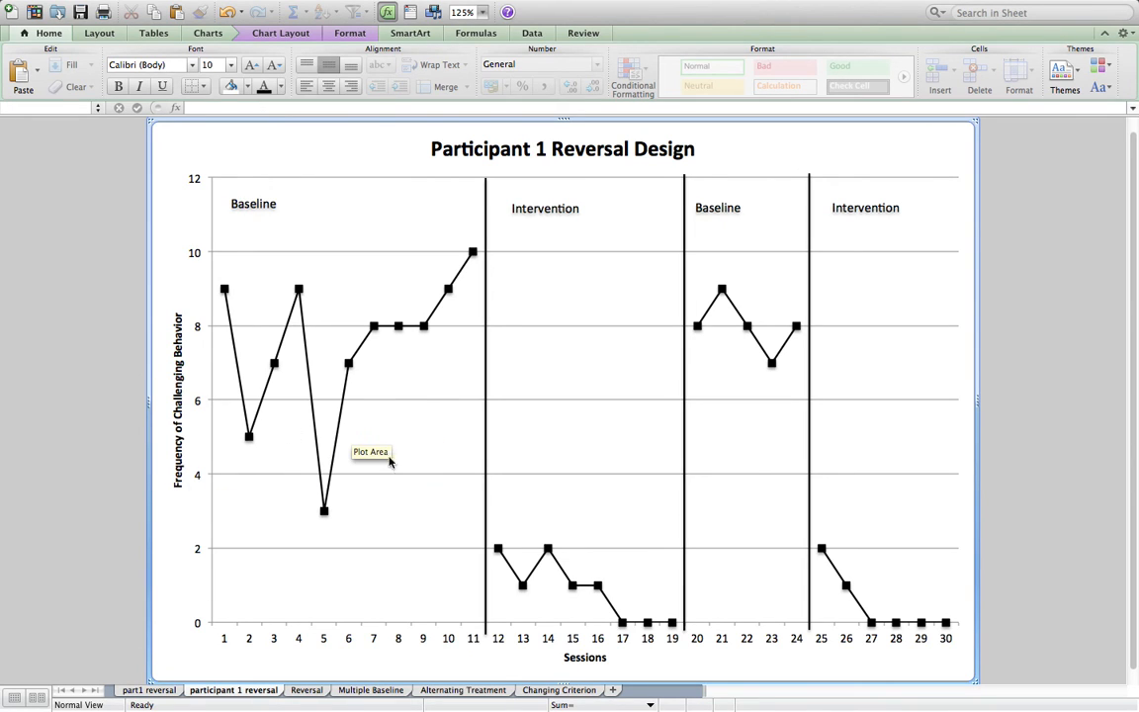
pyautogui.moveTo(808, 202)
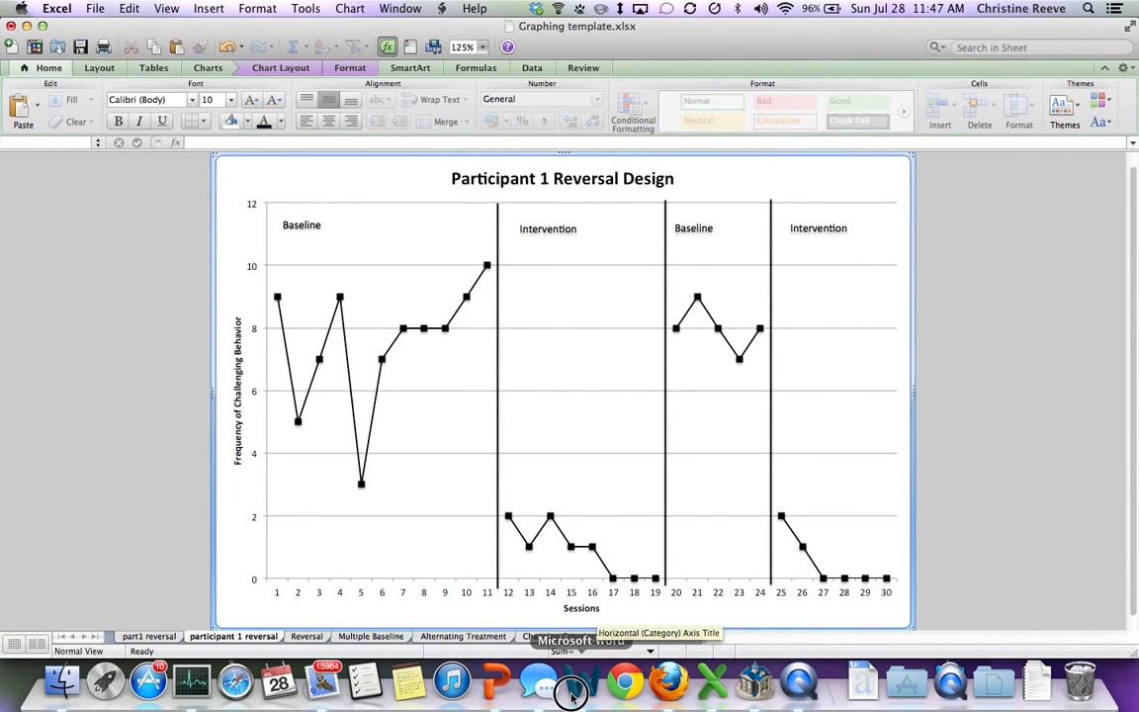
# - Paste the chart into the Word document as a Microsoft Office Graphic Object
pyautogui.click(582, 679)
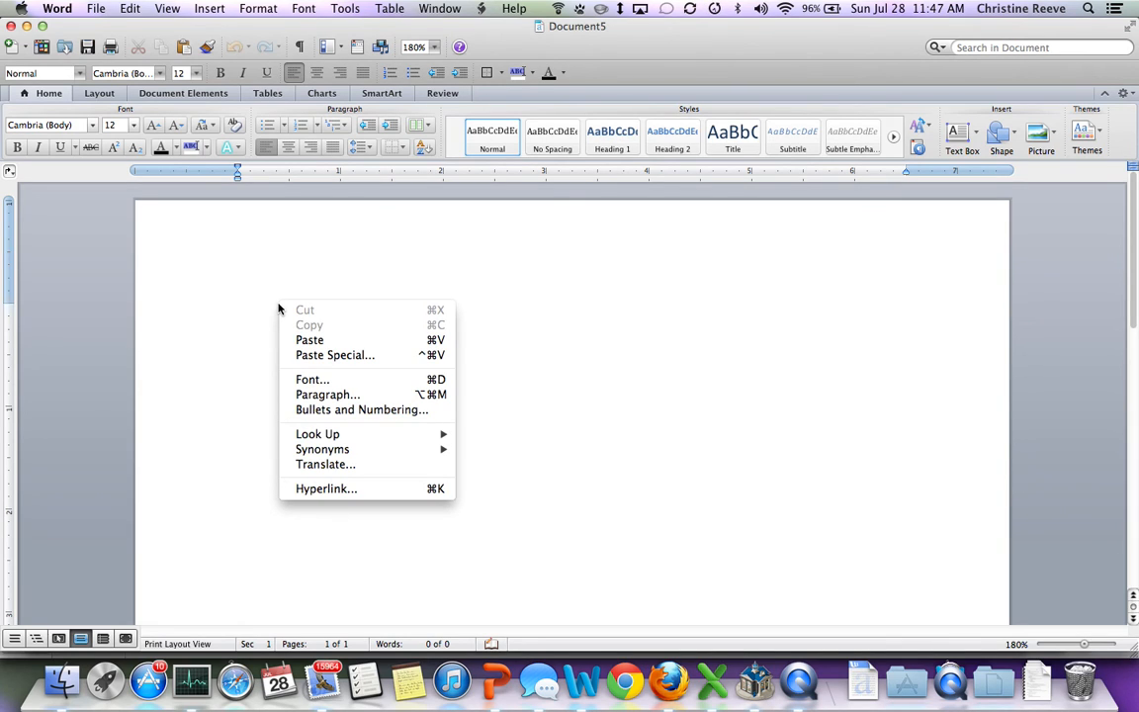
pyautogui.click(331, 360)
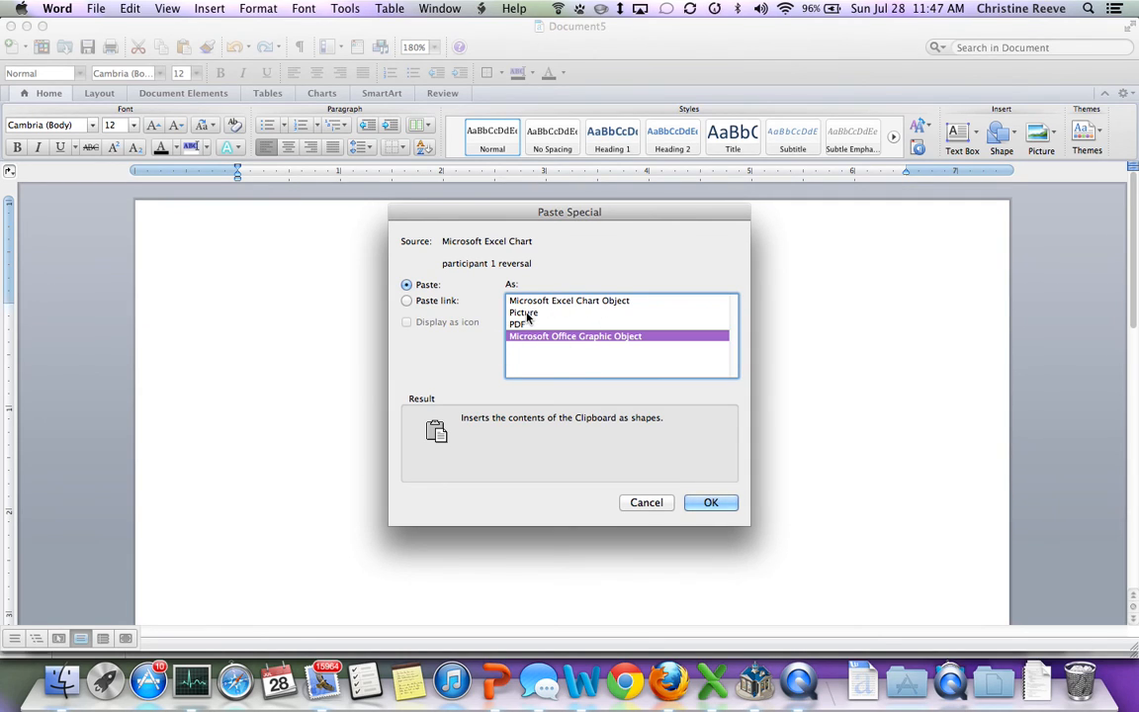
pyautogui.moveTo(569, 307)
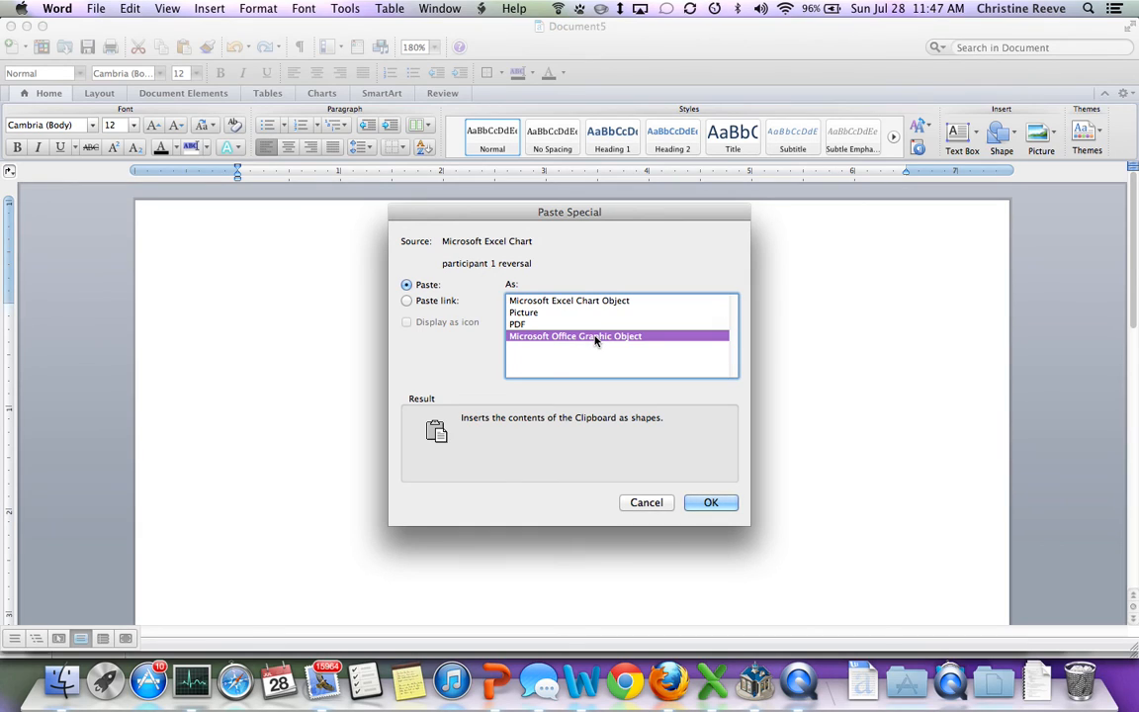
pyautogui.moveTo(499, 295)
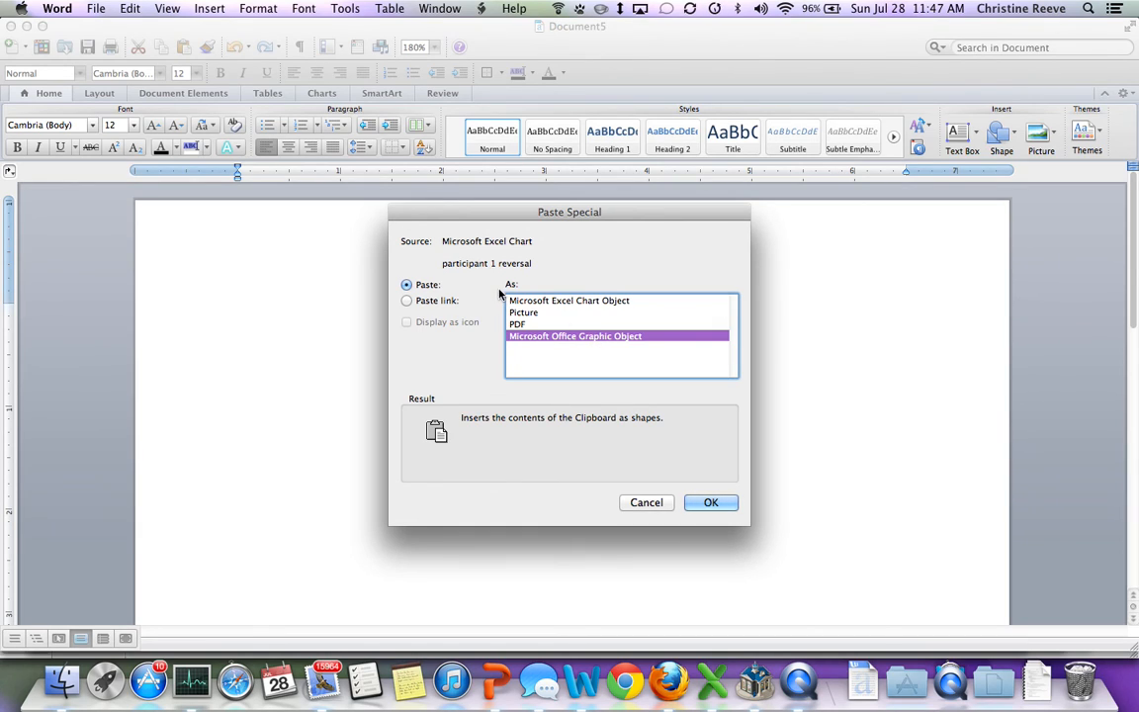
pyautogui.moveTo(537, 302)
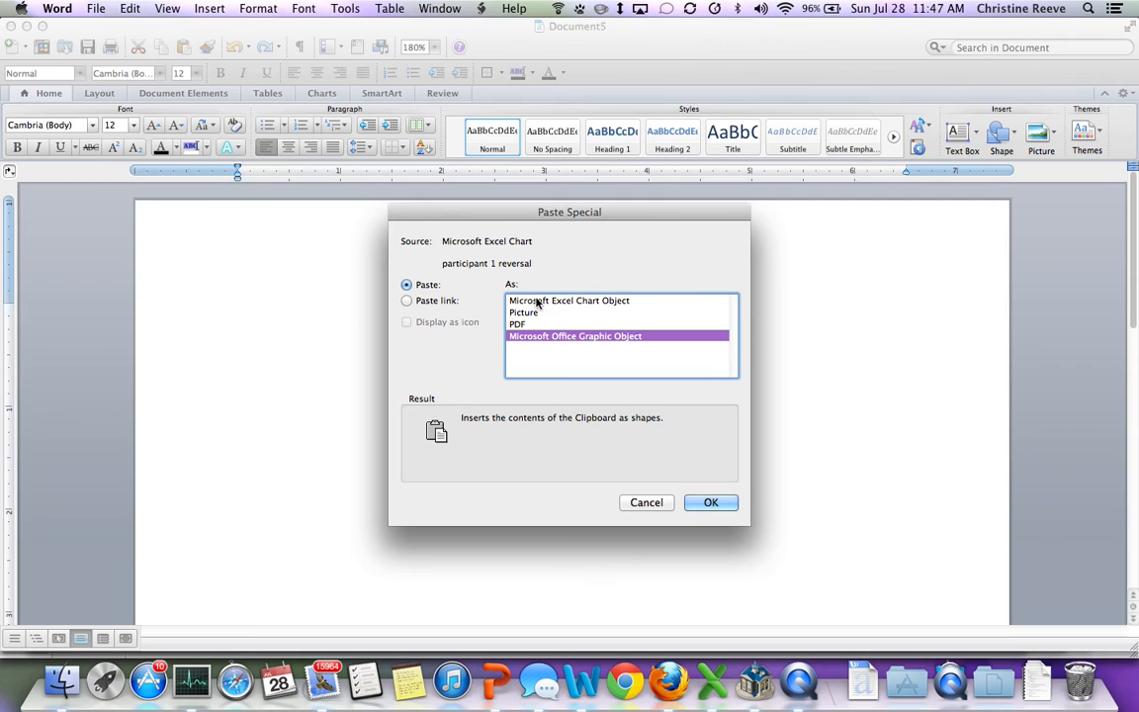
pyautogui.moveTo(440, 306)
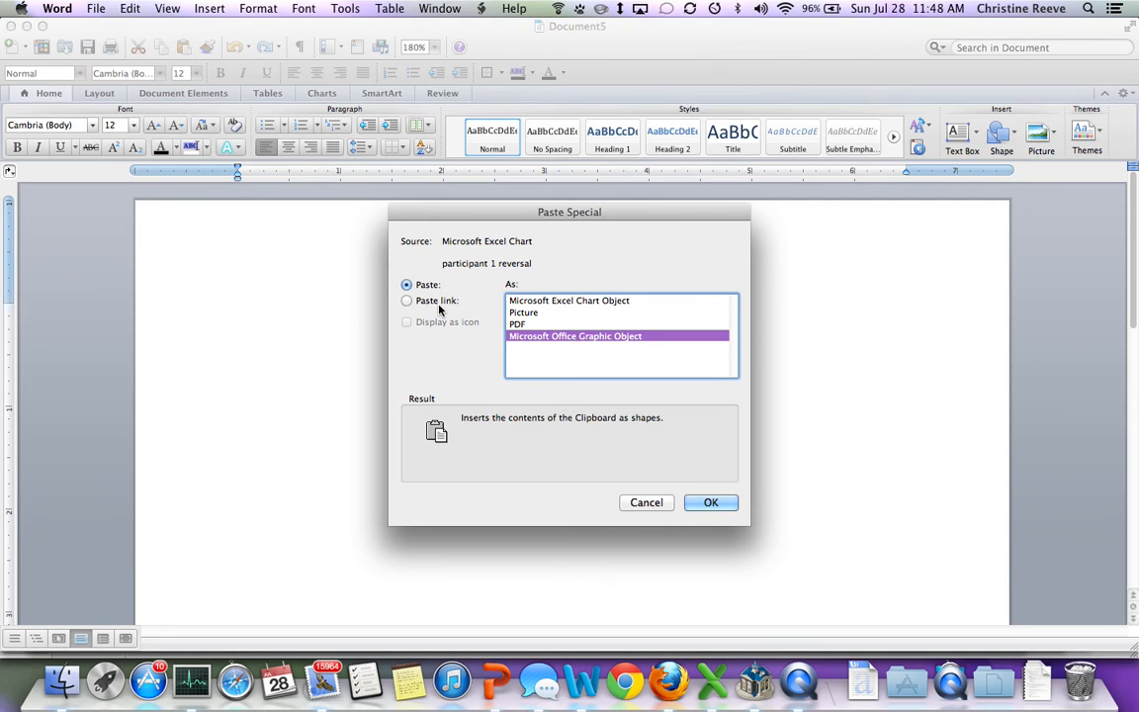
pyautogui.click(523, 312)
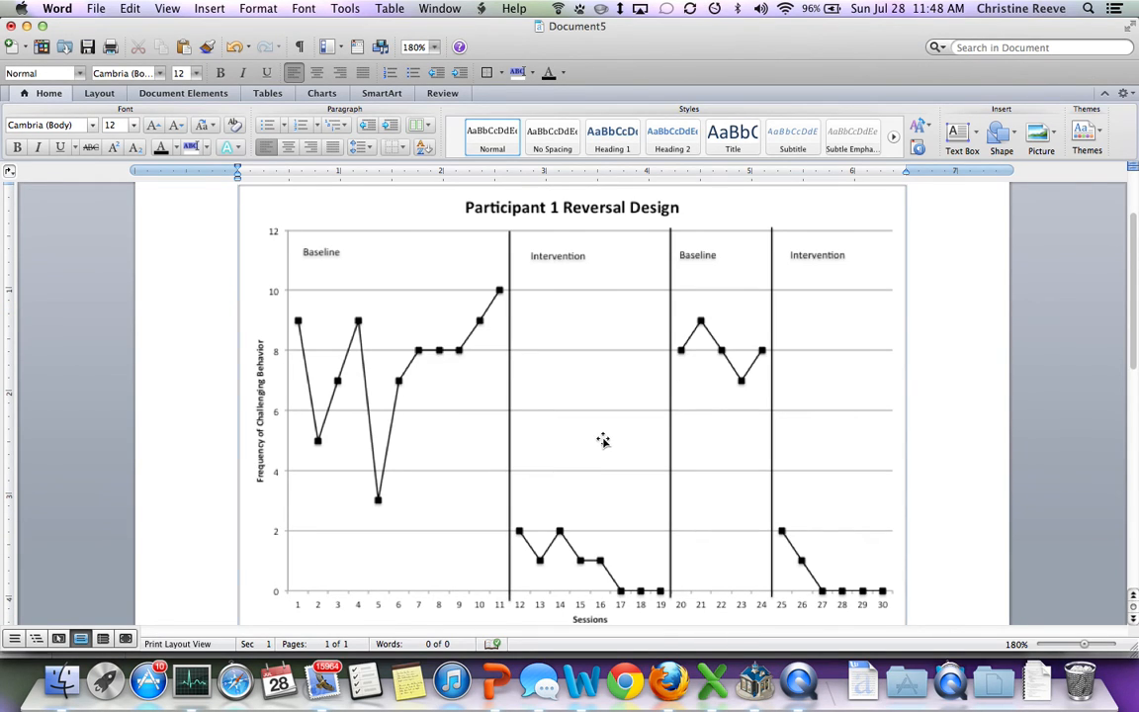
# - Create a second blank Word document from the toolbar
pyautogui.scroll(3)
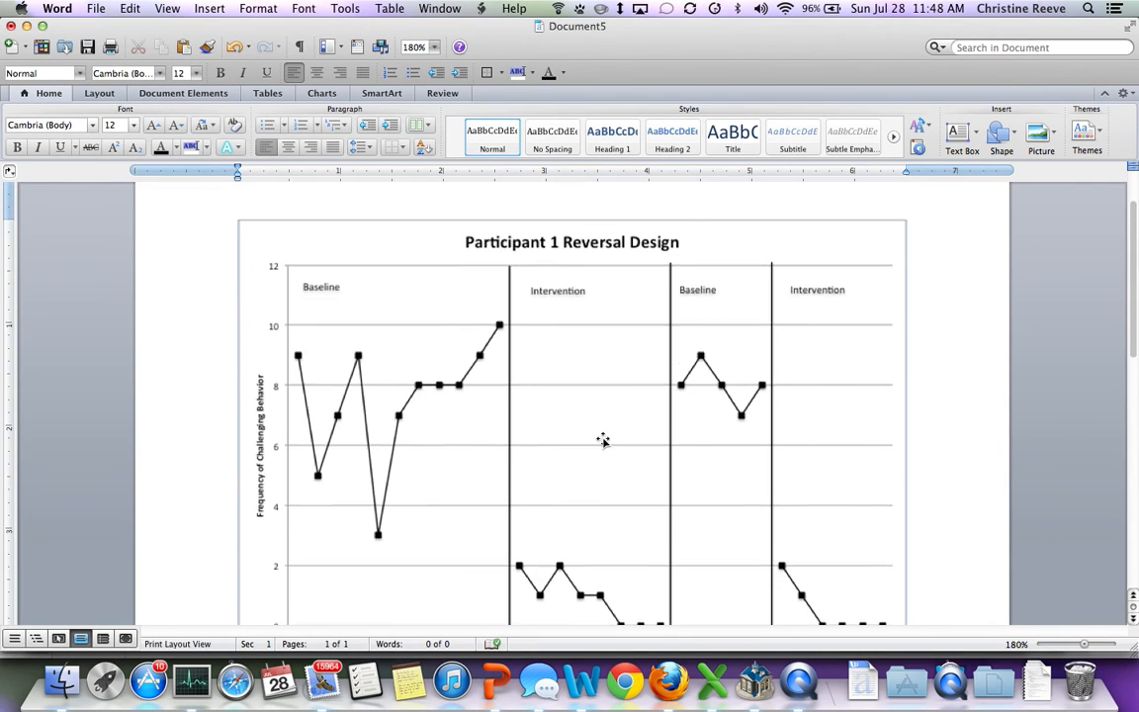
pyautogui.scroll(-3)
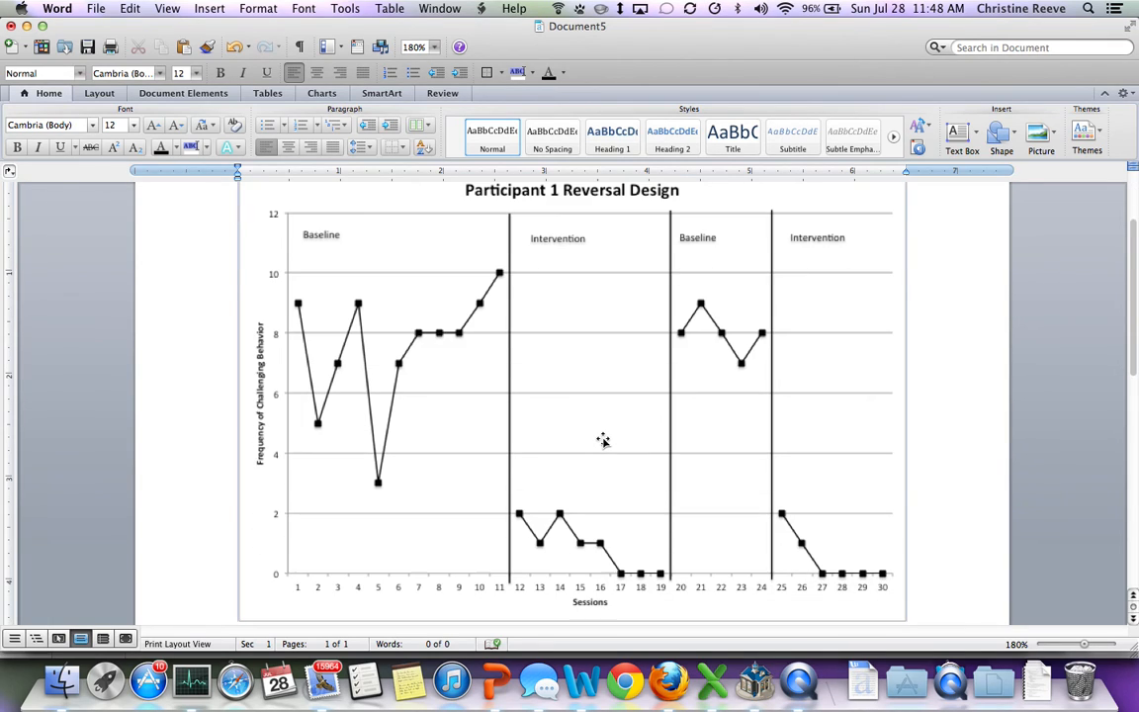
pyautogui.moveTo(589, 435)
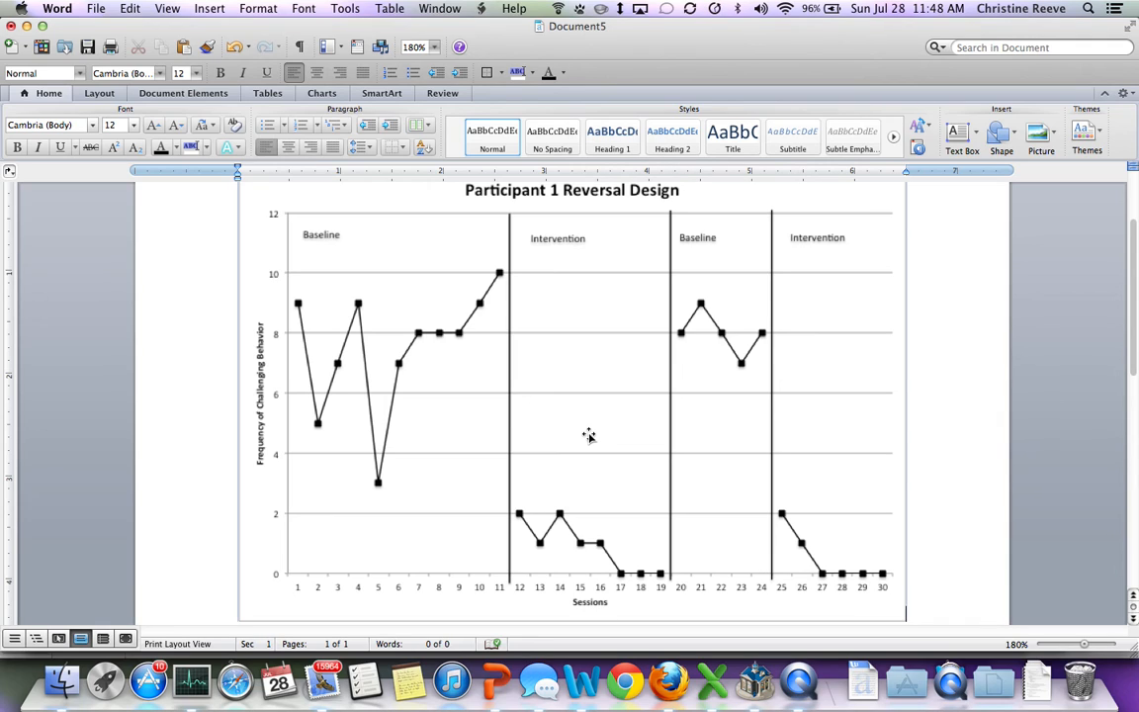
pyautogui.click(96, 8)
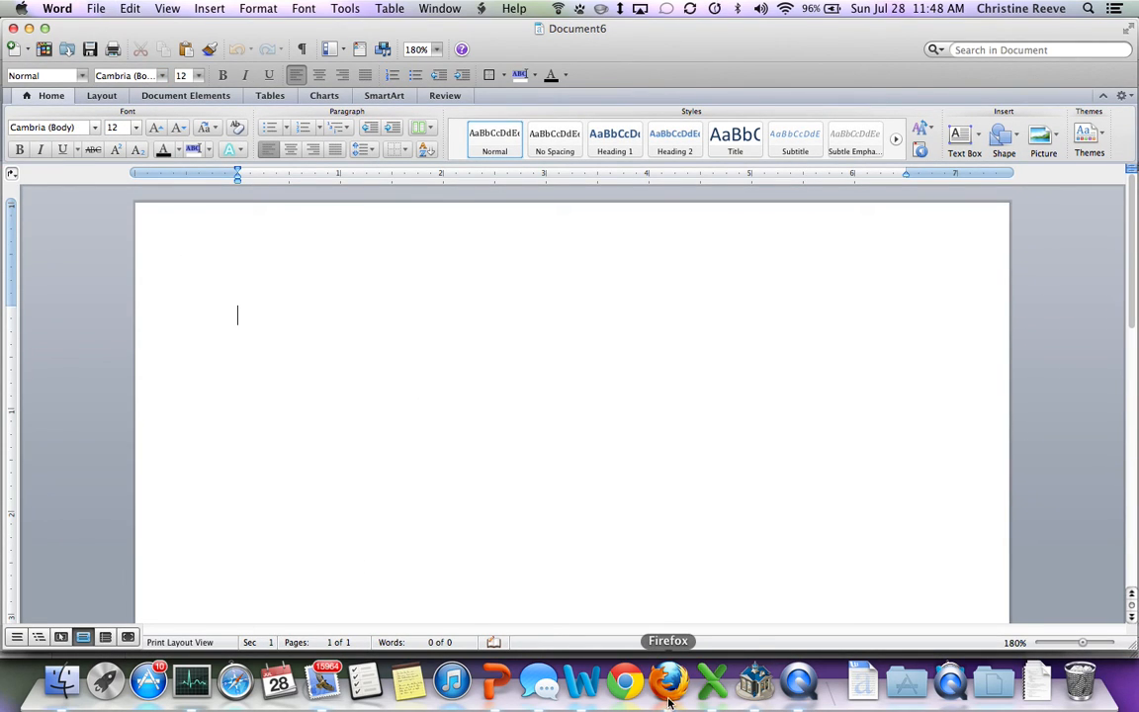
pyautogui.moveTo(537, 384)
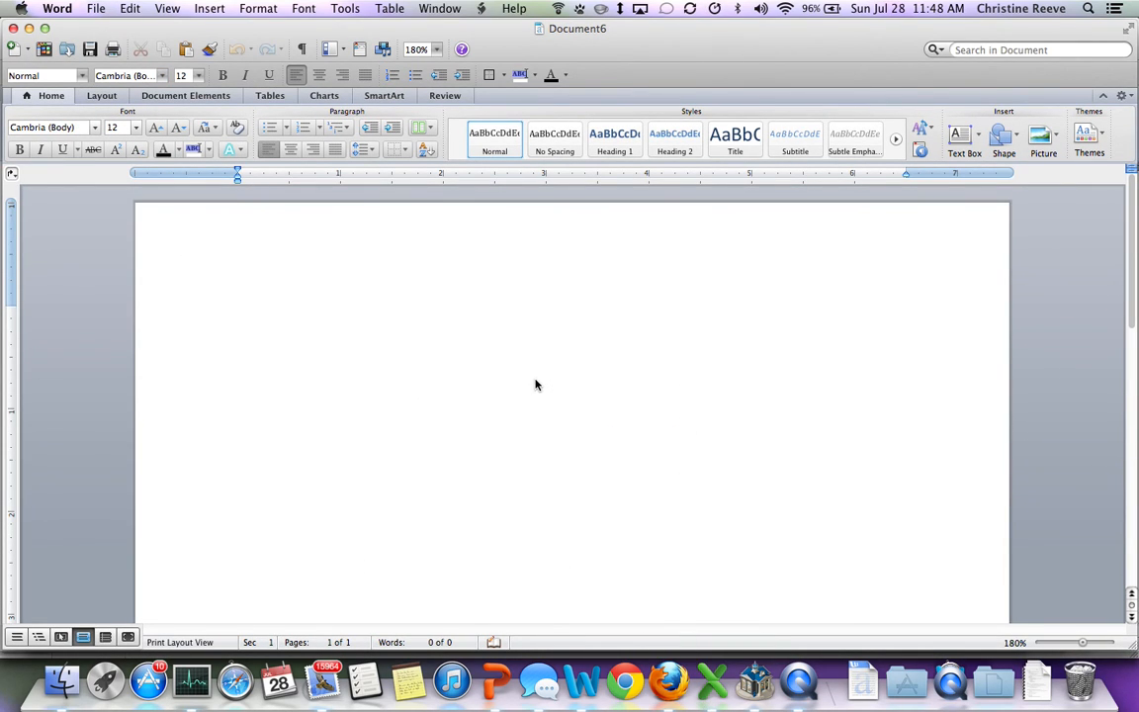
pyautogui.rightClick(537, 385)
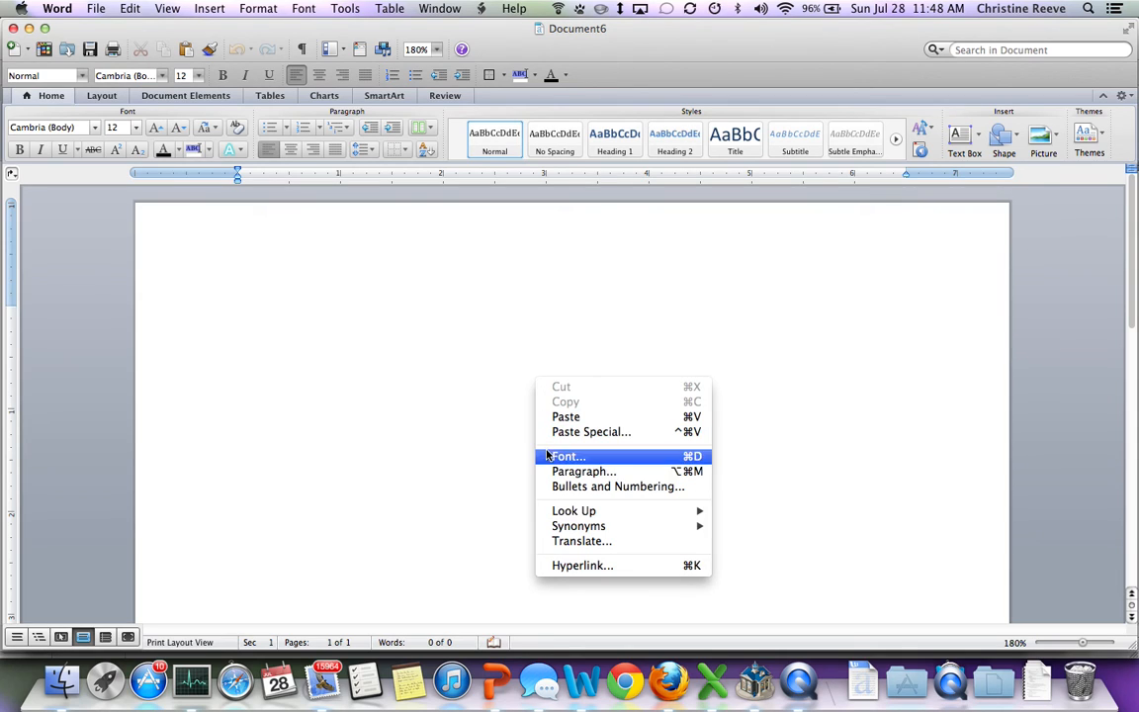
pyautogui.moveTo(566, 417)
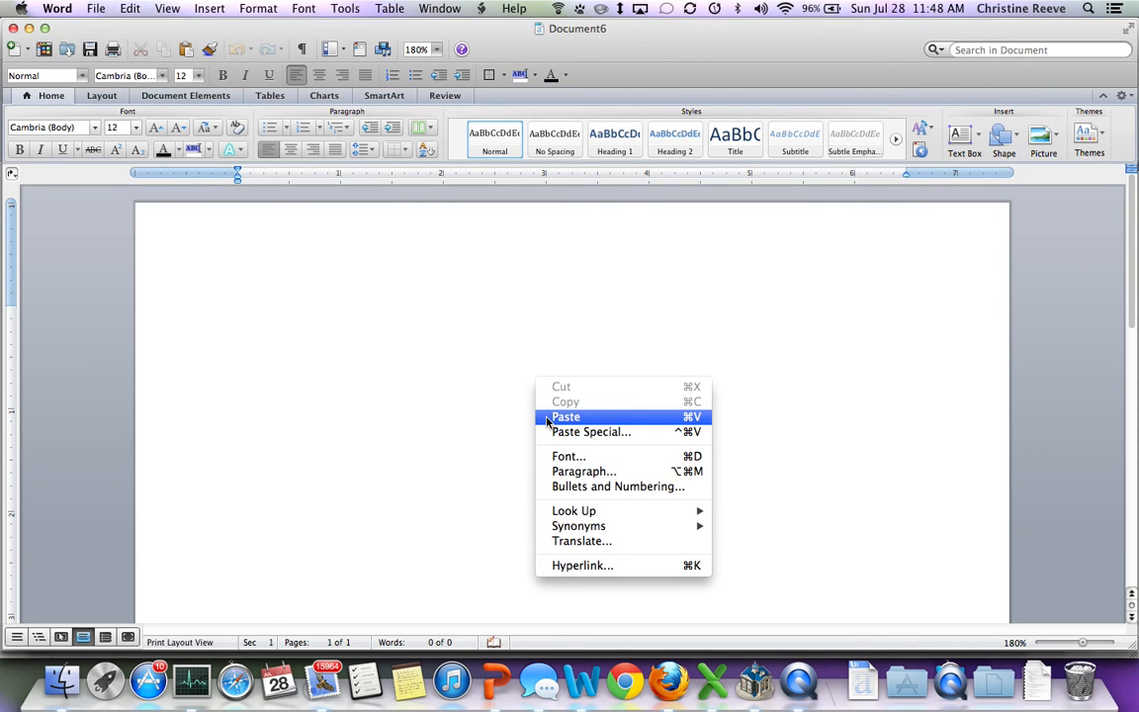
pyautogui.click(566, 417)
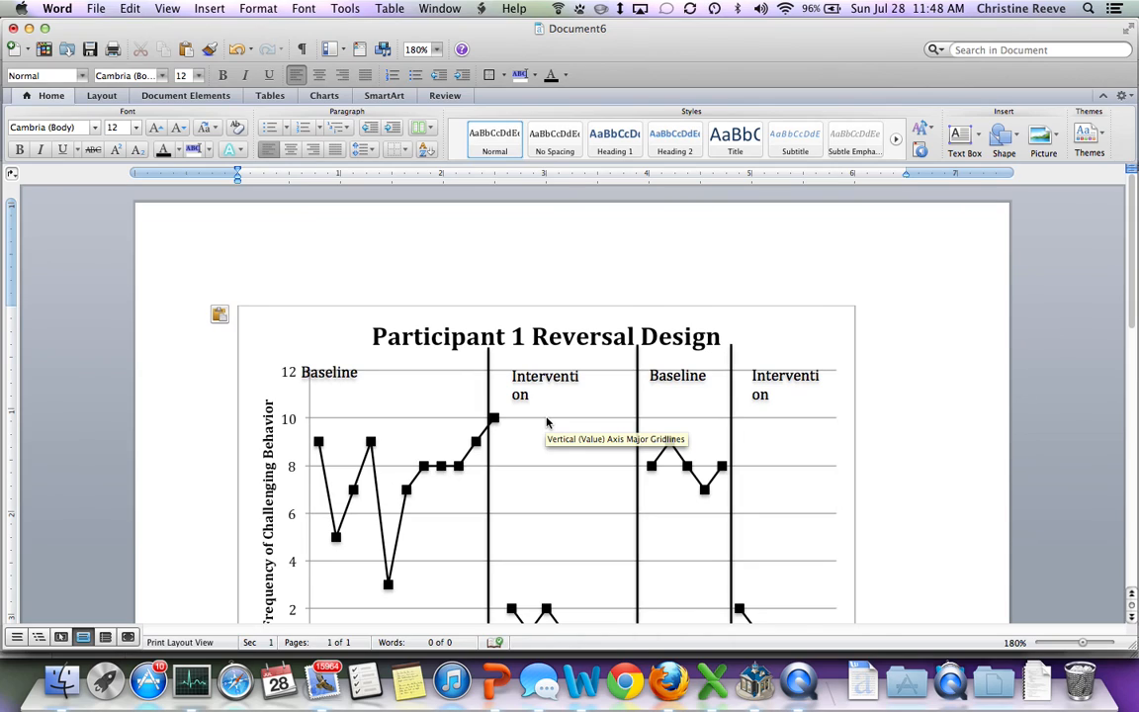
pyautogui.moveTo(566, 336)
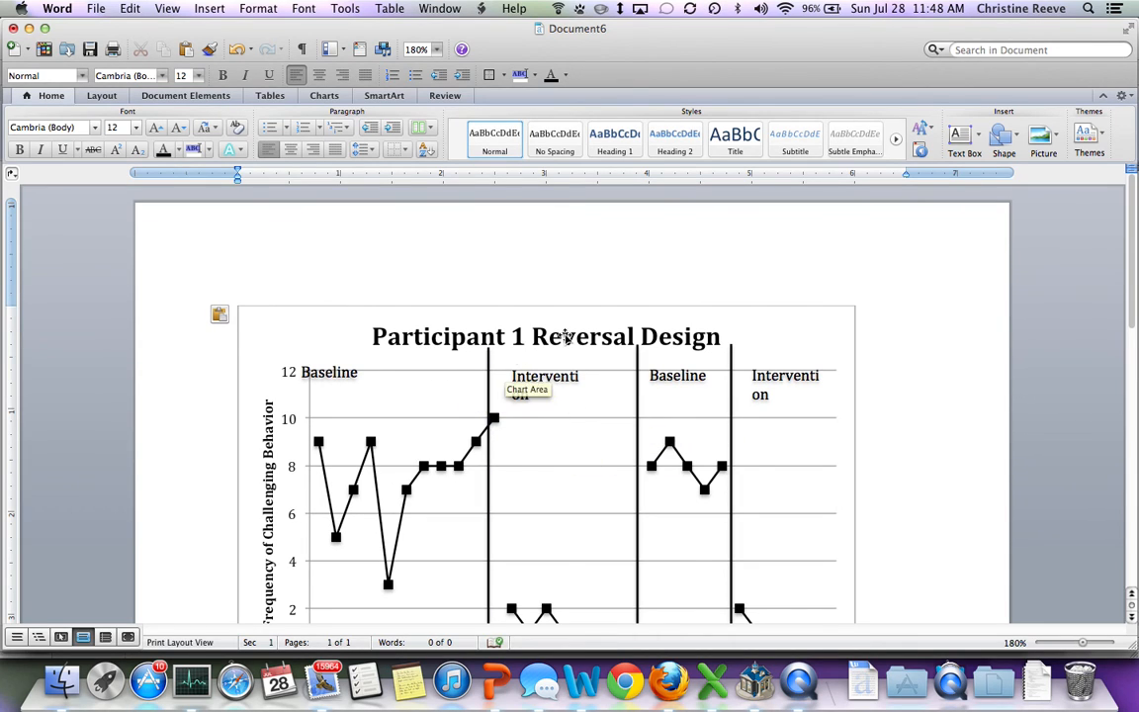
pyautogui.moveTo(831, 378)
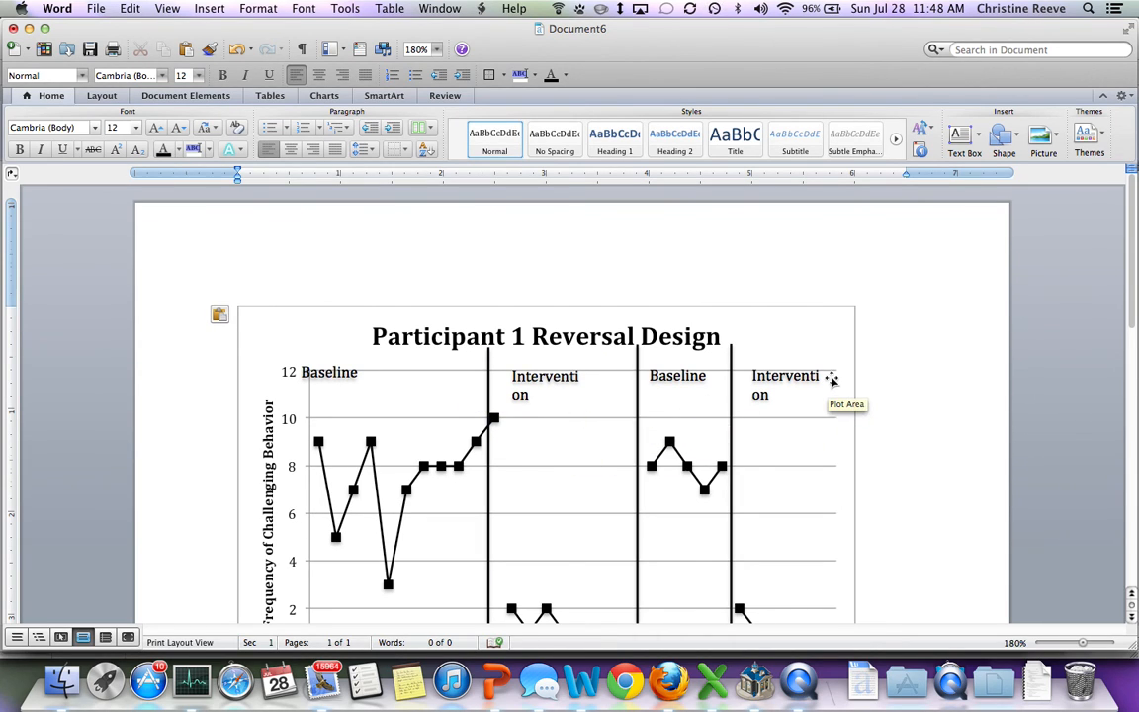
pyautogui.scroll(-3)
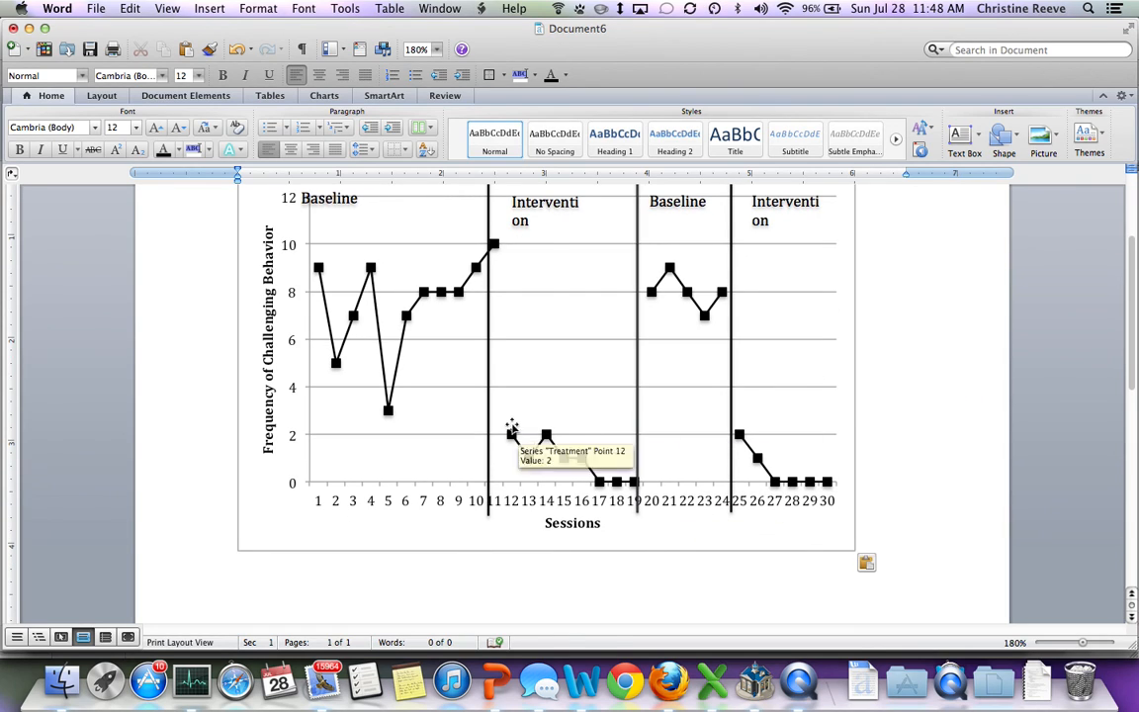
pyautogui.scroll(3)
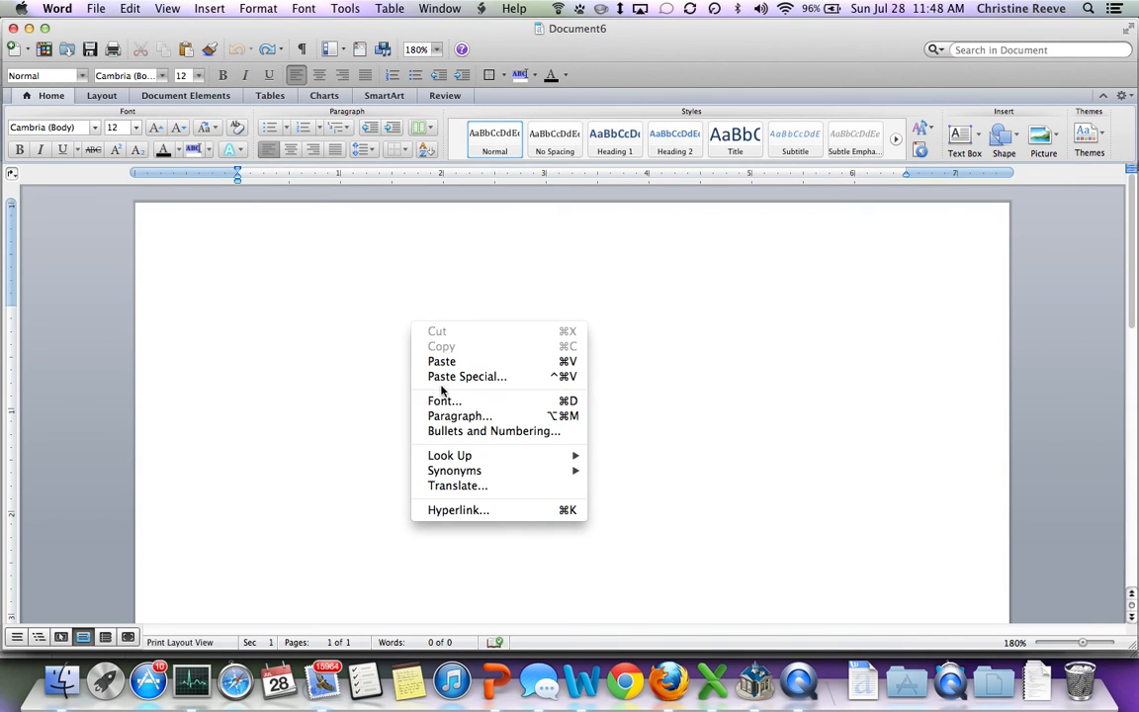
# - Paste Special the graph into Word as a Microsoft Excel Chart Object
pyautogui.click(467, 376)
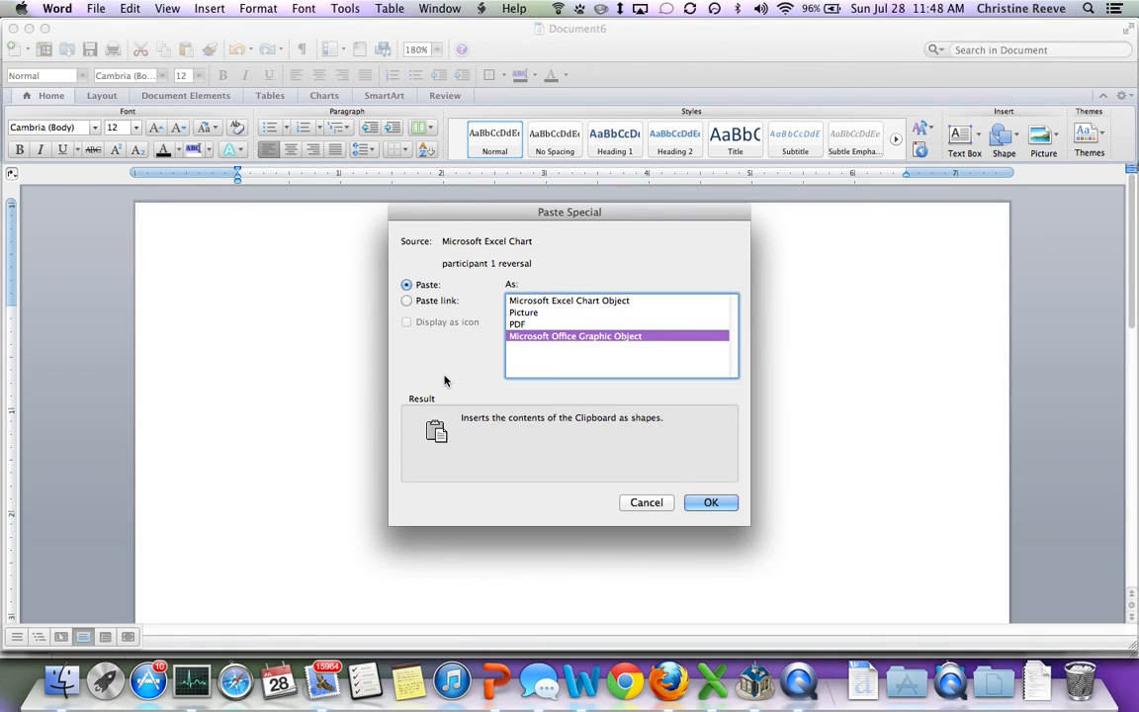
pyautogui.click(569, 300)
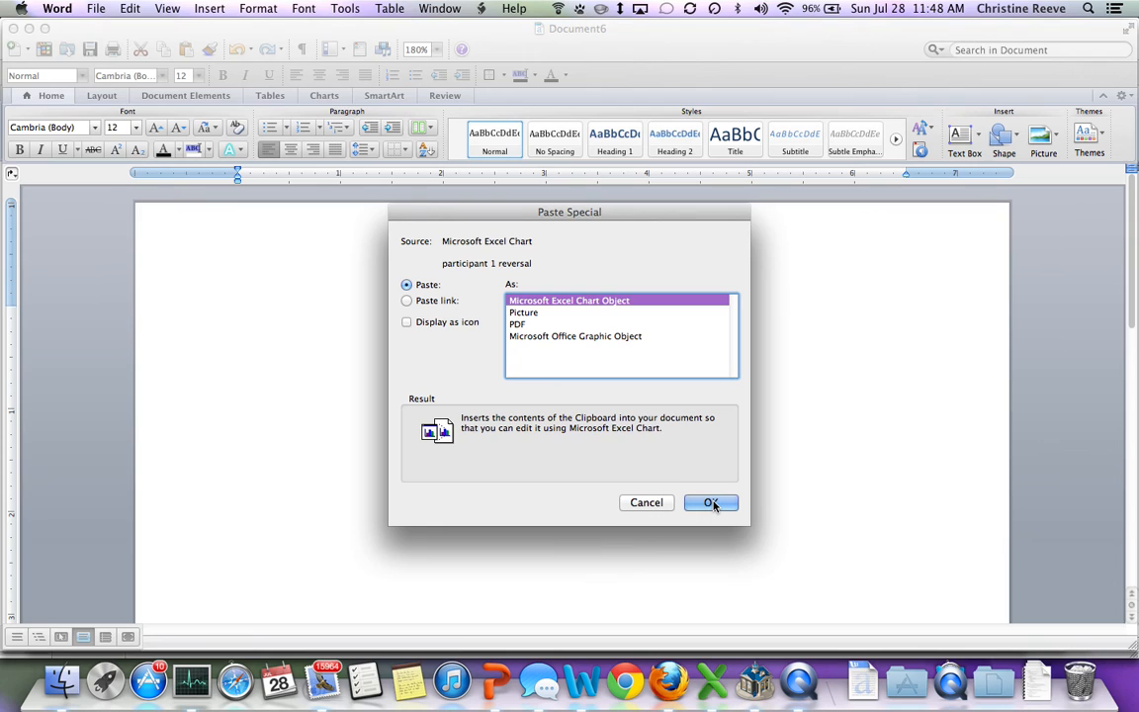
pyautogui.click(710, 503)
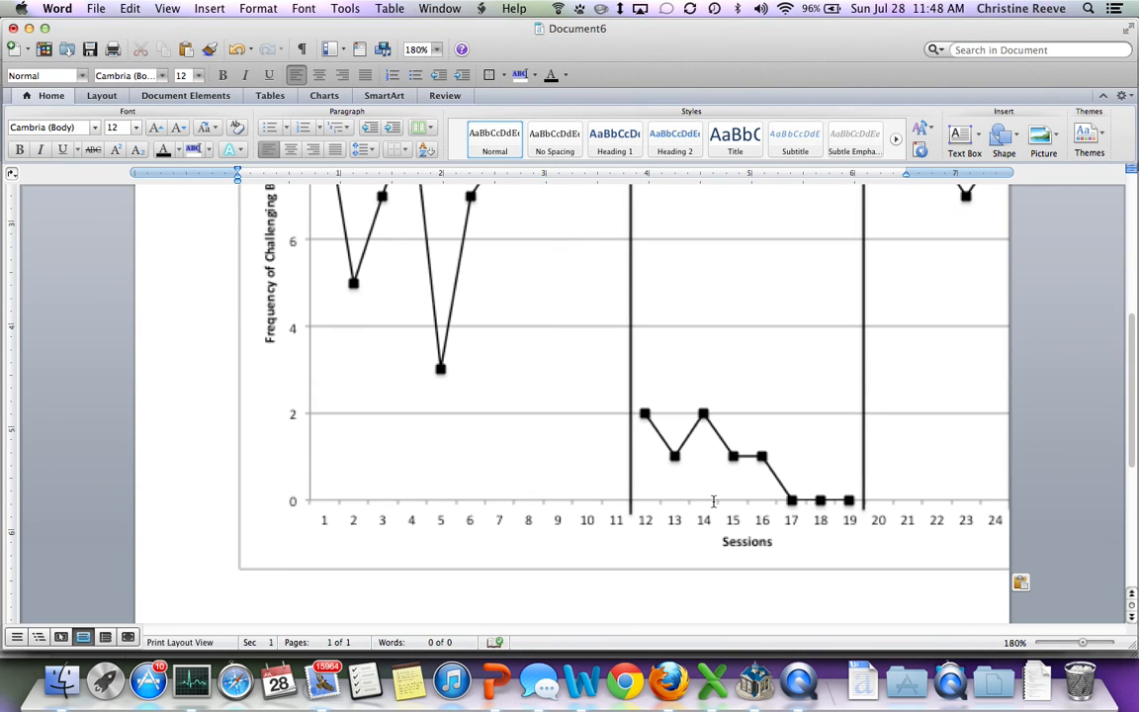
# - Scroll through the Word document to inspect the embedded chart's title, phase labels and sessions 1–30
pyautogui.scroll(3)
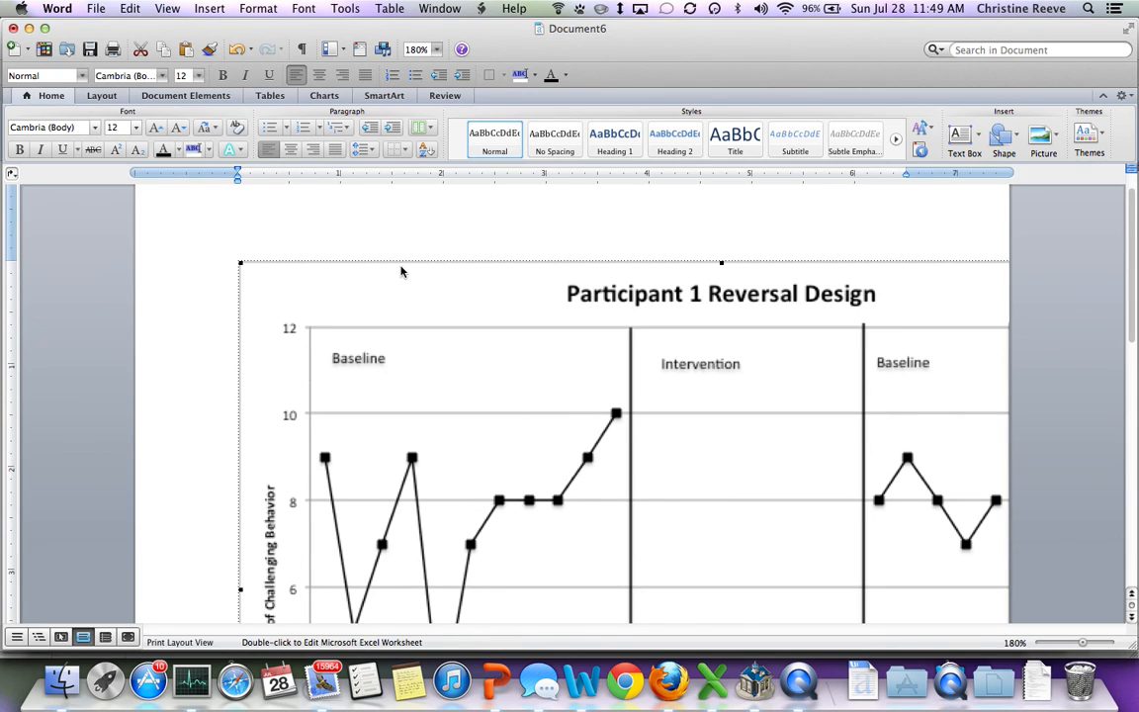
pyautogui.moveTo(239, 264)
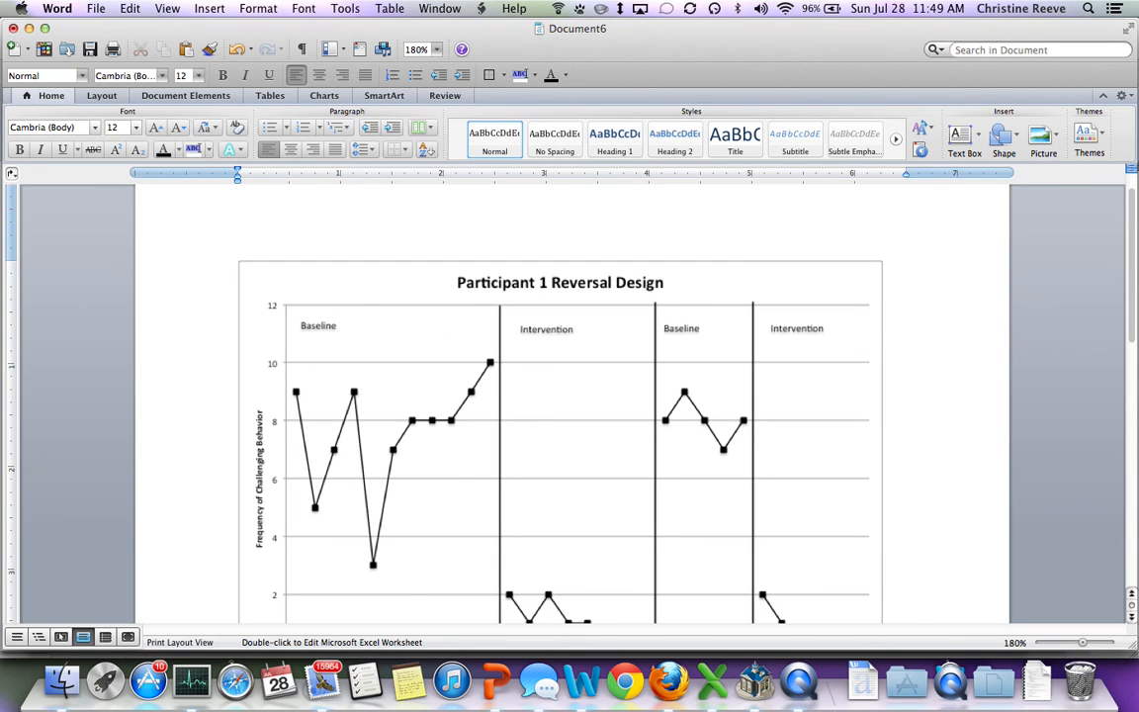
pyautogui.scroll(-3)
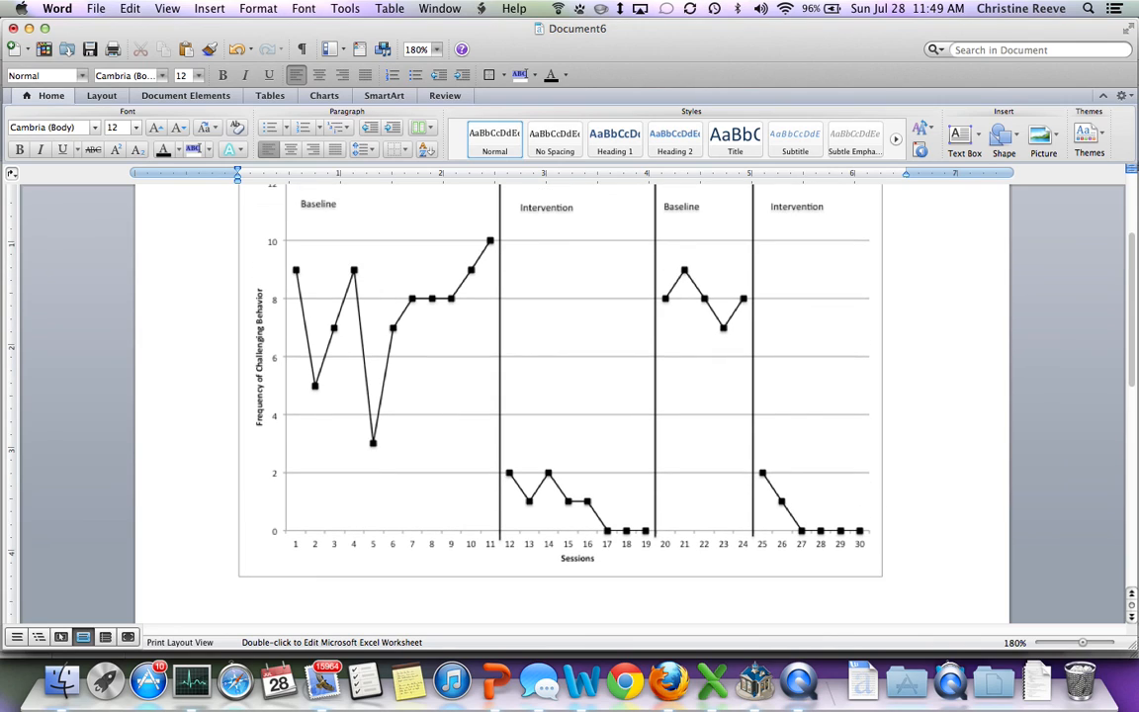
pyautogui.scroll(-3)
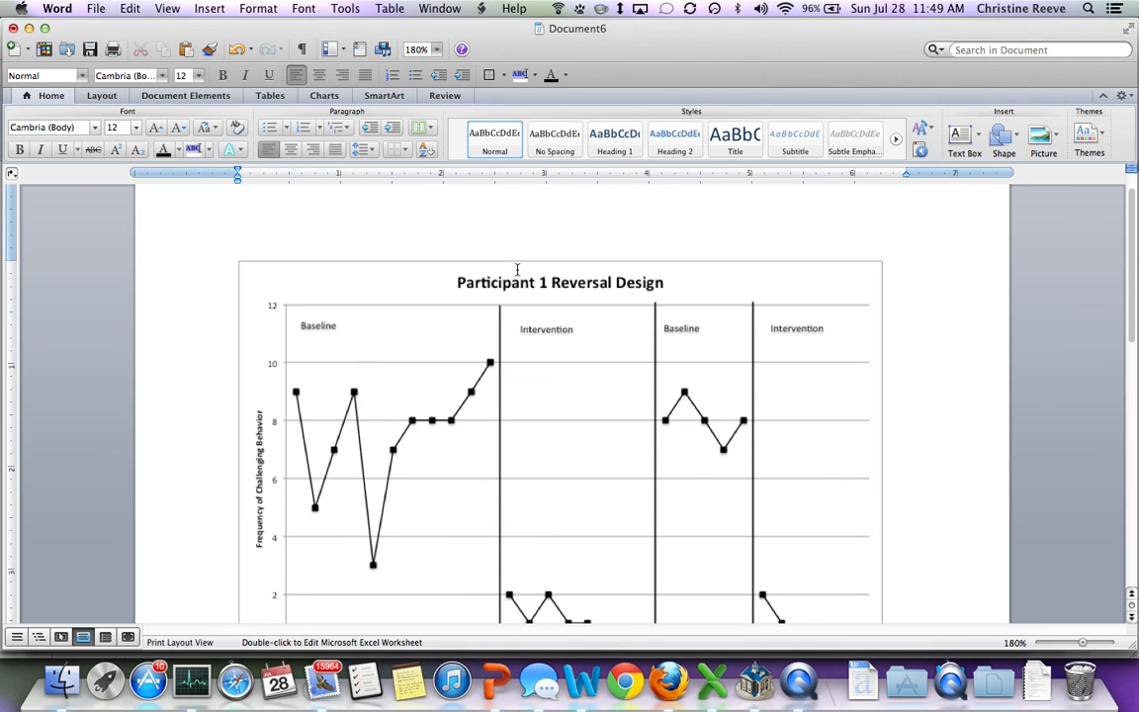
pyautogui.moveTo(555, 316)
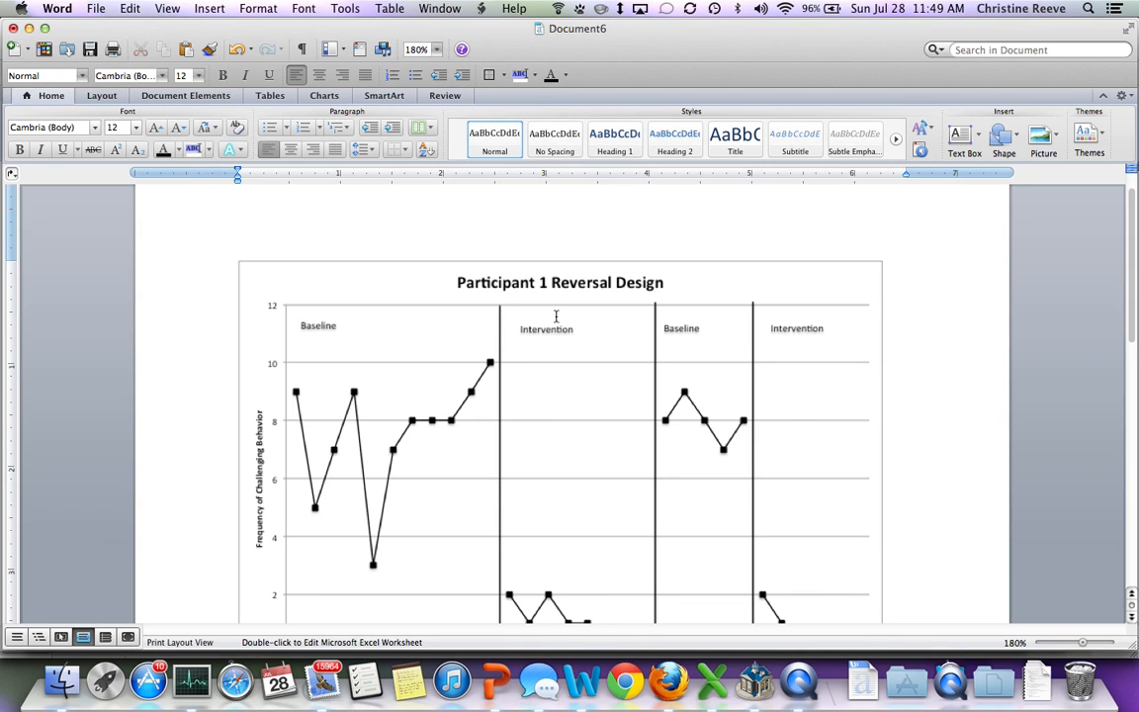
pyautogui.scroll(3)
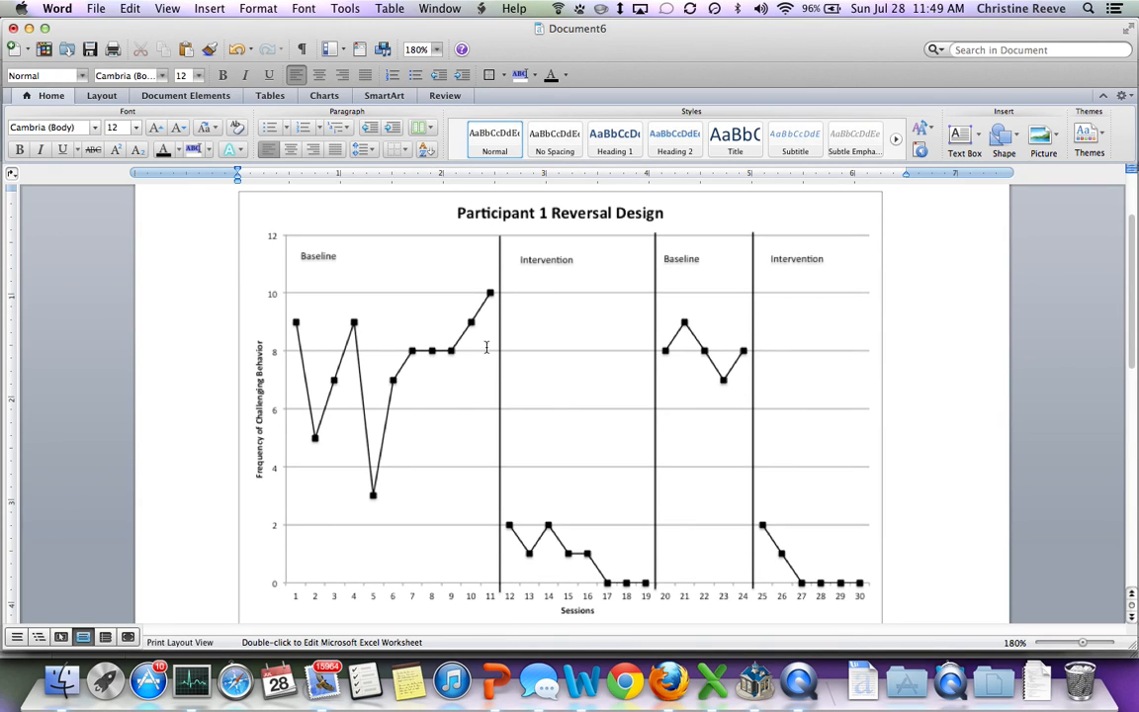
pyautogui.moveTo(554, 556)
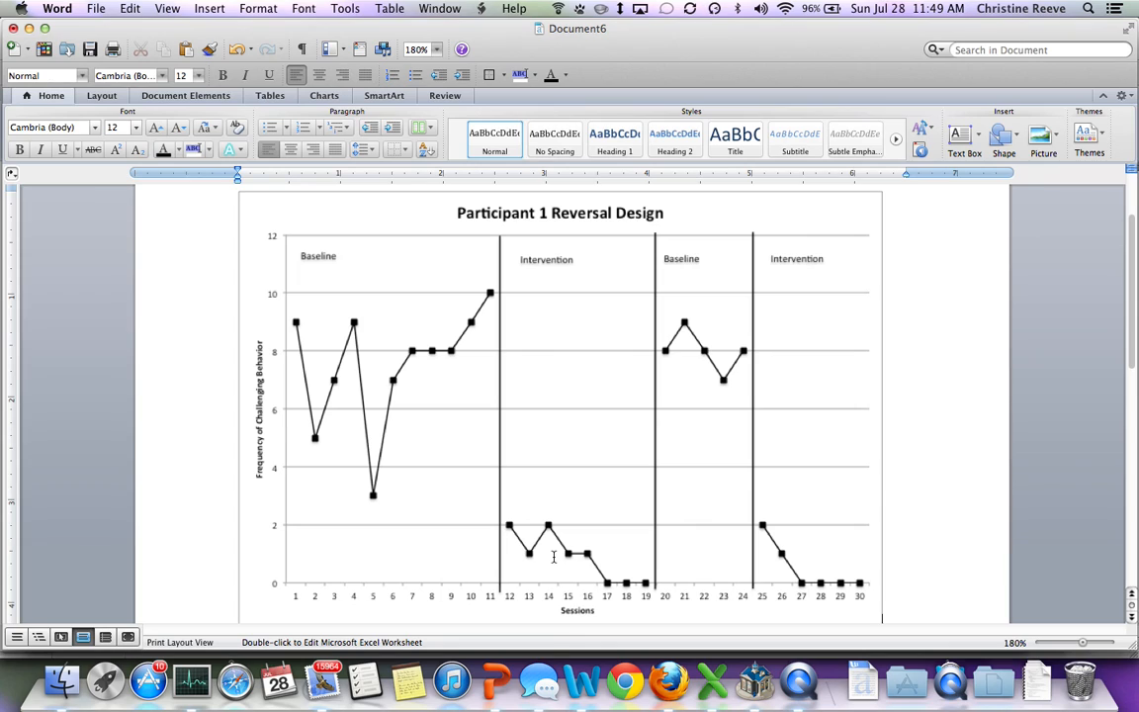
pyautogui.moveTo(526, 381)
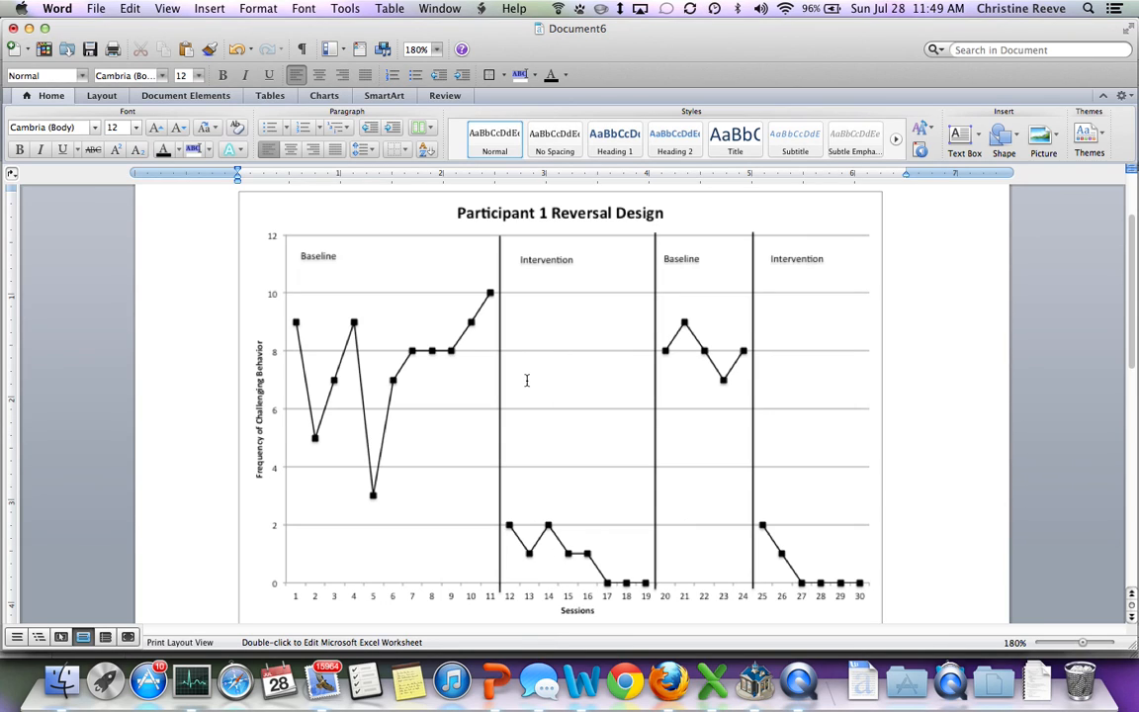
pyautogui.moveTo(430, 345)
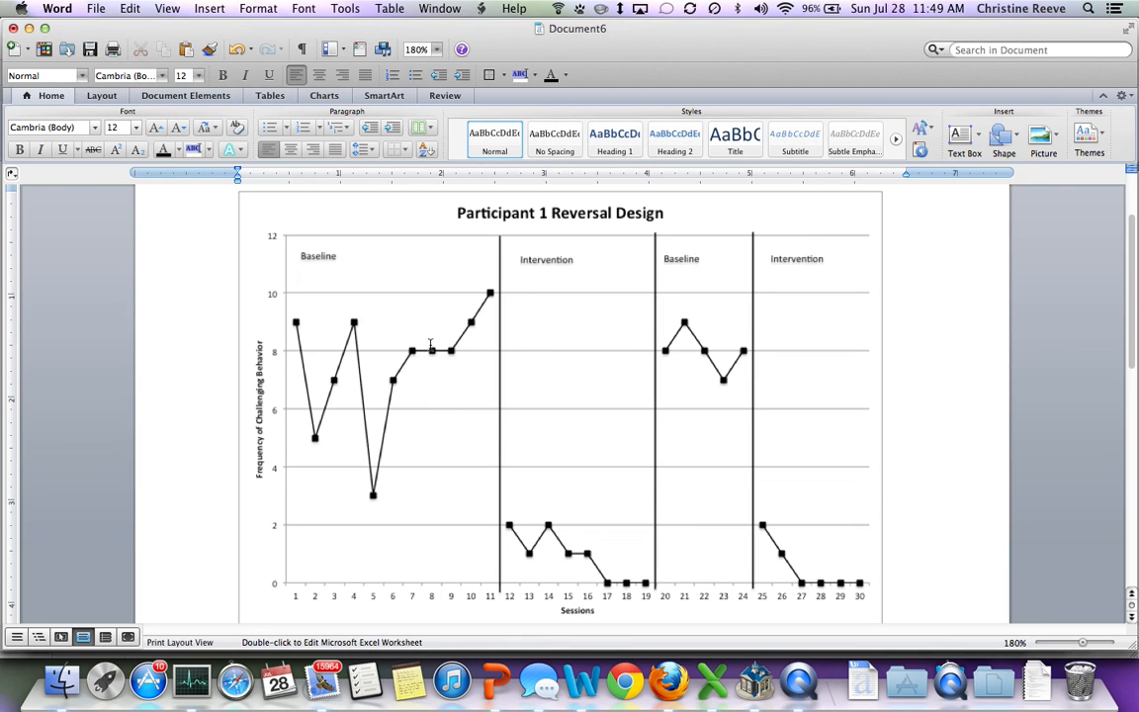
pyautogui.moveTo(549, 505)
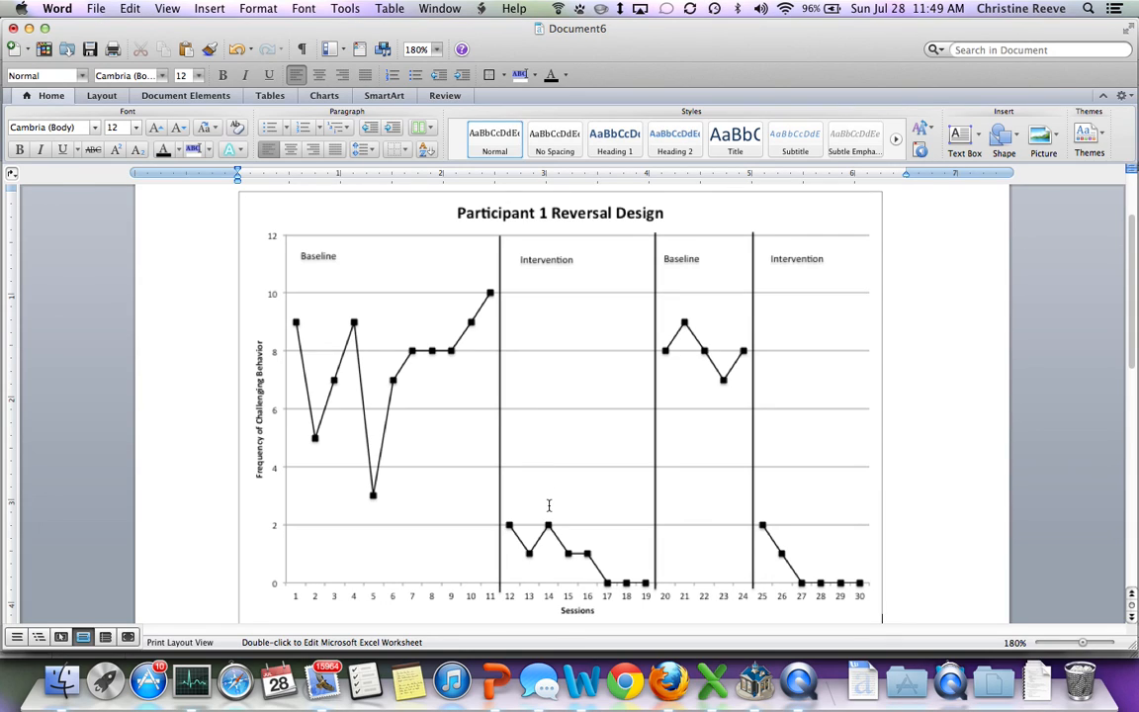
pyautogui.moveTo(535, 424)
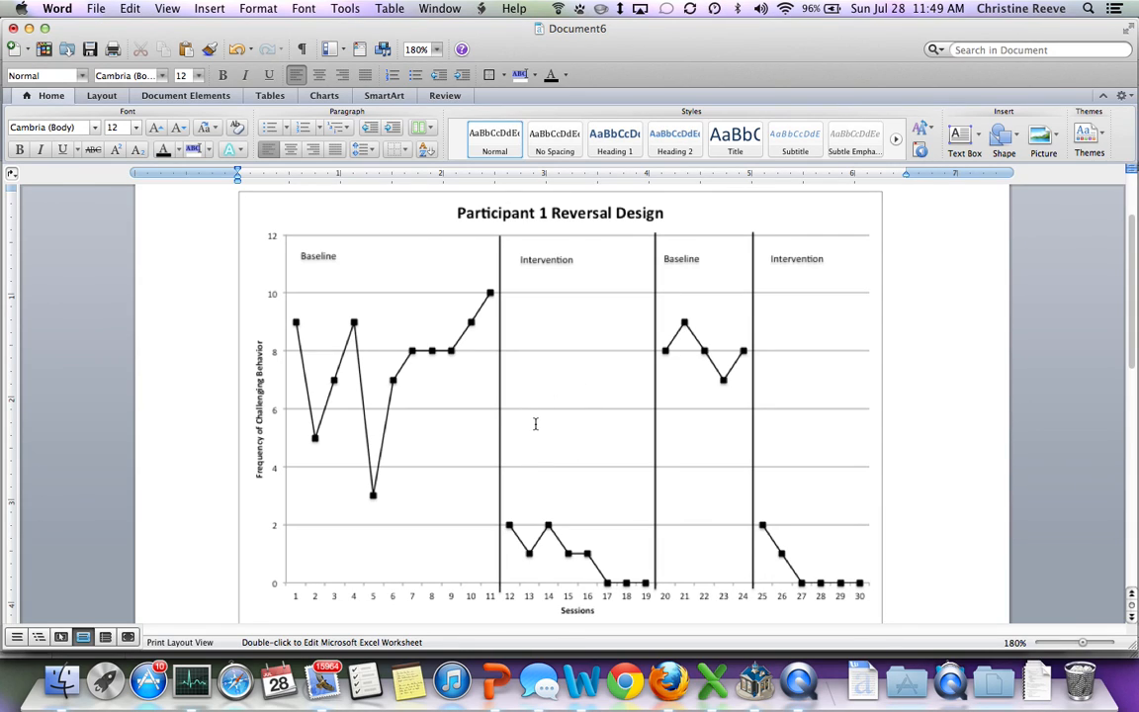